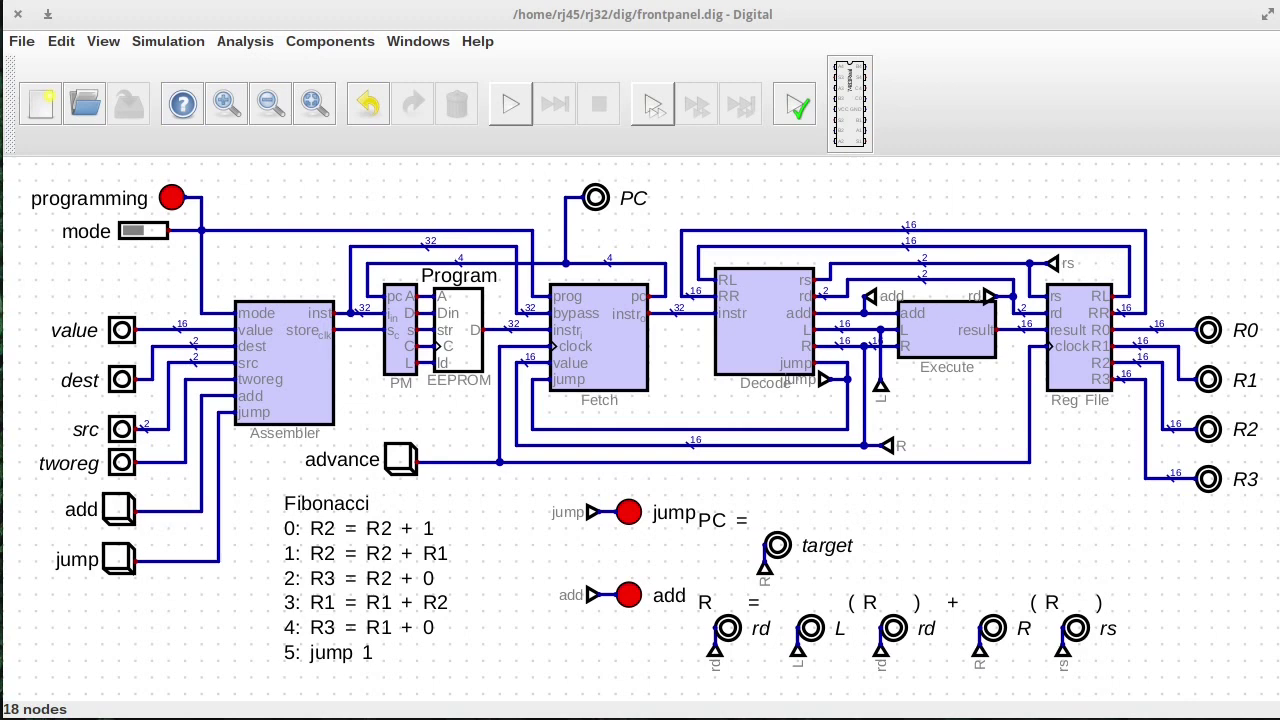
pyautogui.moveTo(330, 505)
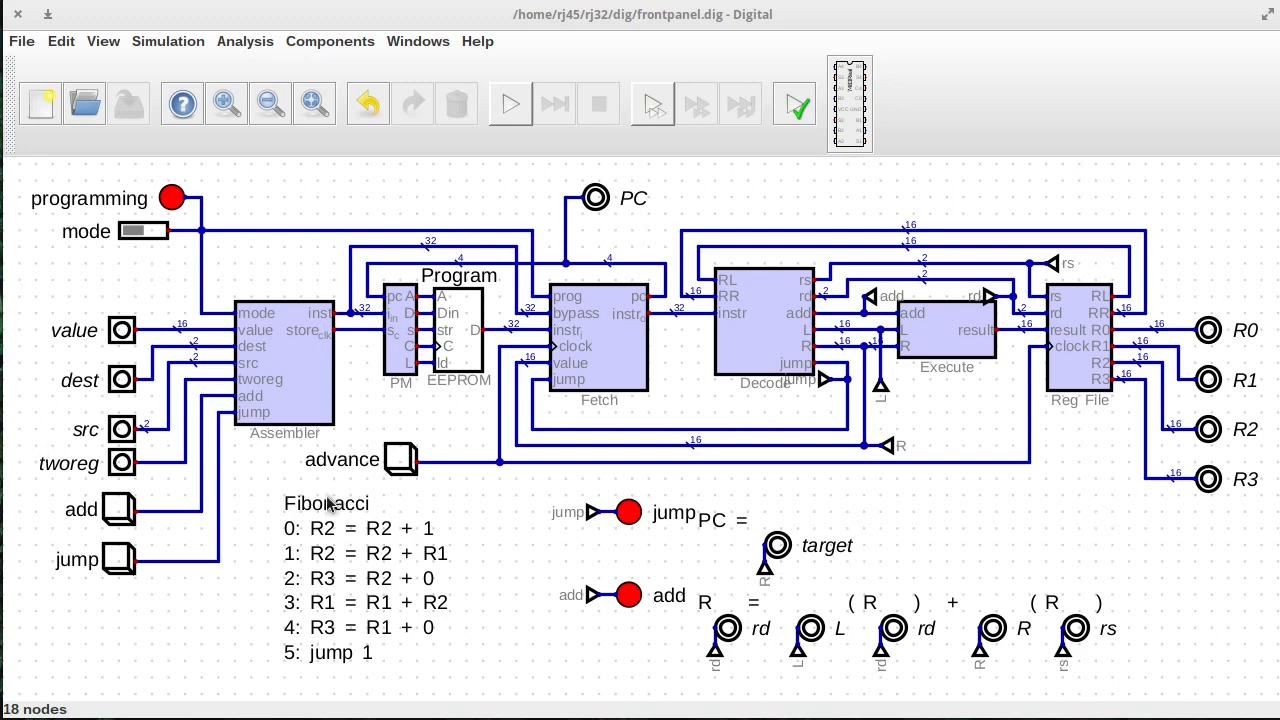
pyautogui.moveTo(220, 253)
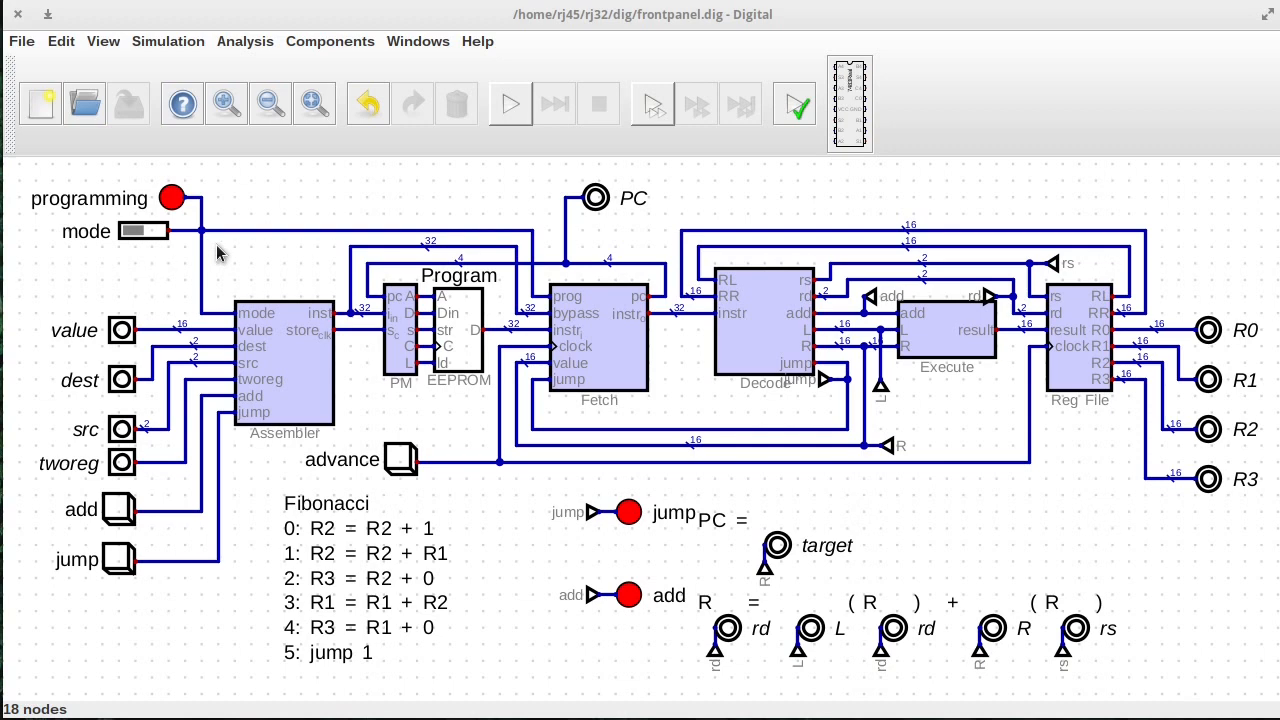
pyautogui.moveTo(240, 322)
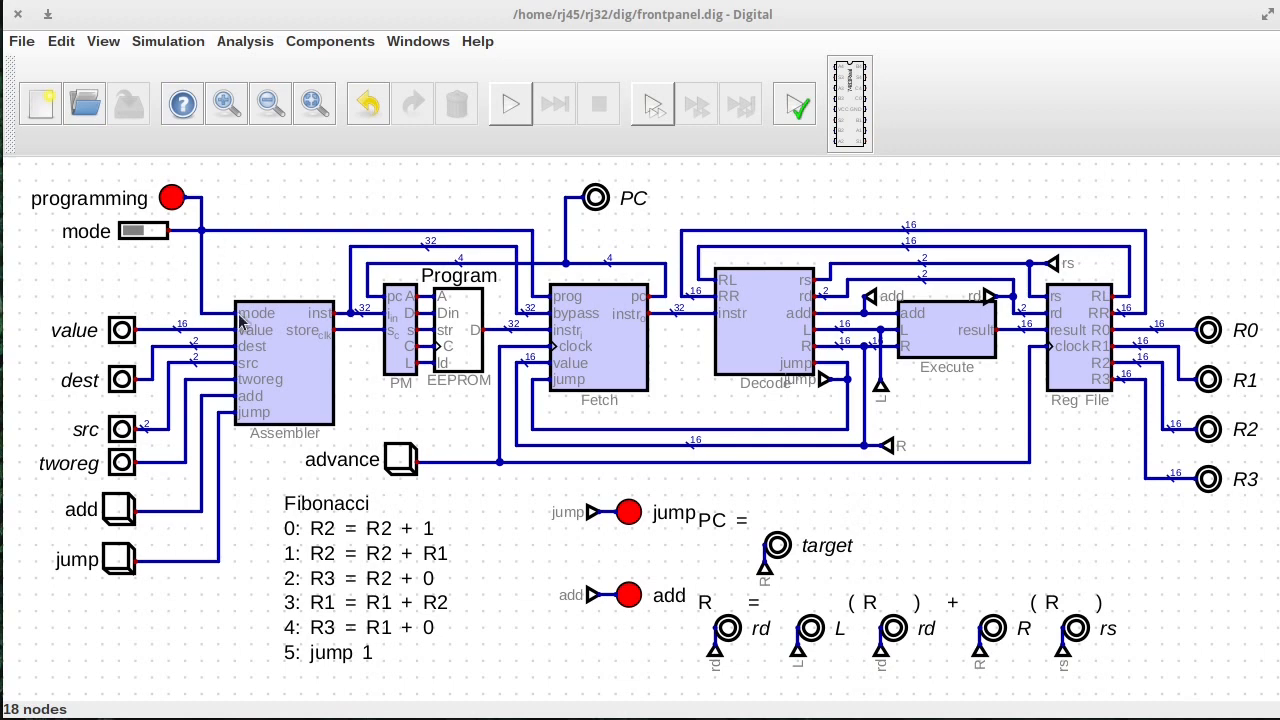
pyautogui.moveTo(640, 265)
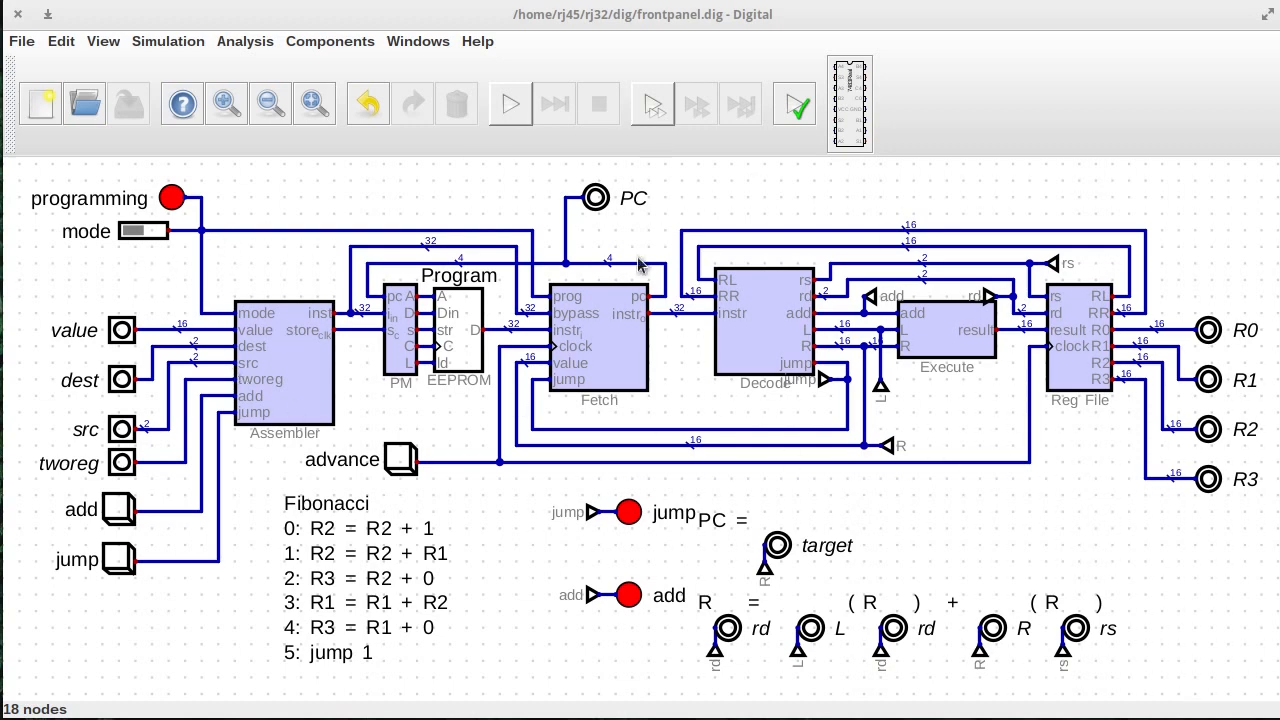
pyautogui.moveTo(310, 513)
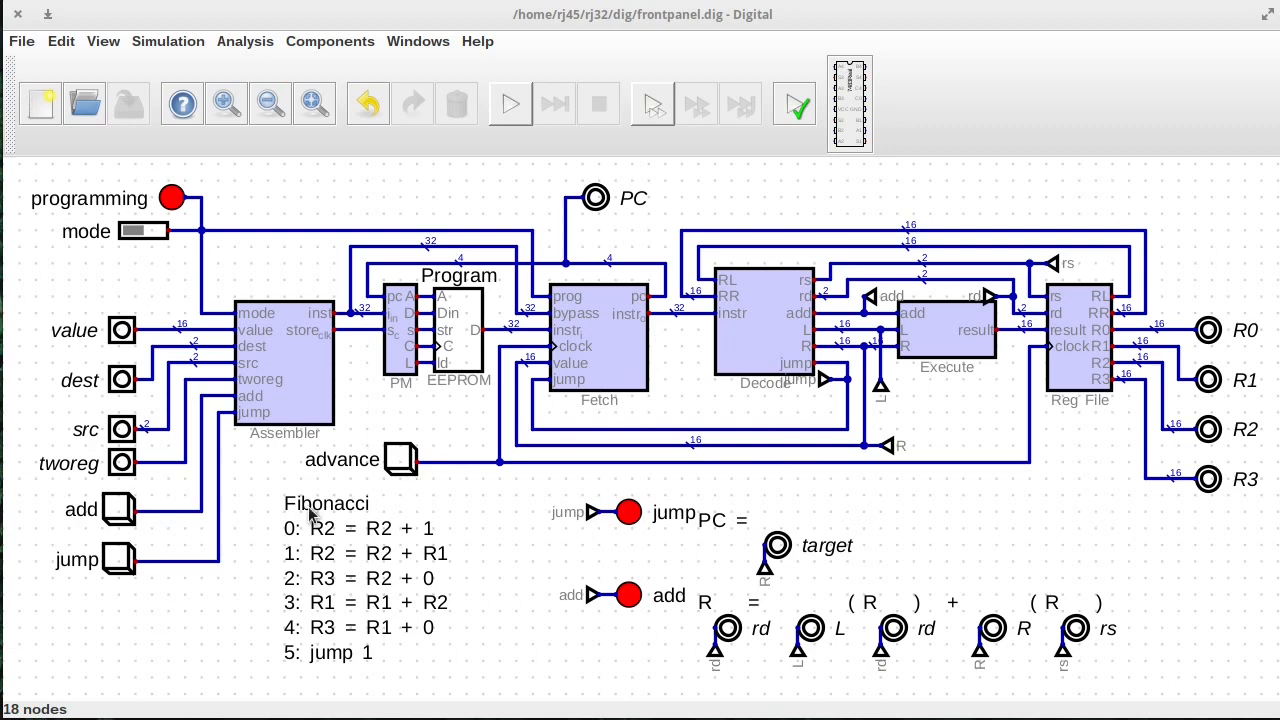
pyautogui.moveTo(305, 520)
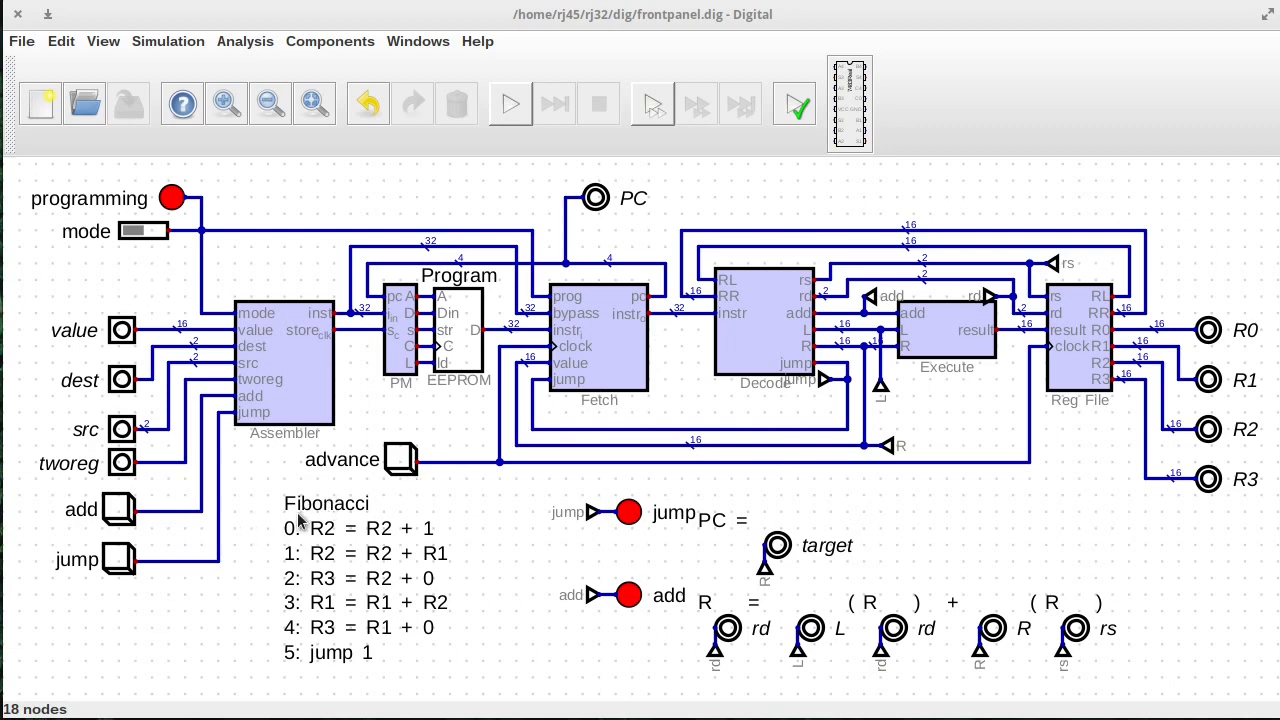
pyautogui.moveTo(340, 585)
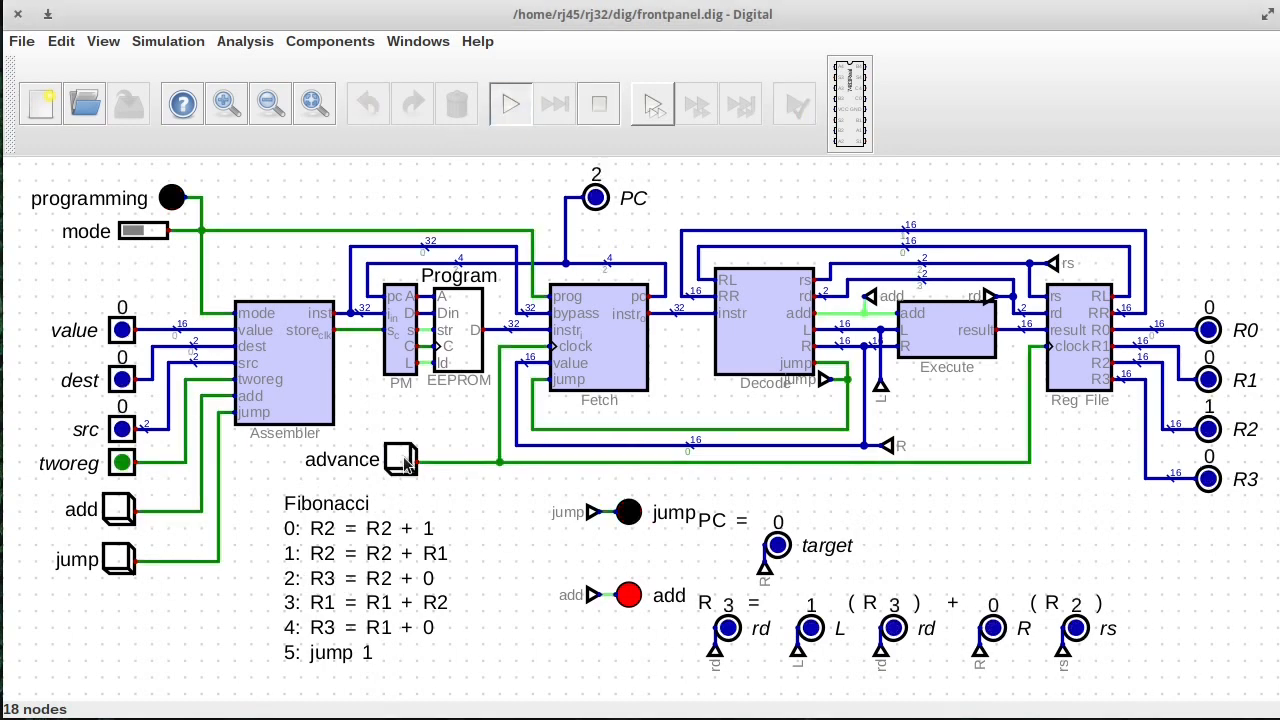
# Clock the CPU repeatedly until R1 holds 6765 and R2 and R3 hold 10946.
pyautogui.click(400, 460)
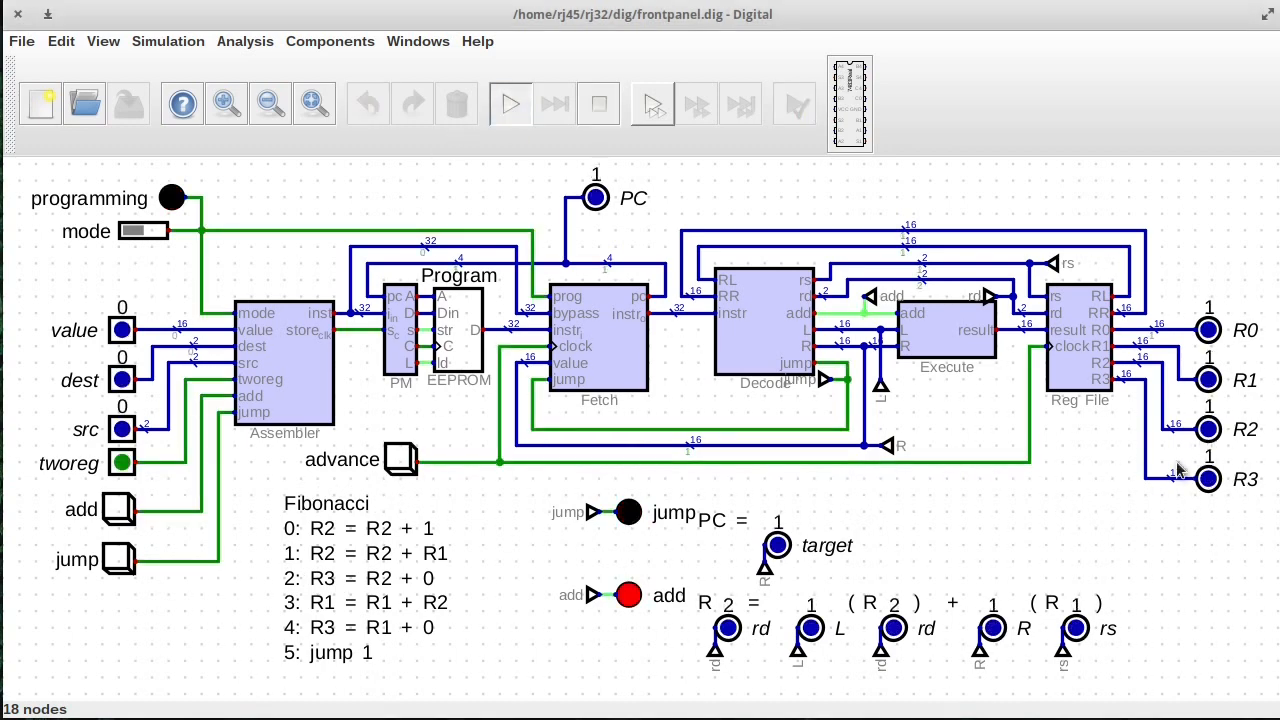
pyautogui.click(401, 459)
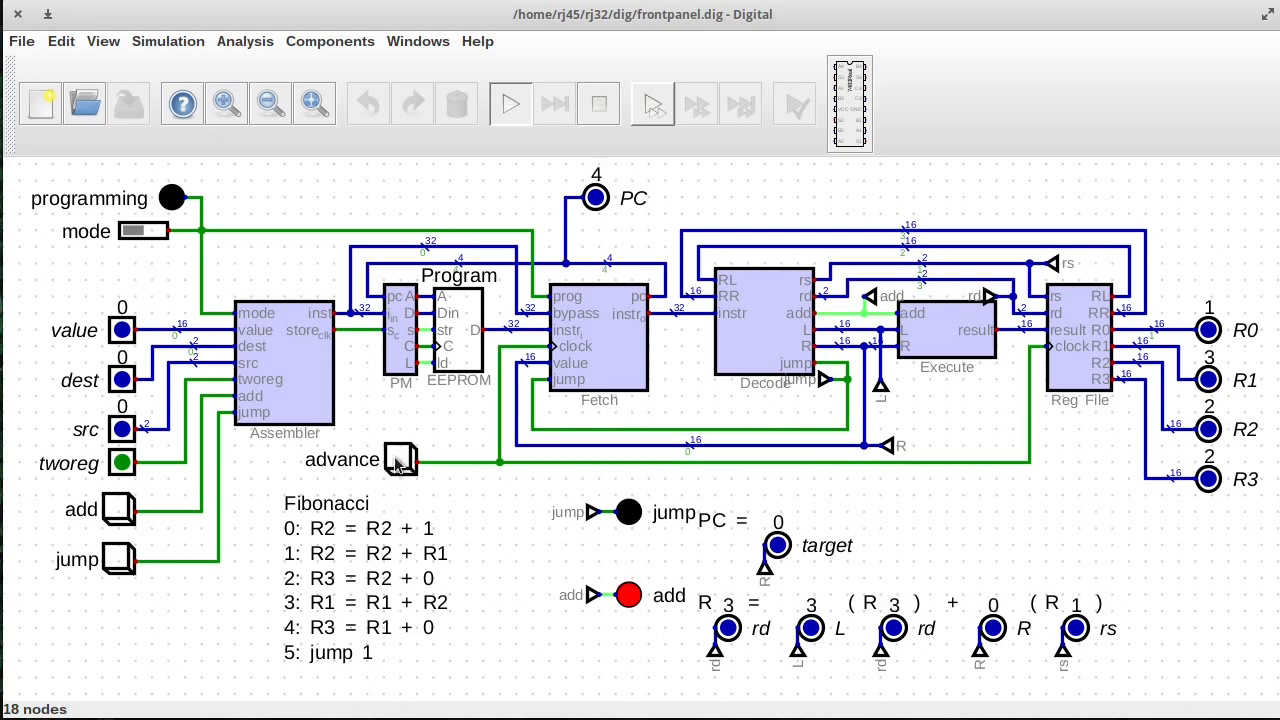
pyautogui.click(401, 460)
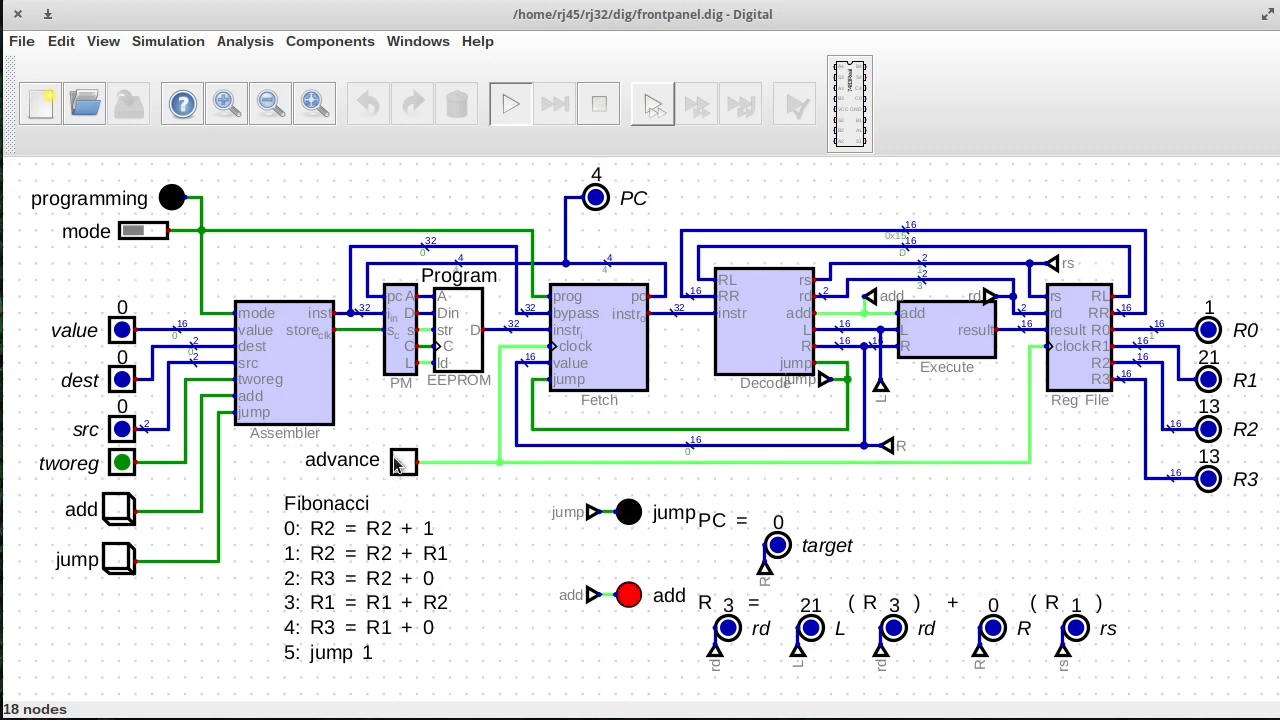
pyautogui.click(400, 460)
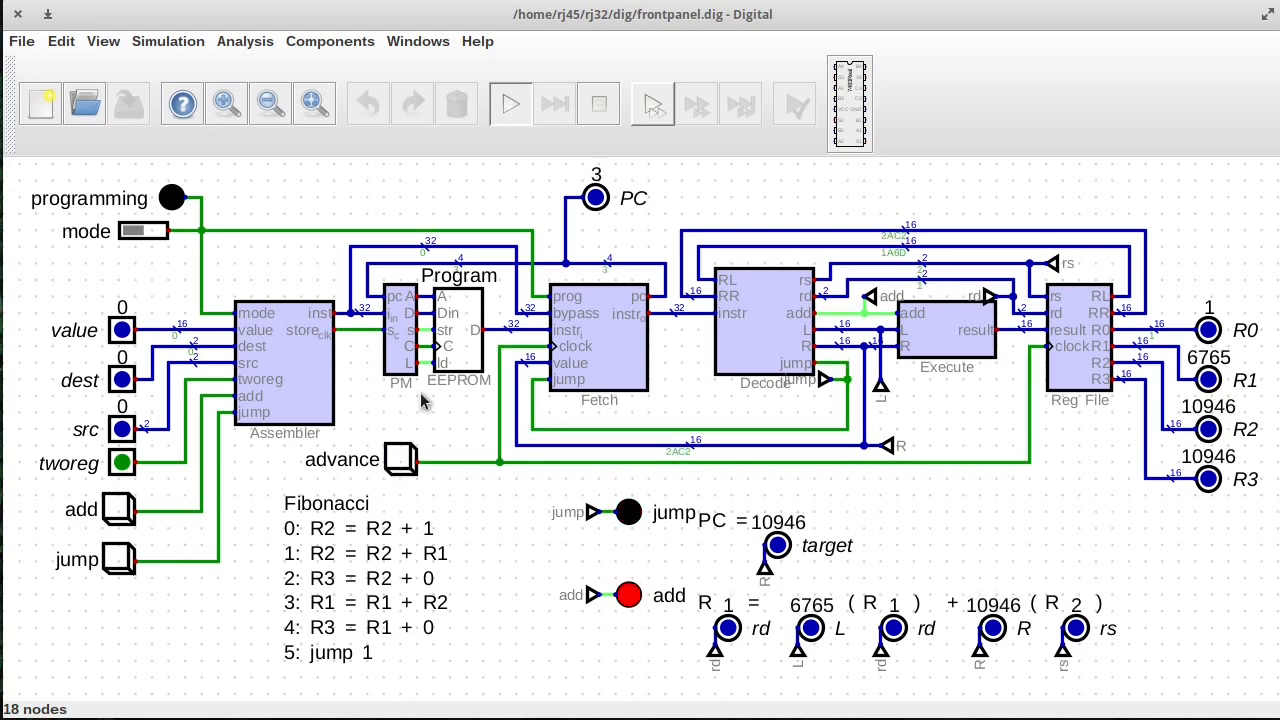
pyautogui.moveTo(380, 487)
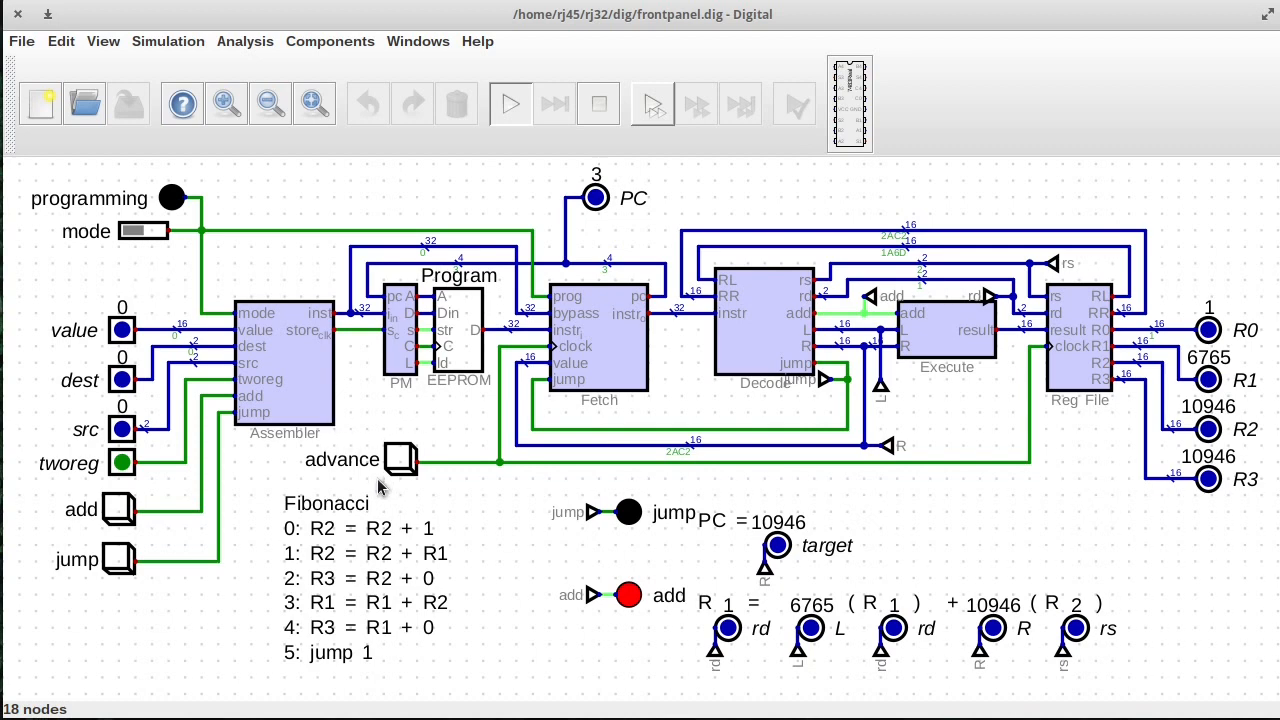
pyautogui.moveTo(458, 417)
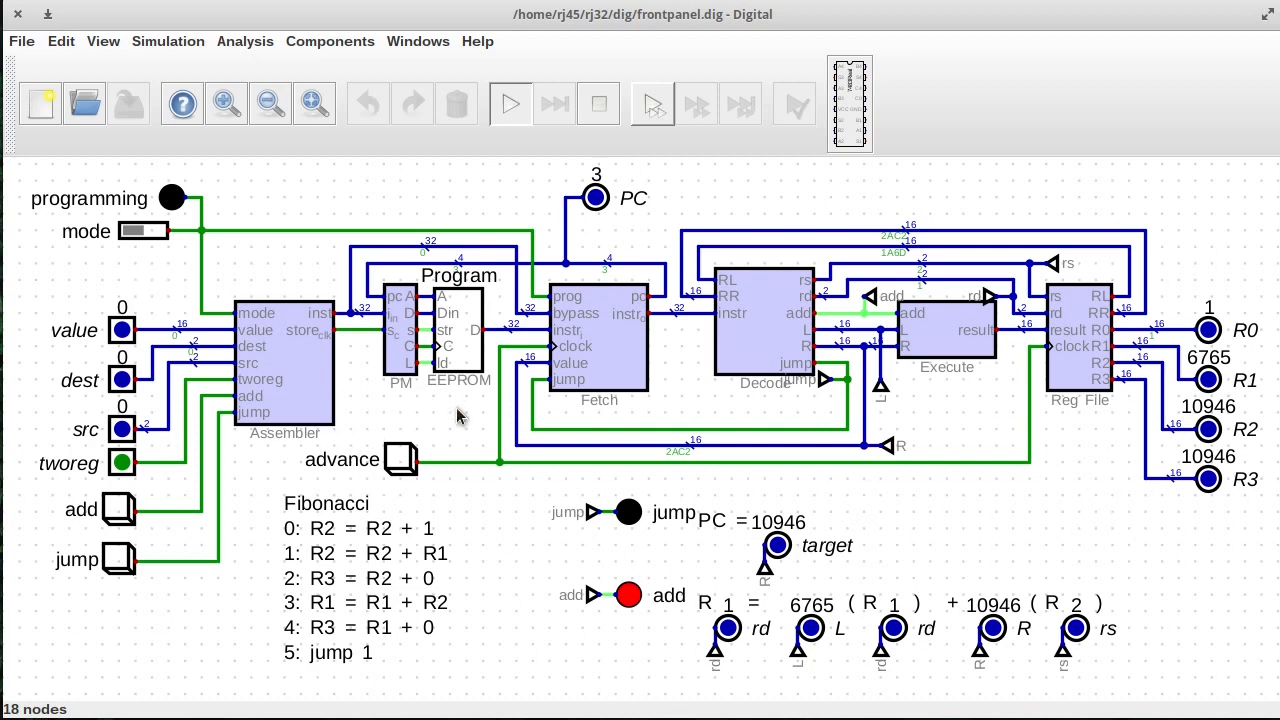
pyautogui.moveTo(410, 438)
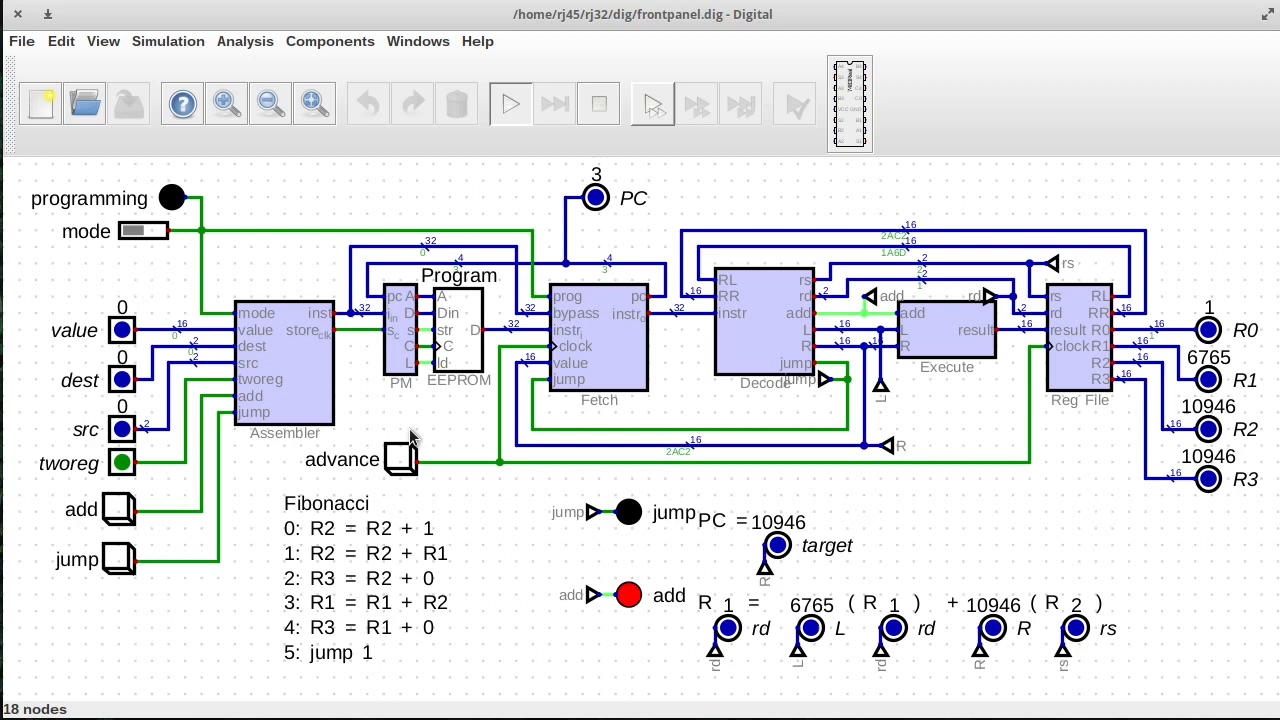
pyautogui.moveTo(378, 270)
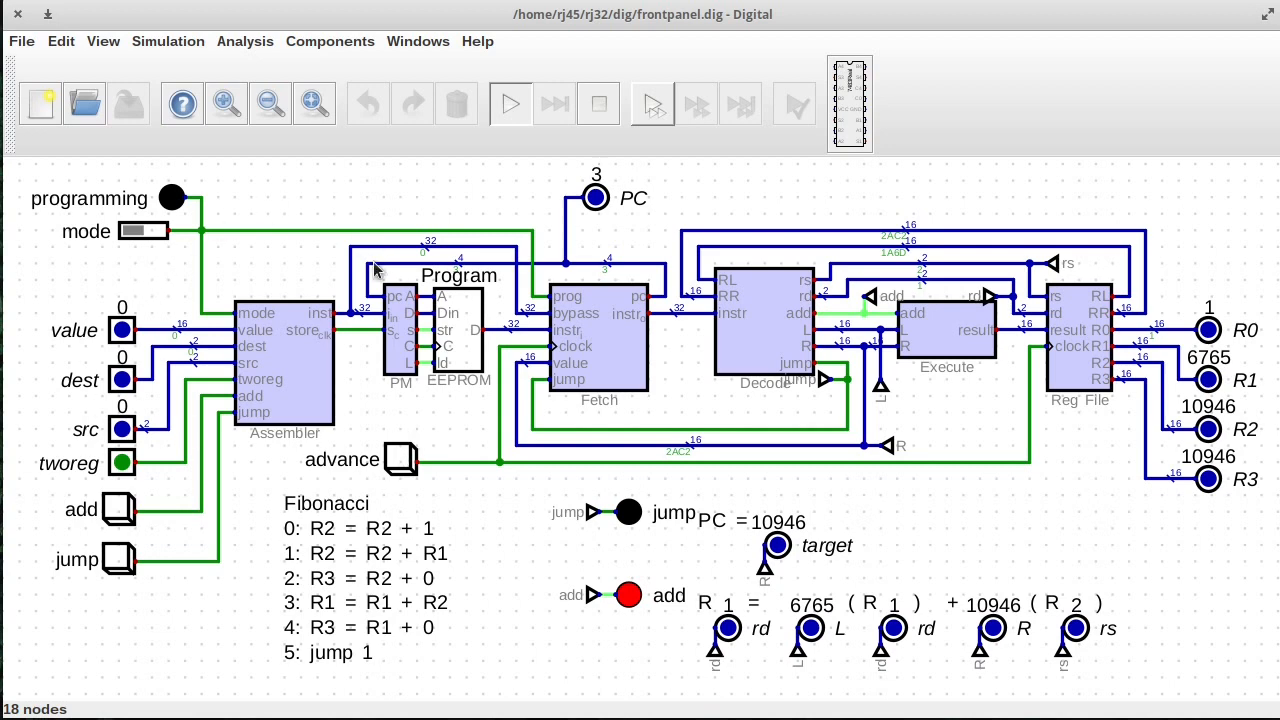
pyautogui.moveTo(385, 330)
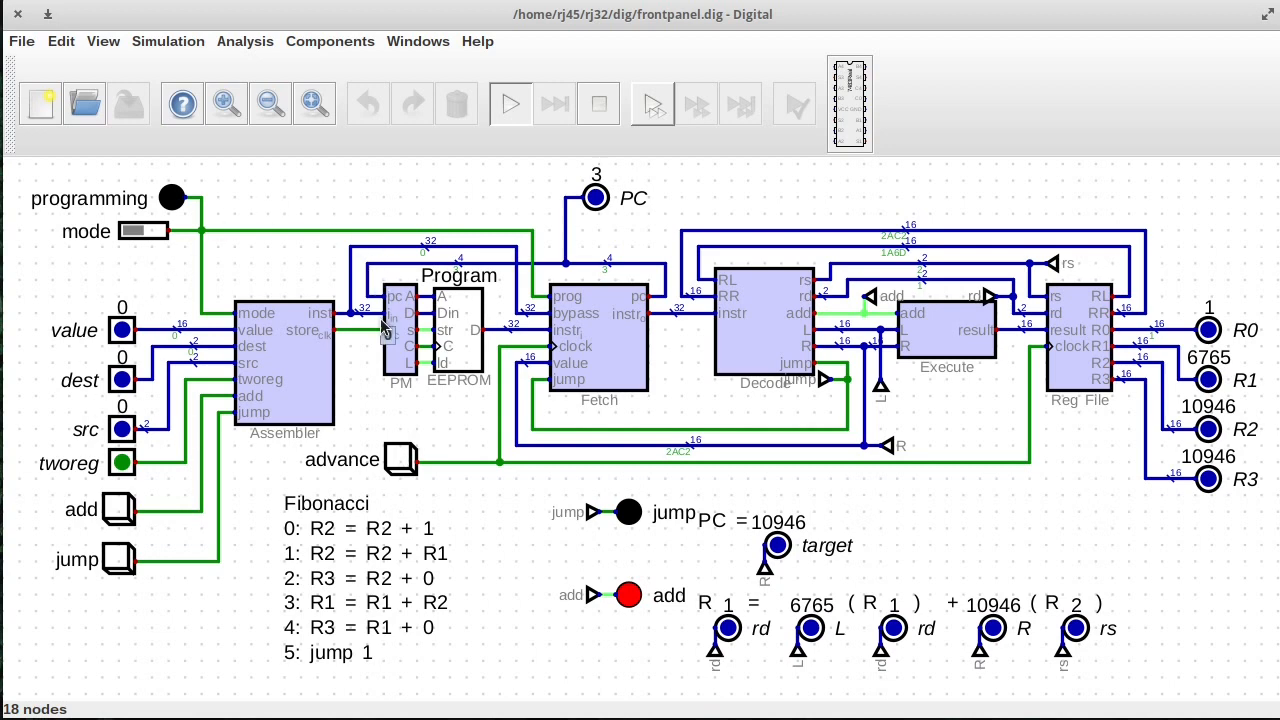
pyautogui.moveTo(725, 490)
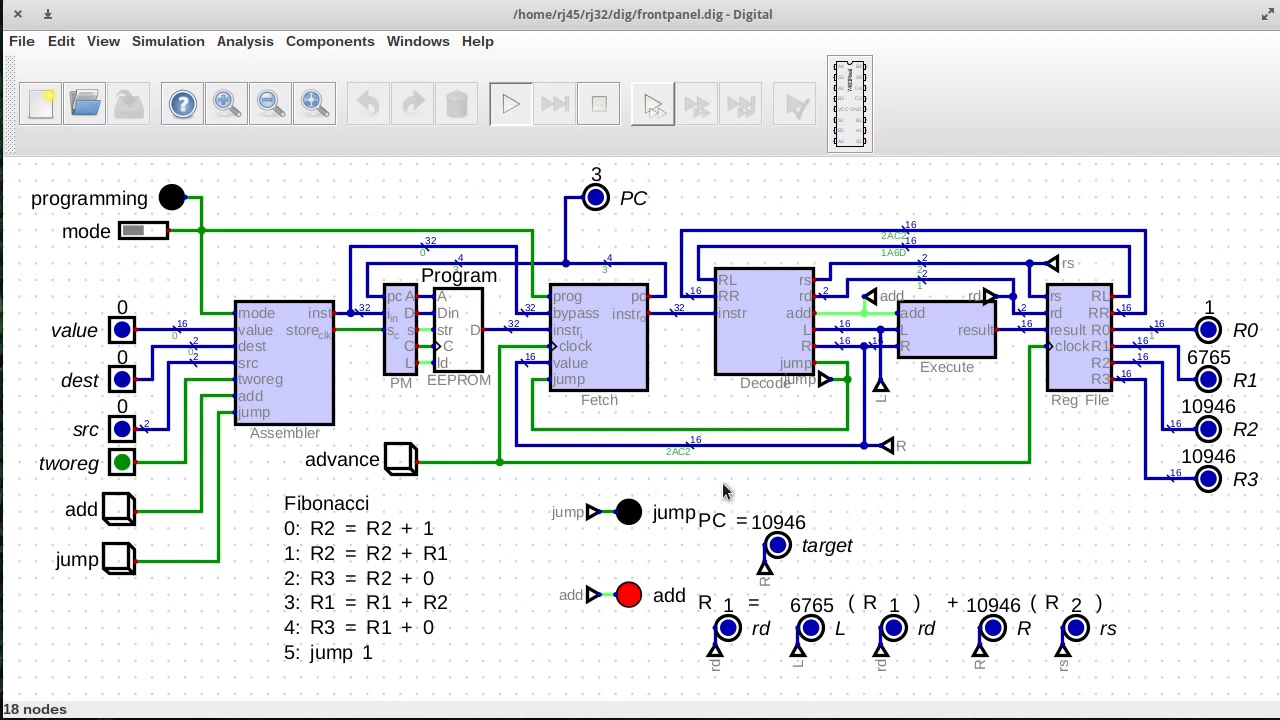
pyautogui.moveTo(723, 483)
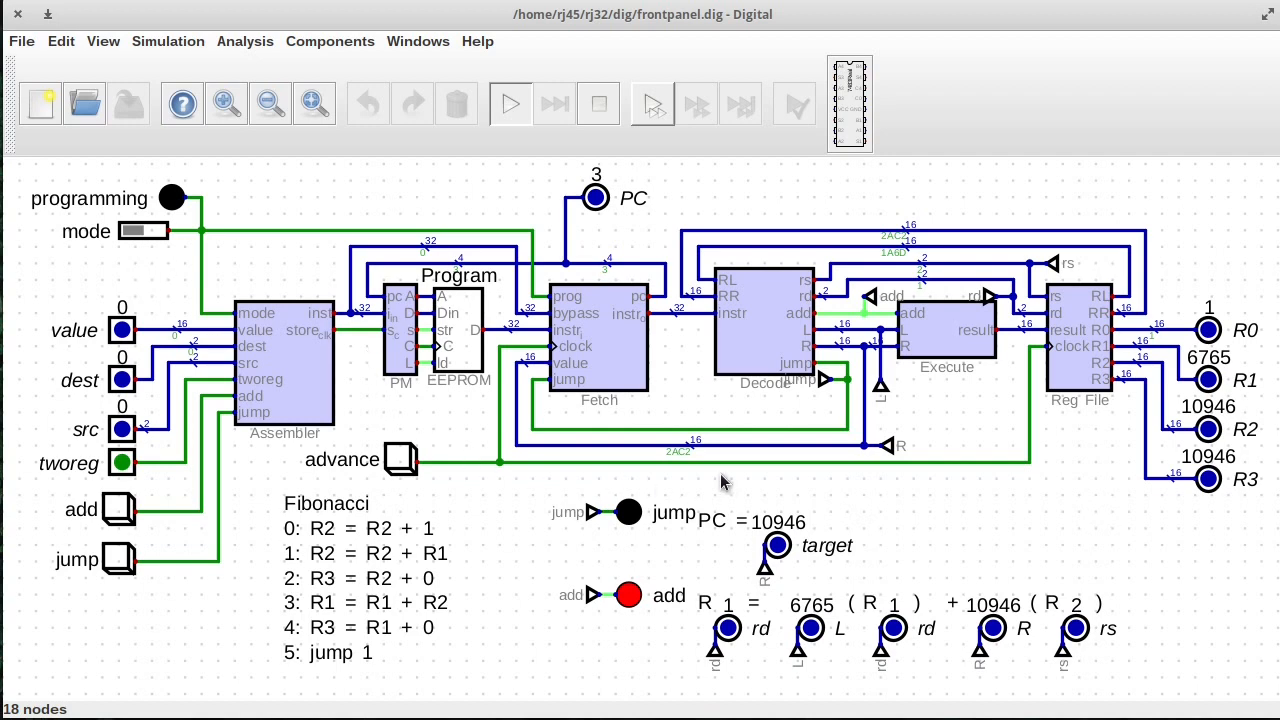
pyautogui.moveTo(587, 147)
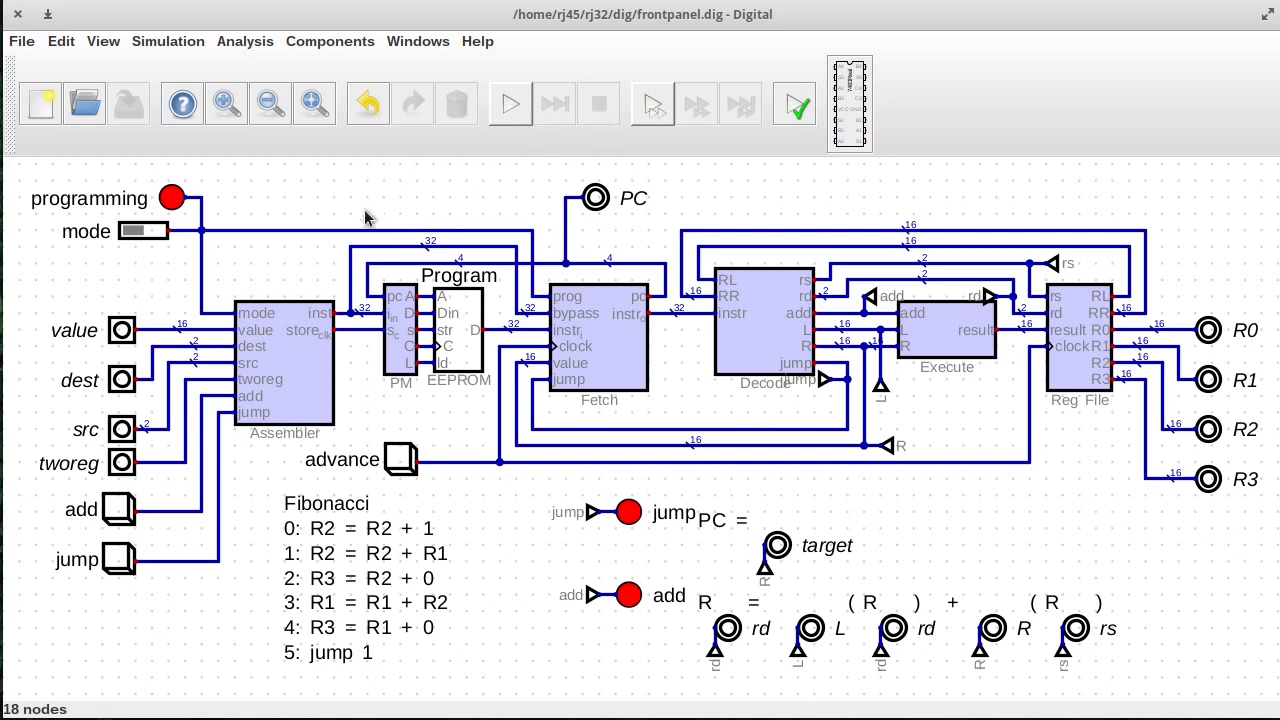
pyautogui.moveTo(367, 415)
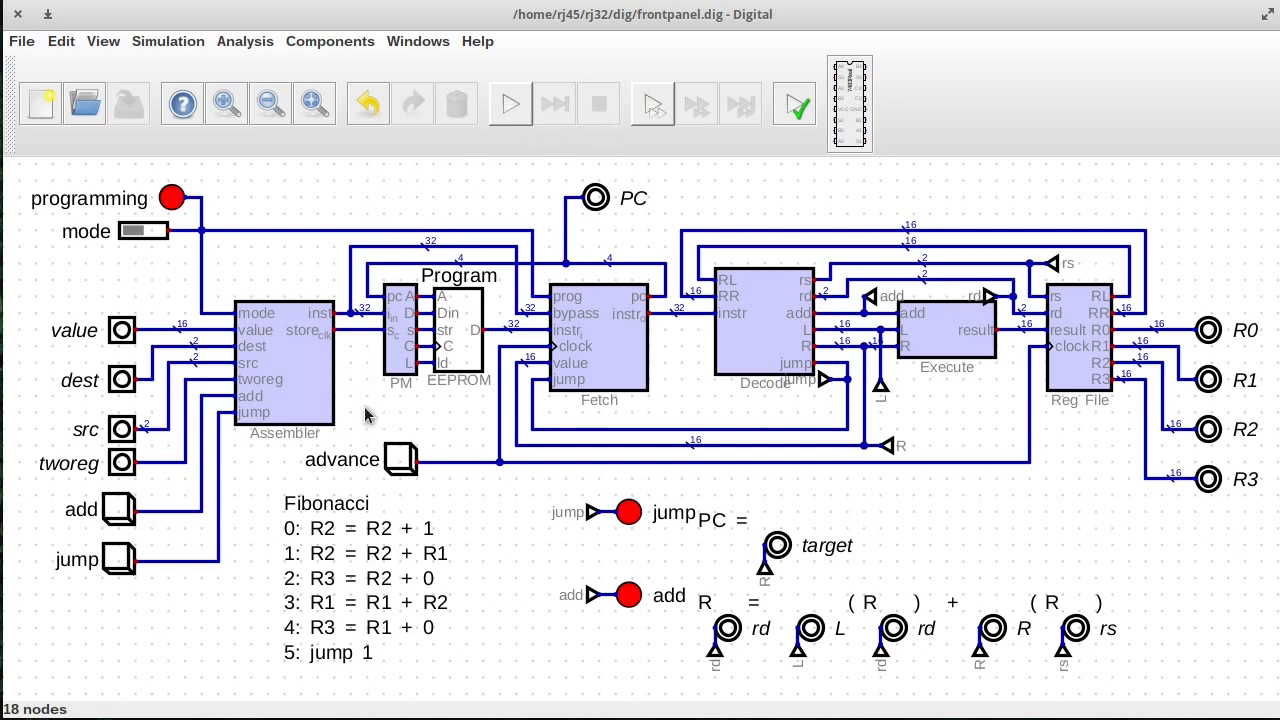
pyautogui.moveTo(405, 400)
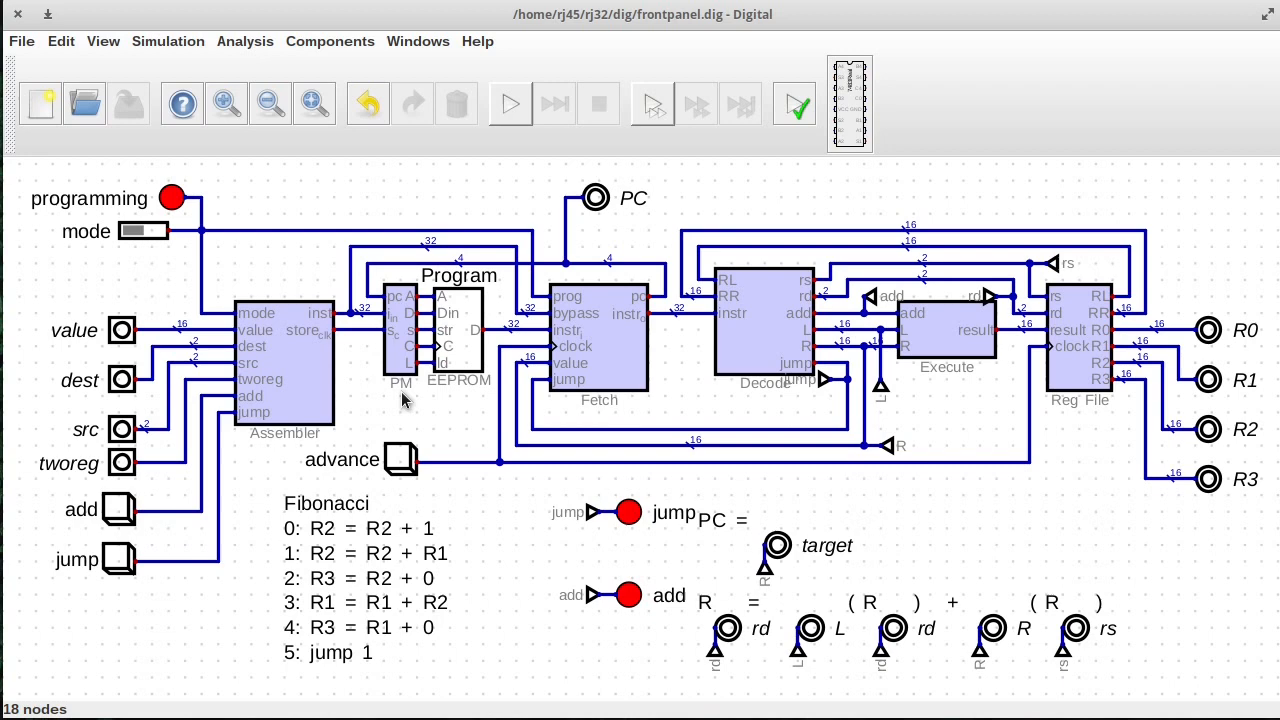
pyautogui.moveTo(960, 370)
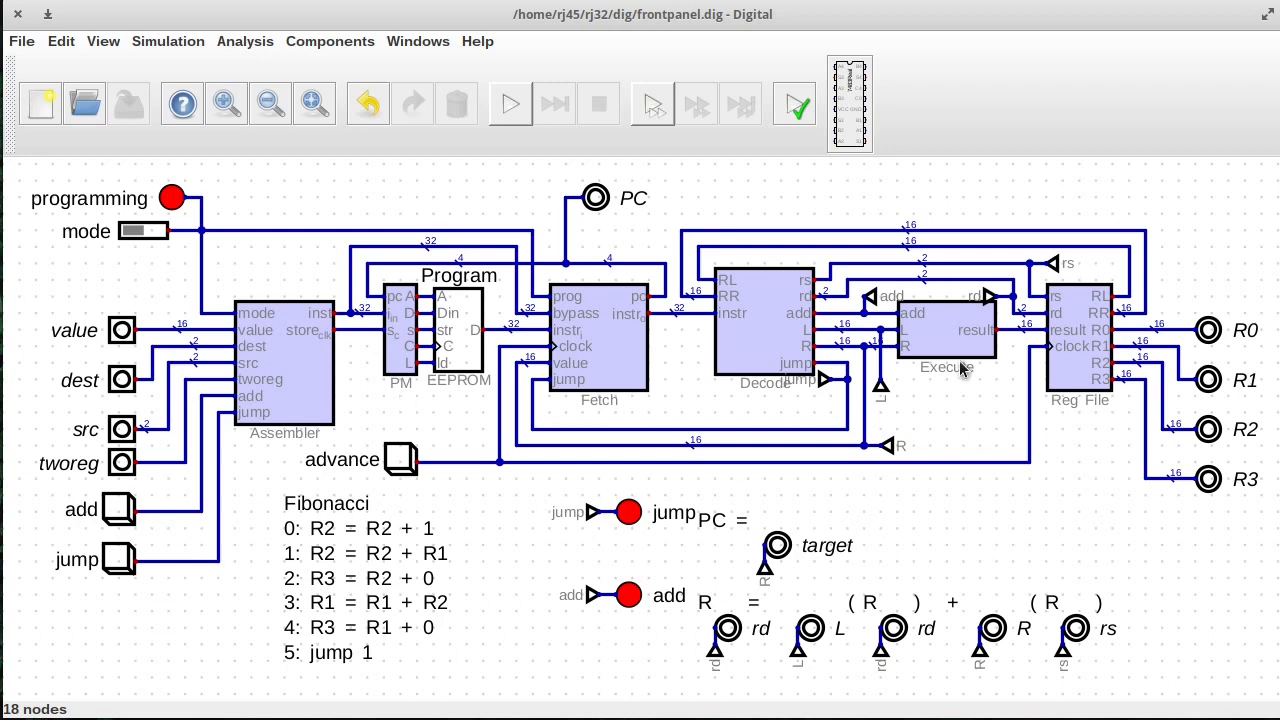
pyautogui.moveTo(338, 412)
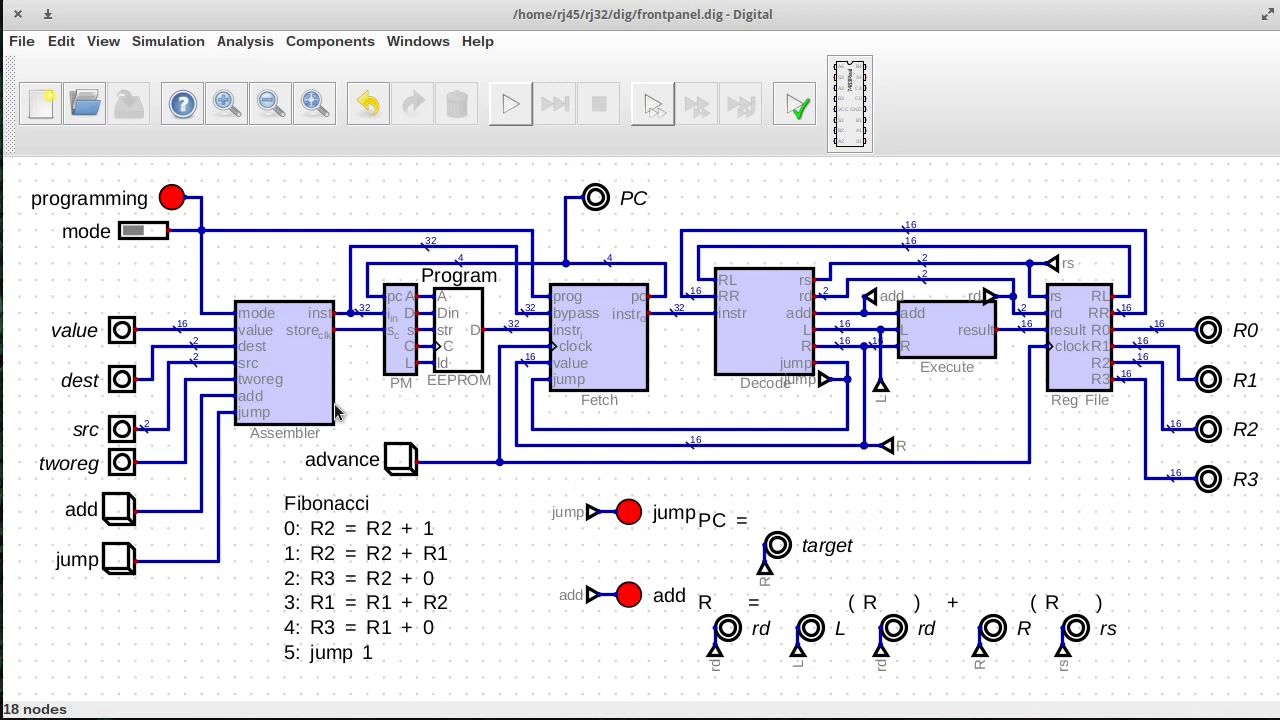
pyautogui.moveTo(490, 423)
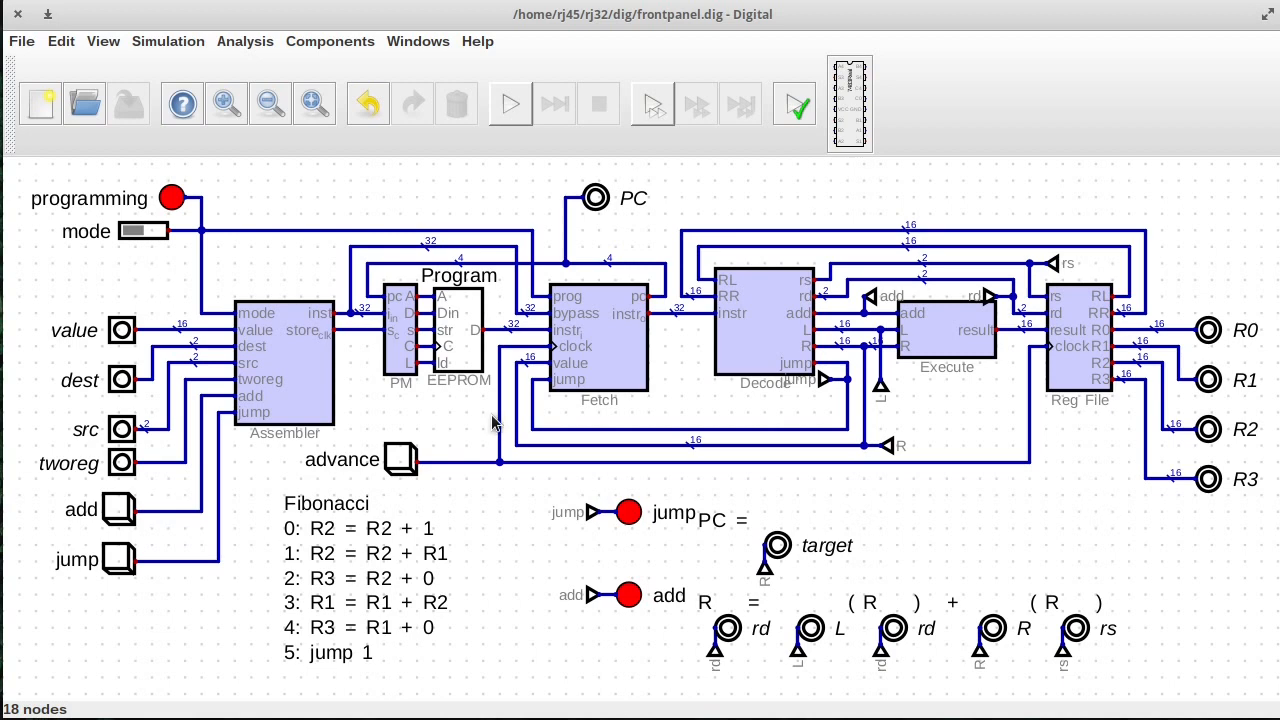
pyautogui.moveTo(513, 428)
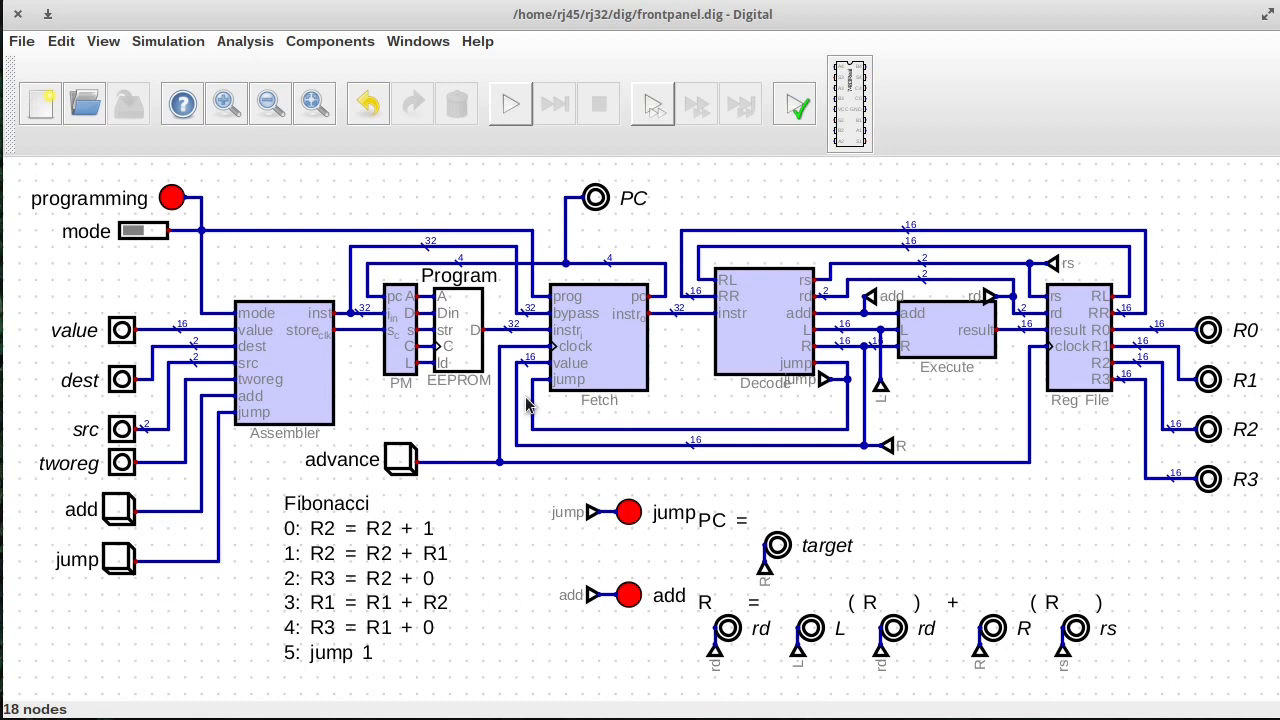
pyautogui.moveTo(590, 362)
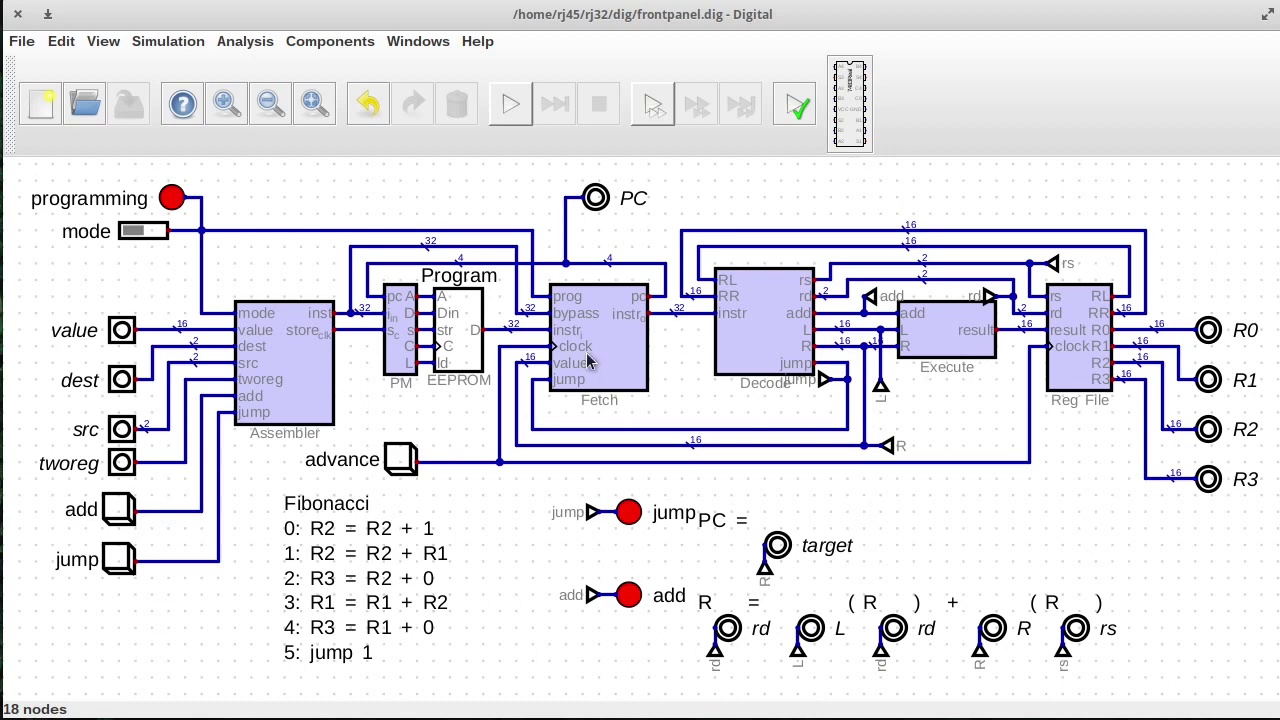
pyautogui.moveTo(918, 423)
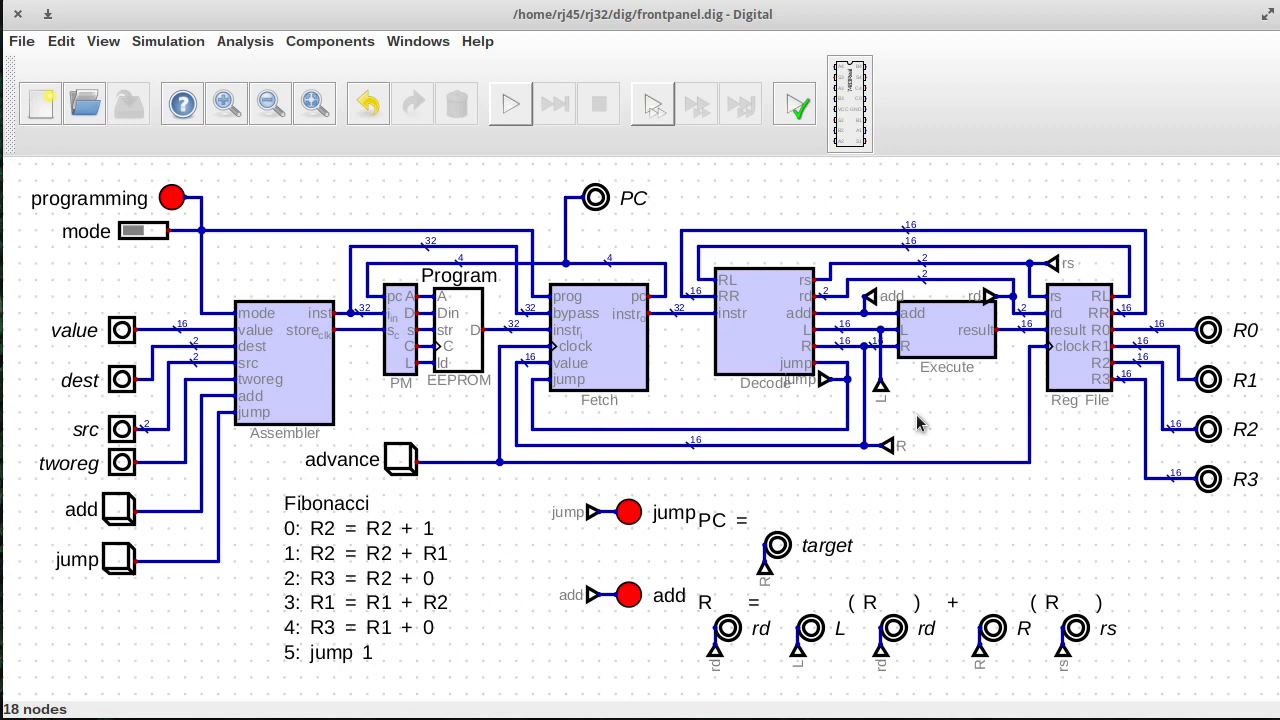
pyautogui.moveTo(453, 450)
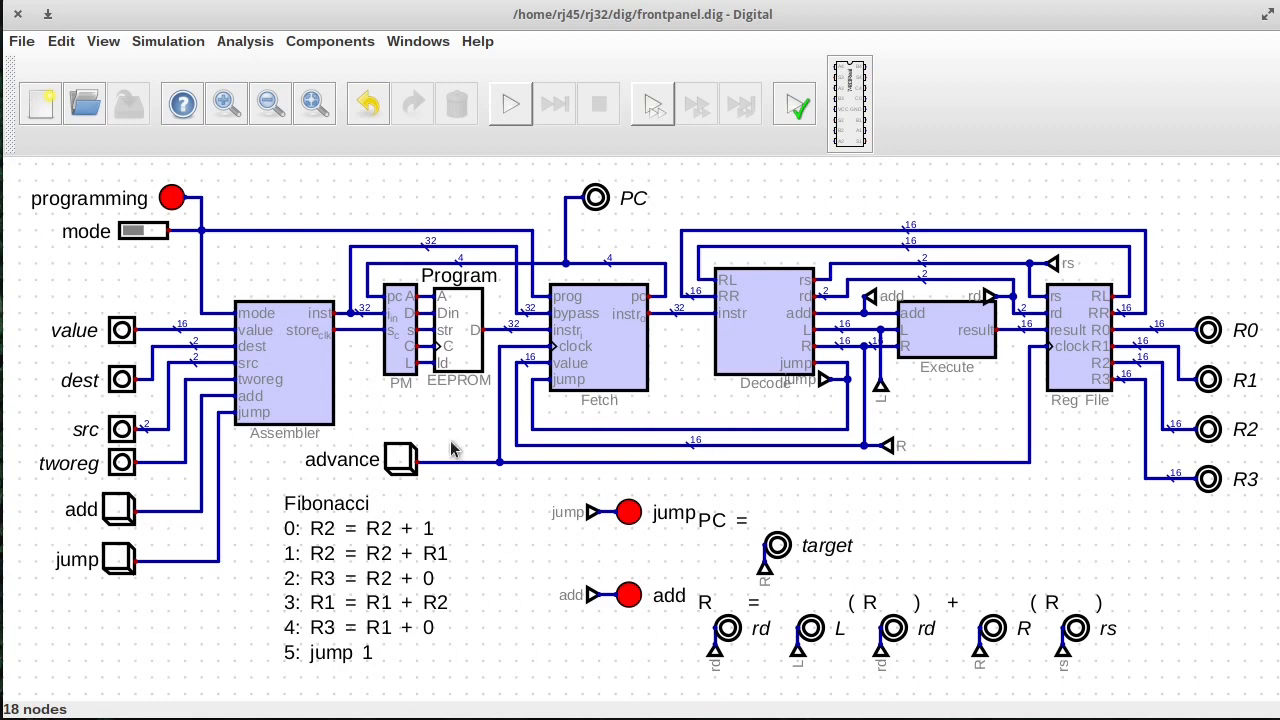
pyautogui.moveTo(498, 312)
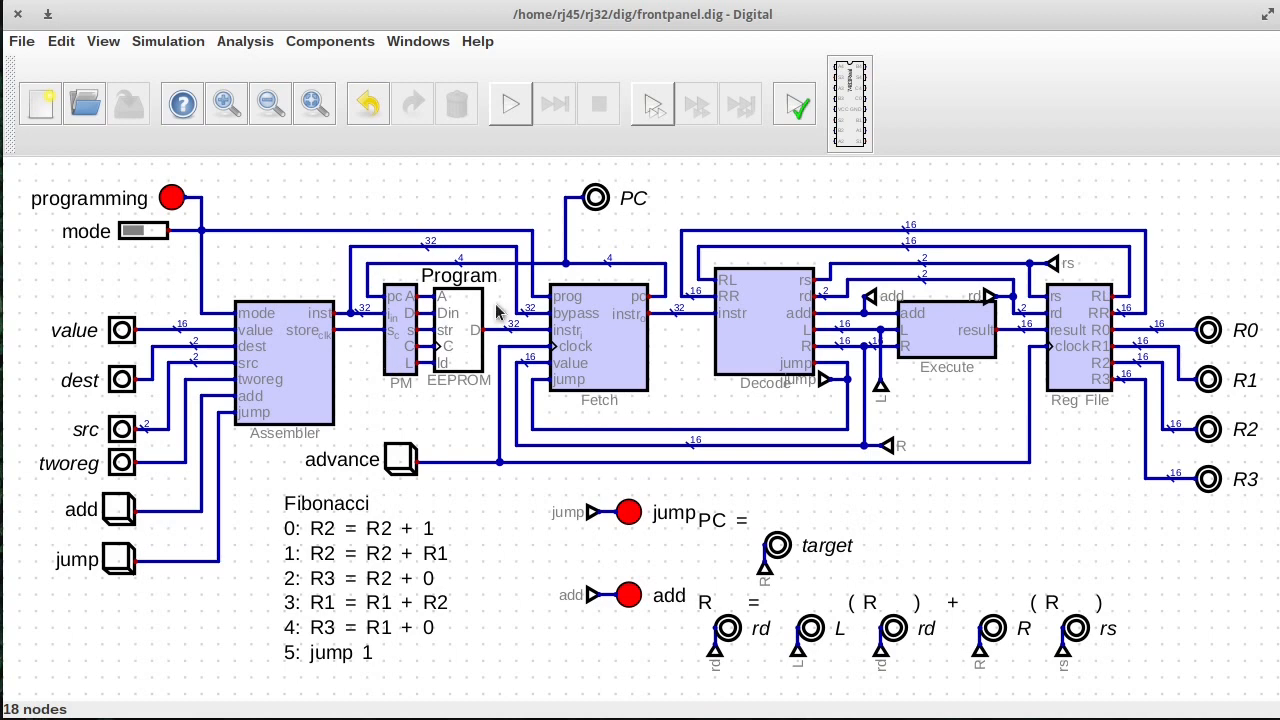
pyautogui.moveTo(560, 397)
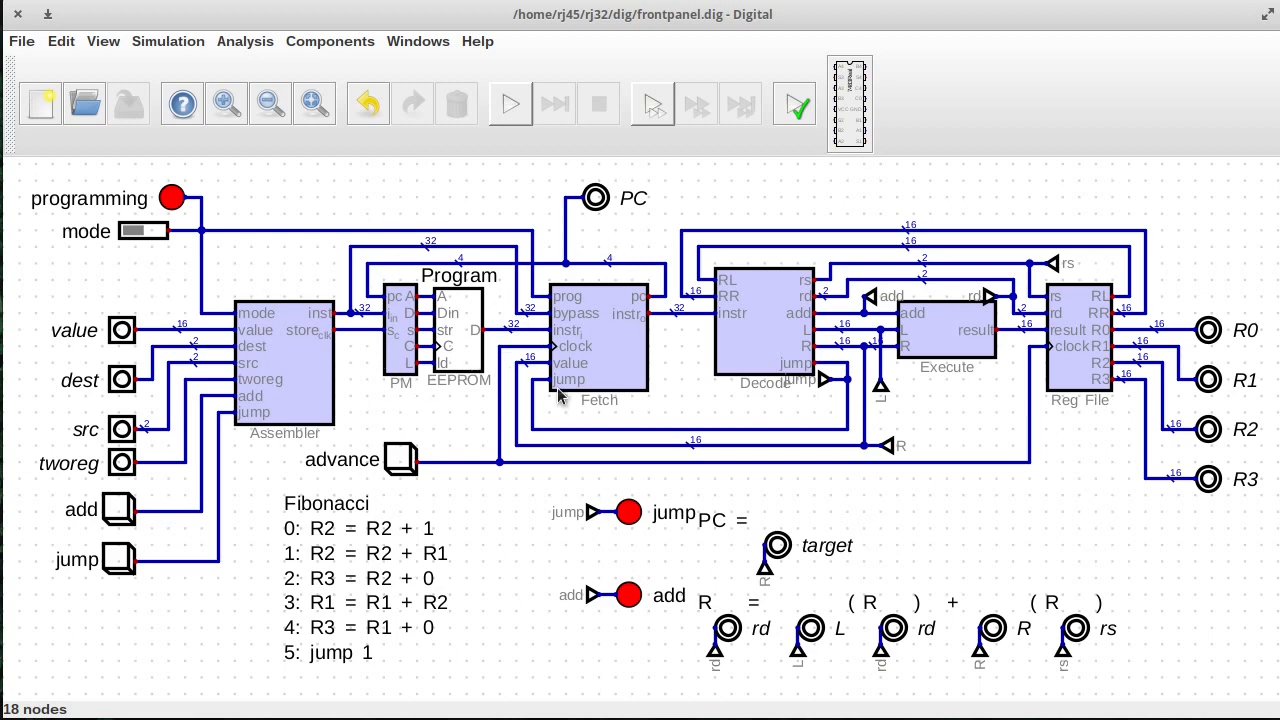
pyautogui.moveTo(623, 370)
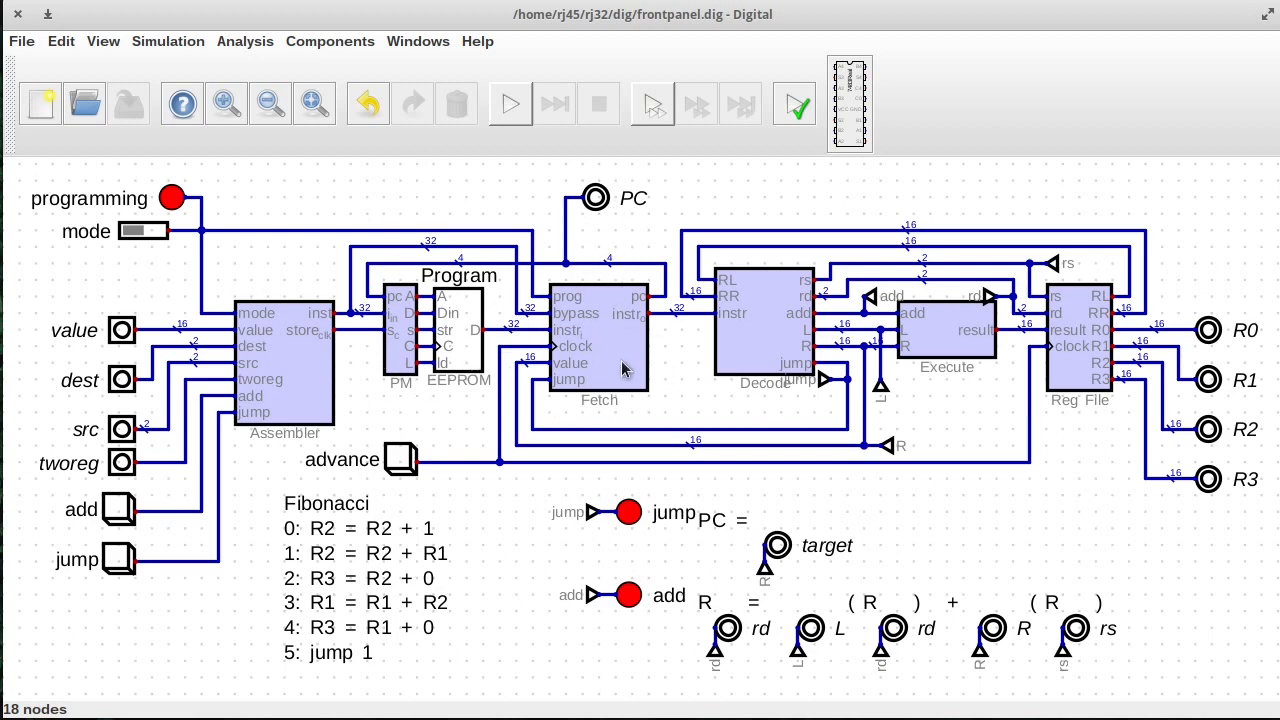
pyautogui.moveTo(618, 372)
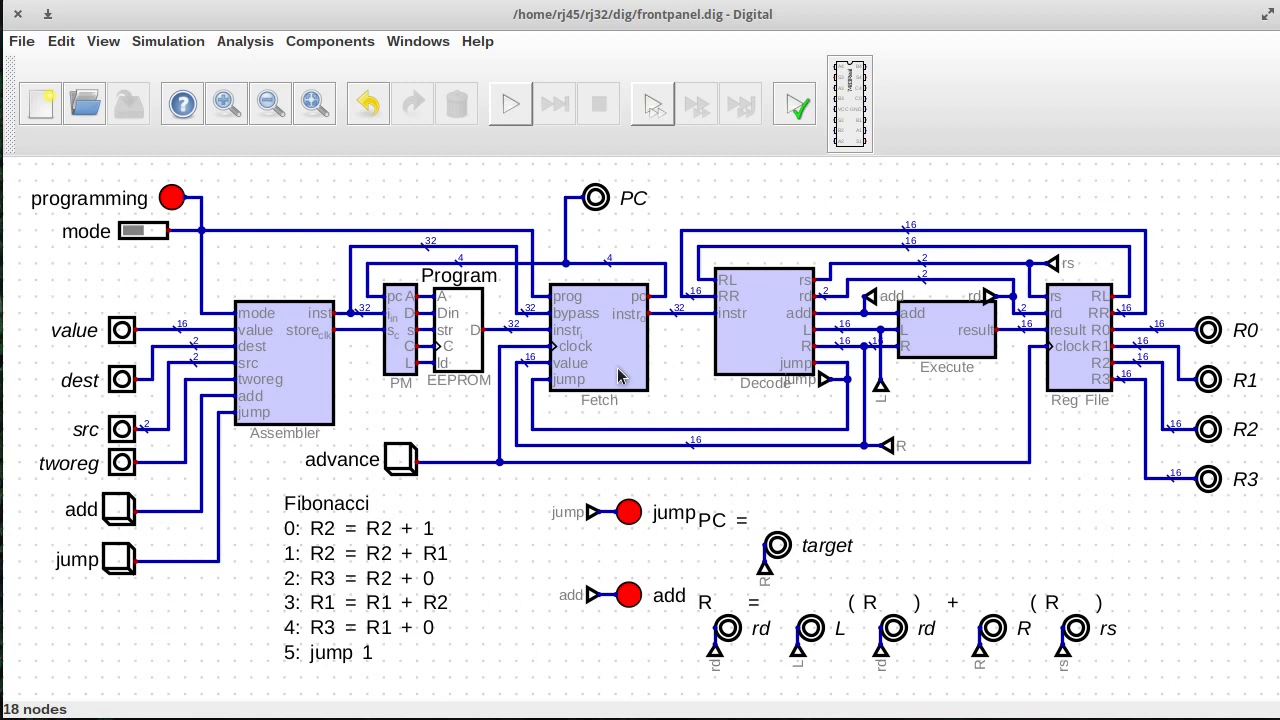
pyautogui.moveTo(778, 310)
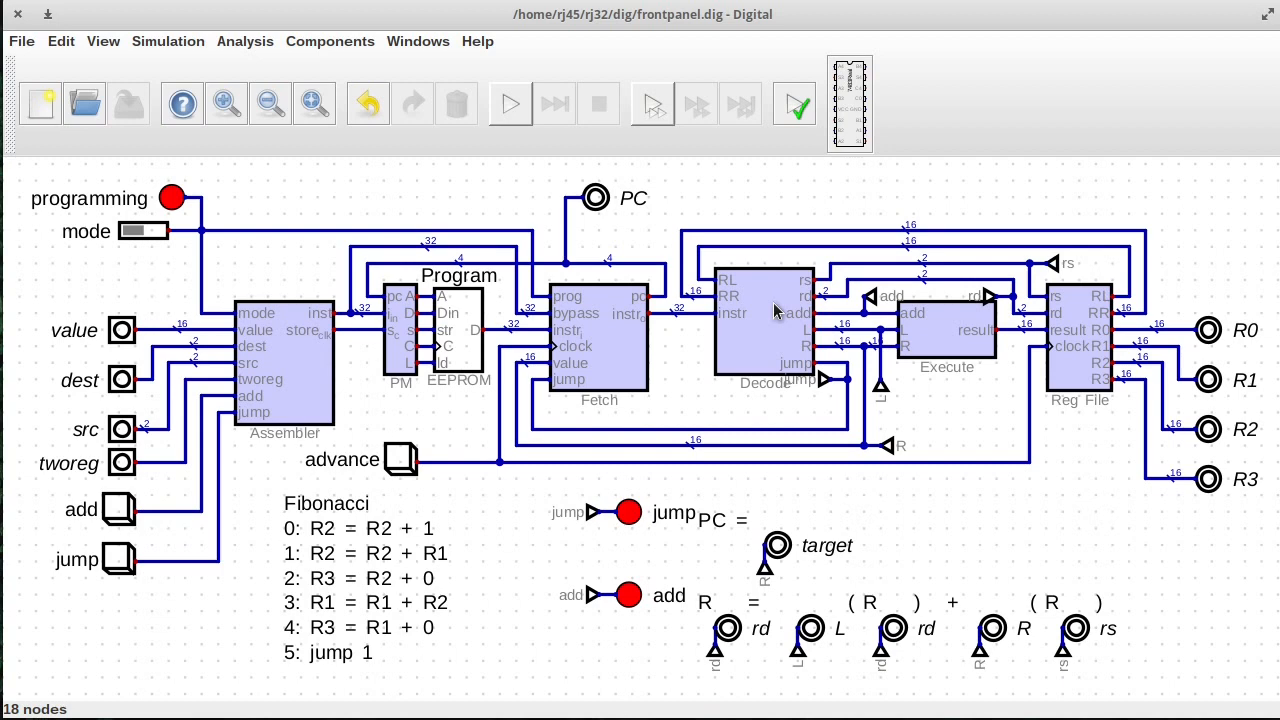
pyautogui.moveTo(680, 285)
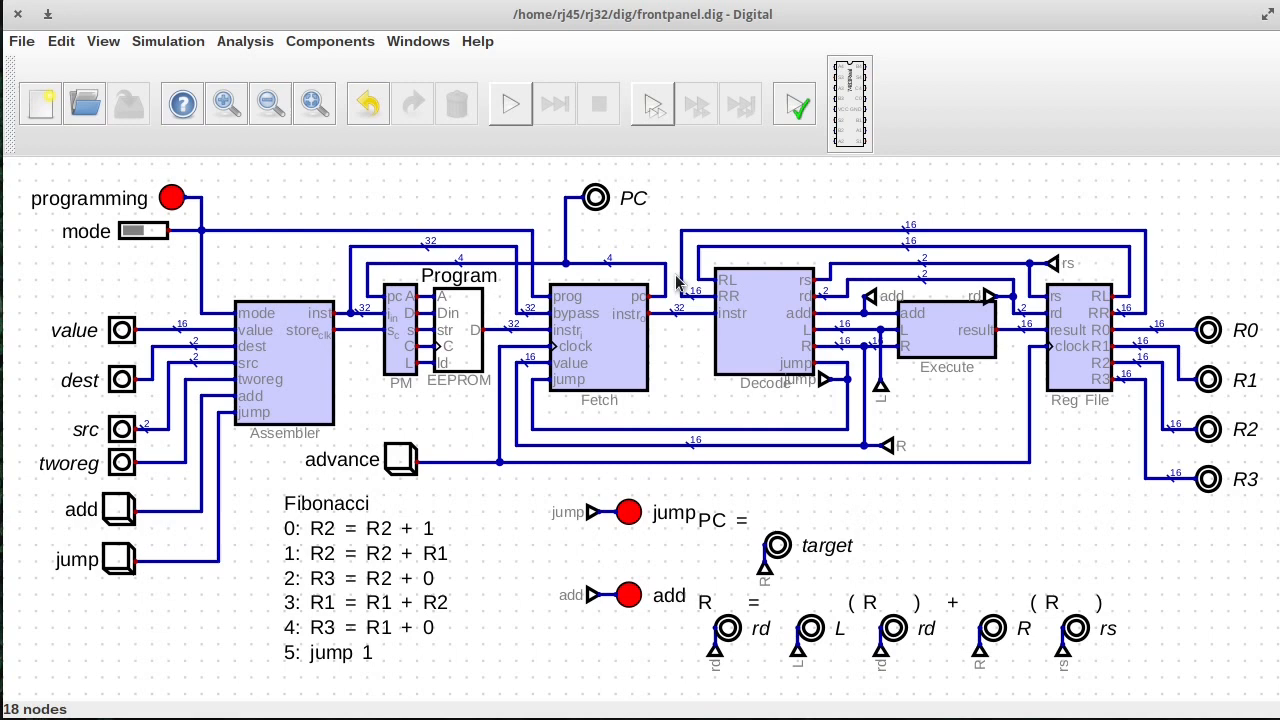
pyautogui.moveTo(755, 258)
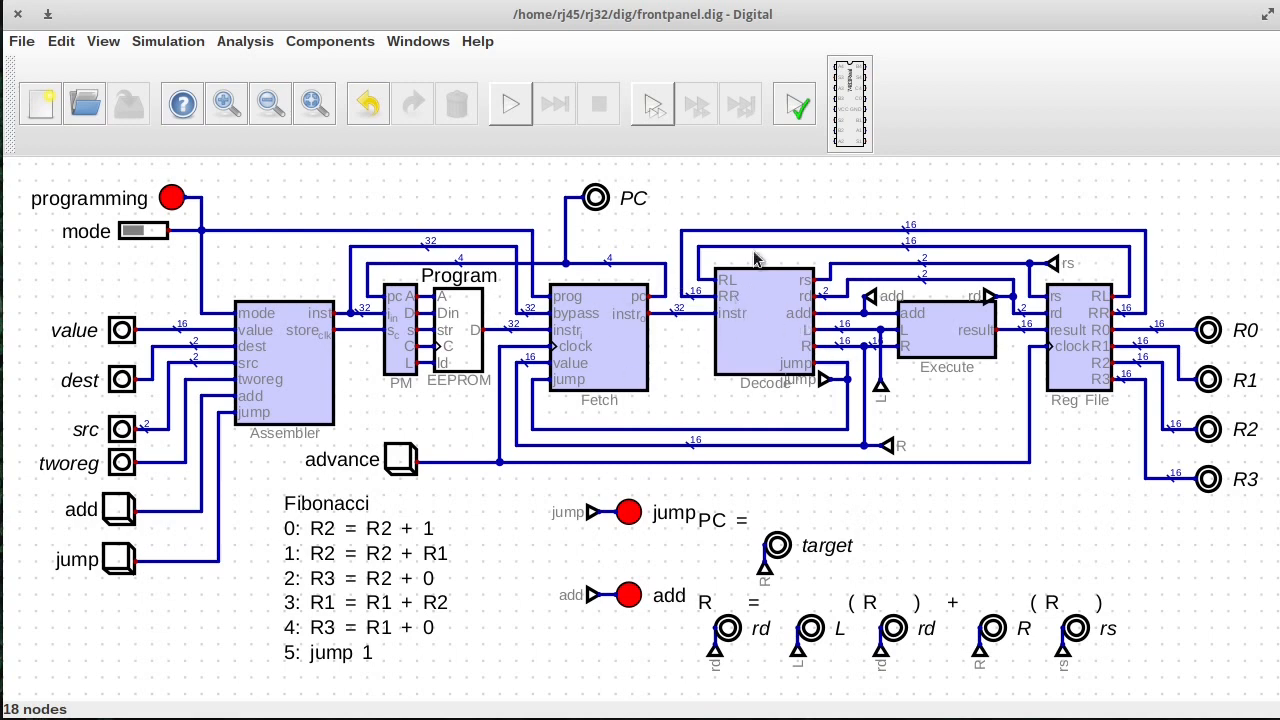
pyautogui.moveTo(645, 332)
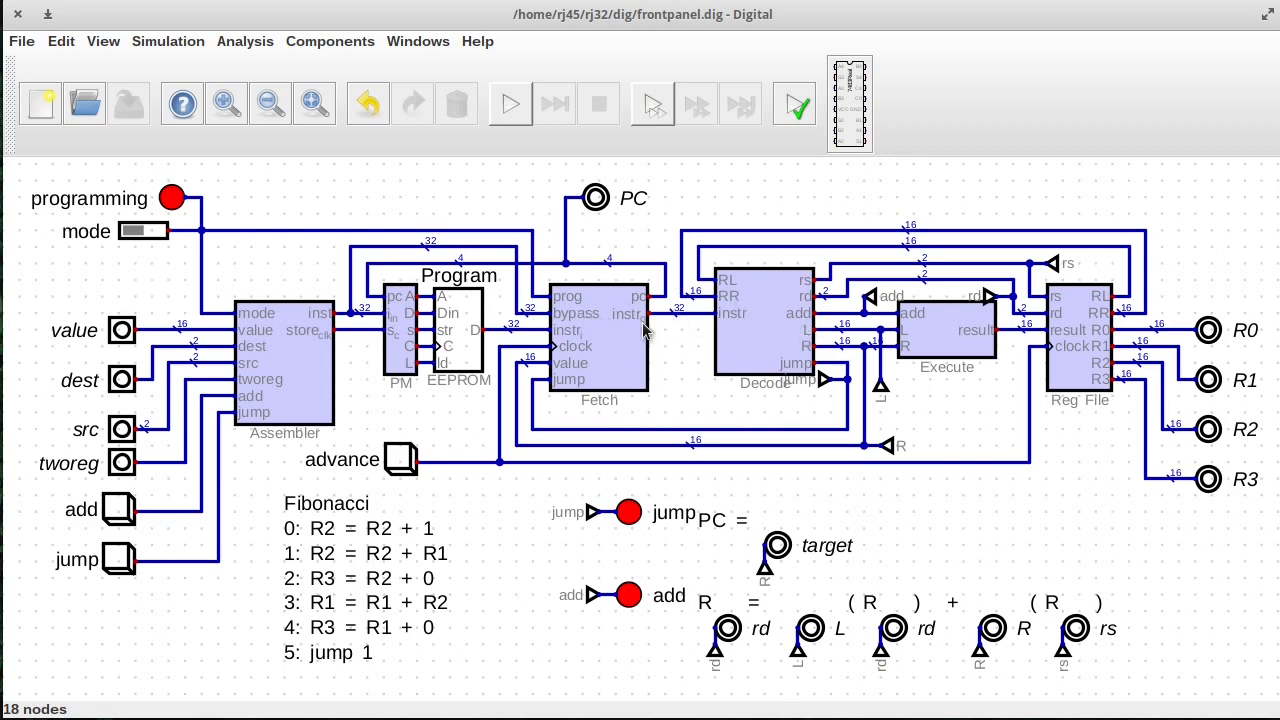
# Open the Program EEPROM's data table showing six instruction words at addresses 0–5.
pyautogui.doubleClick(458, 330)
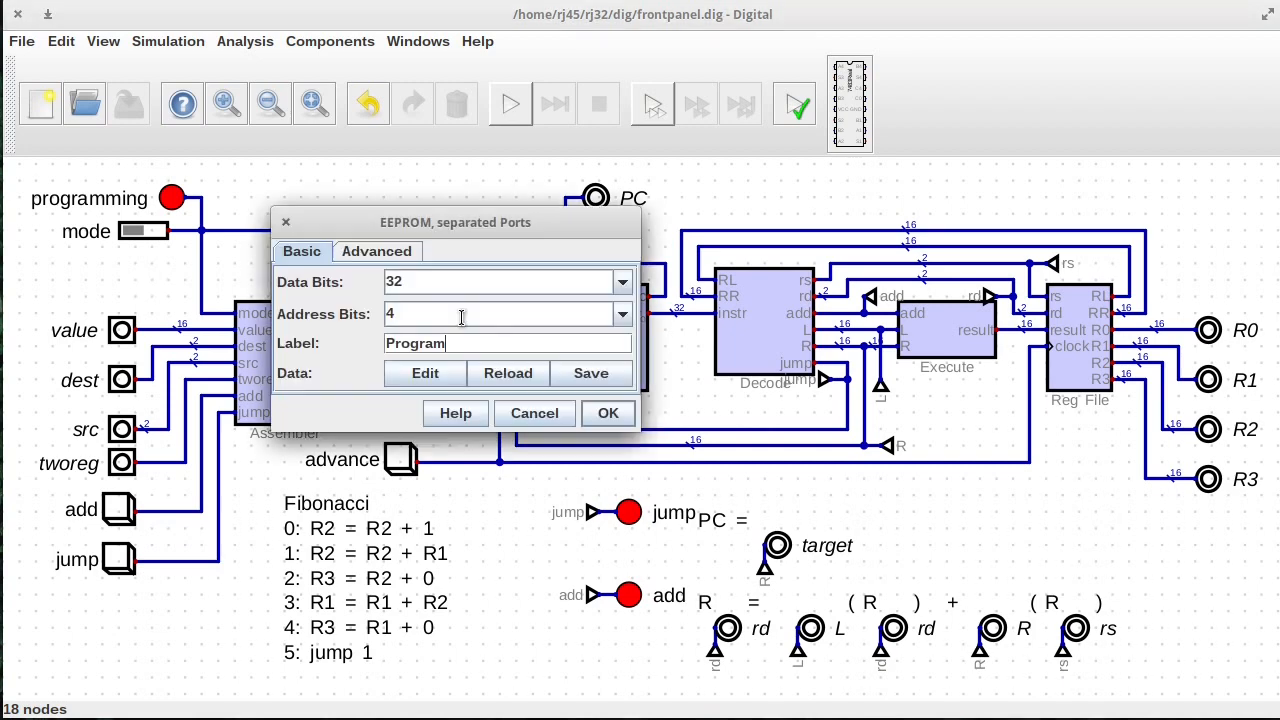
pyautogui.click(424, 373)
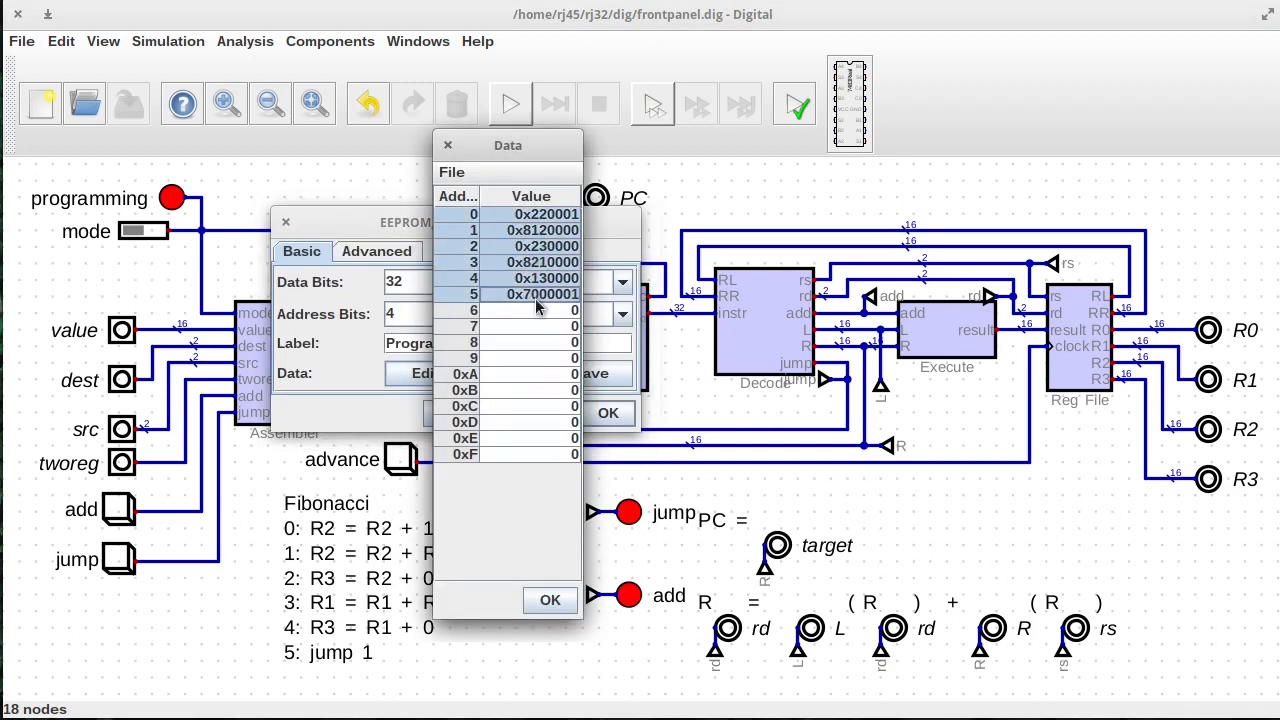
pyautogui.moveTo(548, 325)
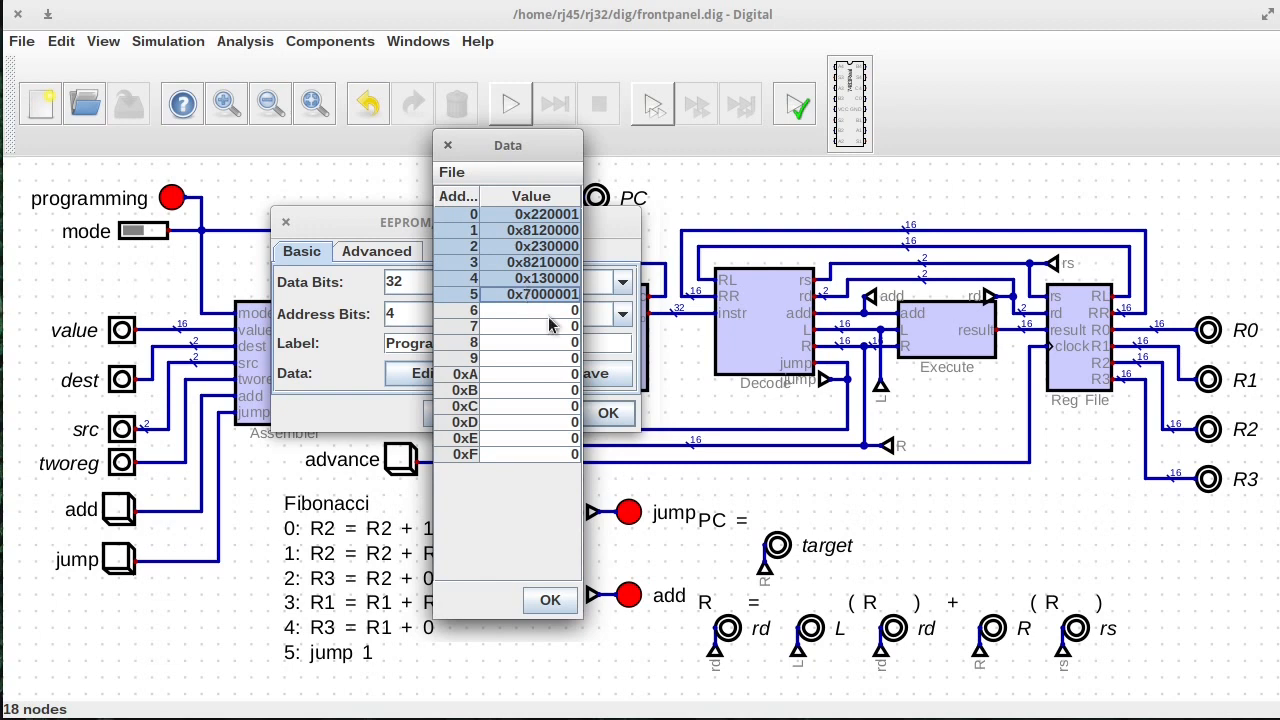
pyautogui.moveTo(560, 235)
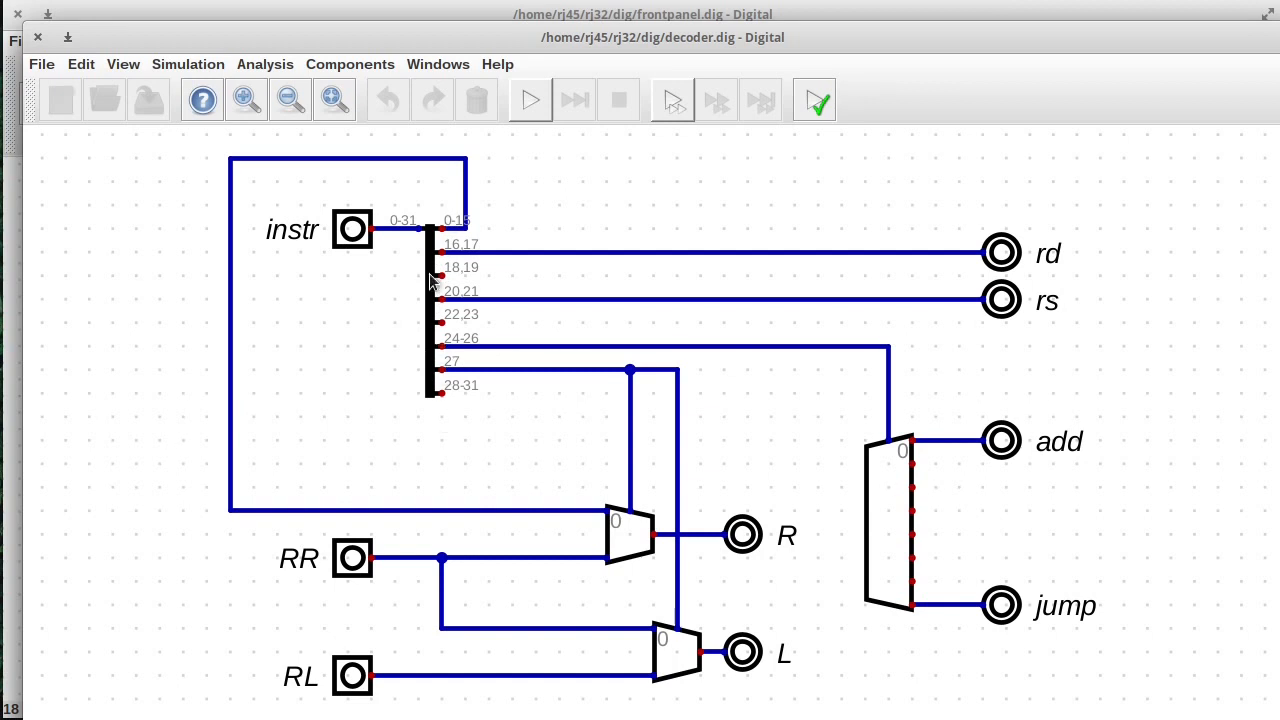
pyautogui.moveTo(330, 260)
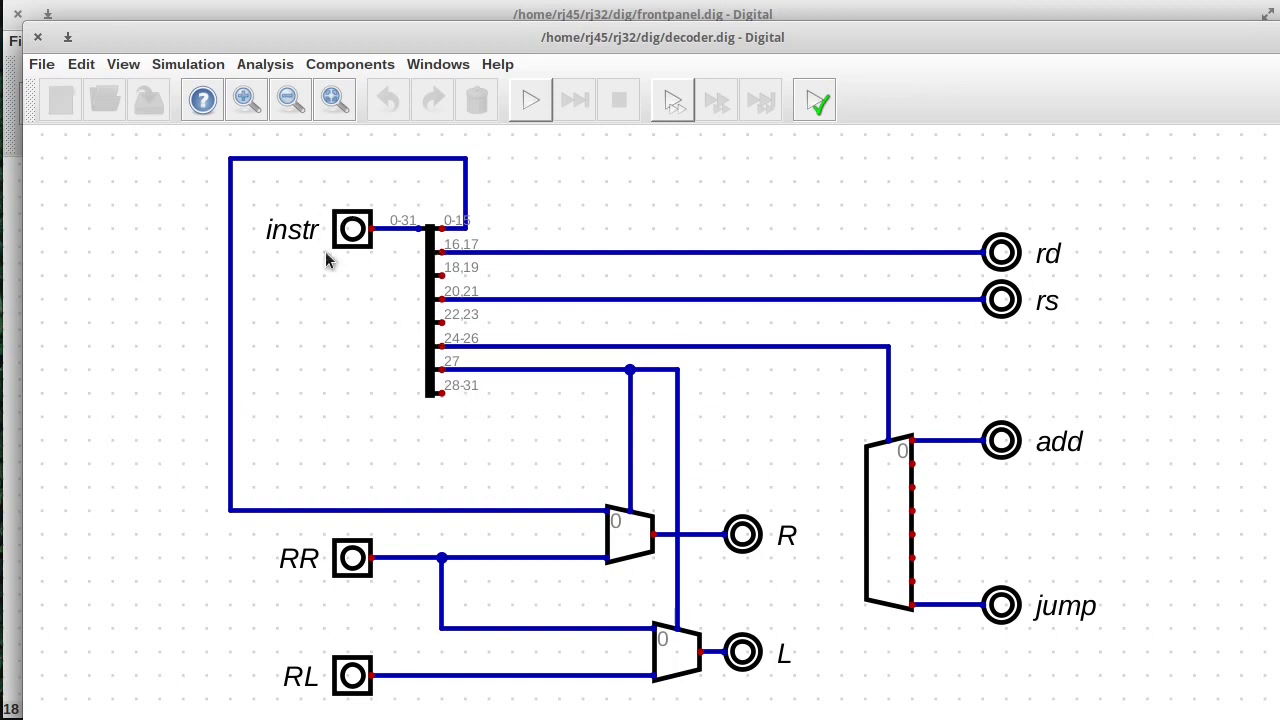
pyautogui.moveTo(353, 258)
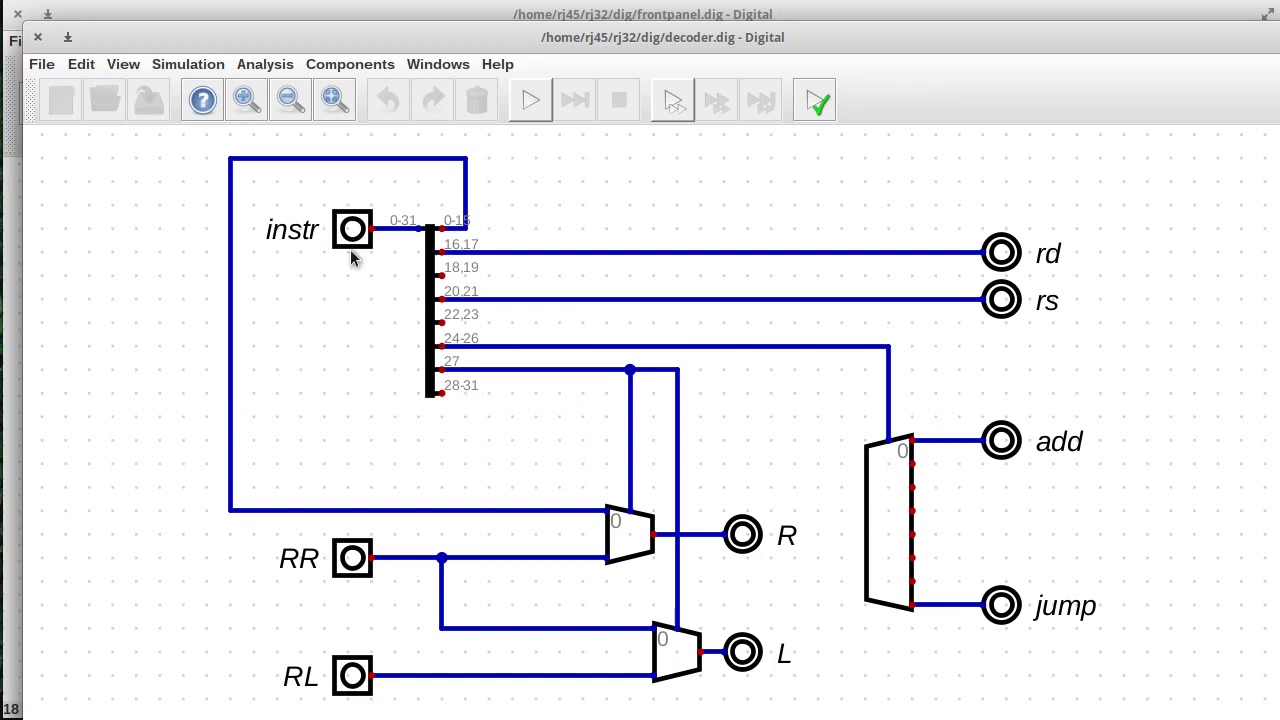
pyautogui.moveTo(347, 281)
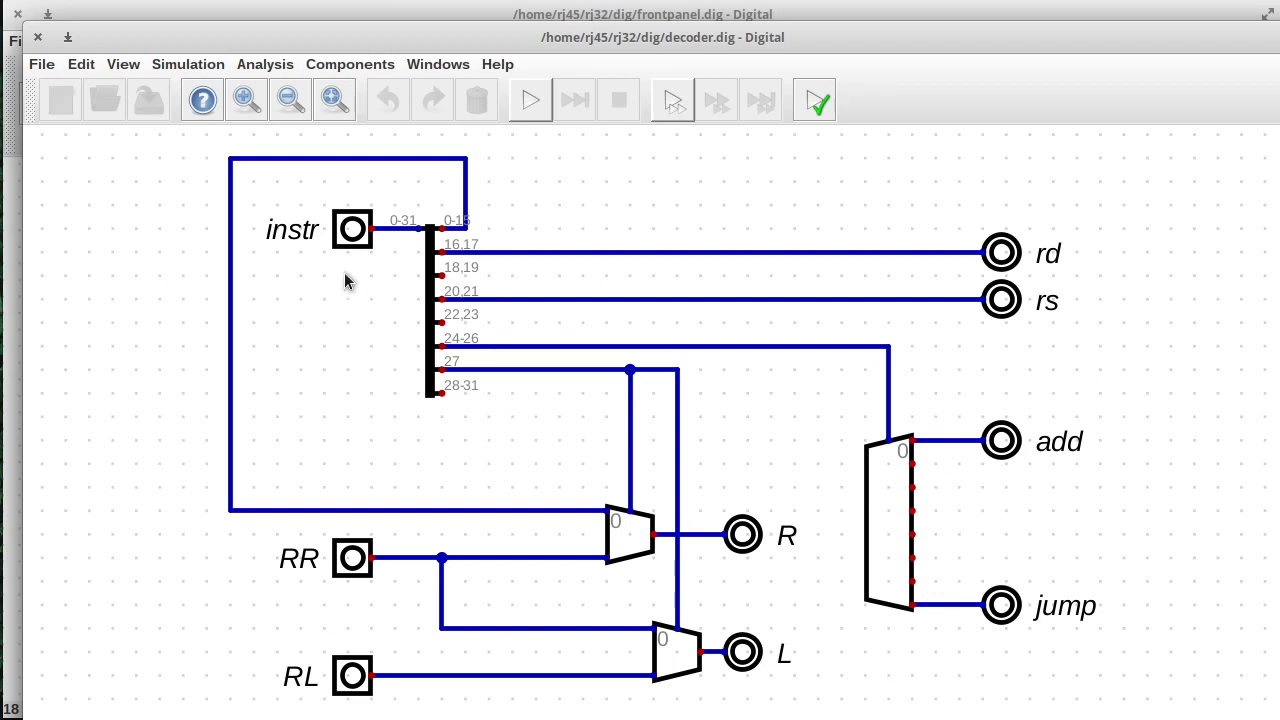
pyautogui.moveTo(357, 278)
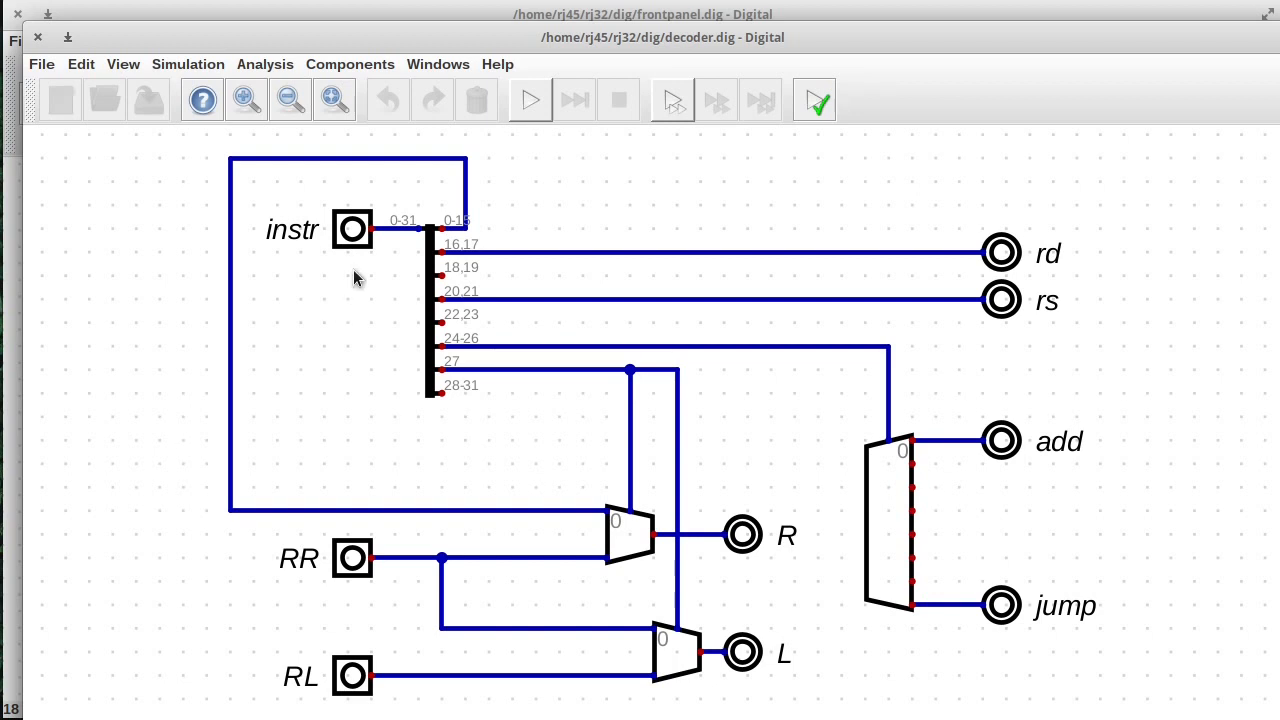
pyautogui.moveTo(447, 218)
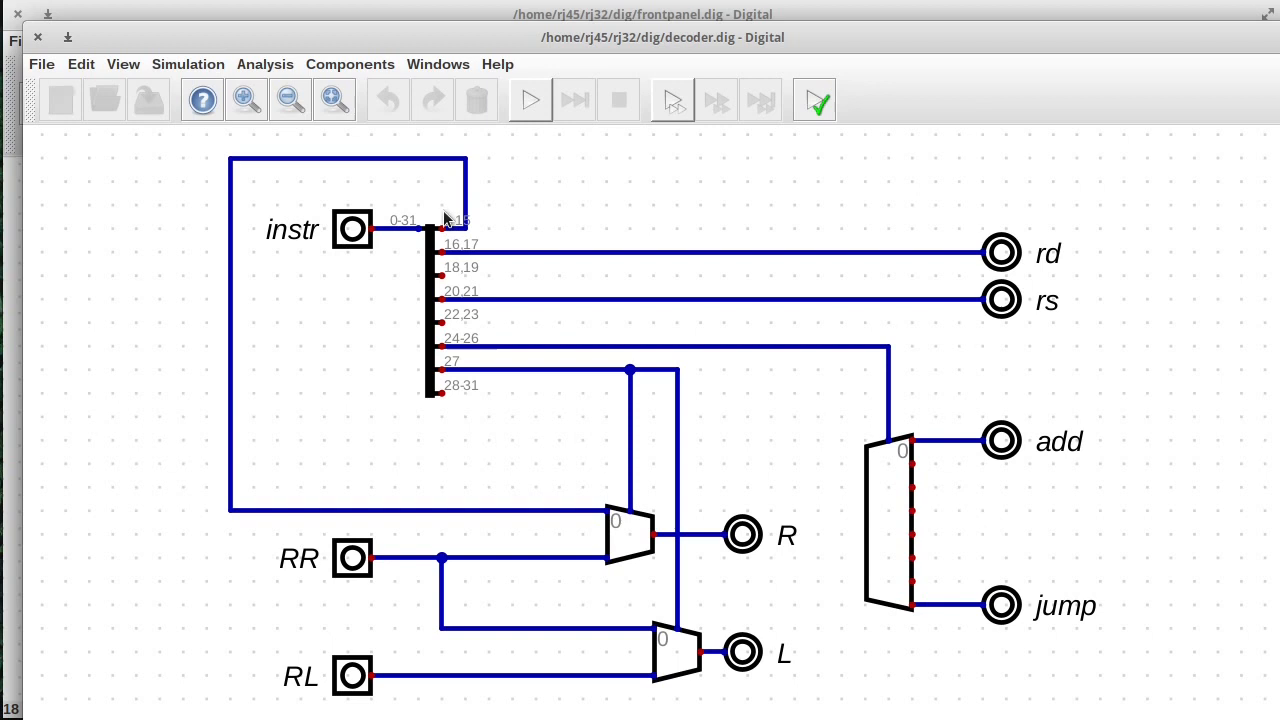
pyautogui.moveTo(425, 420)
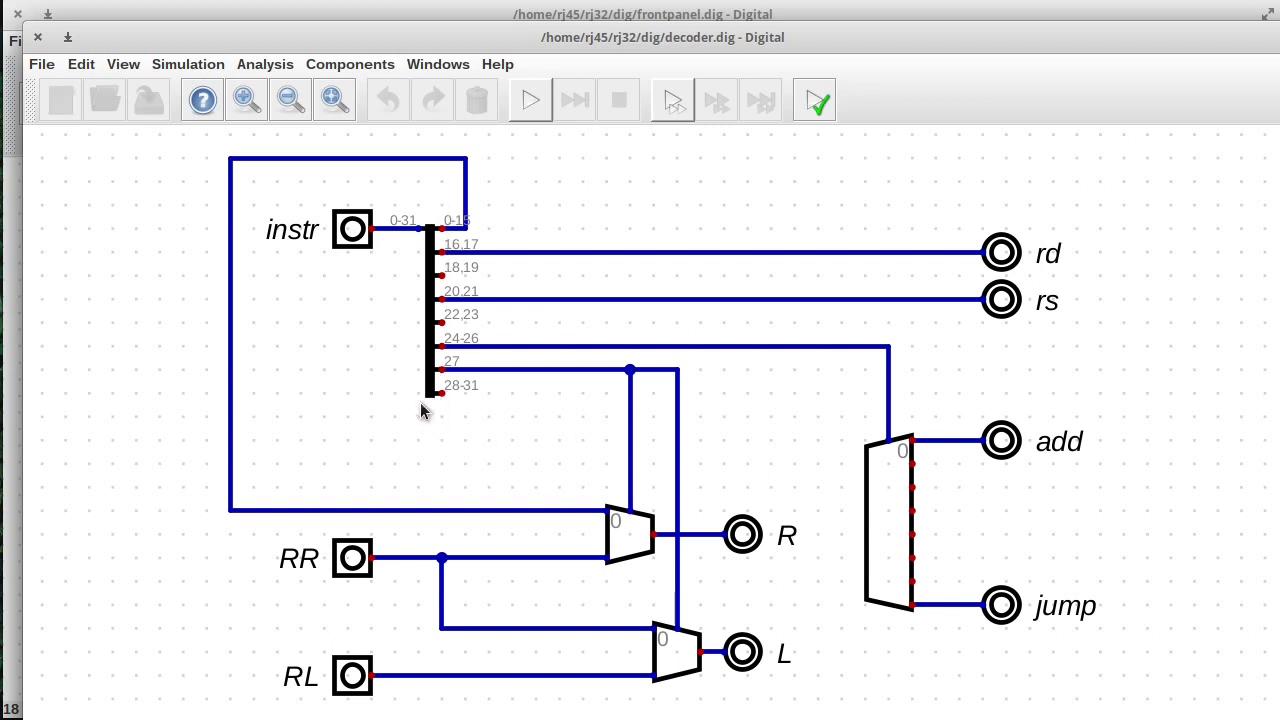
pyautogui.moveTo(1007, 275)
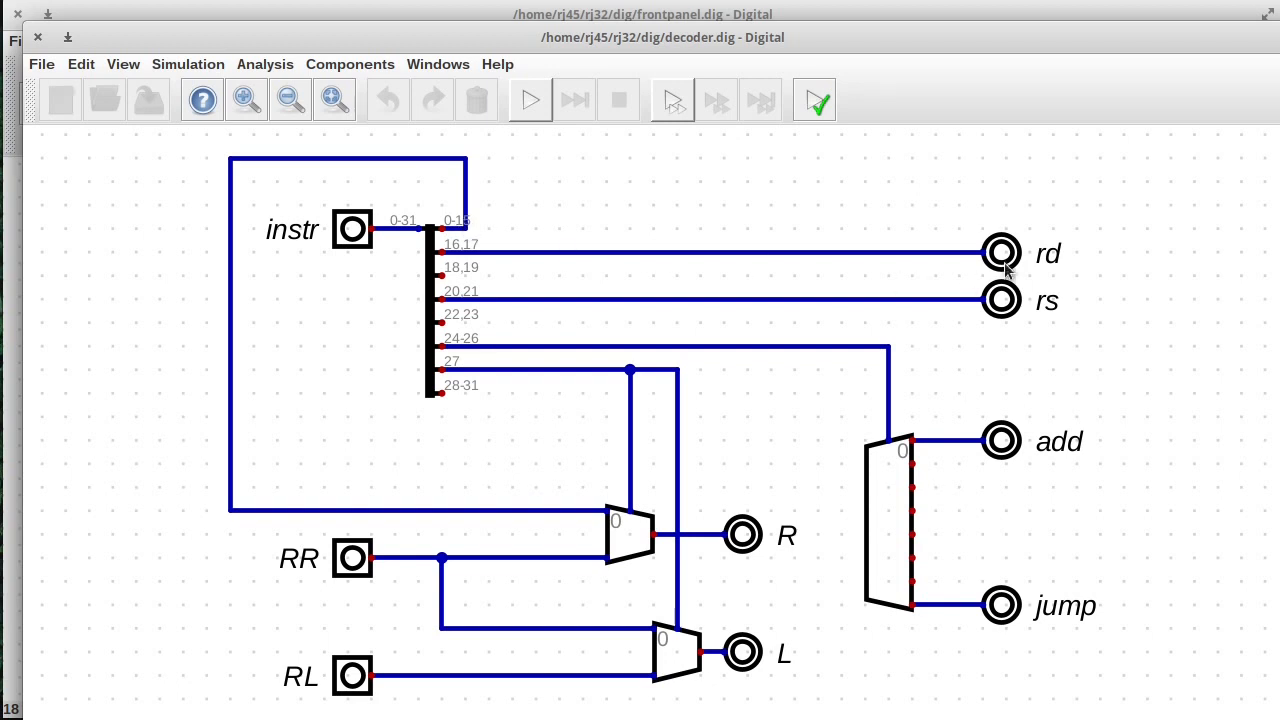
pyautogui.moveTo(1000, 252)
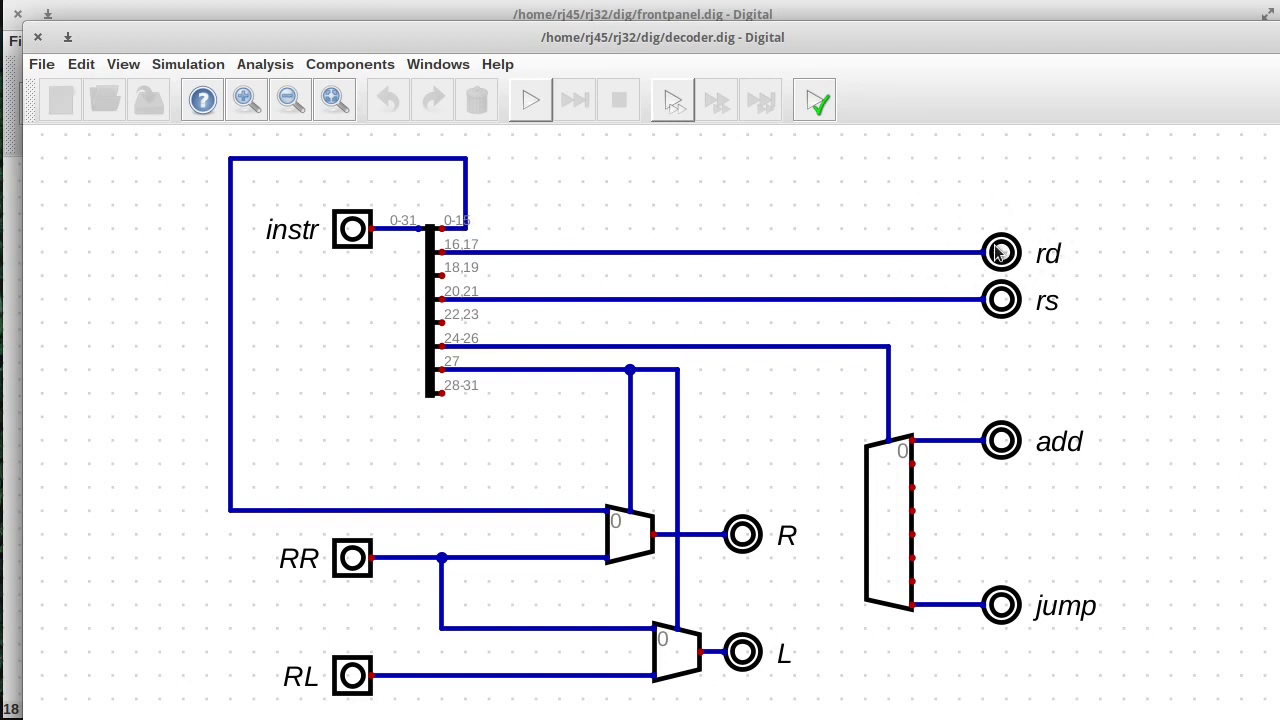
pyautogui.moveTo(468, 247)
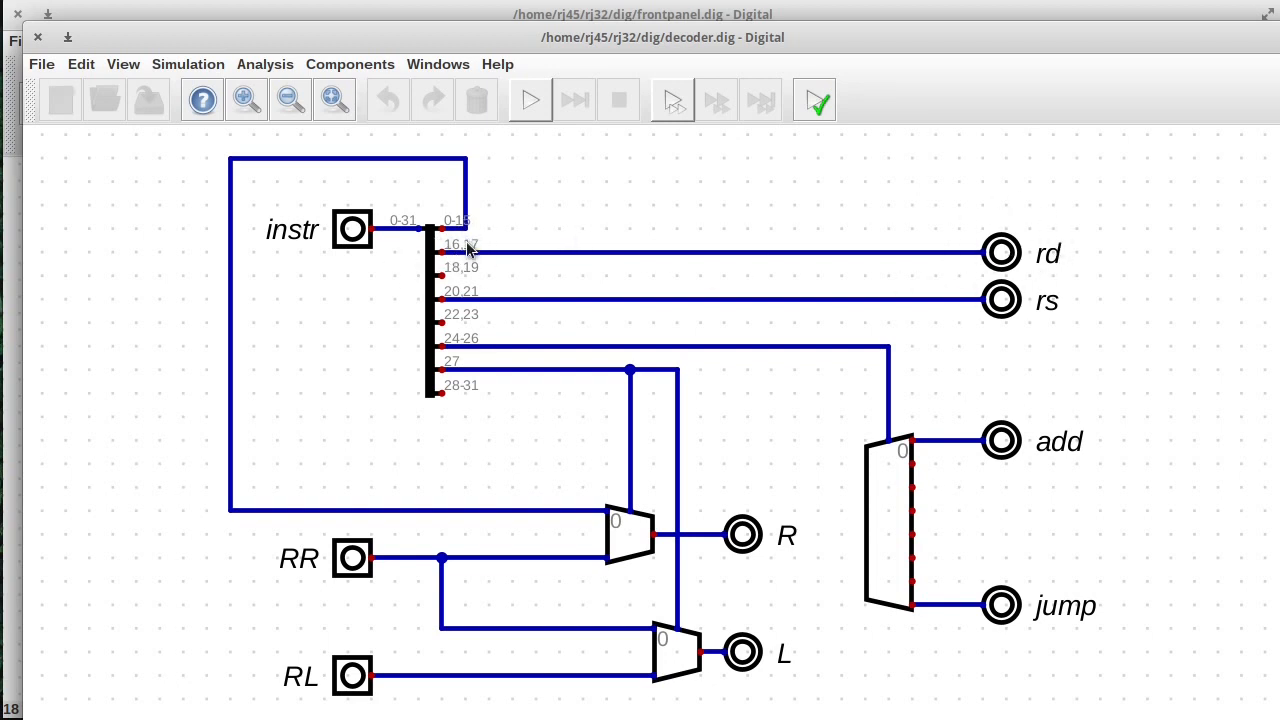
pyautogui.moveTo(985, 228)
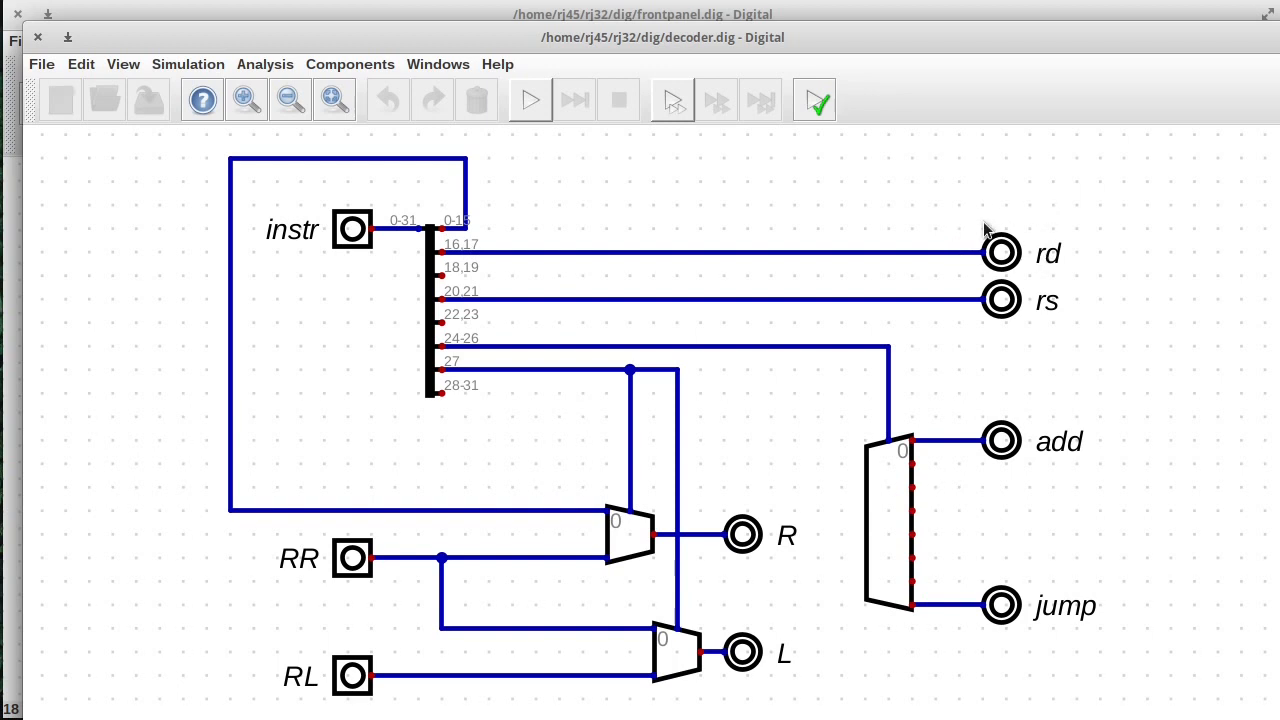
pyautogui.moveTo(1005, 328)
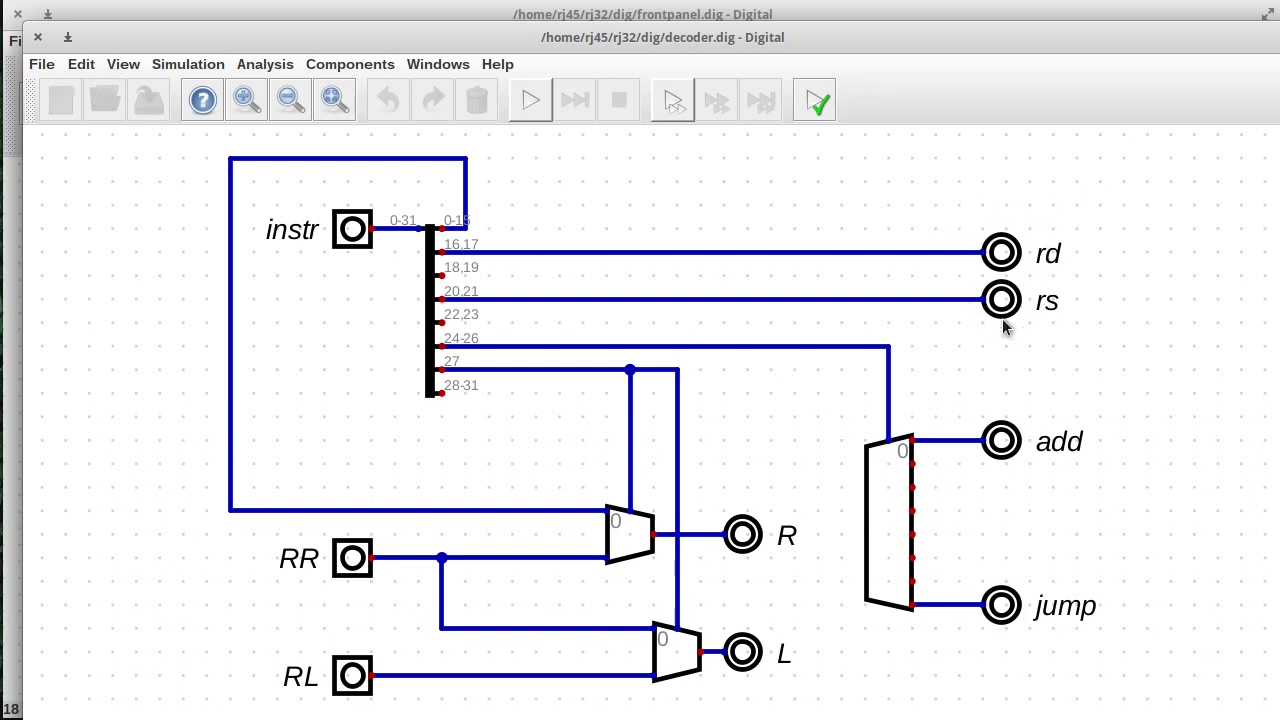
pyautogui.moveTo(983, 322)
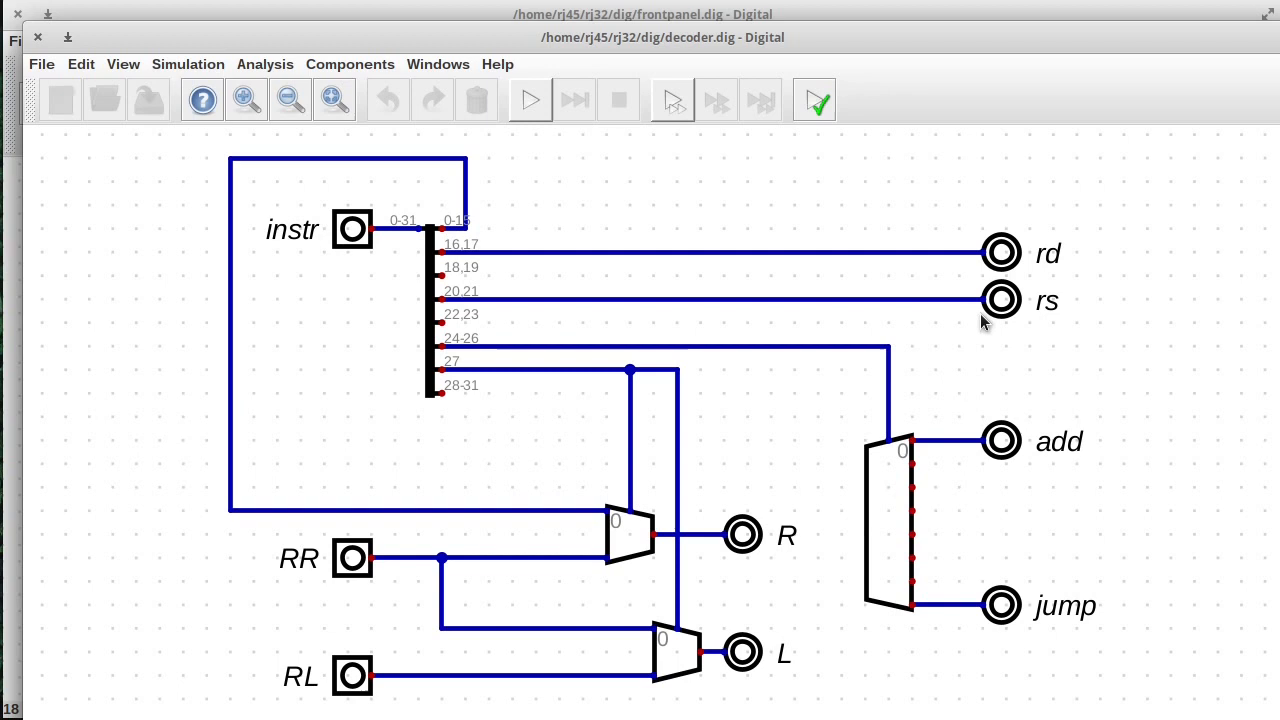
pyautogui.moveTo(500, 298)
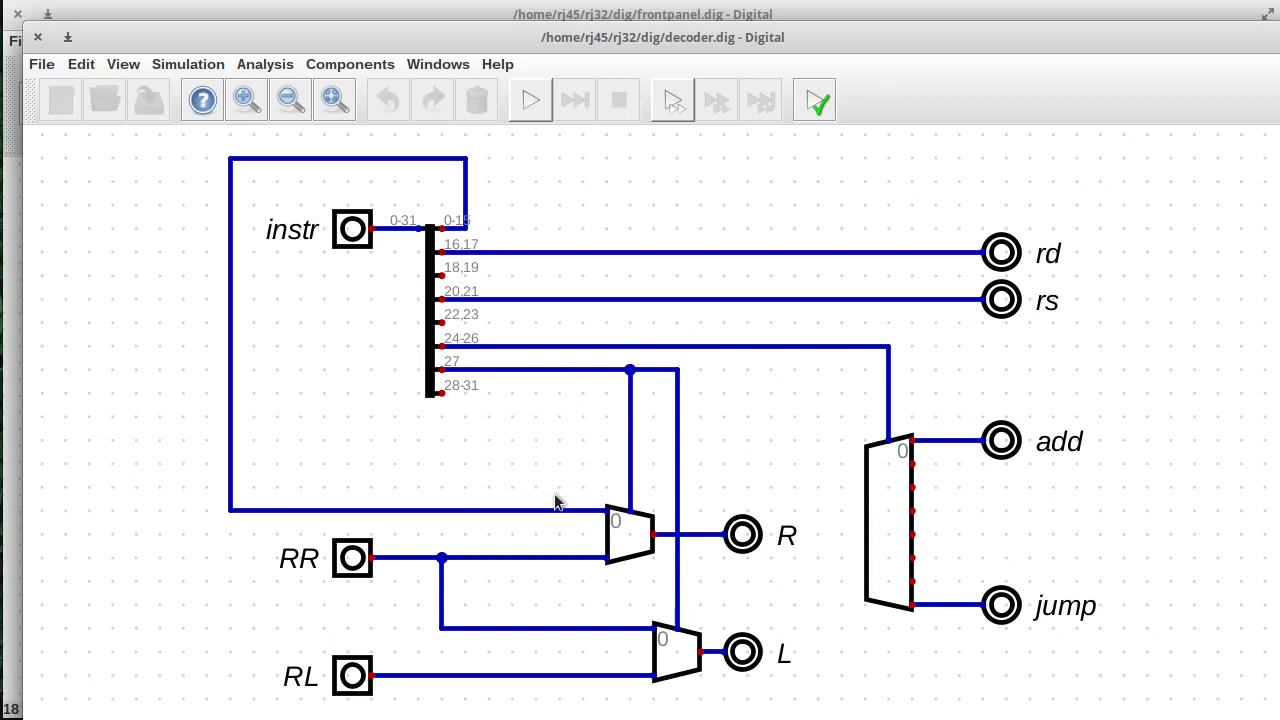
pyautogui.moveTo(465, 345)
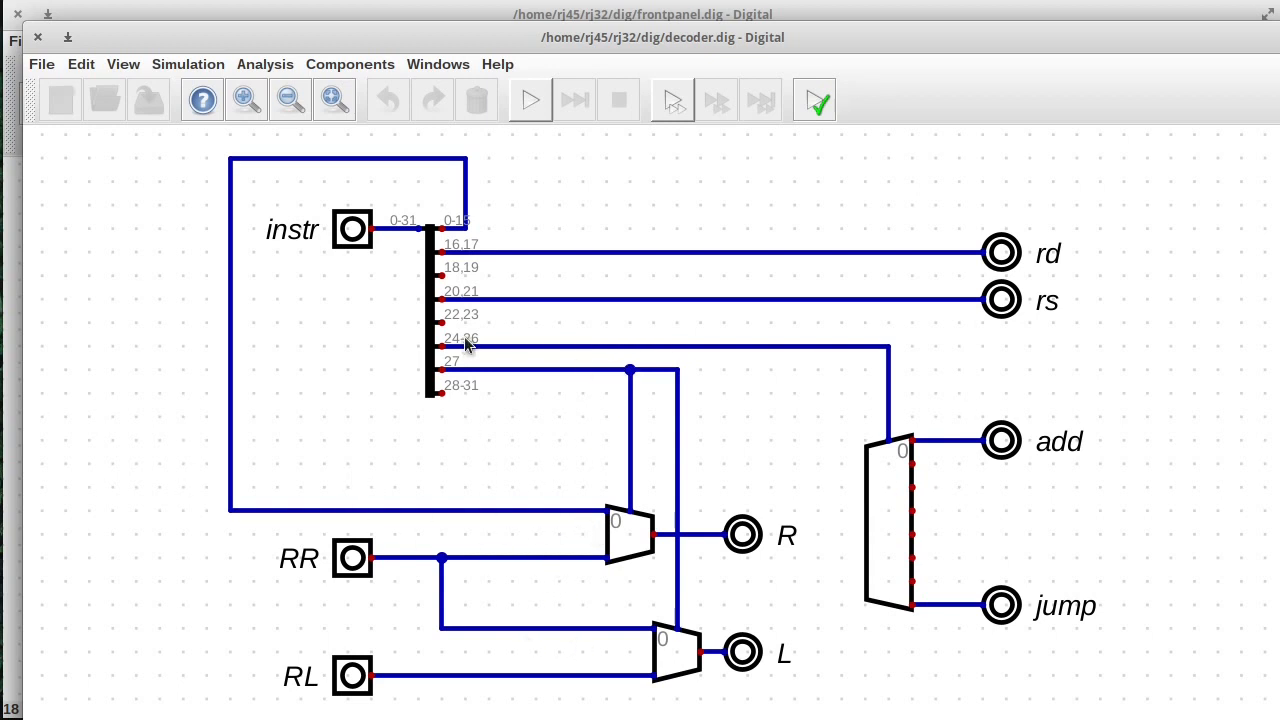
pyautogui.moveTo(505, 385)
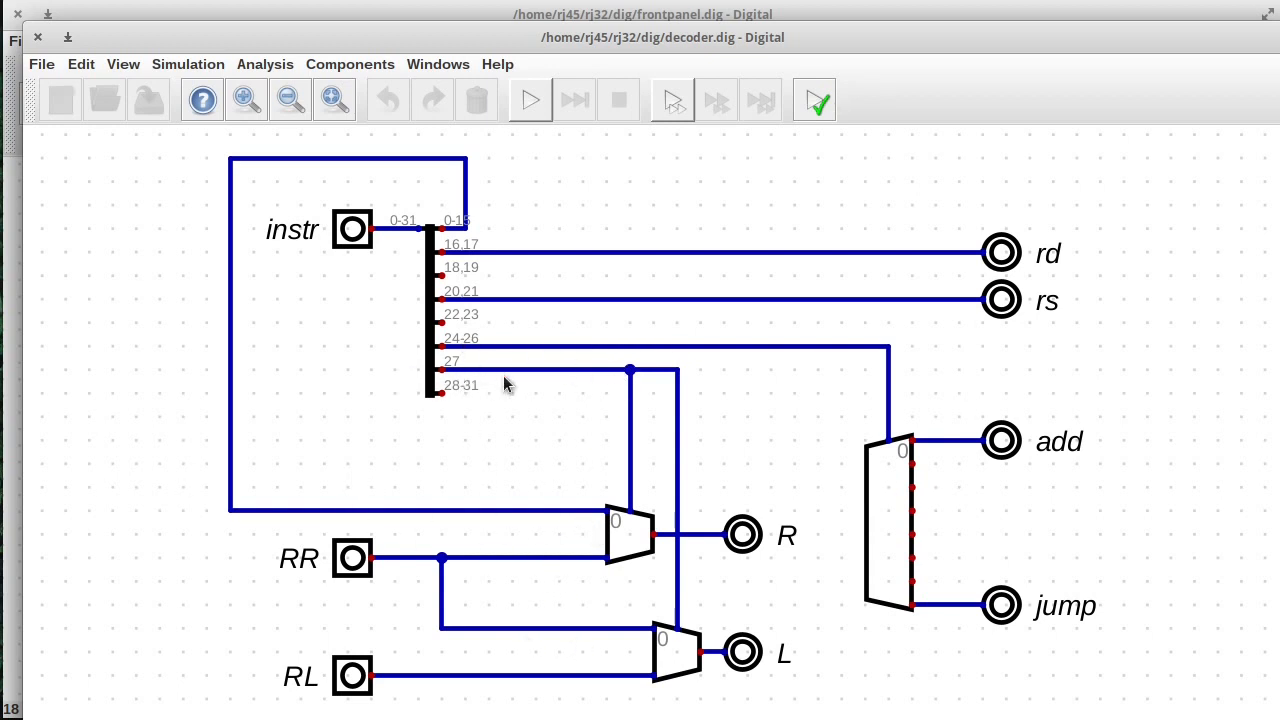
pyautogui.moveTo(543, 384)
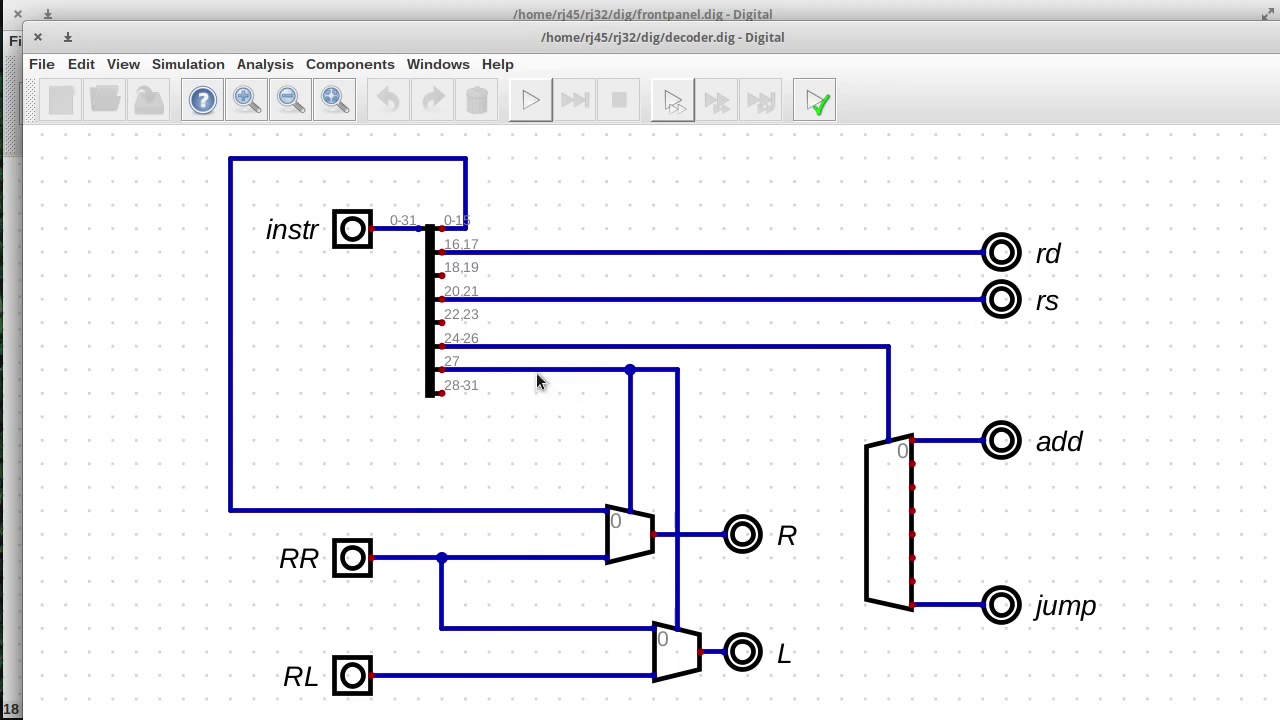
pyautogui.moveTo(535, 387)
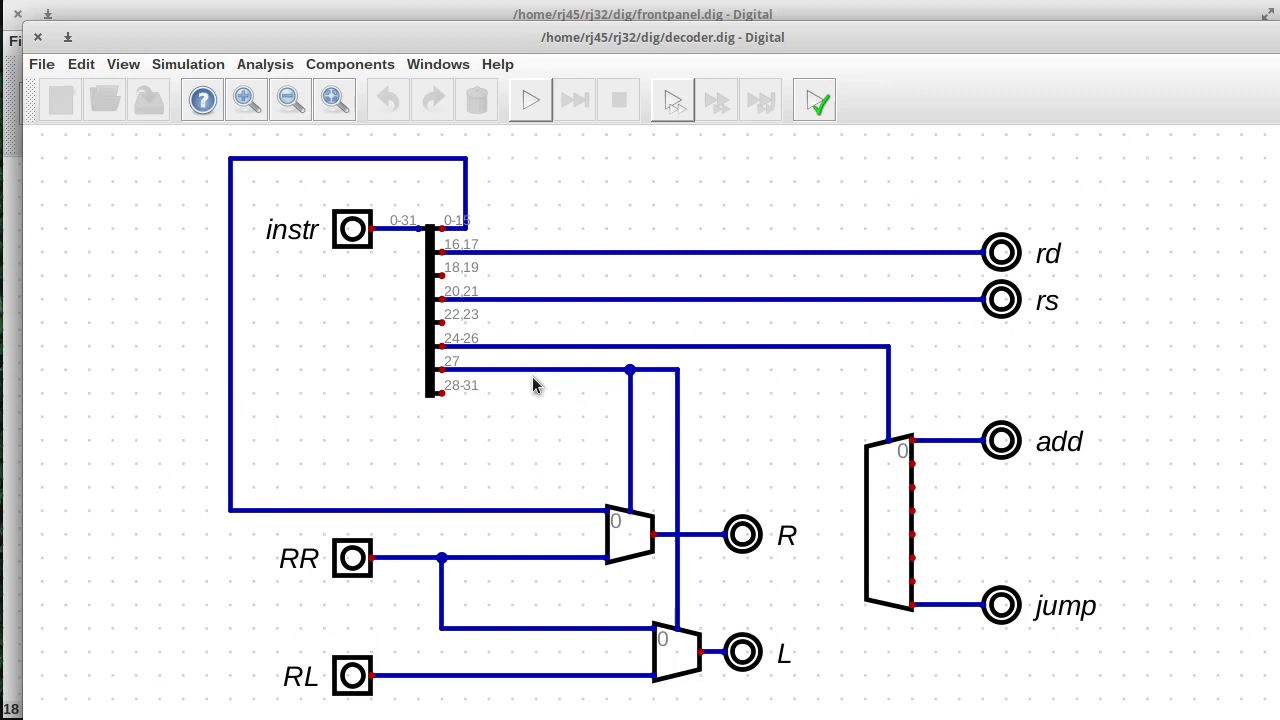
pyautogui.moveTo(525, 388)
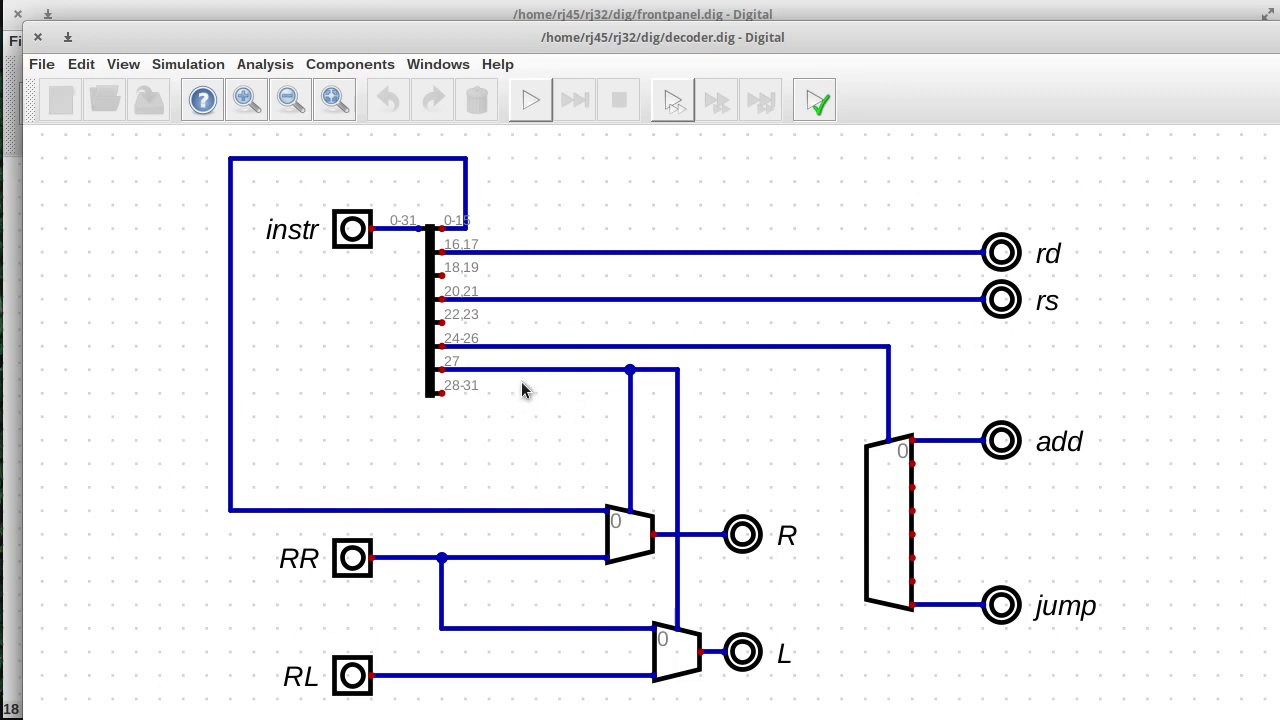
pyautogui.moveTo(505, 385)
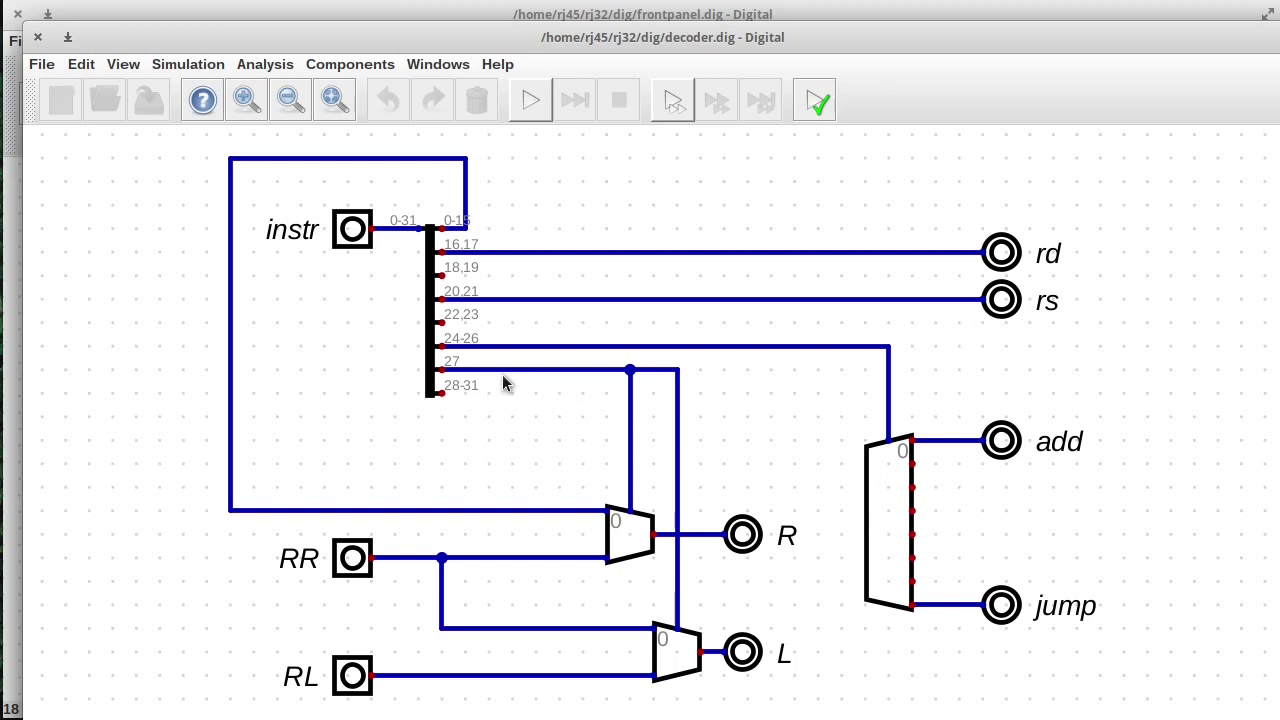
pyautogui.moveTo(585, 435)
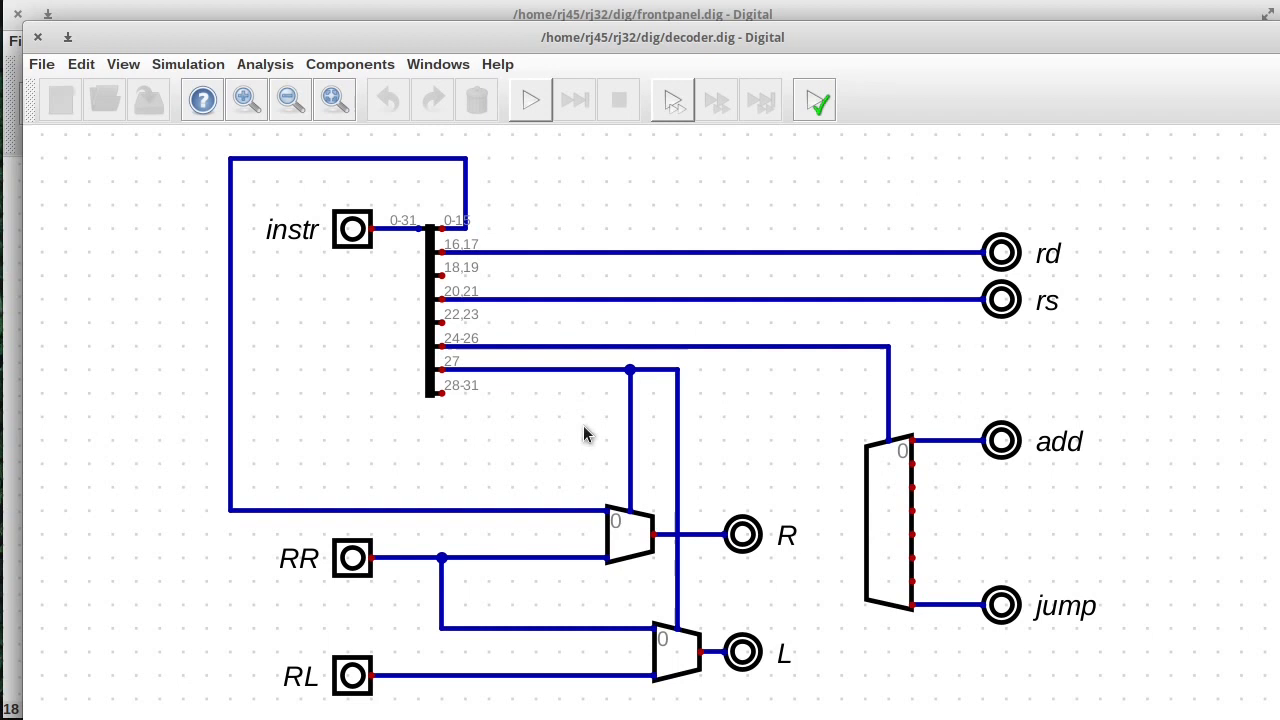
pyautogui.moveTo(562, 609)
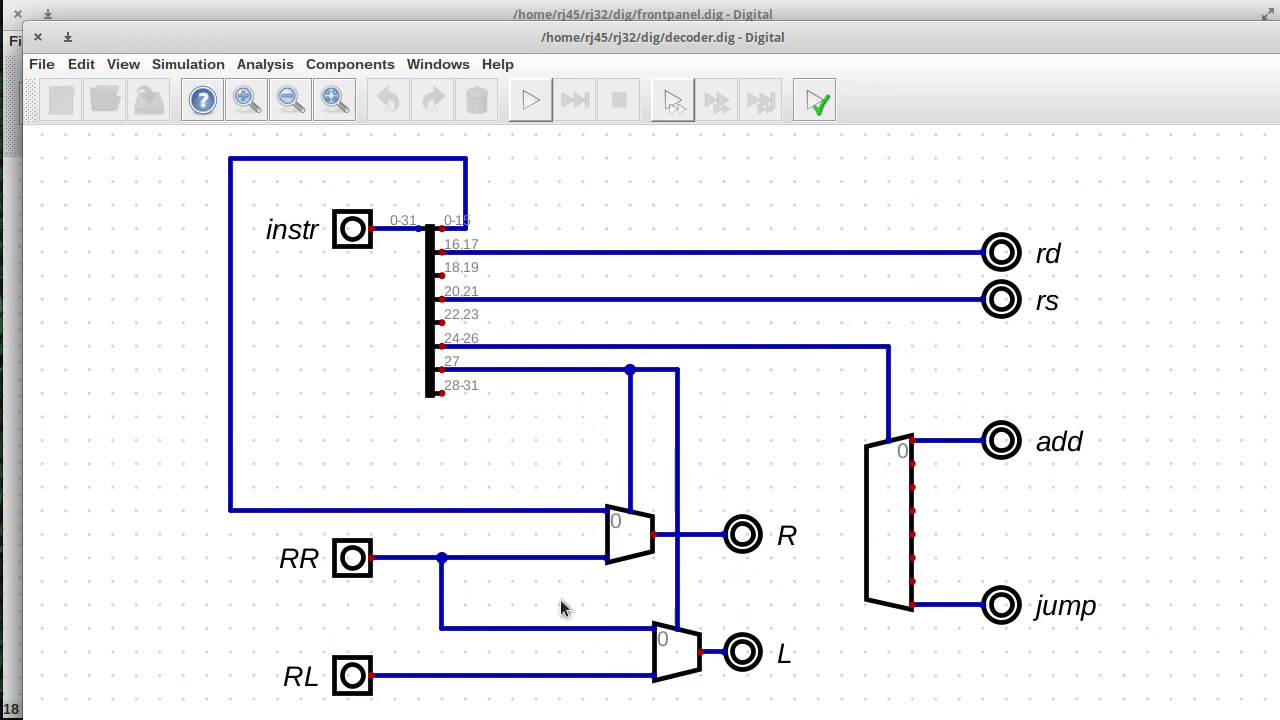
pyautogui.moveTo(647, 563)
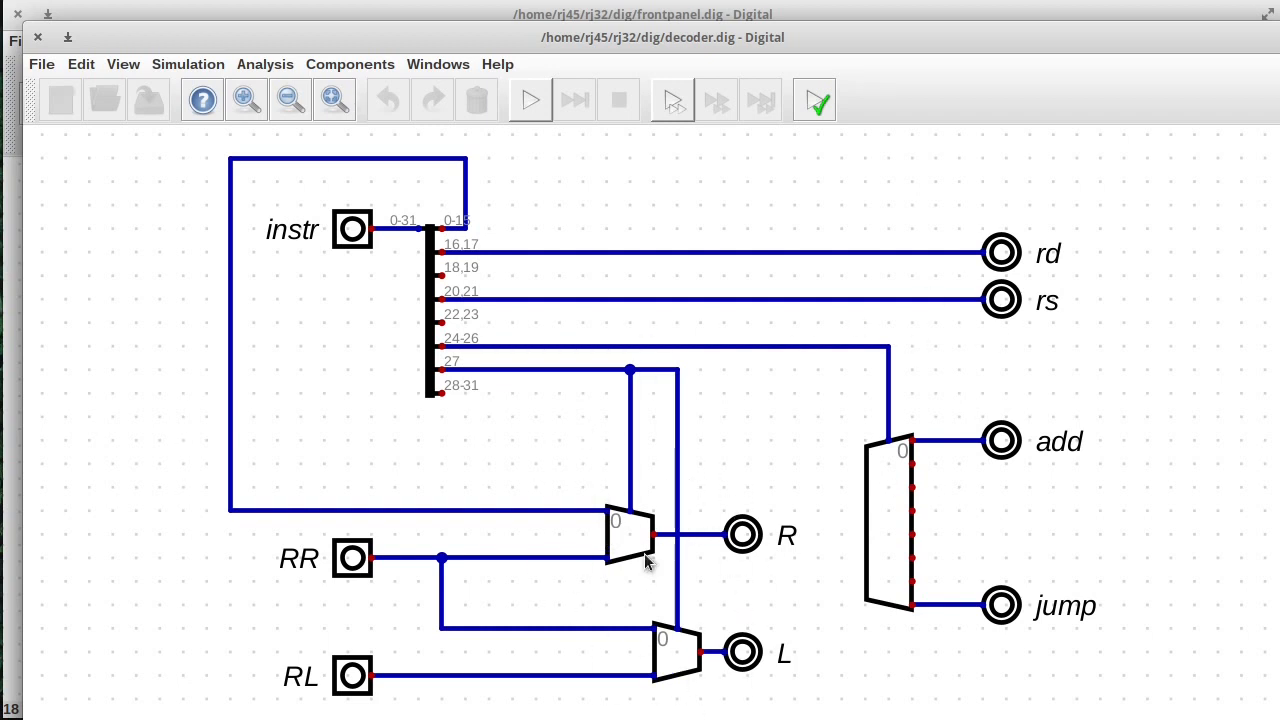
pyautogui.moveTo(932, 358)
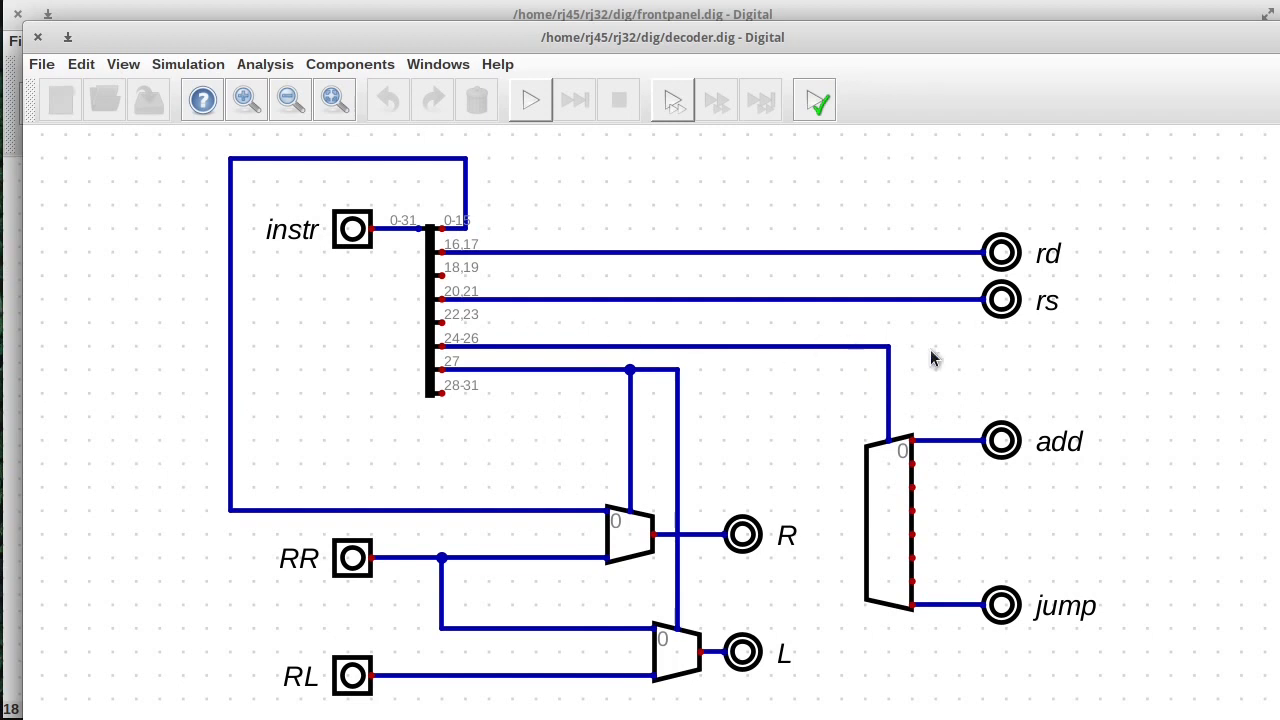
pyautogui.moveTo(875, 427)
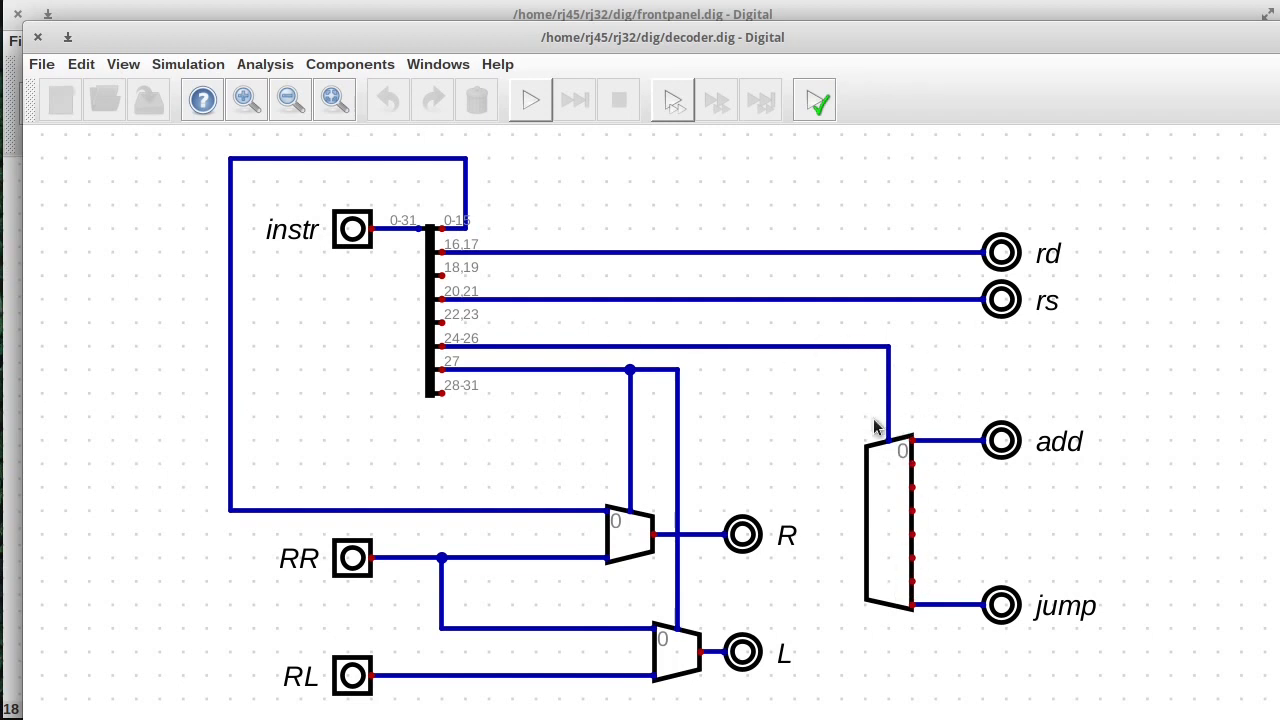
pyautogui.moveTo(573, 352)
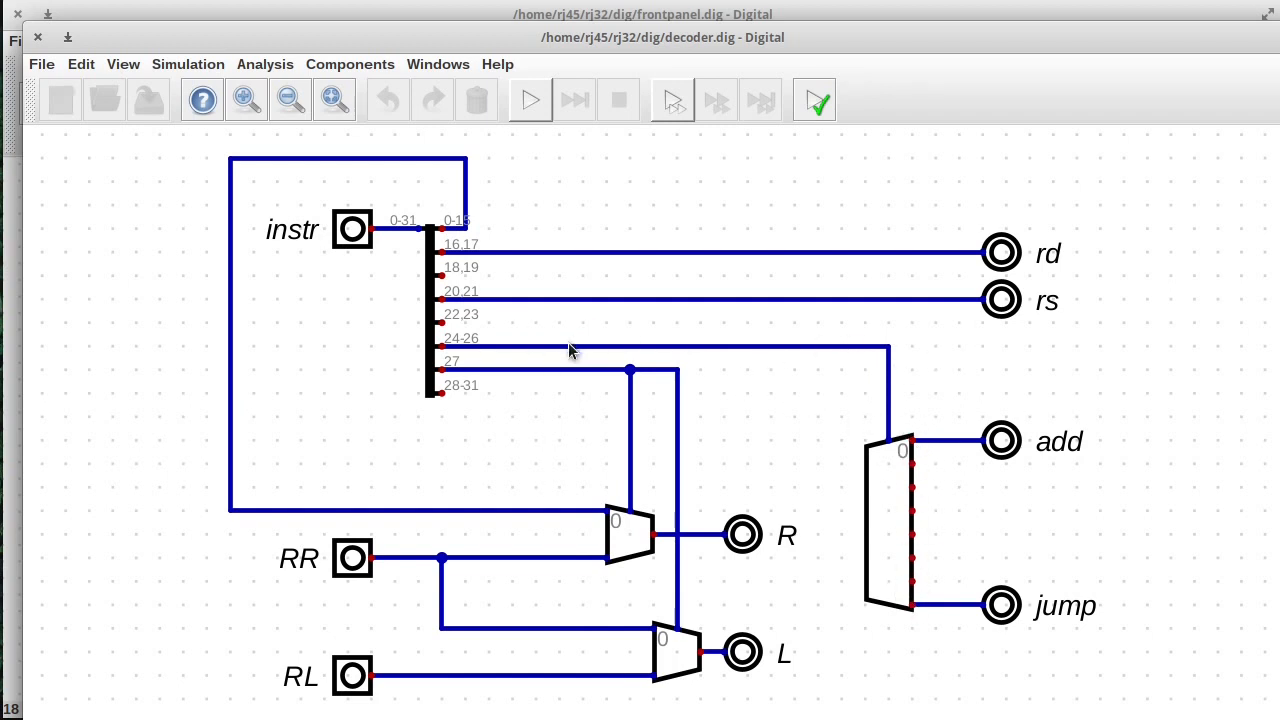
pyautogui.moveTo(435, 355)
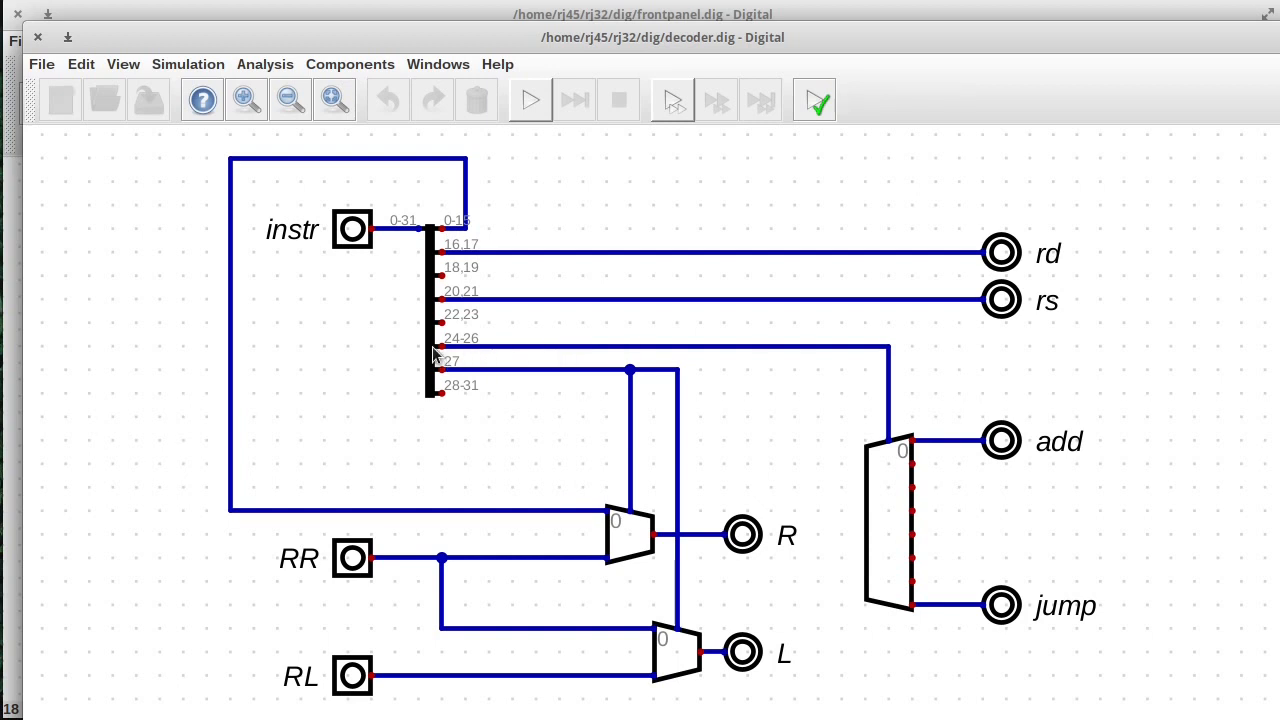
pyautogui.moveTo(462, 362)
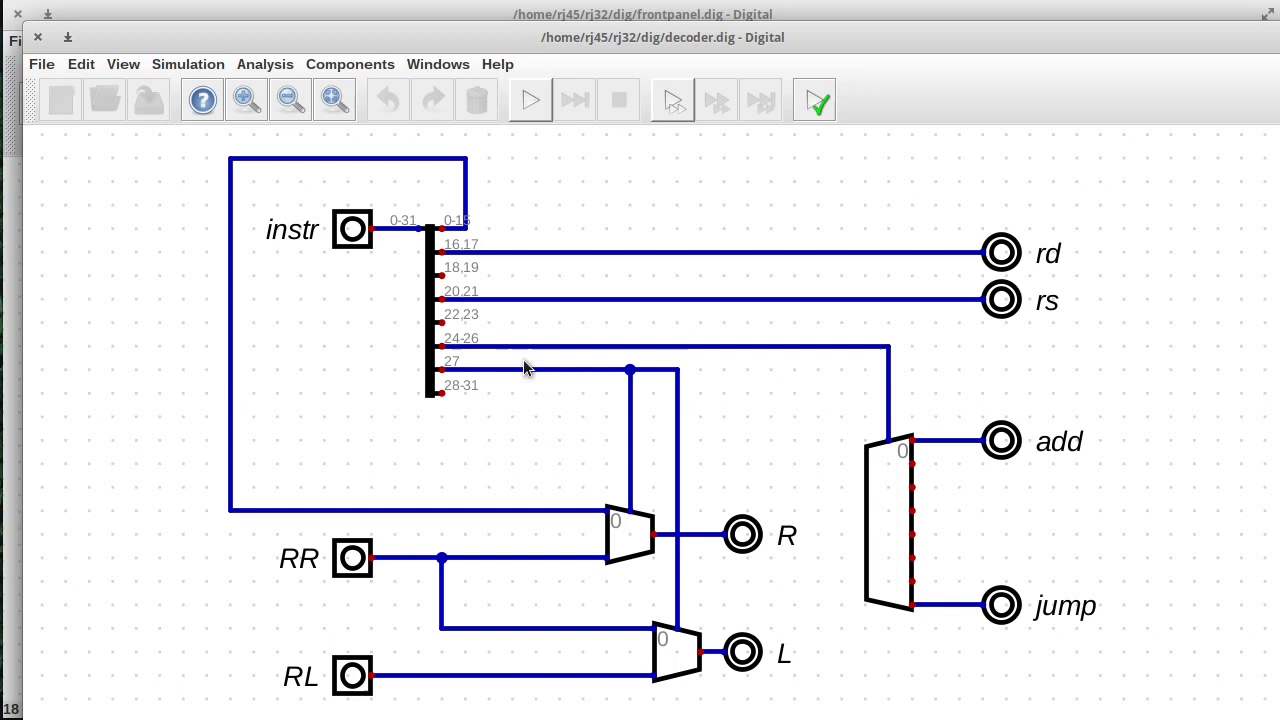
pyautogui.moveTo(888, 449)
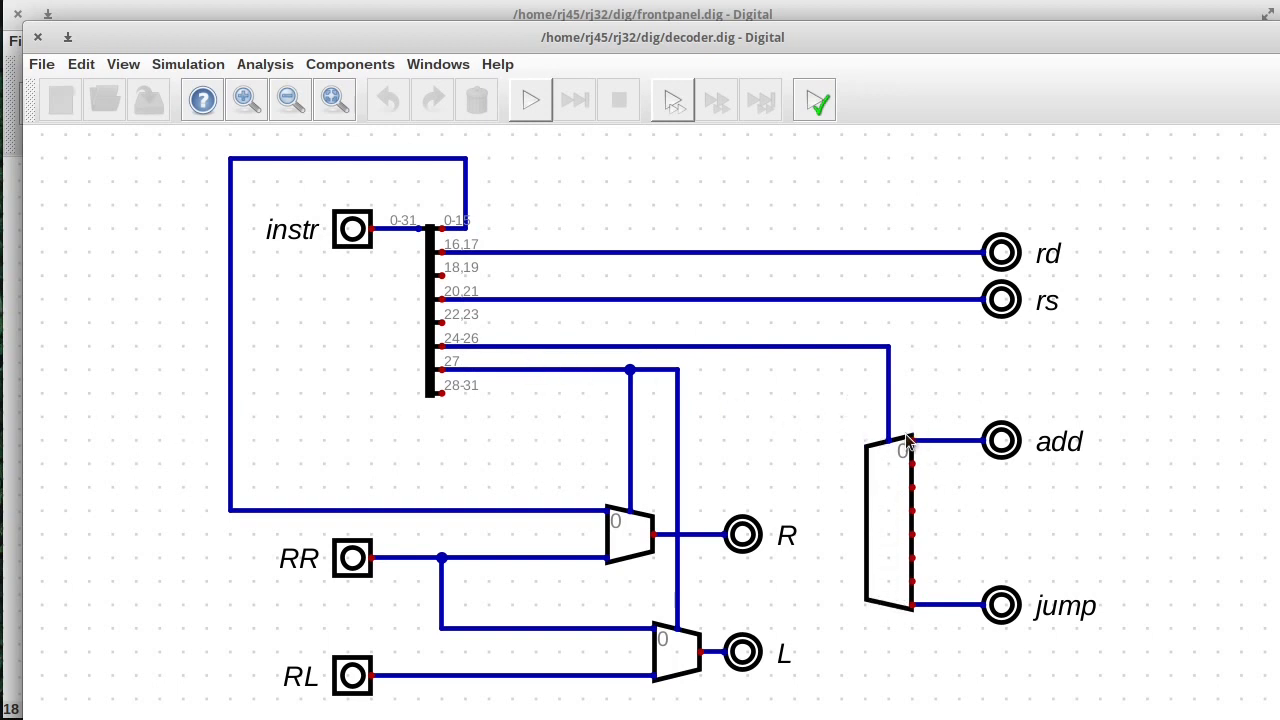
pyautogui.moveTo(920, 530)
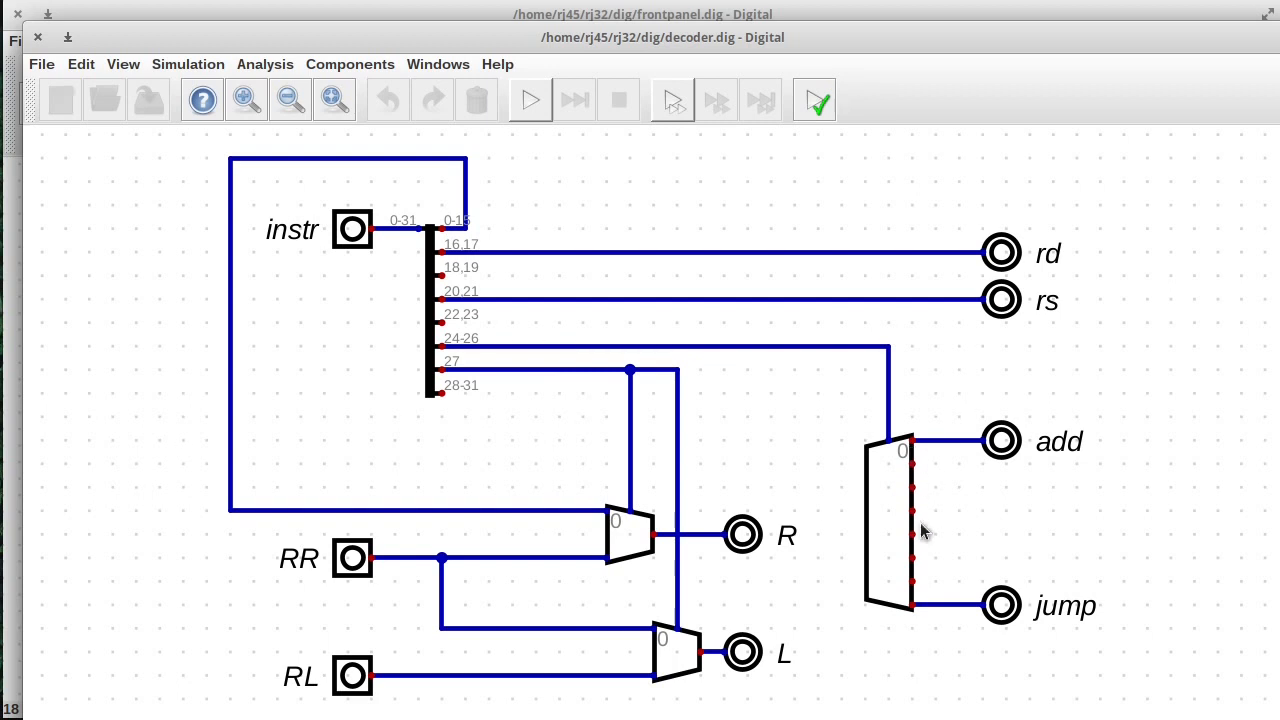
pyautogui.moveTo(923, 524)
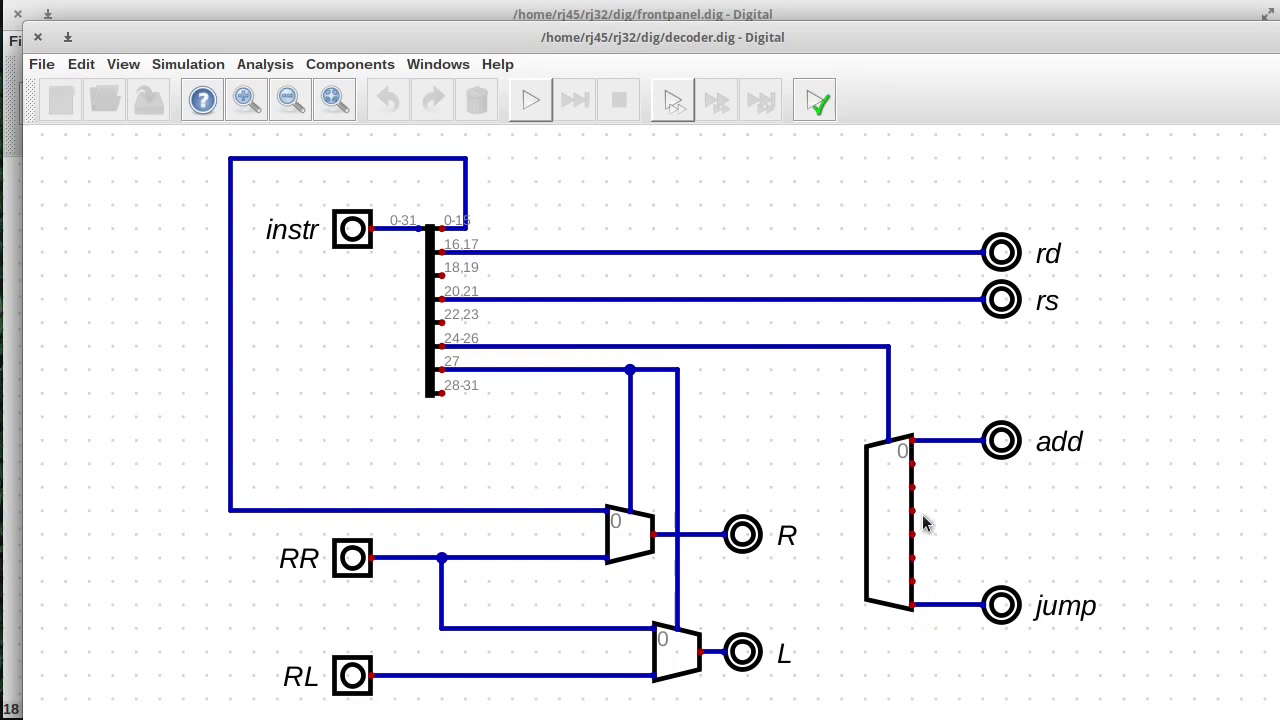
pyautogui.moveTo(1043, 430)
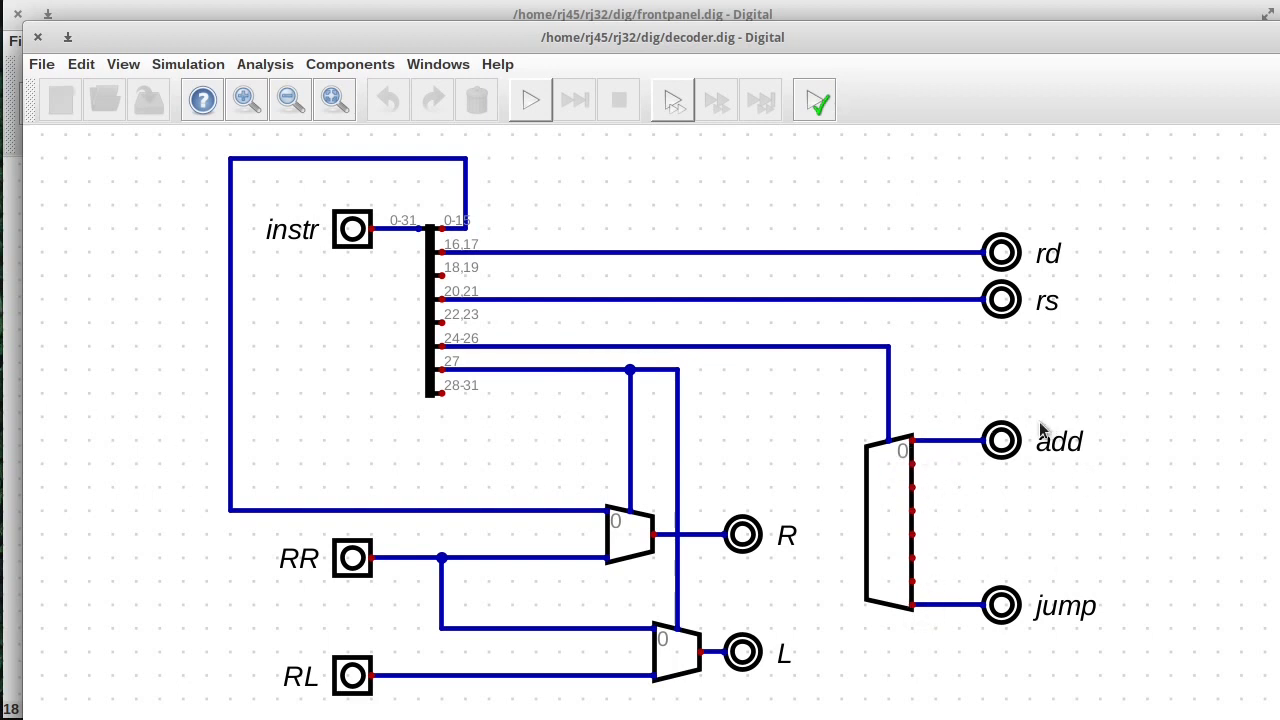
pyautogui.moveTo(743, 207)
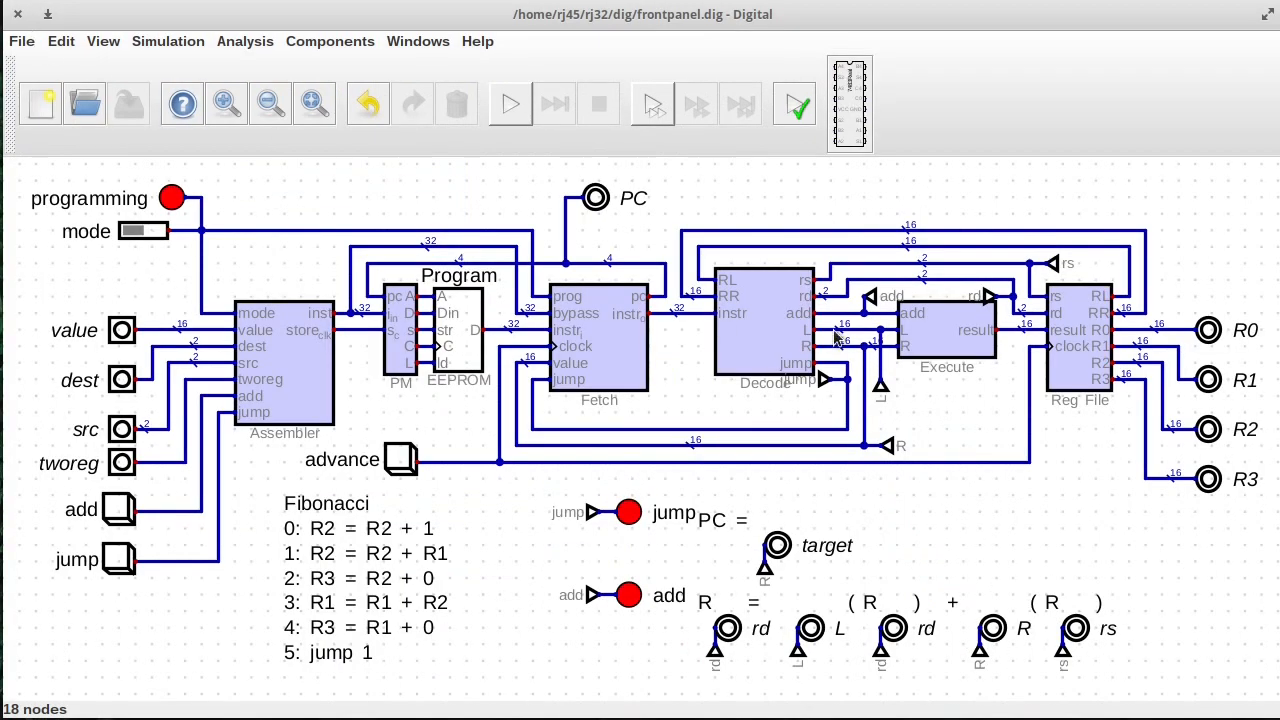
pyautogui.moveTo(560, 310)
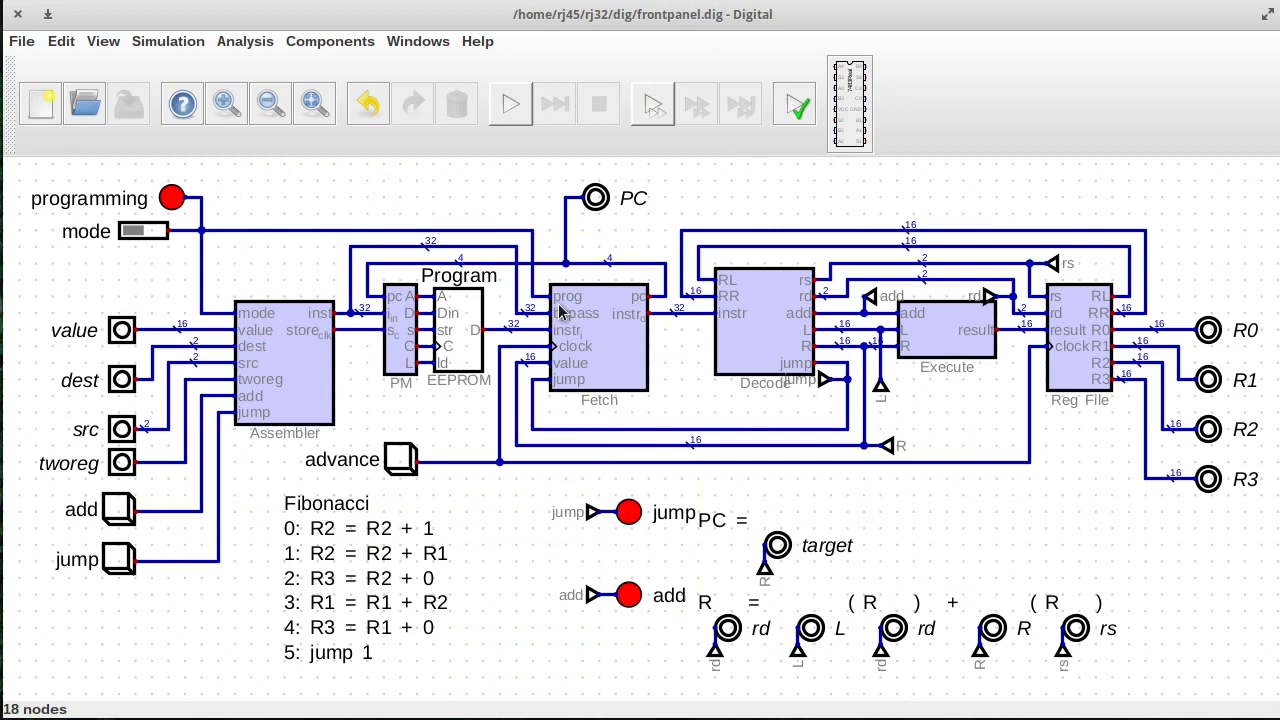
pyautogui.moveTo(872, 300)
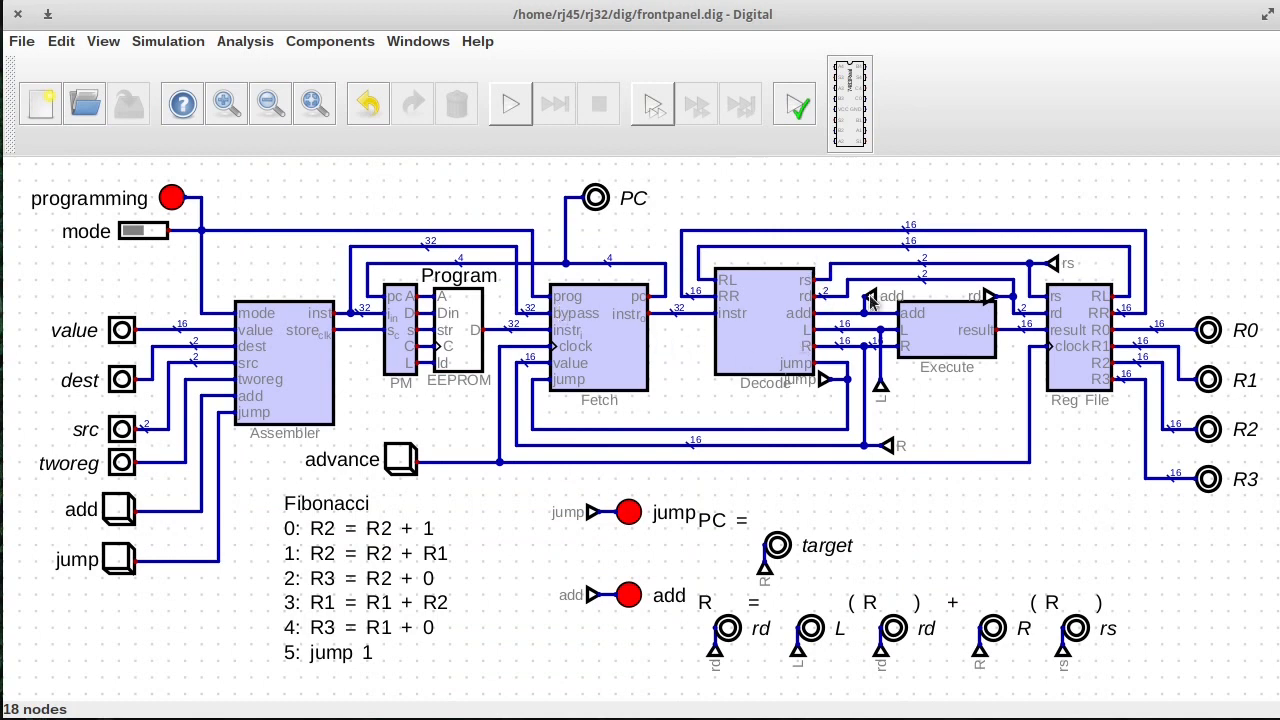
pyautogui.moveTo(888, 355)
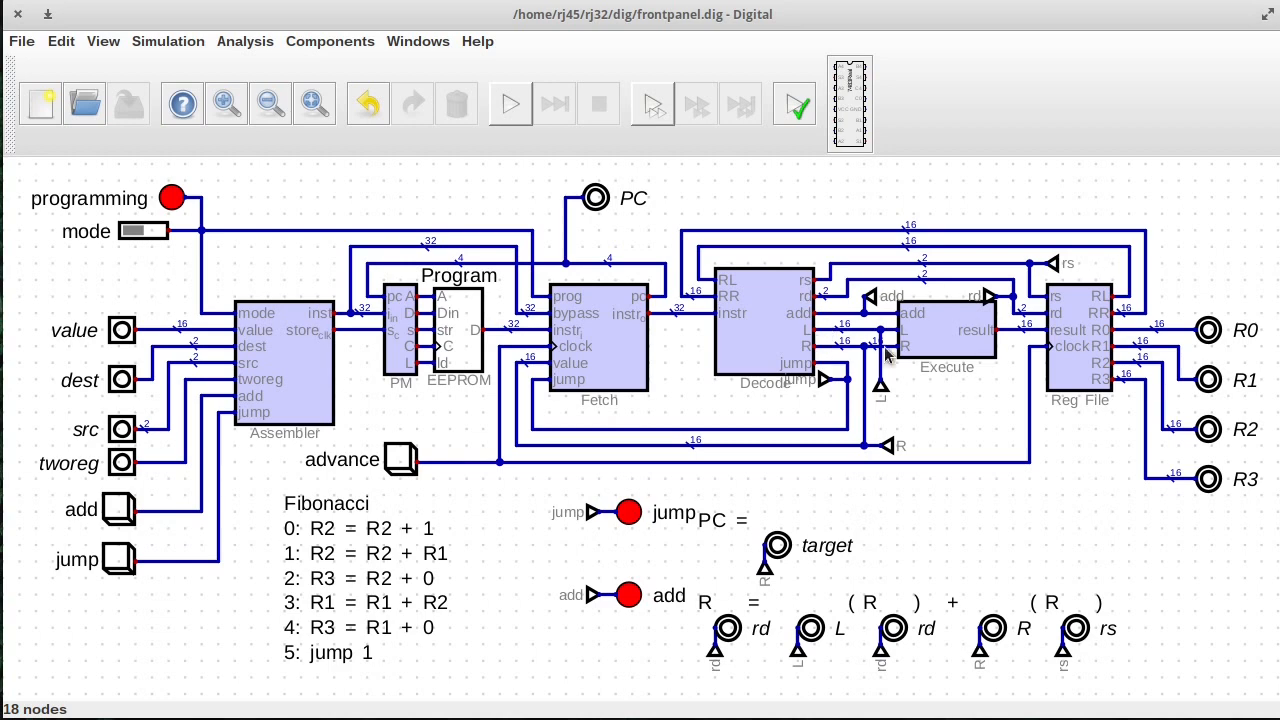
pyautogui.moveTo(790, 315)
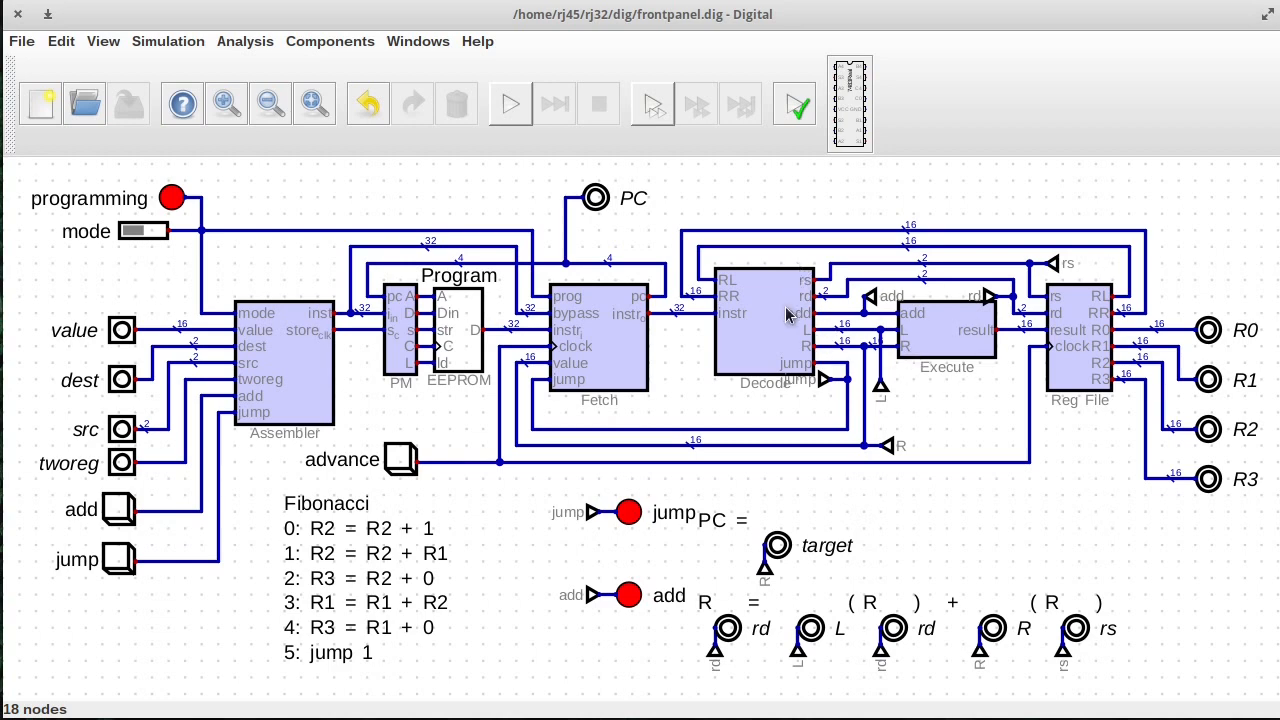
pyautogui.moveTo(730, 372)
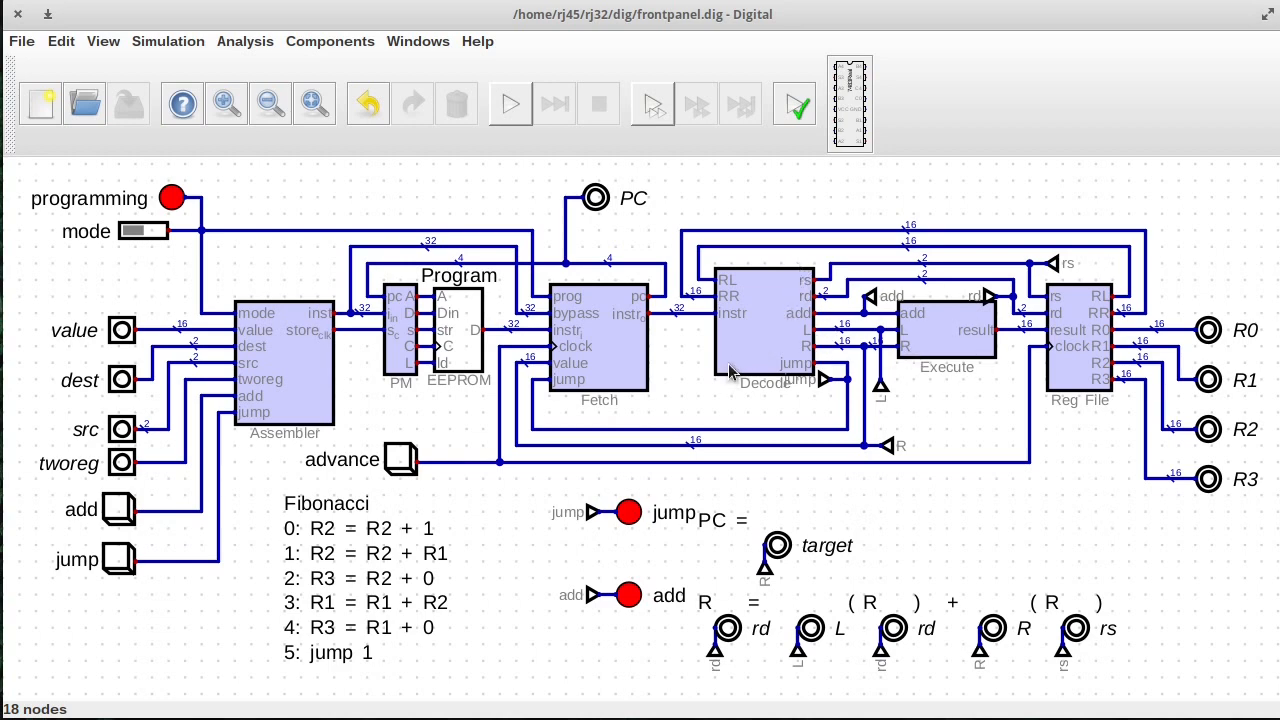
pyautogui.moveTo(910, 330)
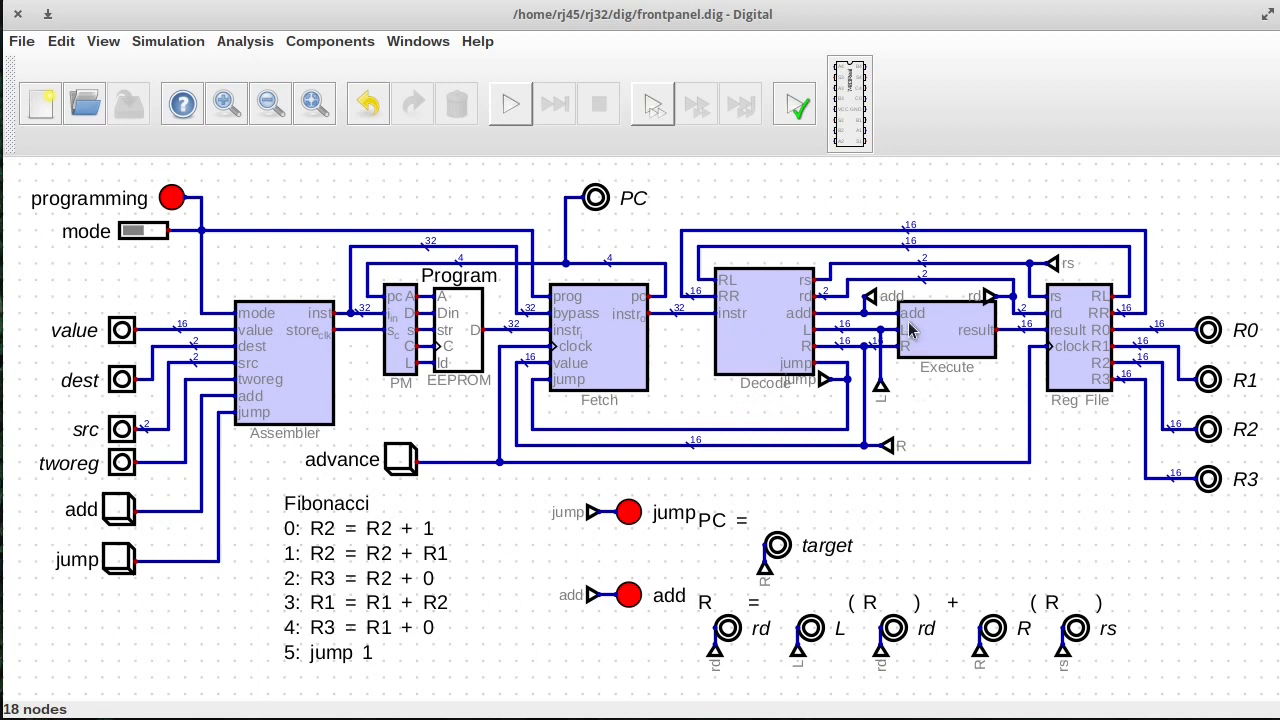
pyautogui.moveTo(930, 308)
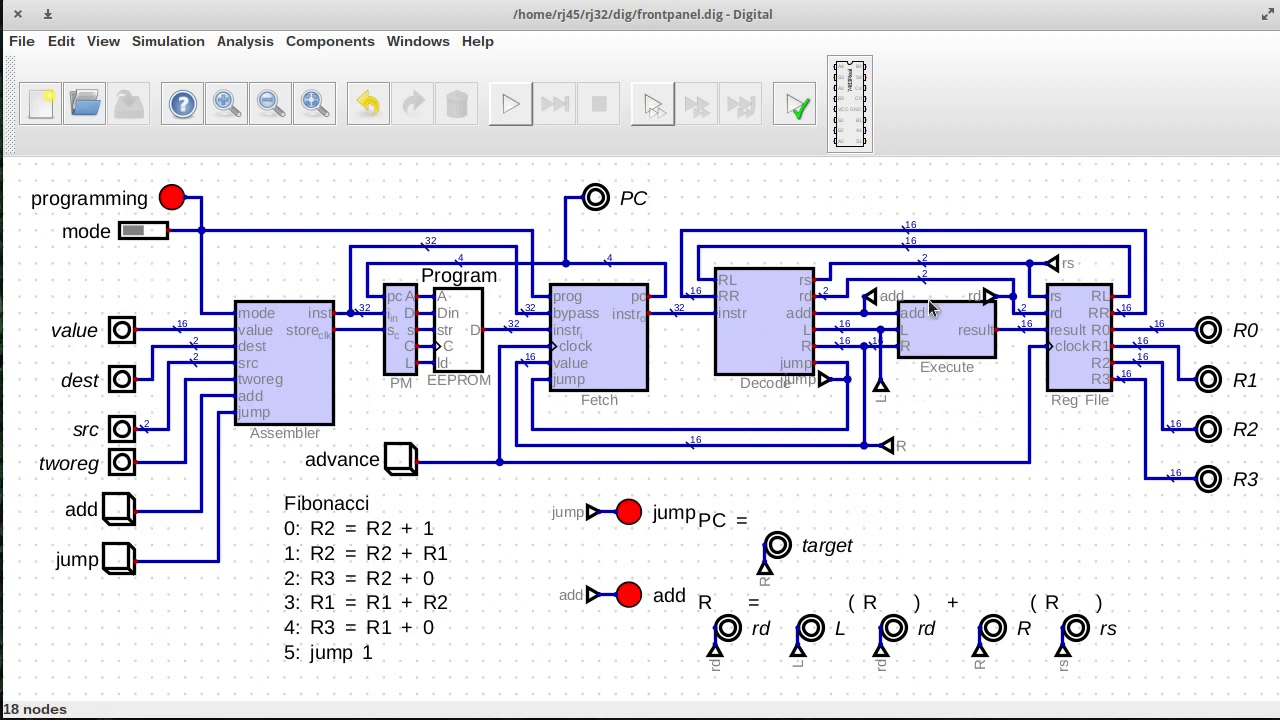
pyautogui.moveTo(925, 330)
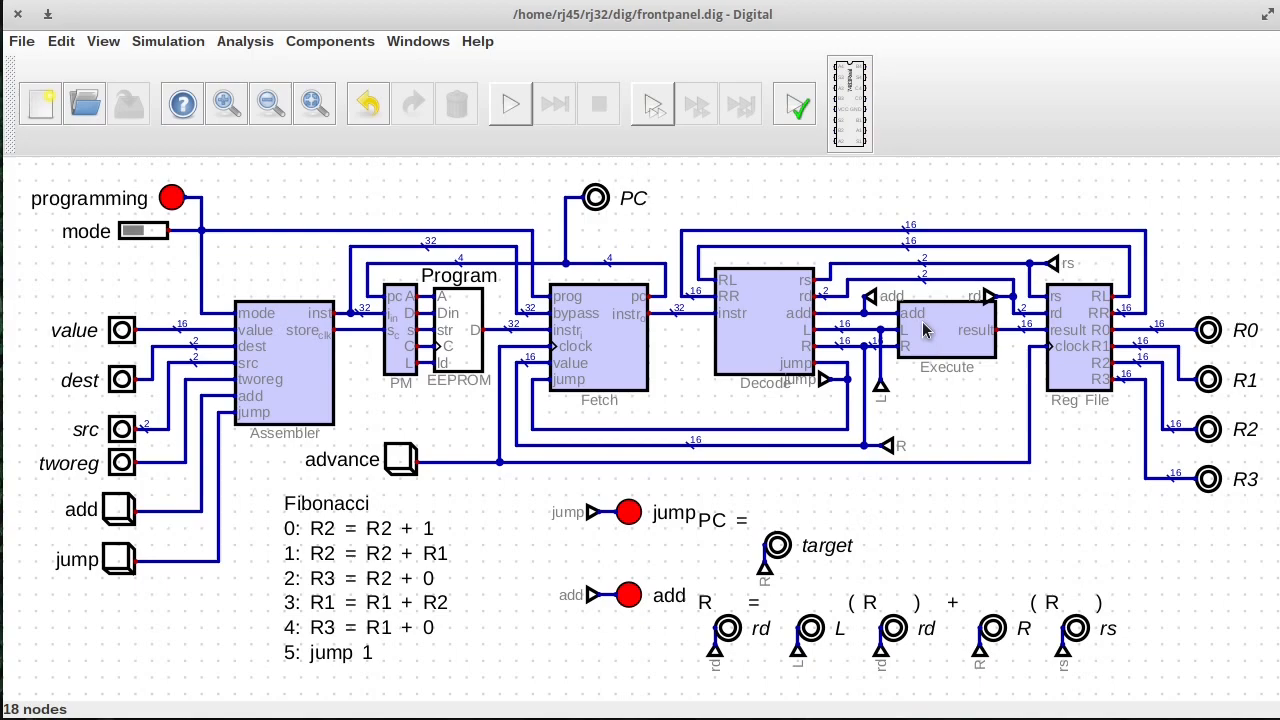
pyautogui.doubleClick(945, 330)
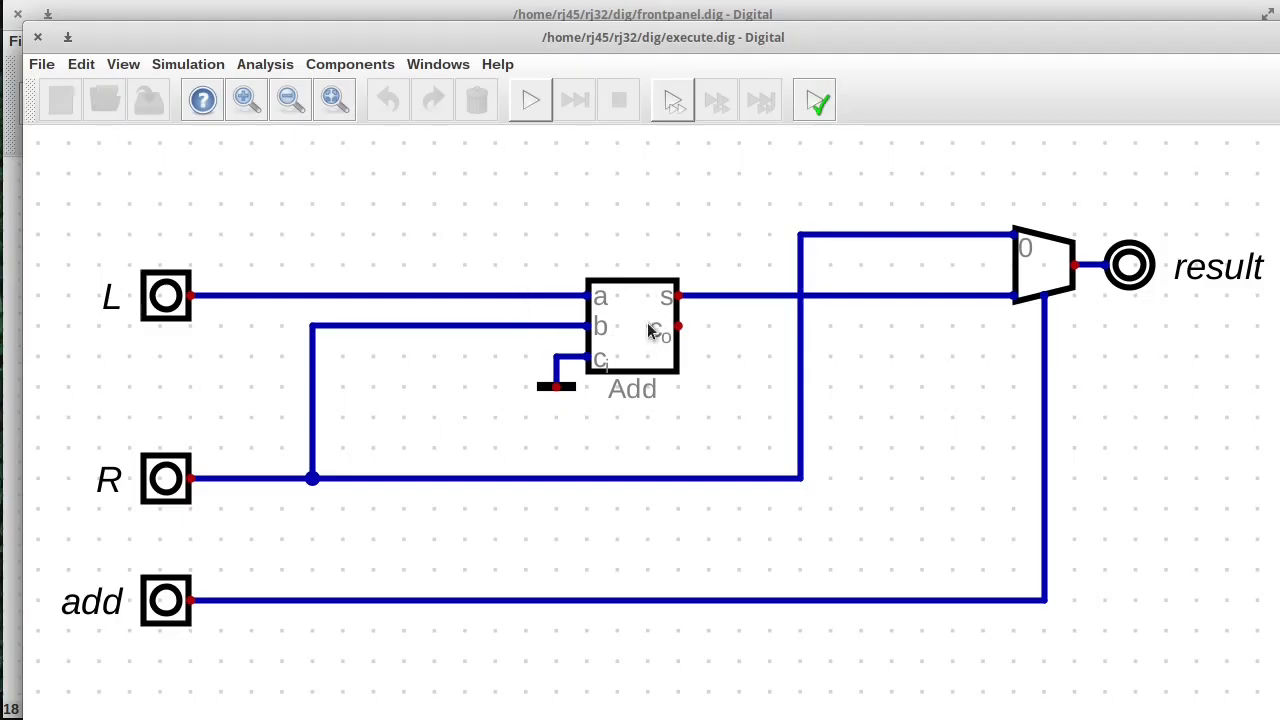
pyautogui.moveTo(42, 40)
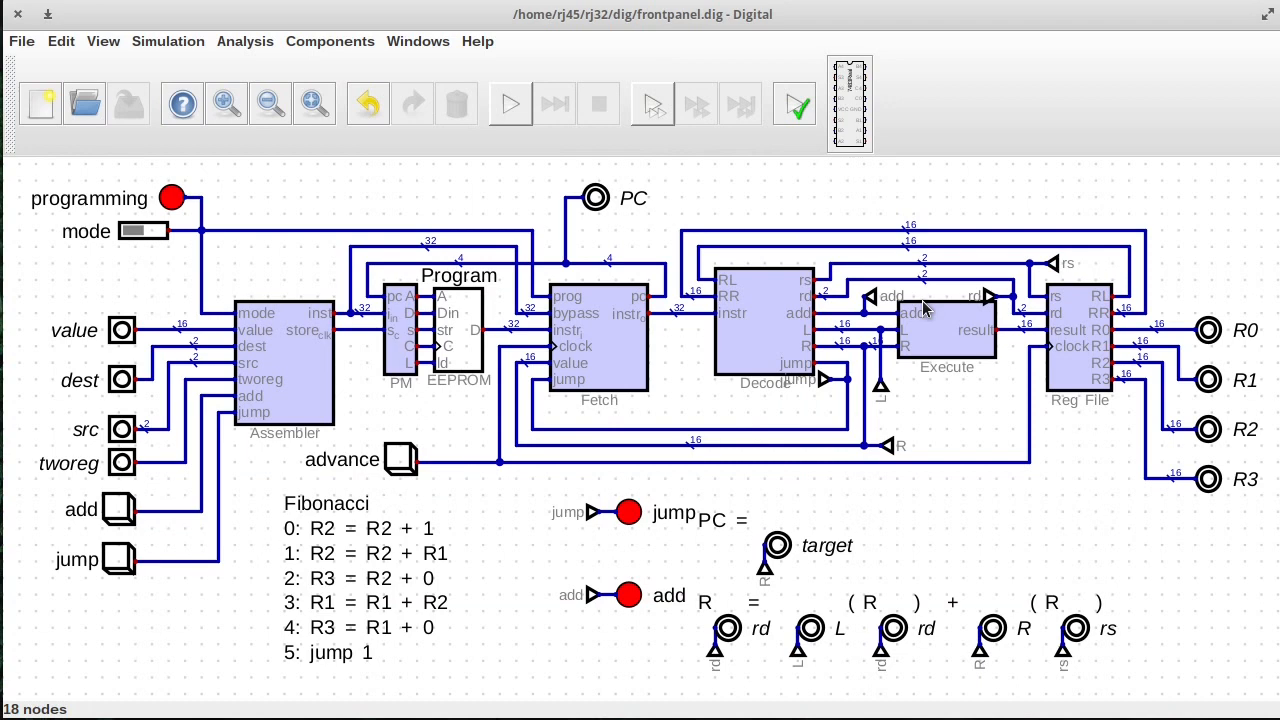
pyautogui.moveTo(1074, 347)
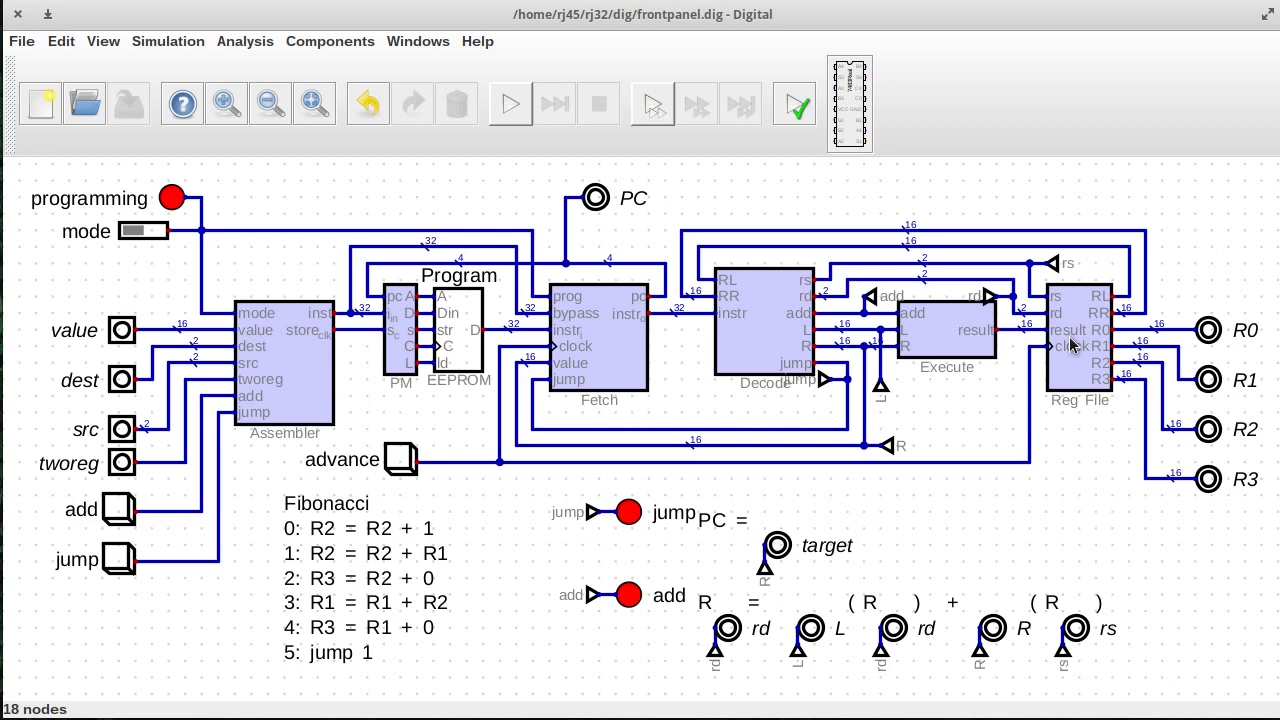
pyautogui.moveTo(1048, 398)
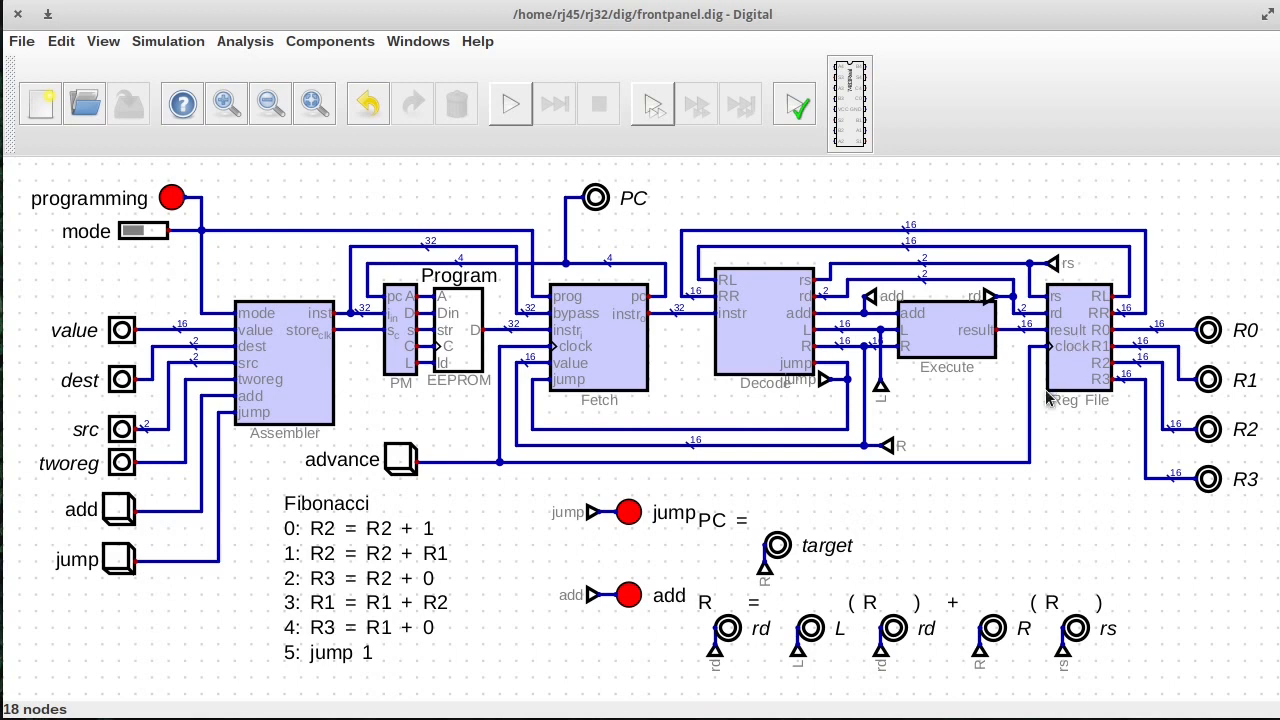
pyautogui.moveTo(1065, 340)
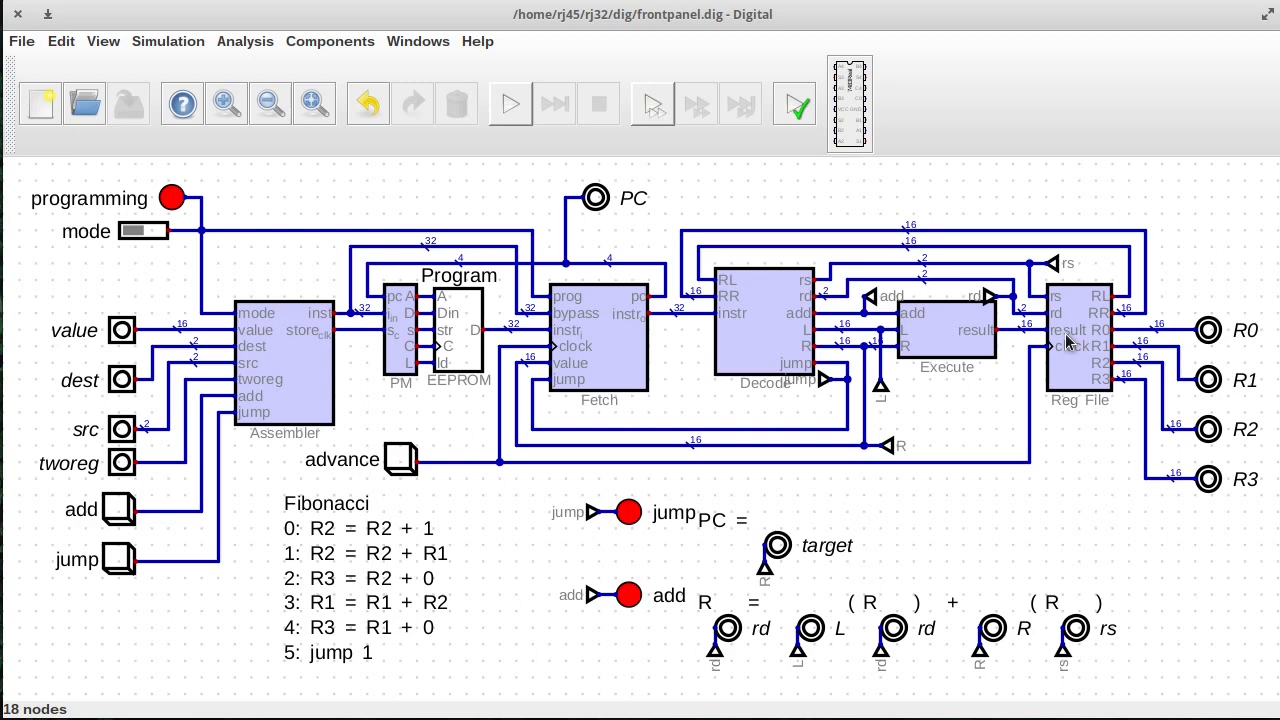
pyautogui.moveTo(1065, 345)
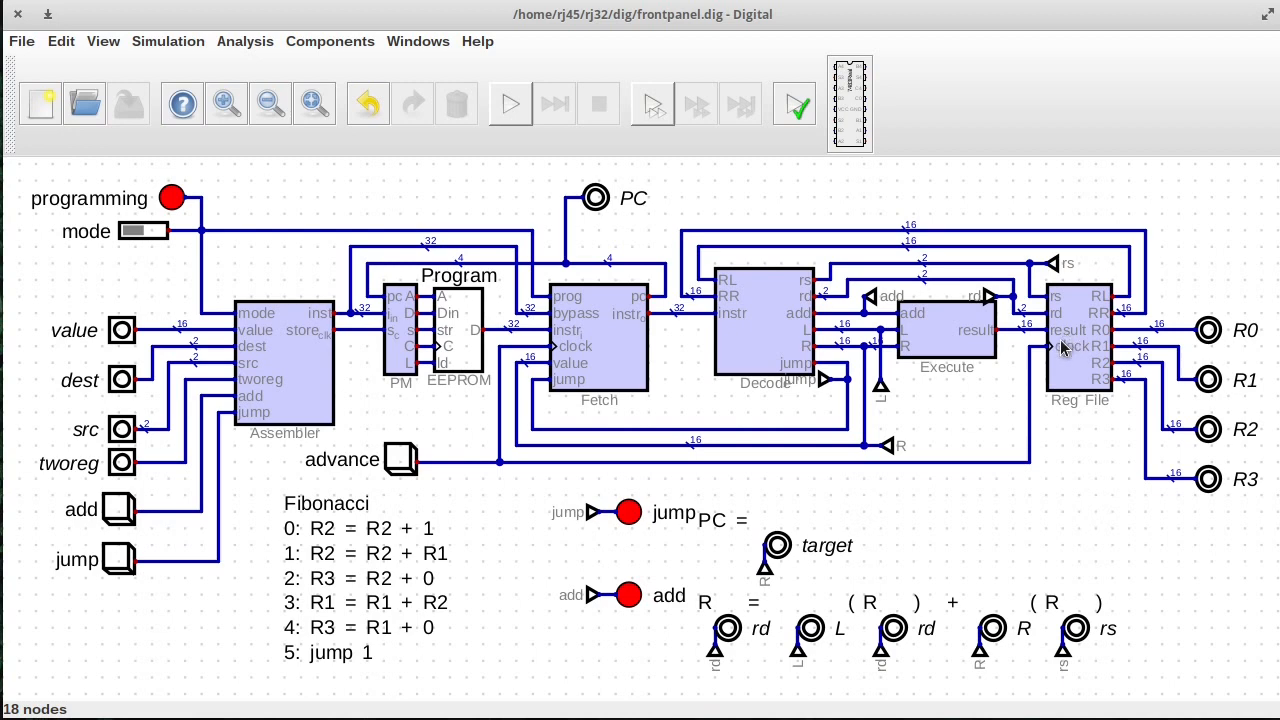
pyautogui.moveTo(1048, 359)
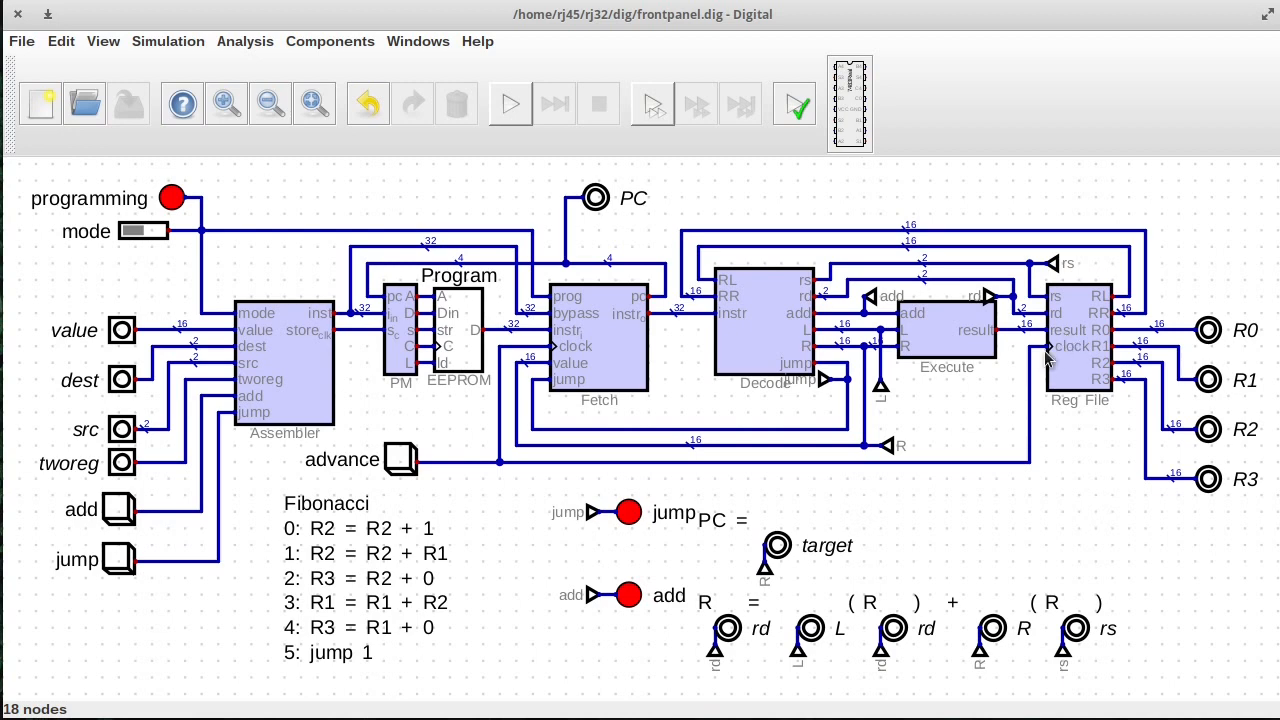
pyautogui.moveTo(1035, 365)
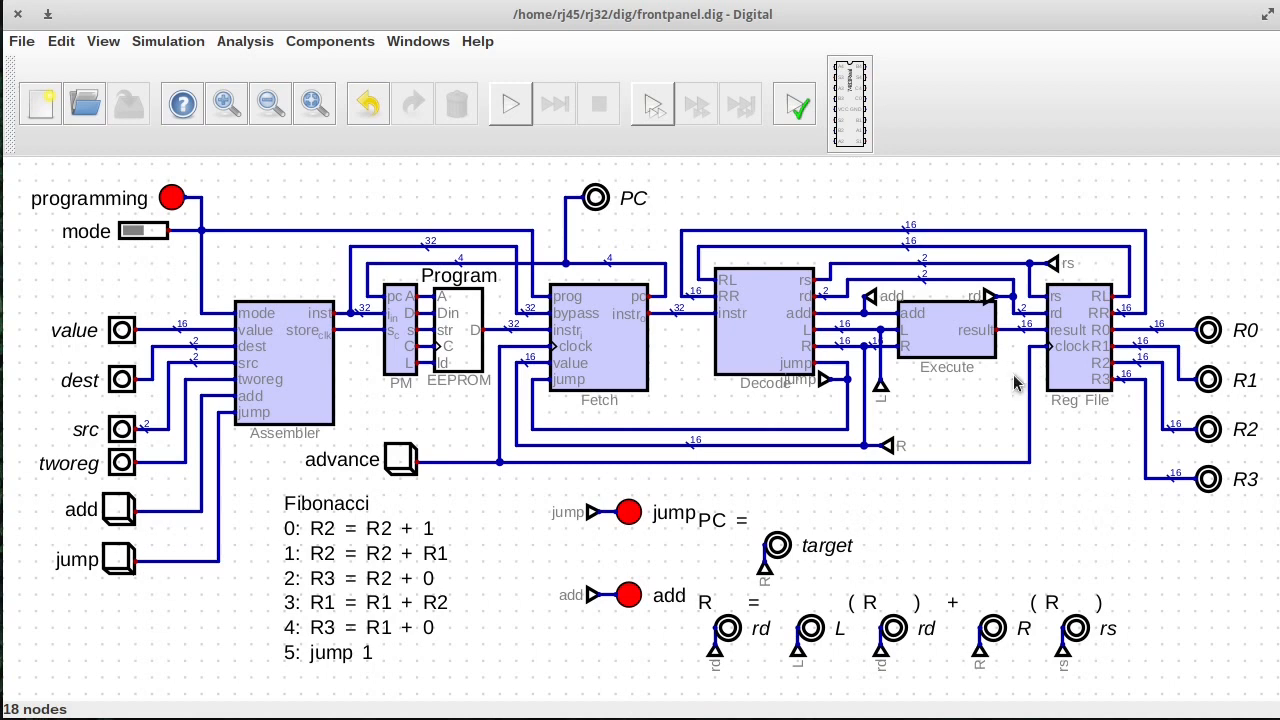
pyautogui.moveTo(1032, 417)
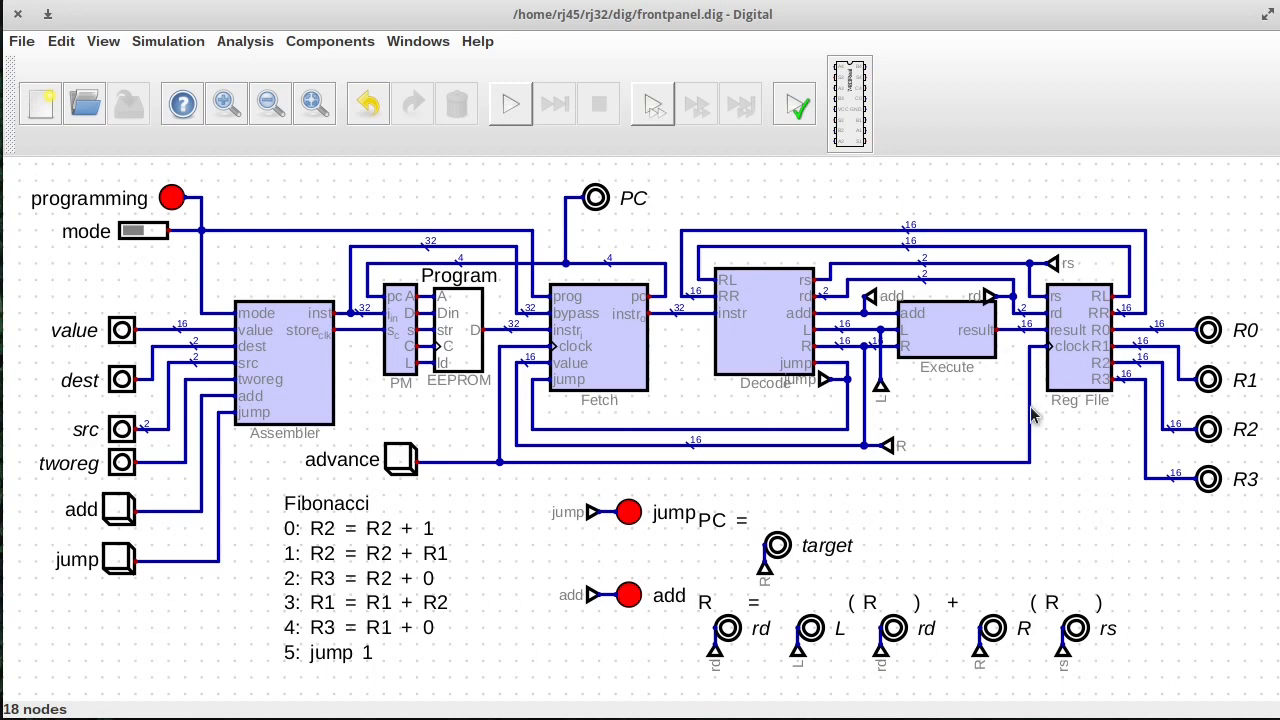
pyautogui.moveTo(1040, 361)
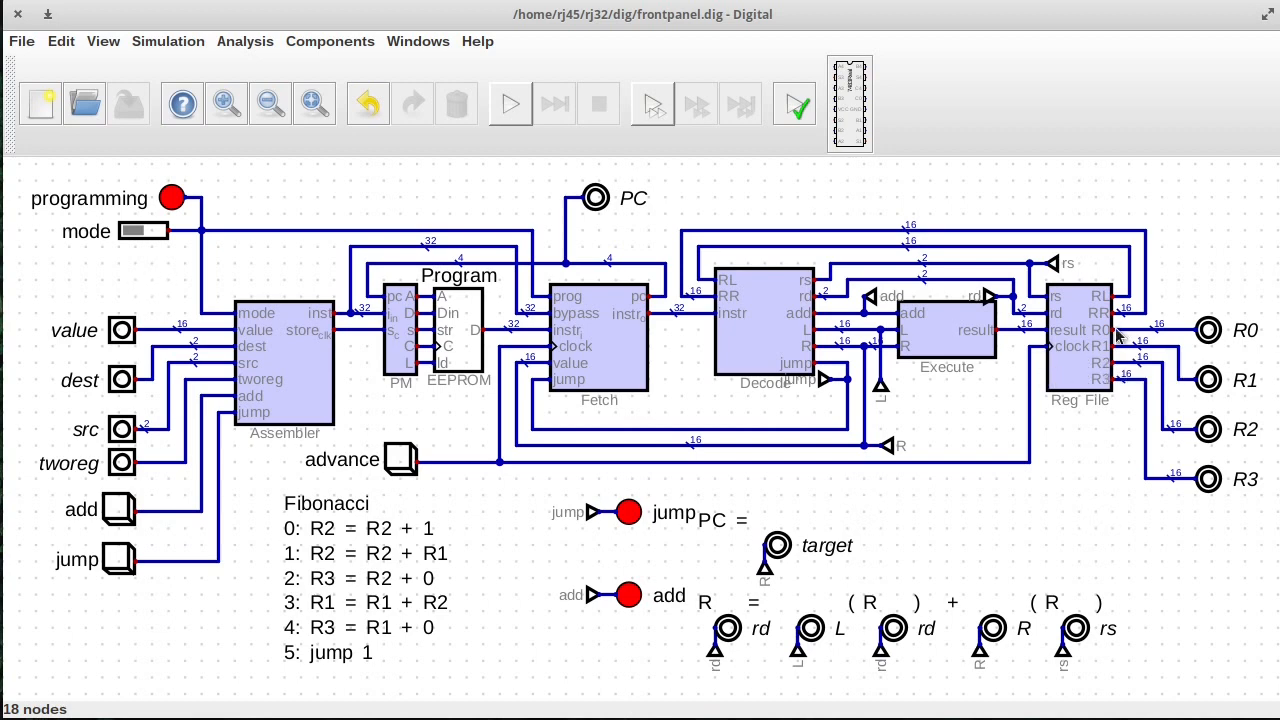
pyautogui.moveTo(1068, 350)
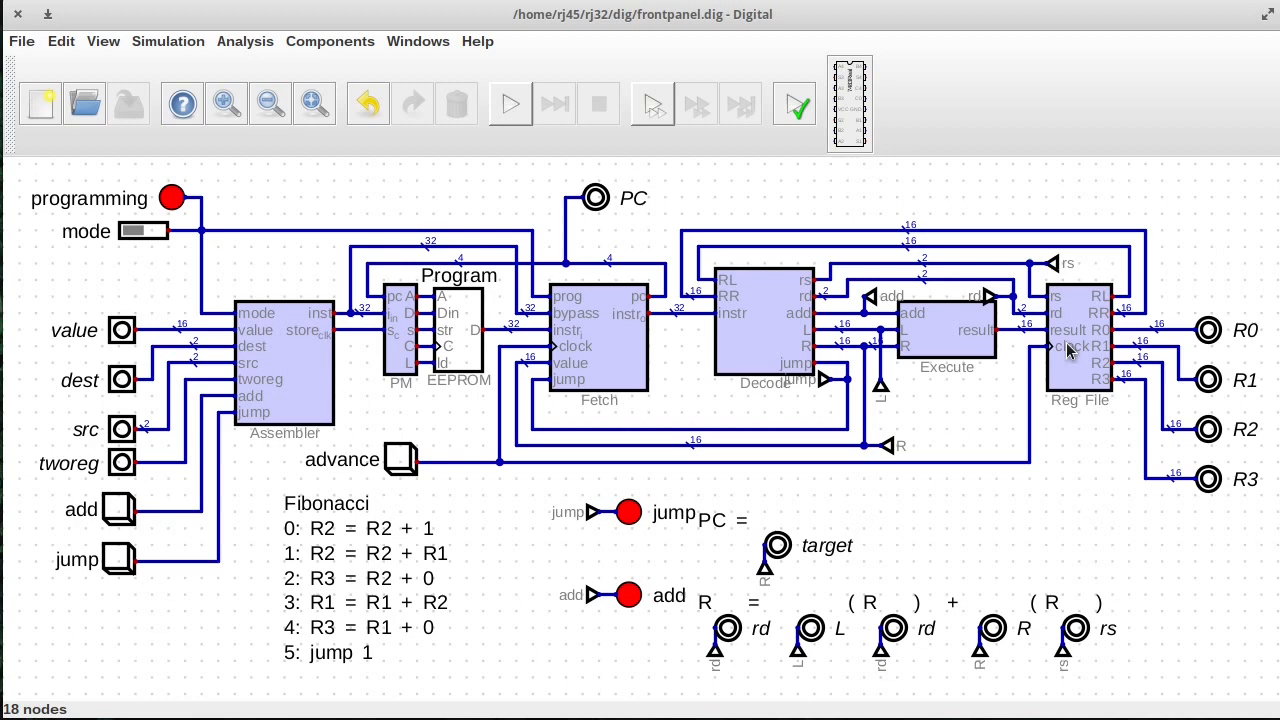
pyautogui.moveTo(1058, 382)
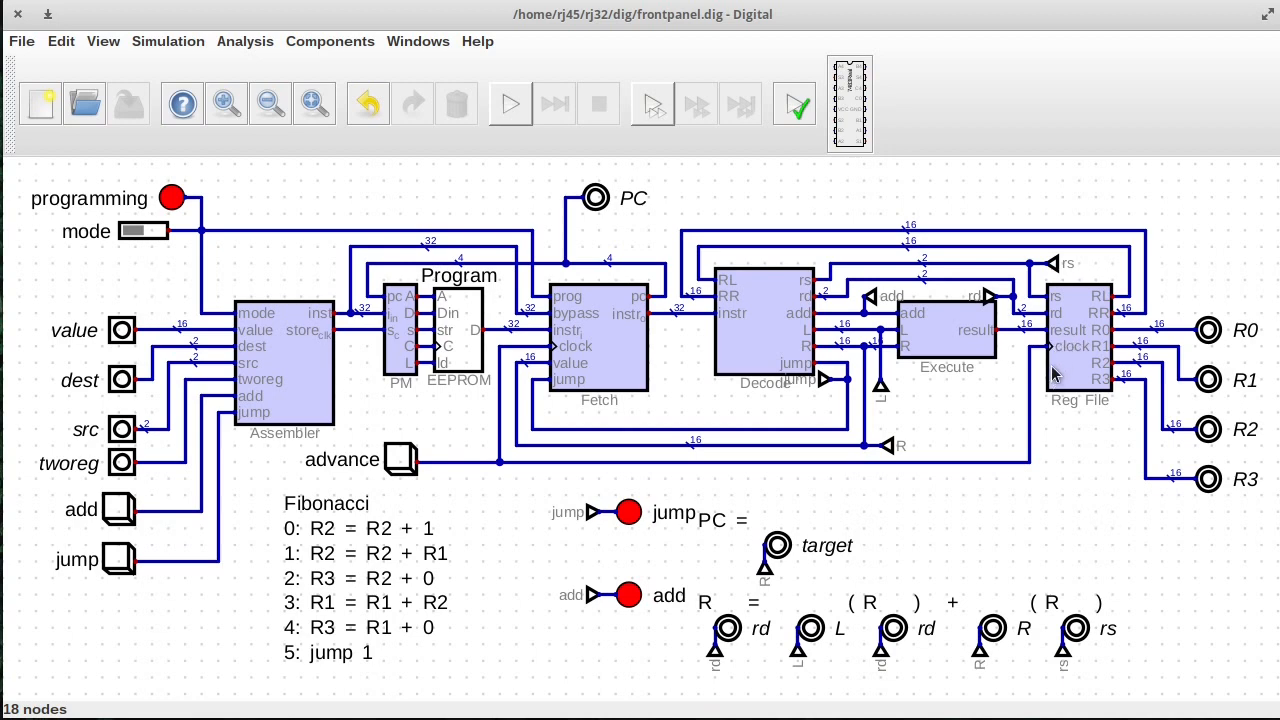
pyautogui.moveTo(1051, 388)
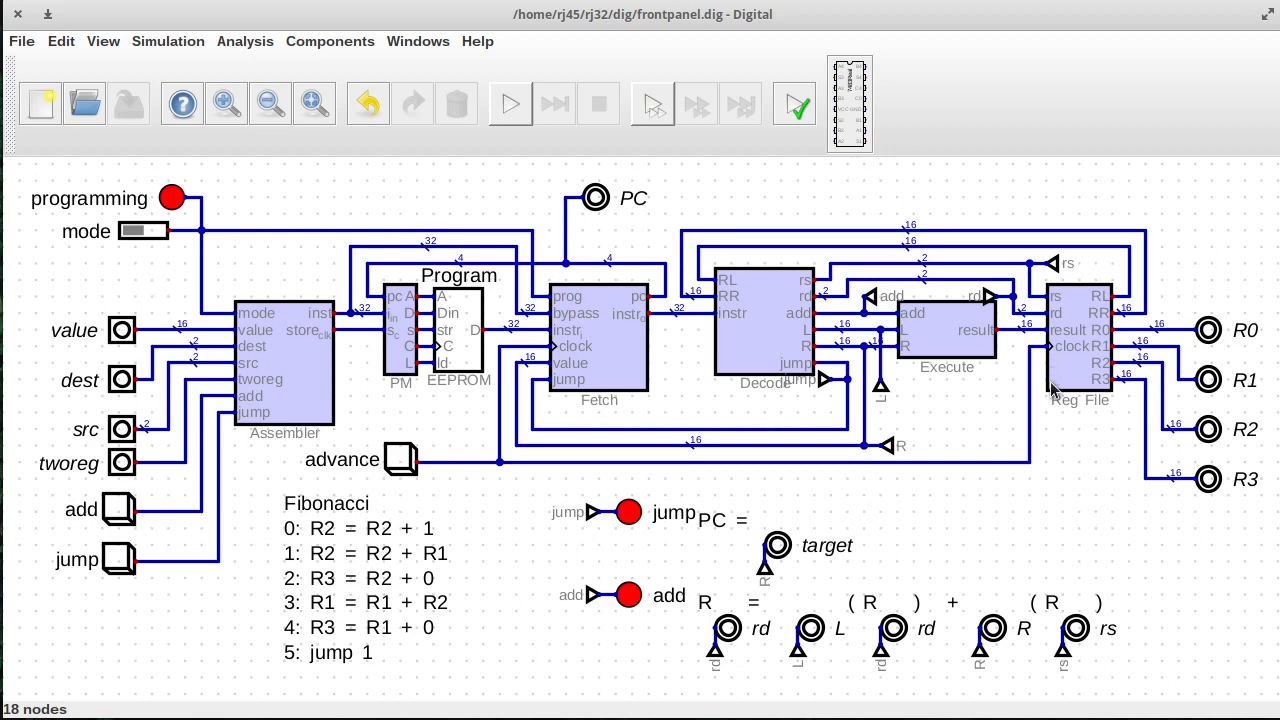
pyautogui.moveTo(1093, 444)
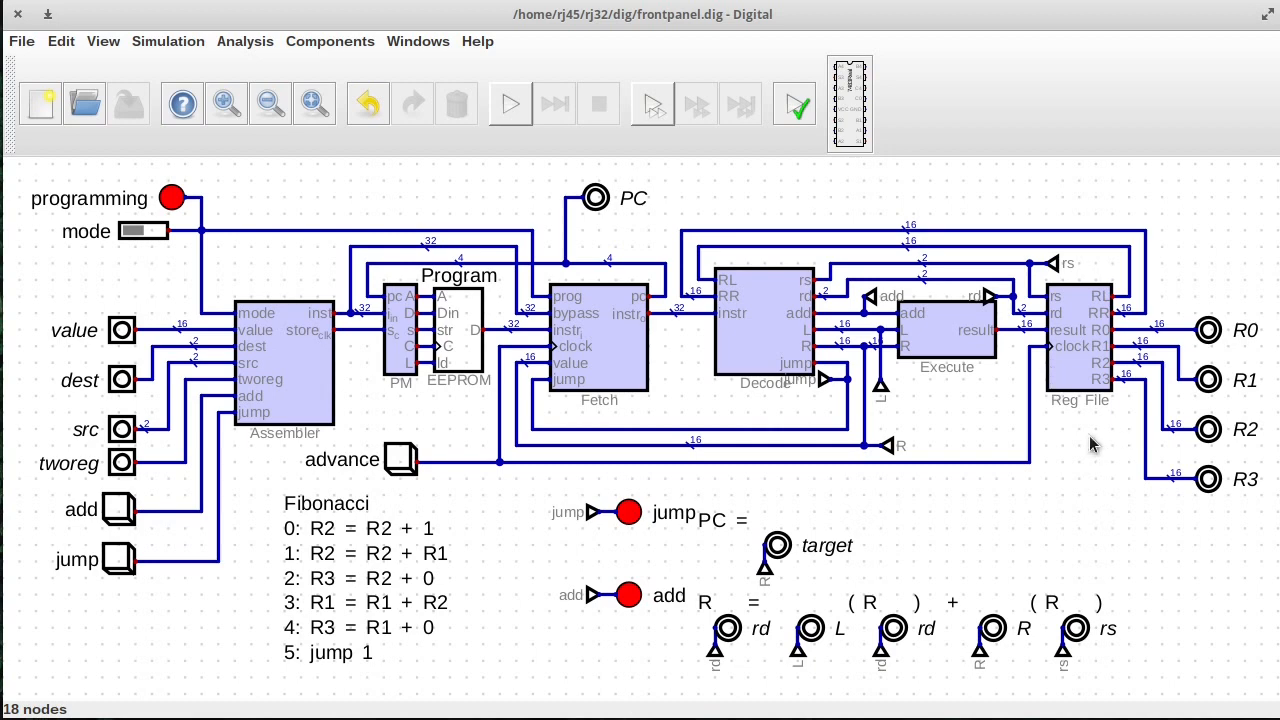
pyautogui.moveTo(1070, 392)
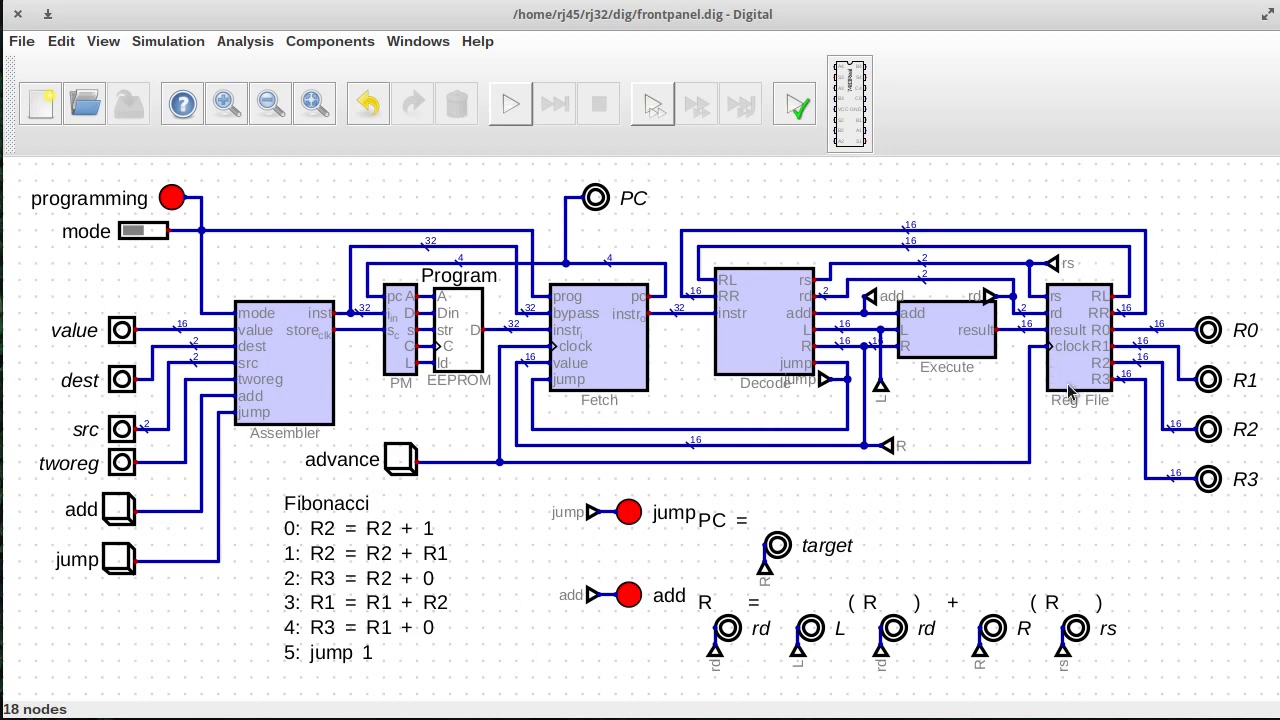
pyautogui.moveTo(1068, 390)
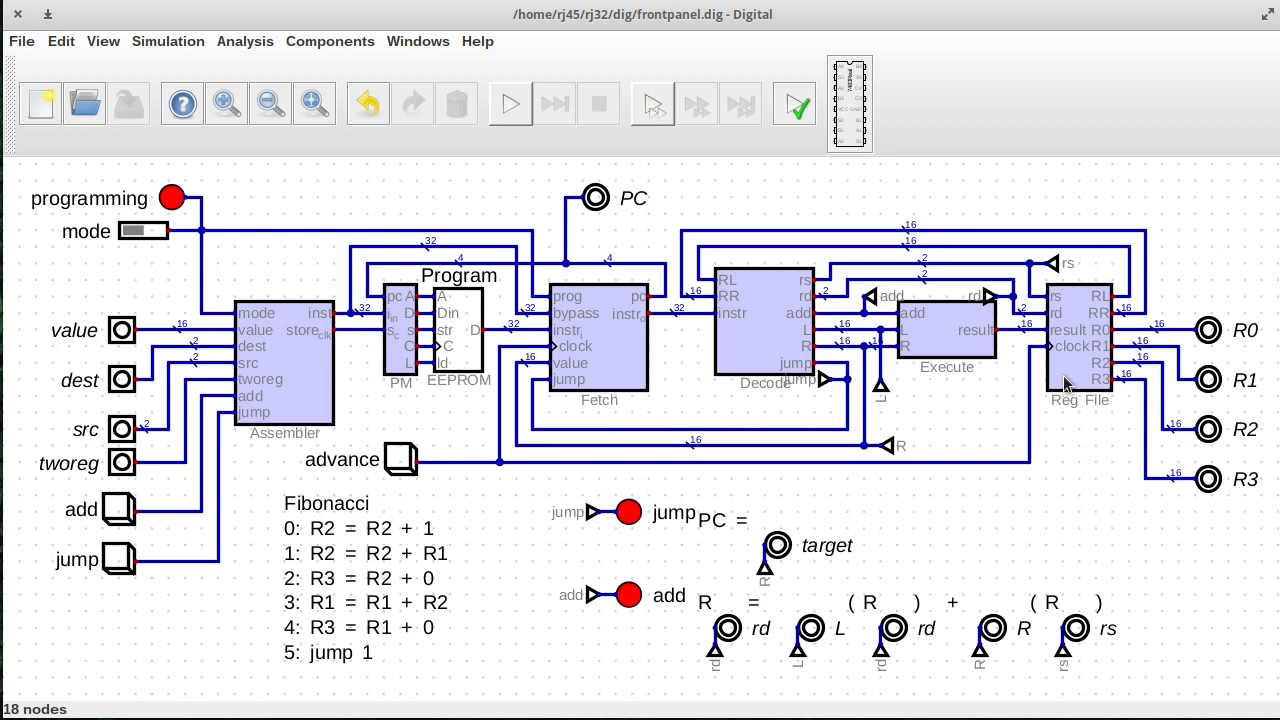
pyautogui.moveTo(1070, 347)
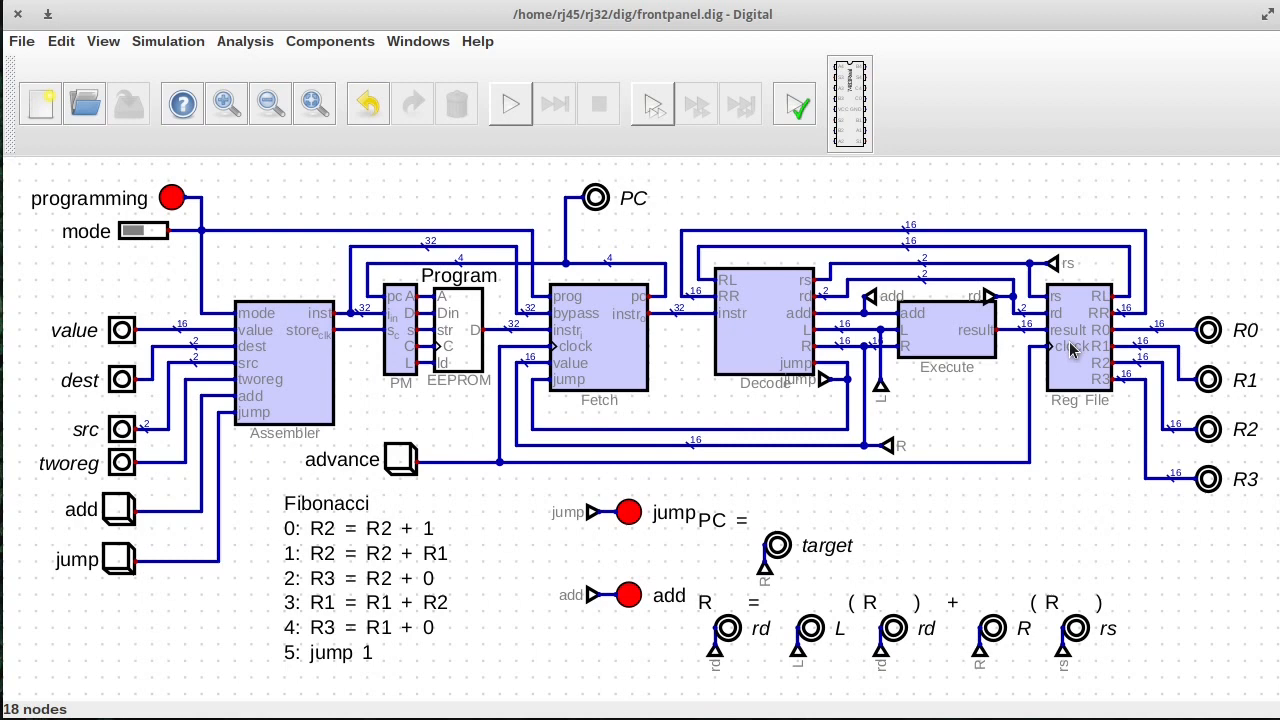
pyautogui.moveTo(422, 337)
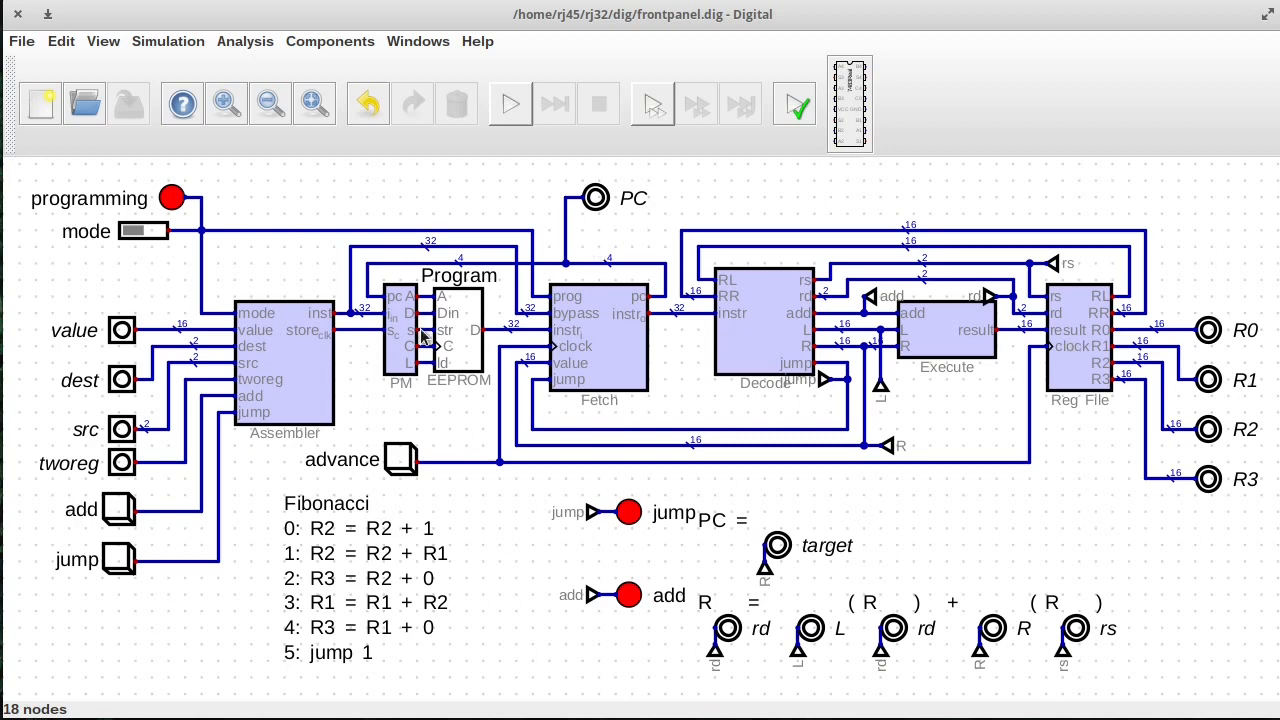
pyautogui.moveTo(815, 310)
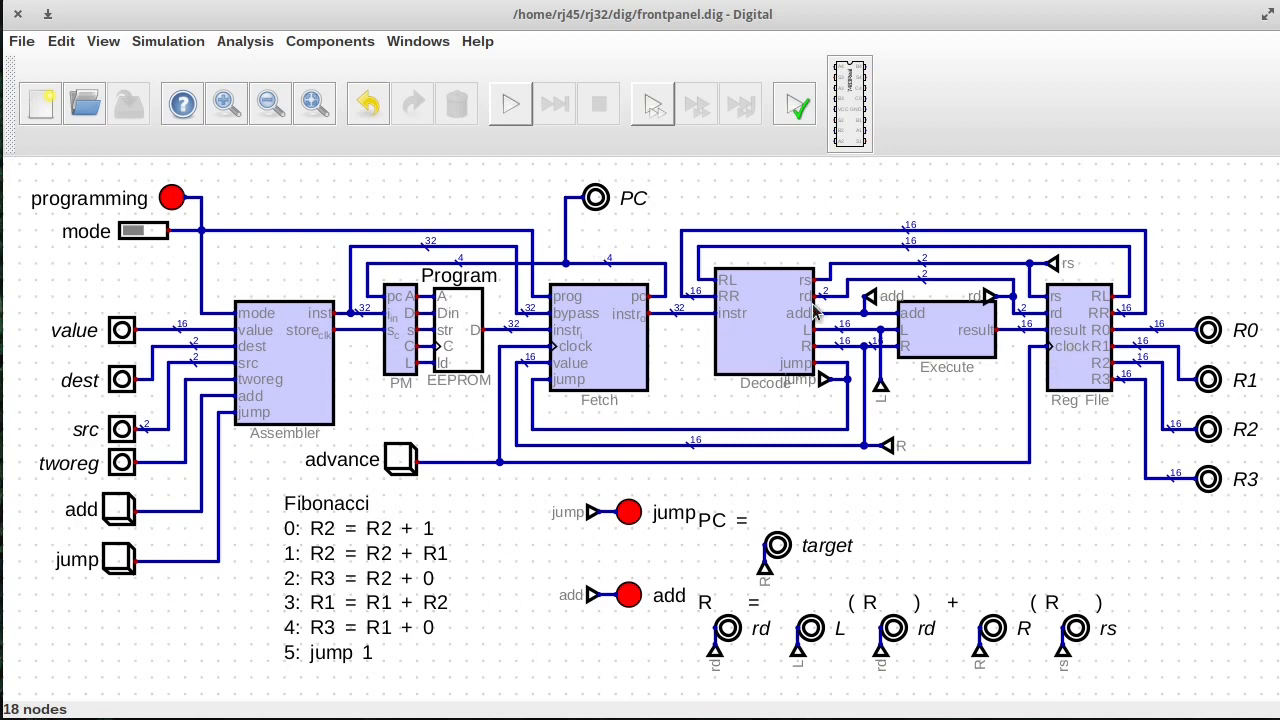
pyautogui.moveTo(640, 322)
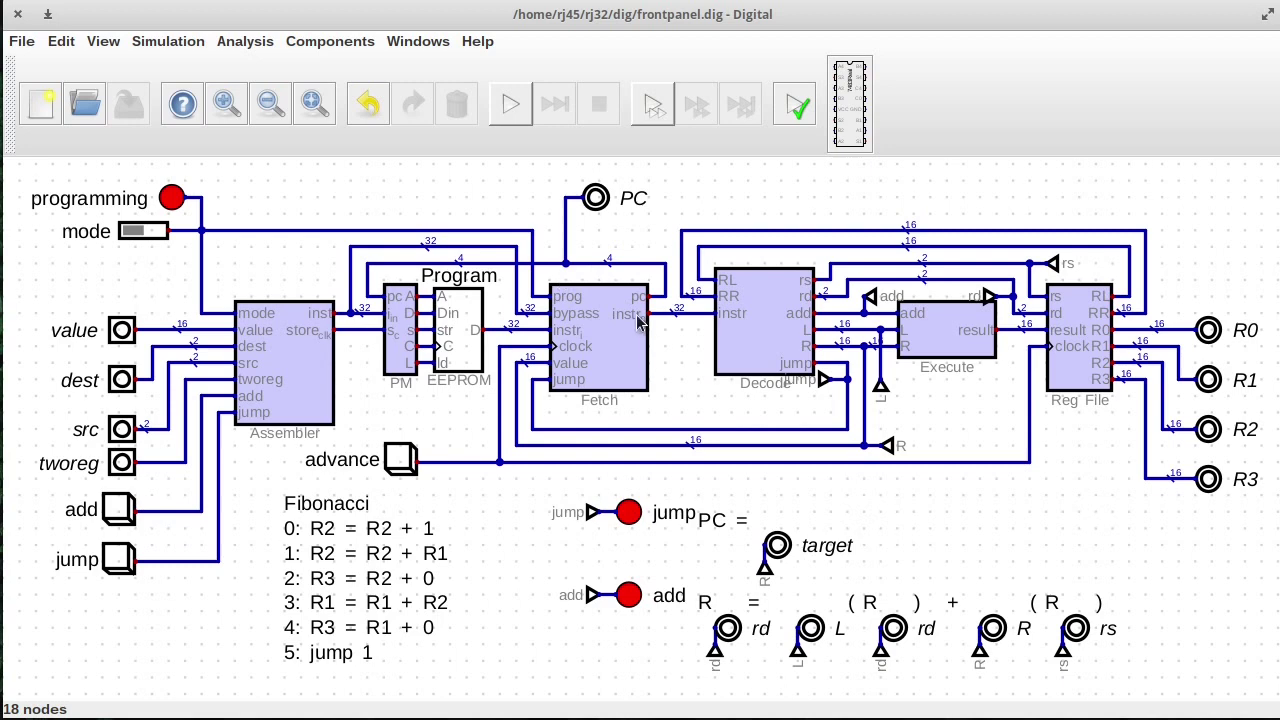
pyautogui.moveTo(850, 365)
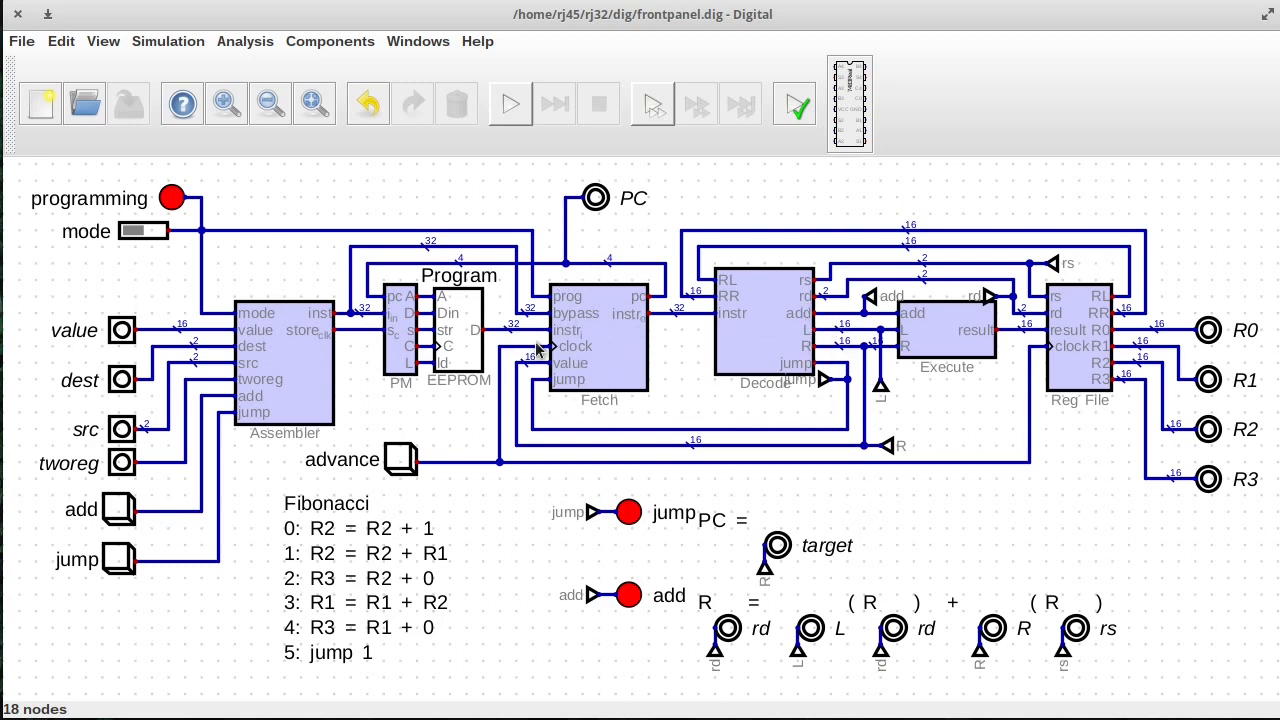
pyautogui.moveTo(538, 263)
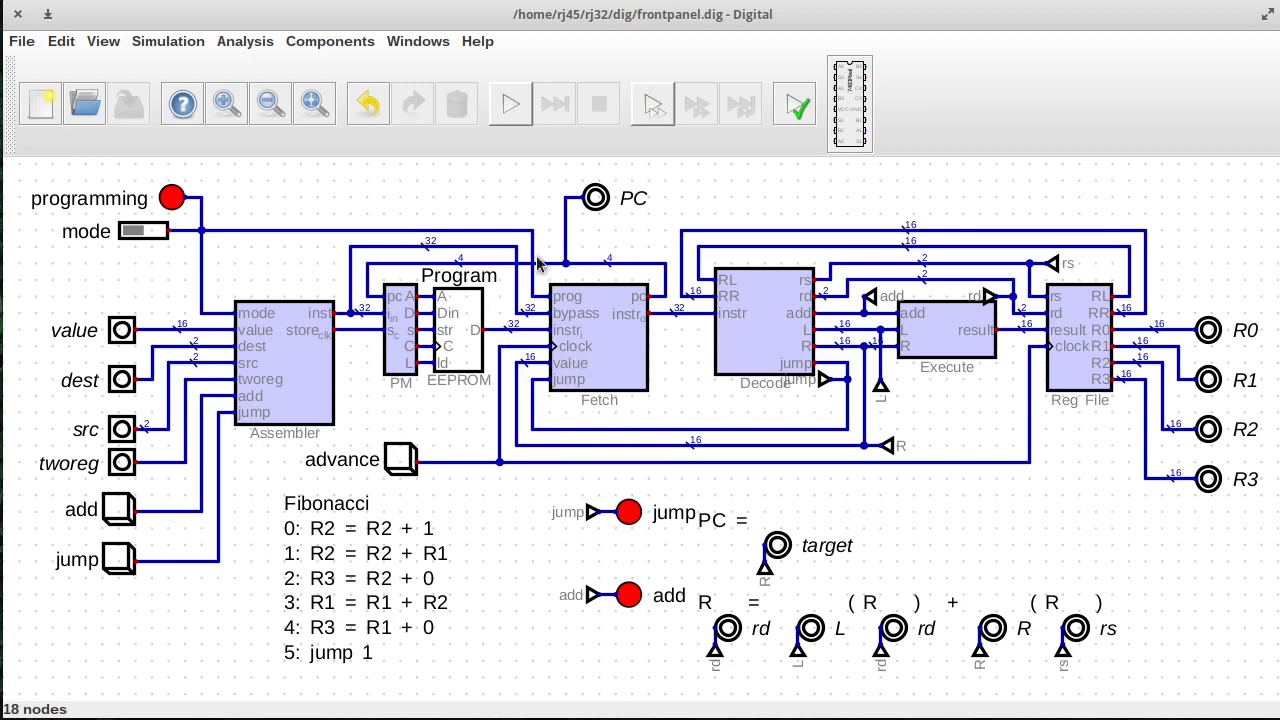
pyautogui.moveTo(597, 303)
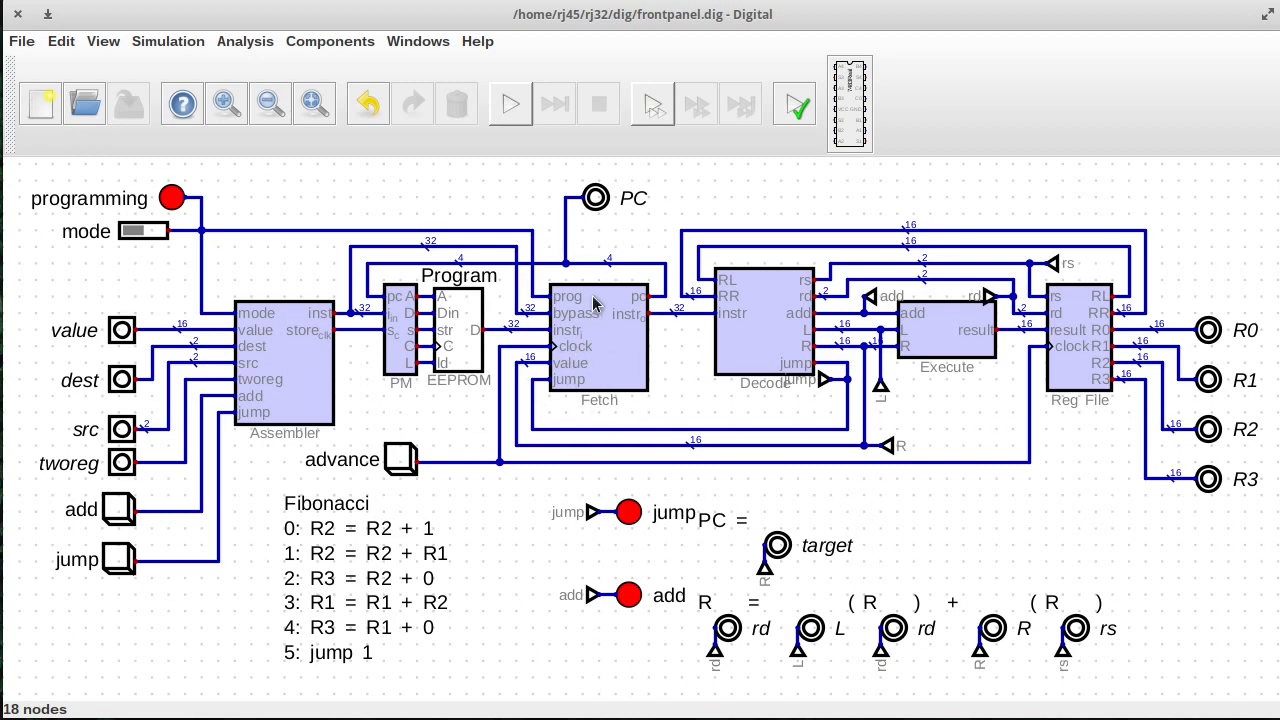
pyautogui.moveTo(878, 398)
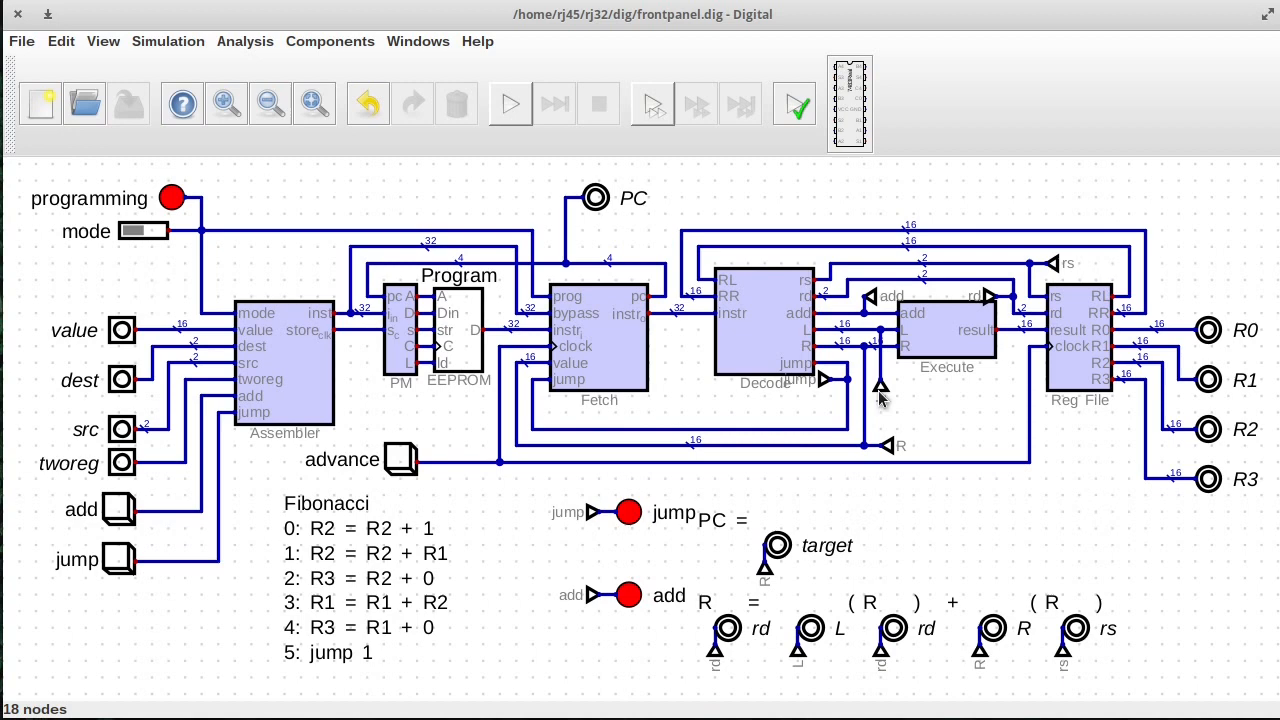
pyautogui.moveTo(558, 377)
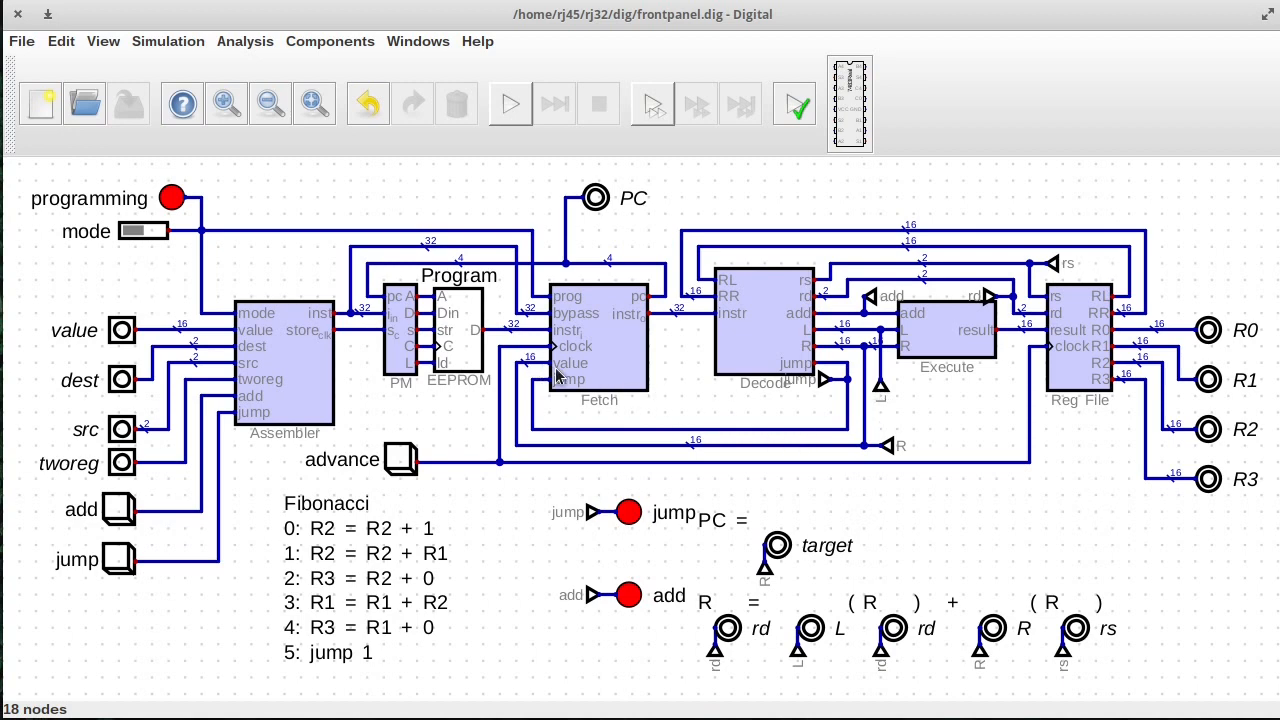
pyautogui.moveTo(610, 238)
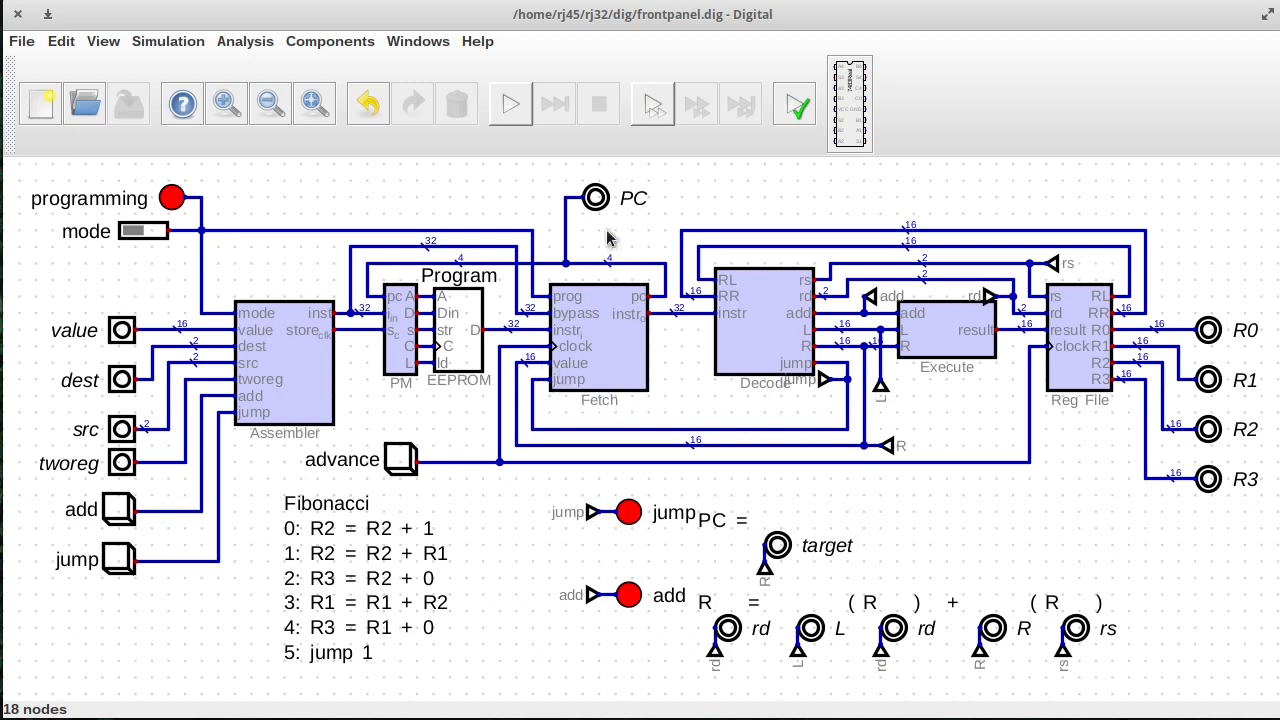
pyautogui.moveTo(755, 337)
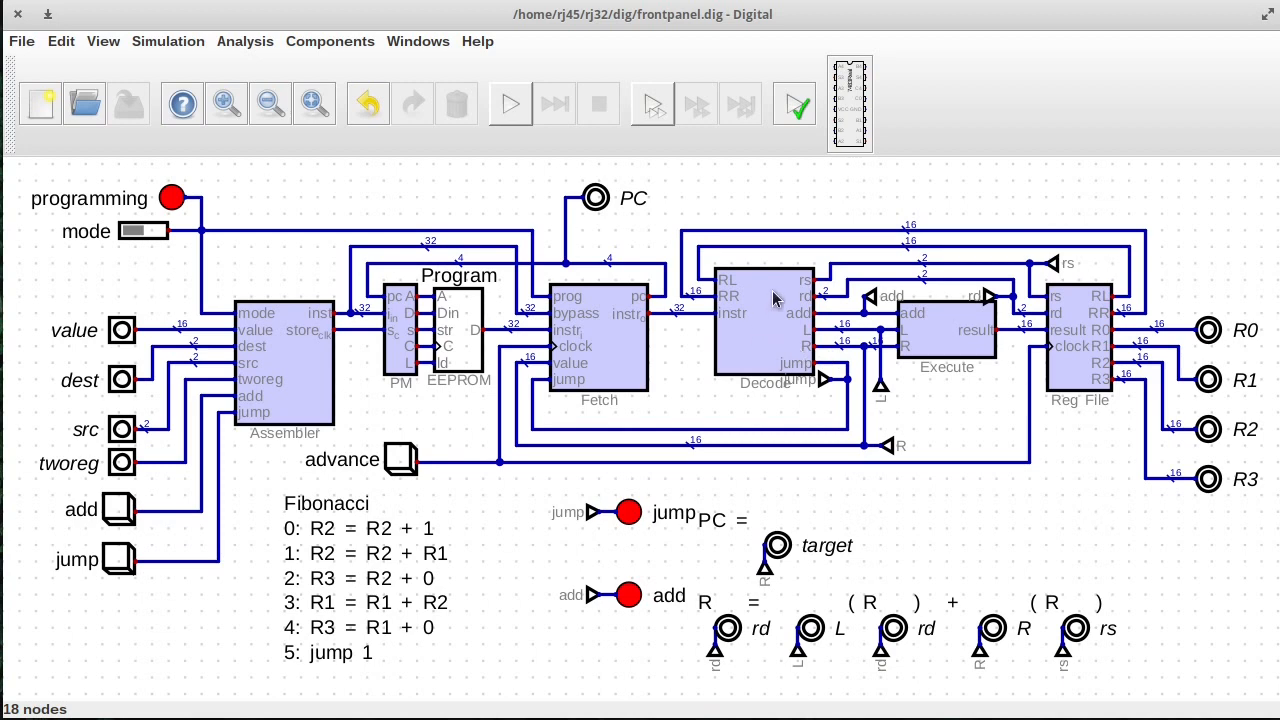
pyautogui.moveTo(1088, 238)
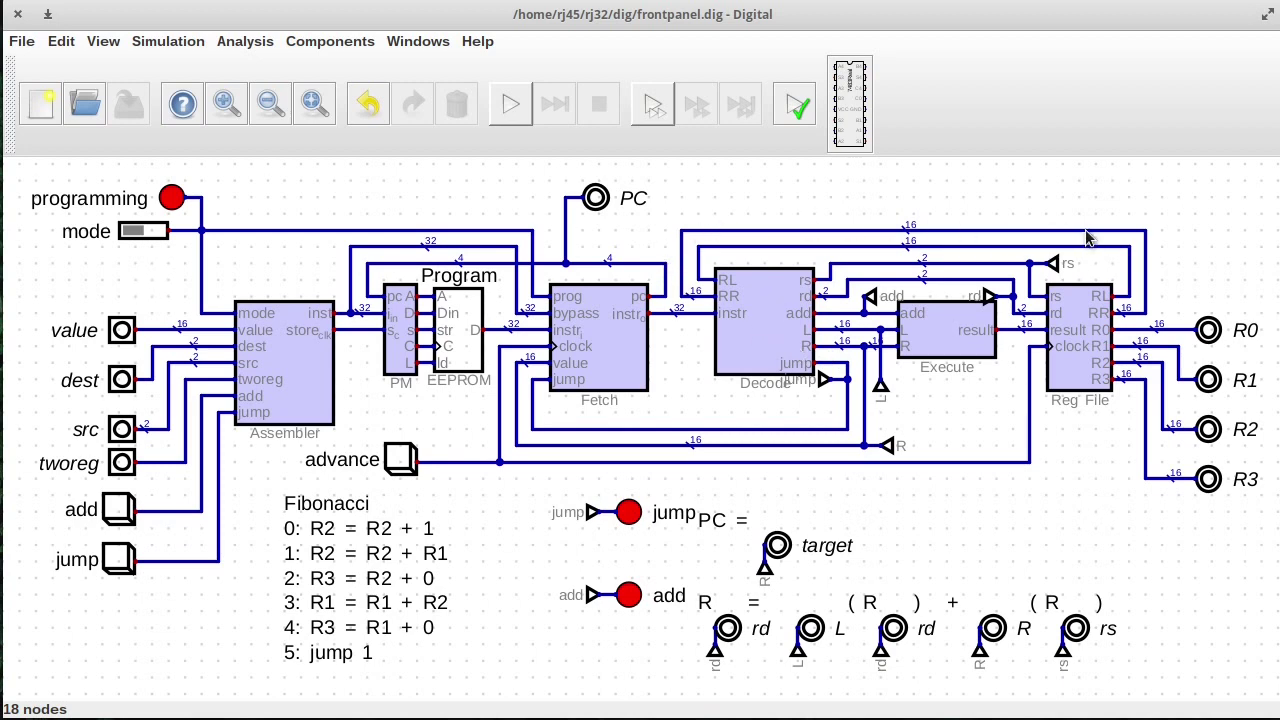
pyautogui.moveTo(1138, 320)
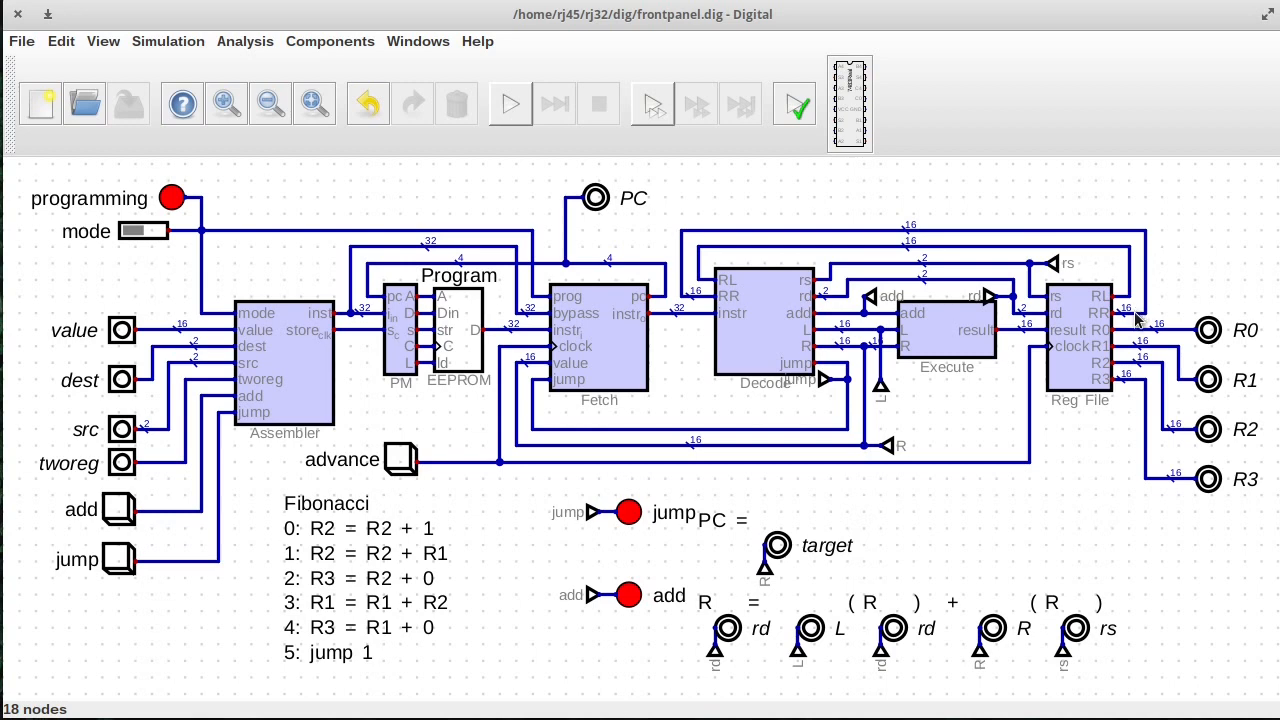
pyautogui.moveTo(830, 270)
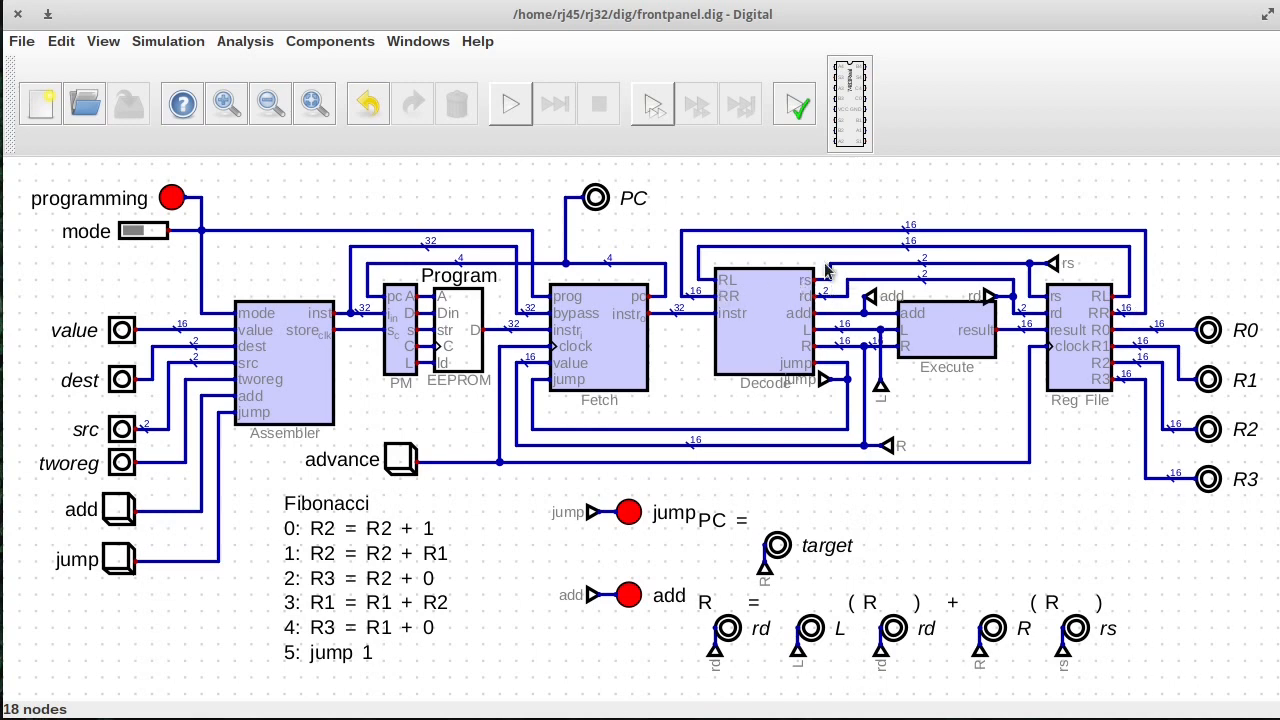
pyautogui.moveTo(785, 295)
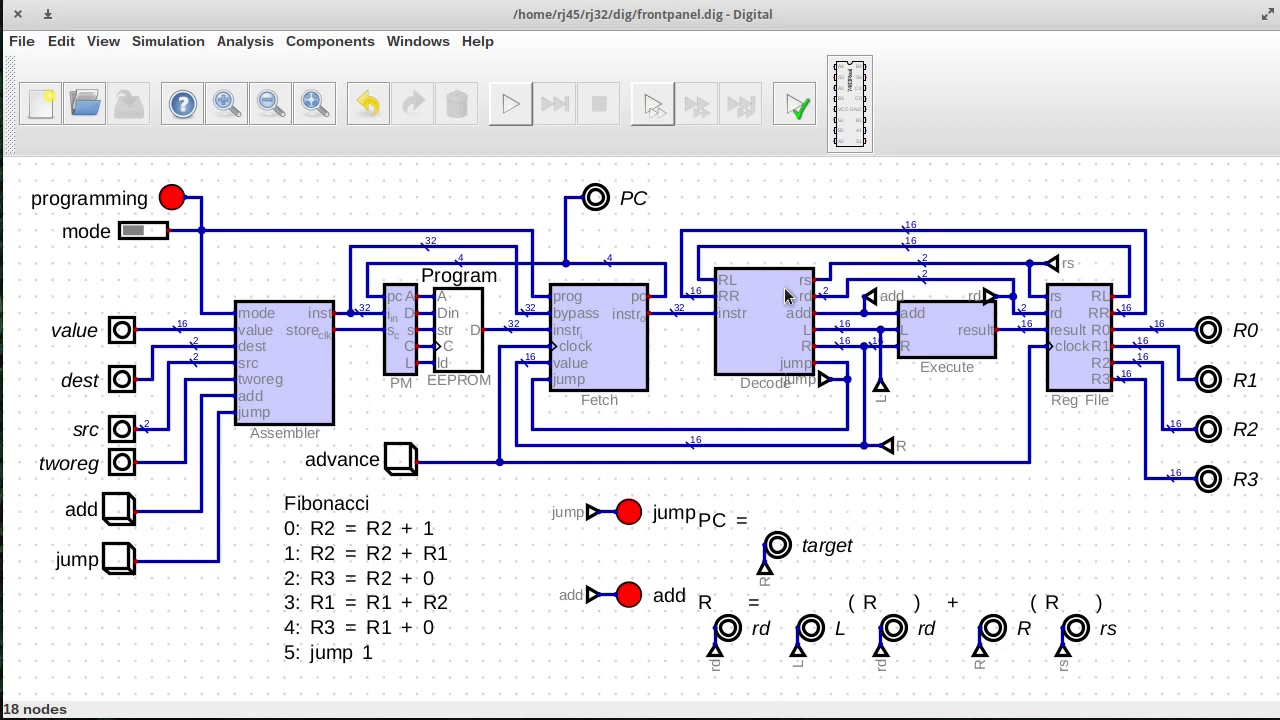
pyautogui.moveTo(815, 300)
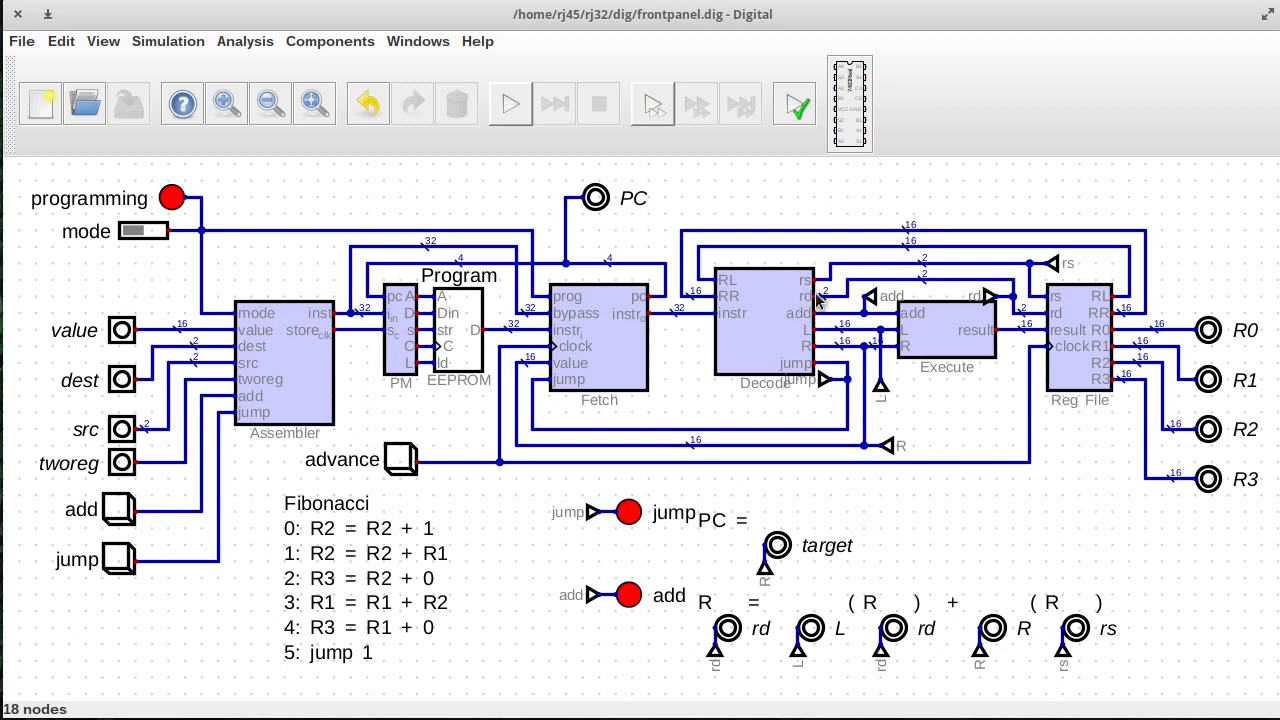
pyautogui.moveTo(1078, 332)
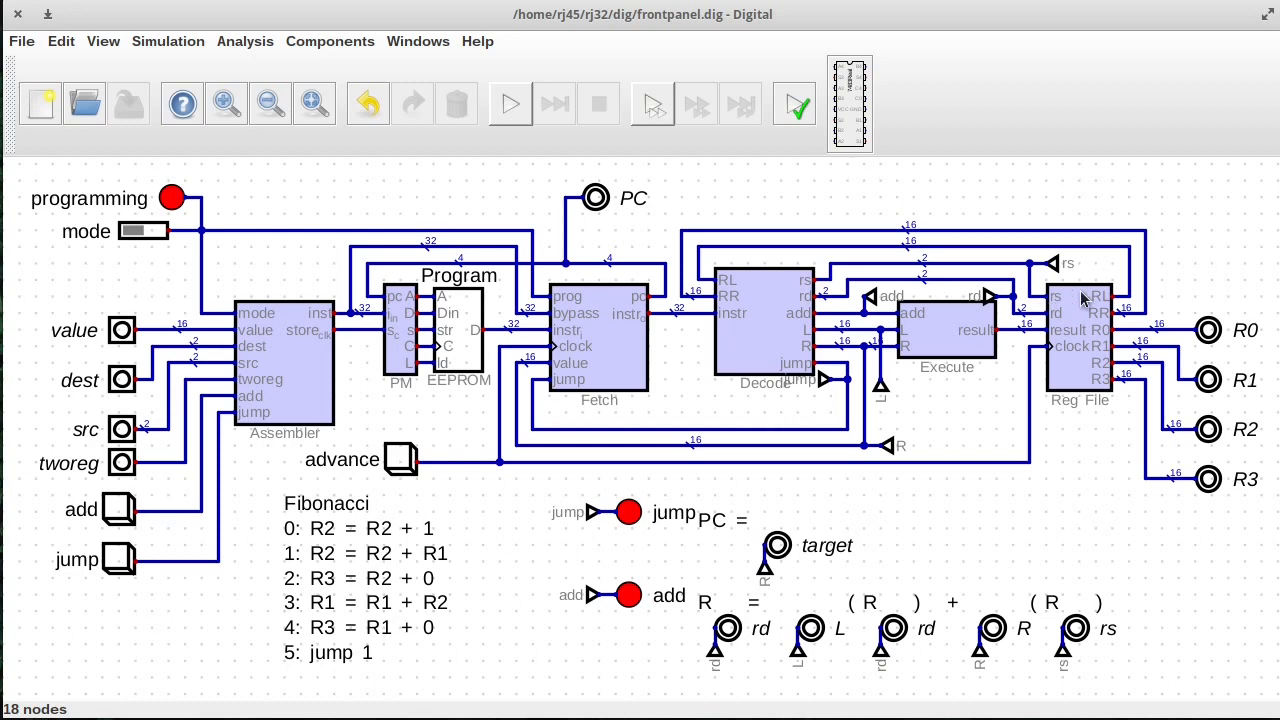
pyautogui.moveTo(1110, 320)
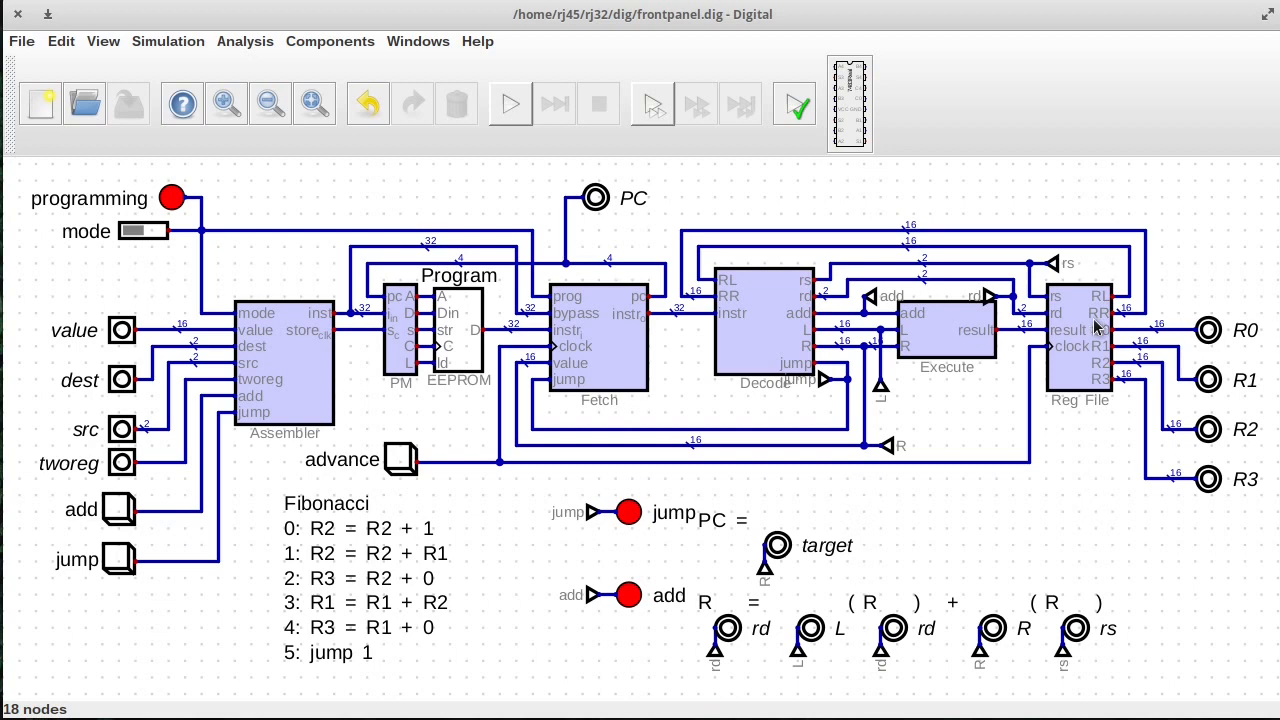
pyautogui.moveTo(1137, 310)
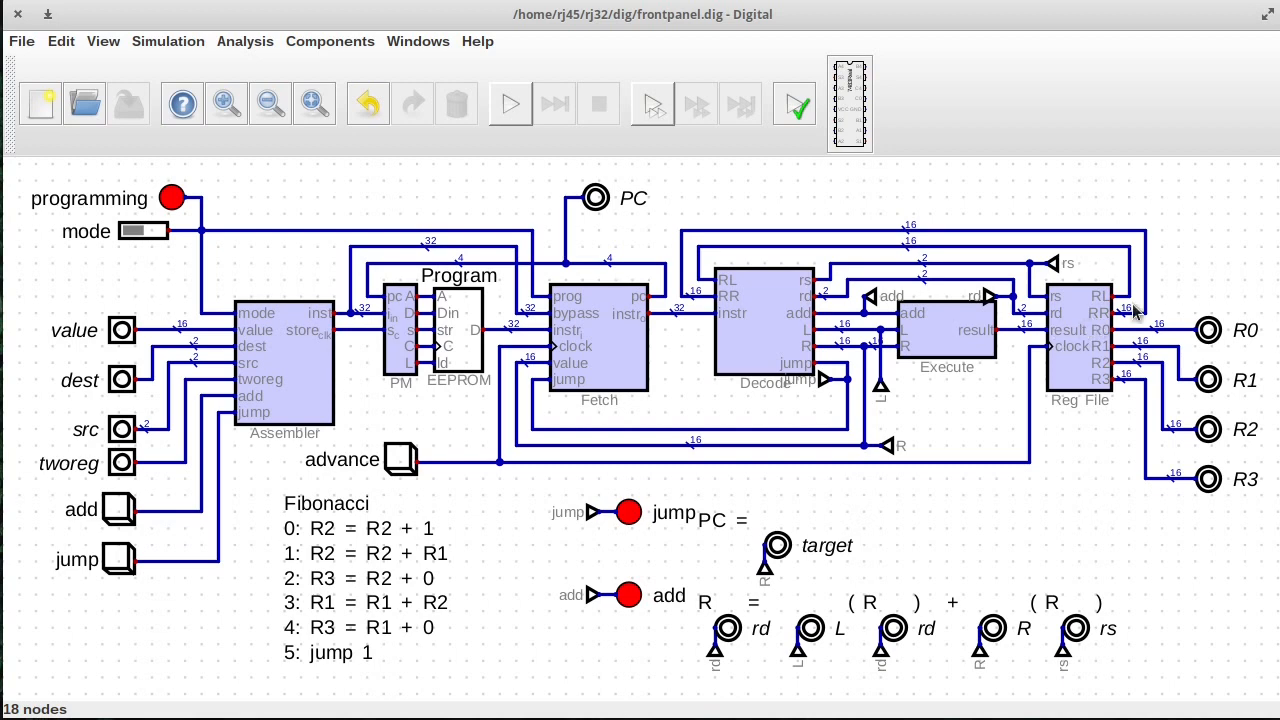
pyautogui.moveTo(864, 307)
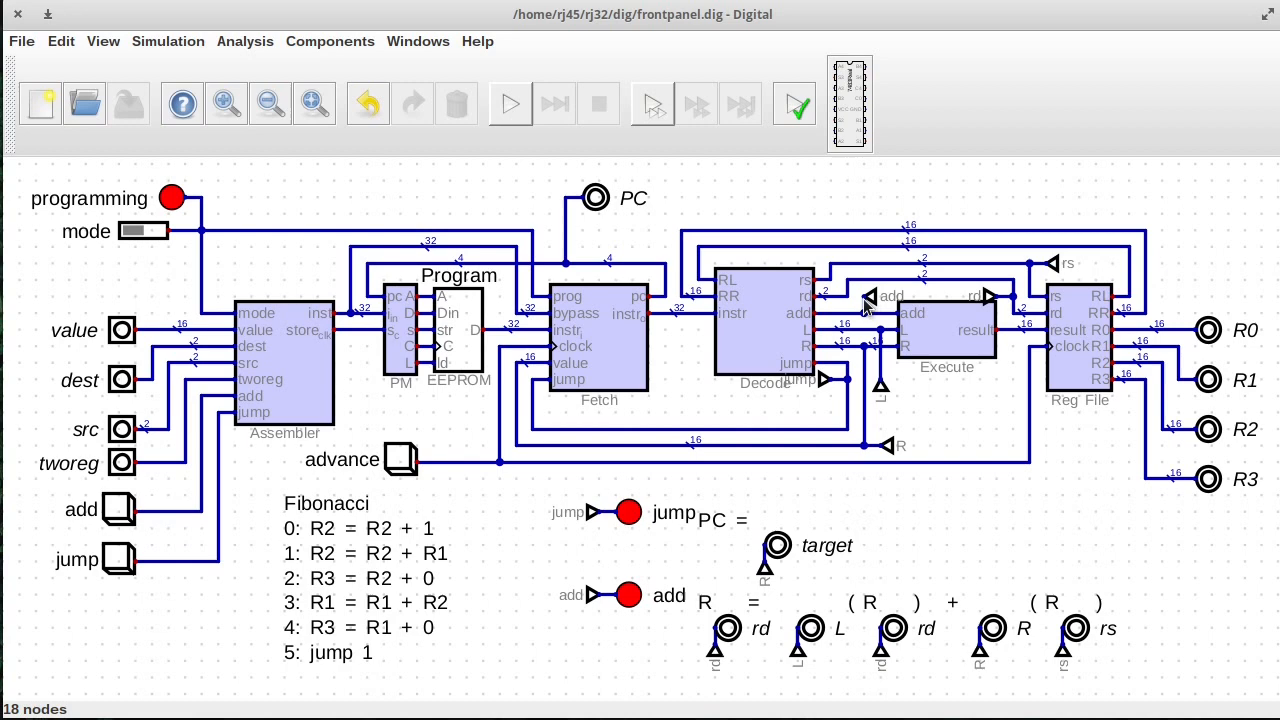
pyautogui.moveTo(1170, 298)
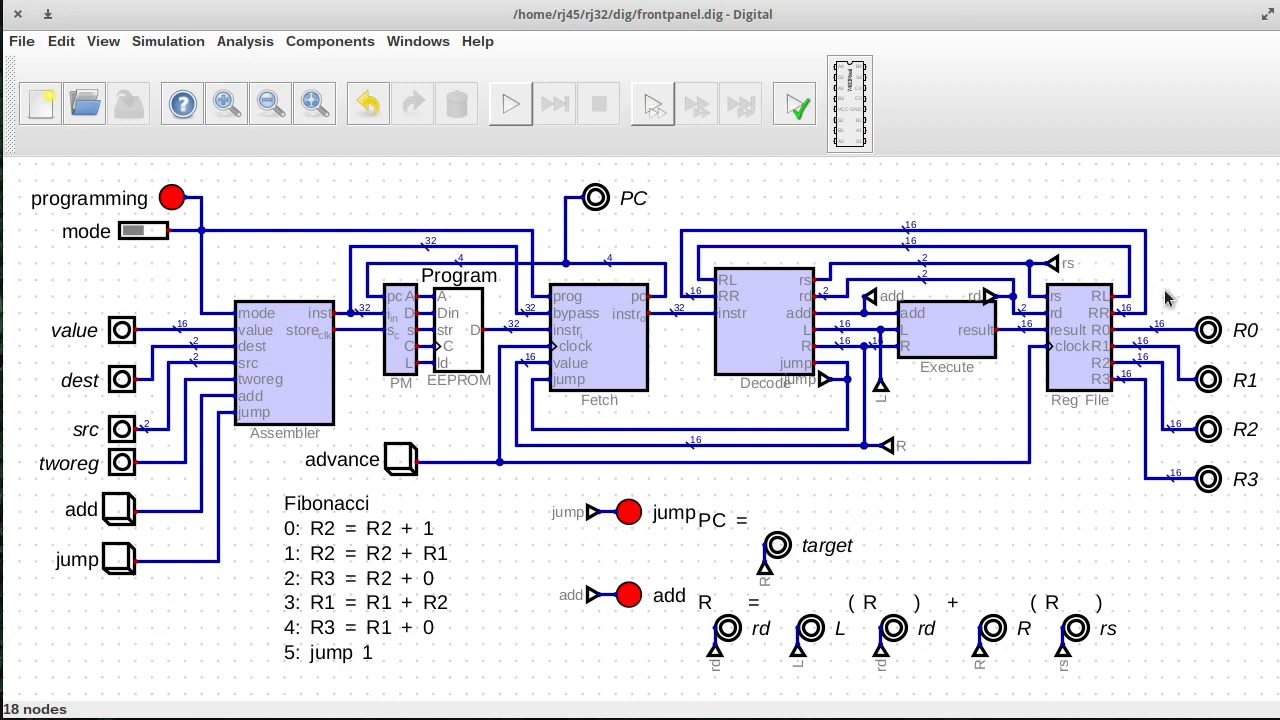
pyautogui.moveTo(1088, 358)
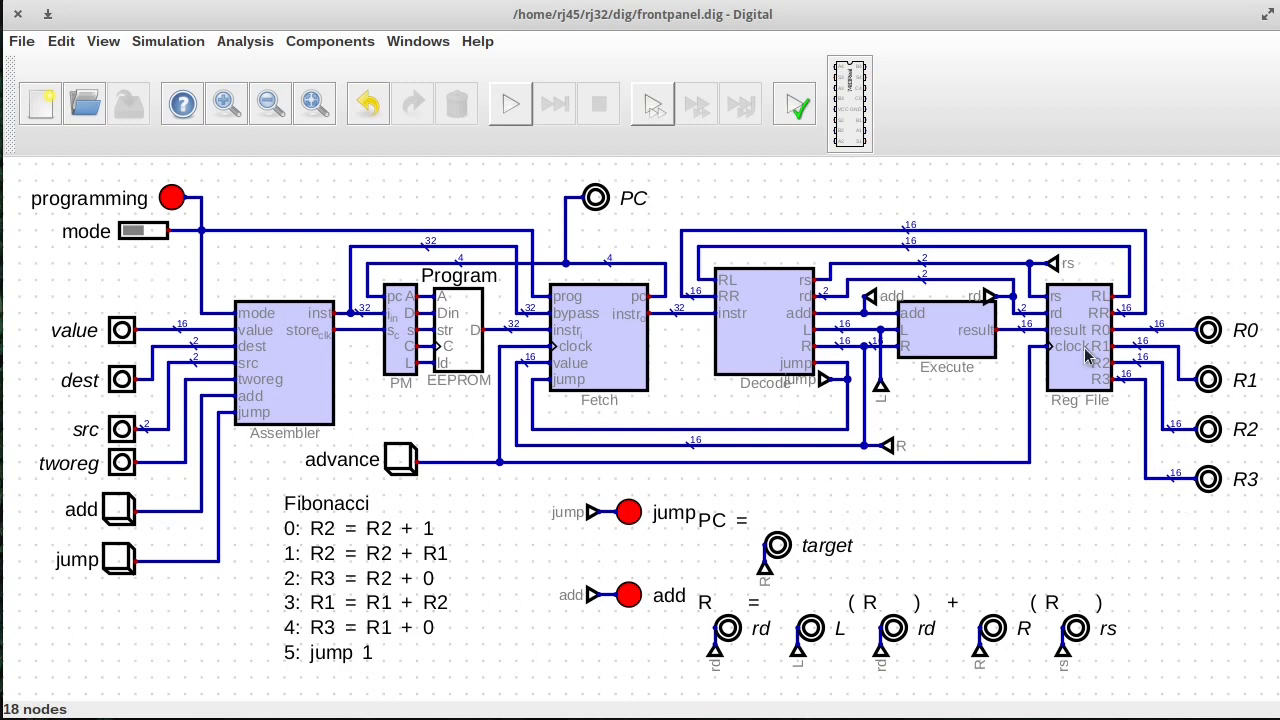
pyautogui.moveTo(948, 260)
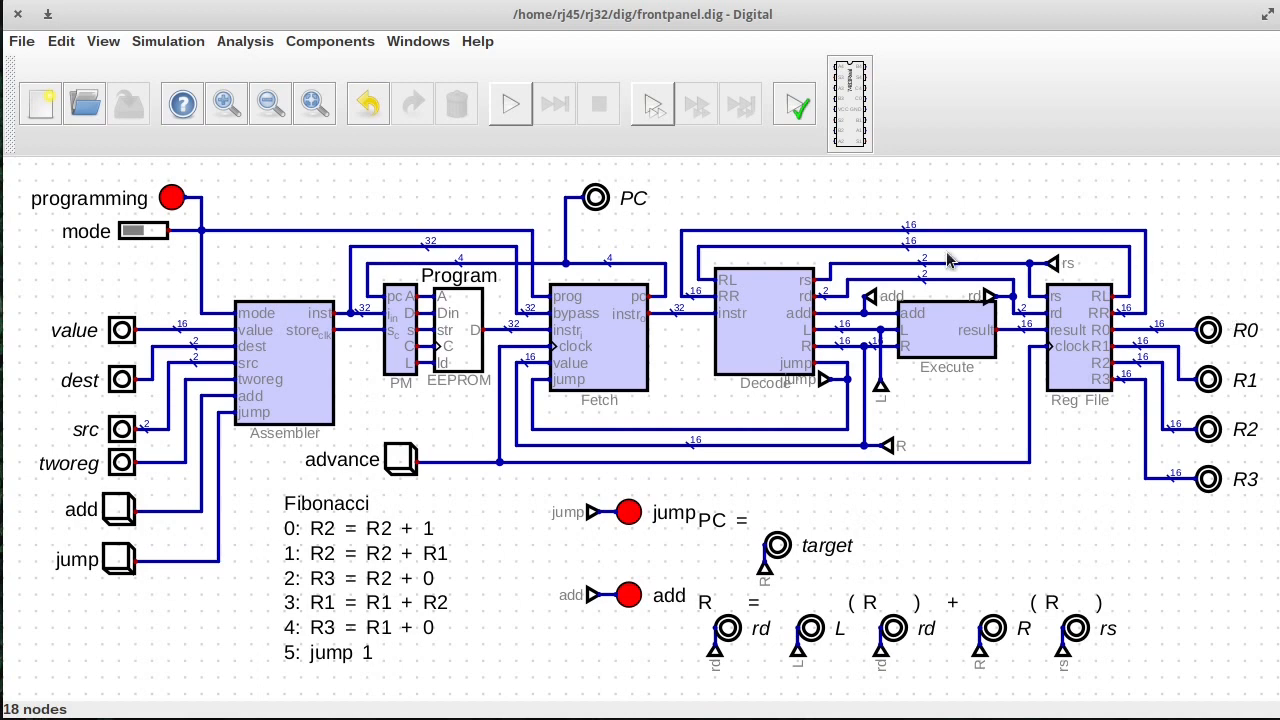
pyautogui.moveTo(1063, 365)
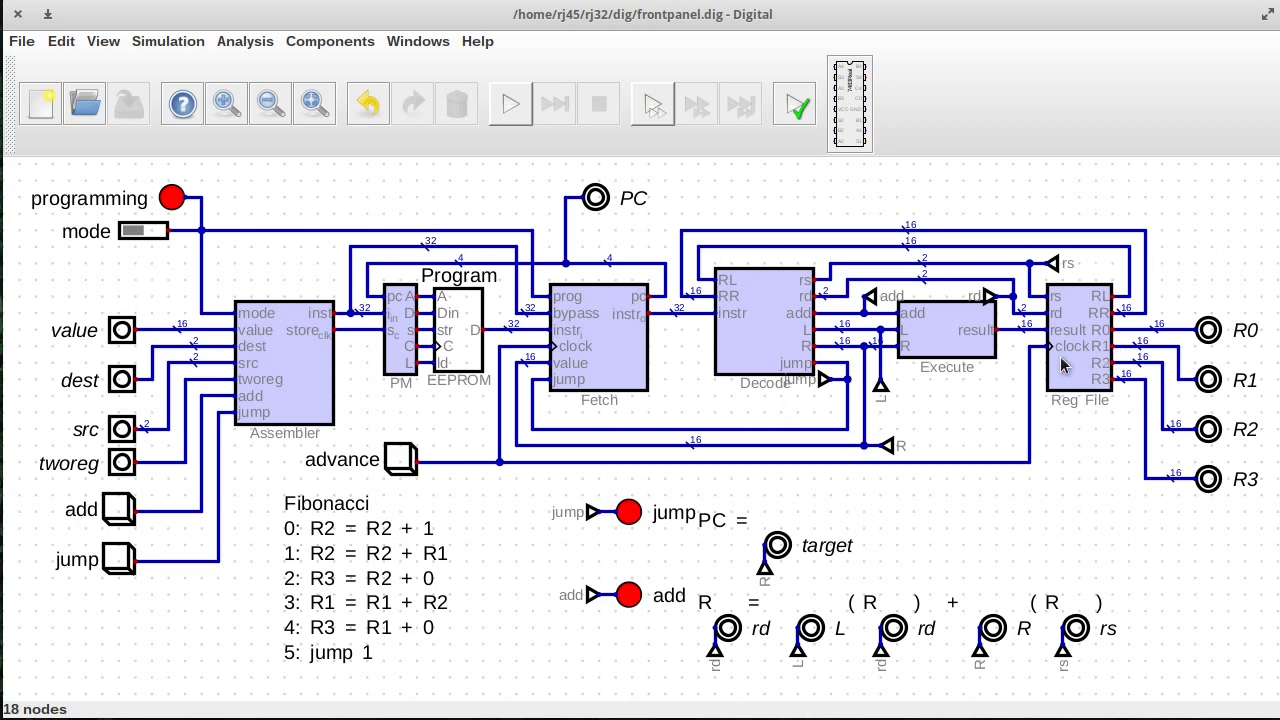
pyautogui.moveTo(1115, 363)
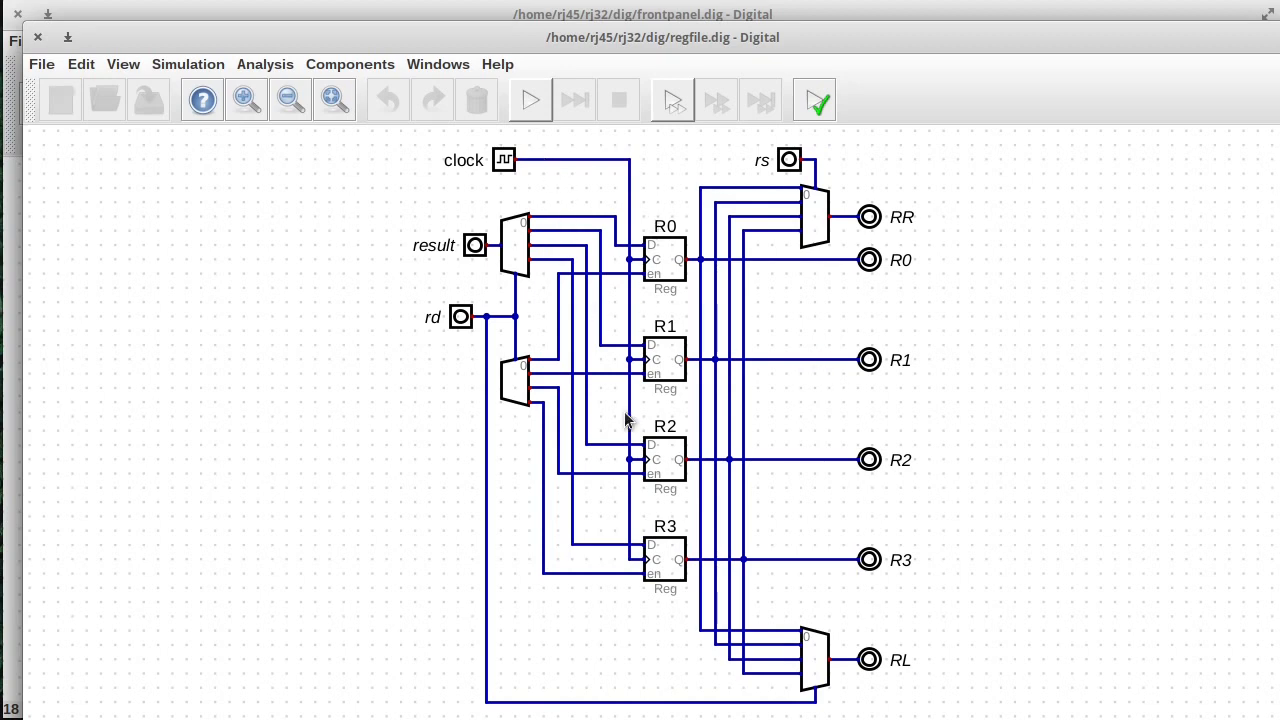
pyautogui.moveTo(413, 162)
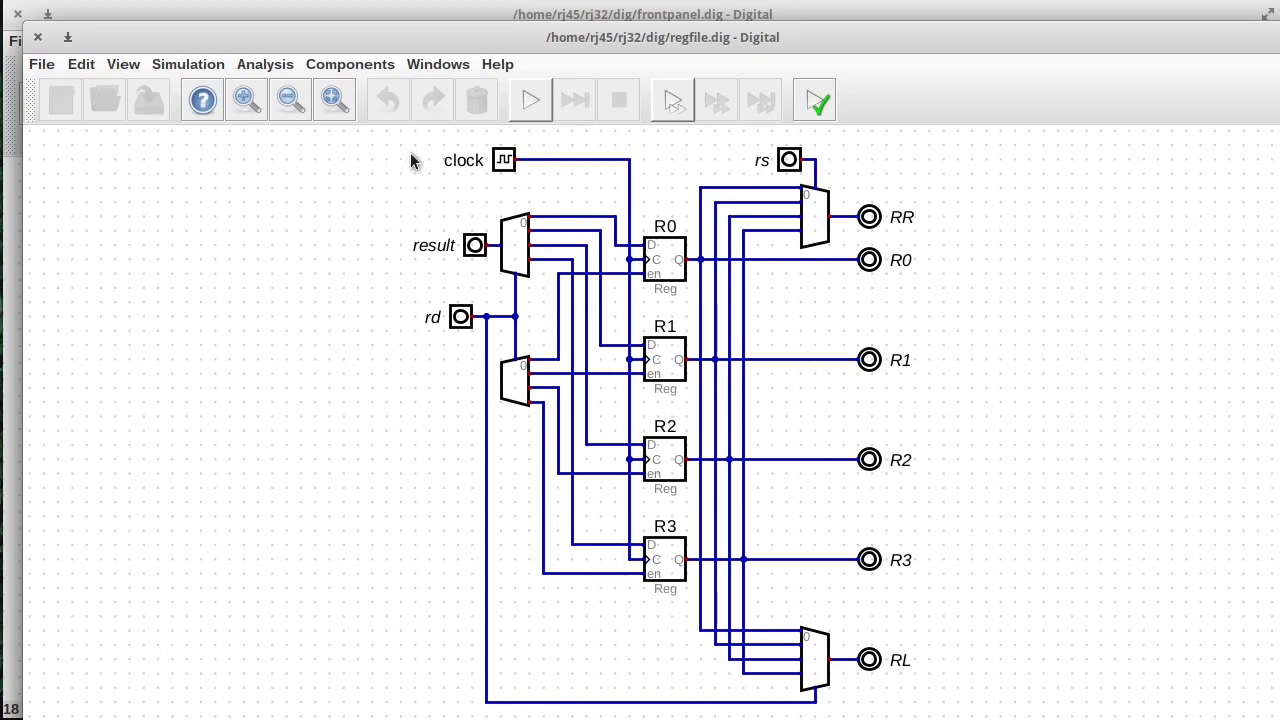
pyautogui.moveTo(625, 393)
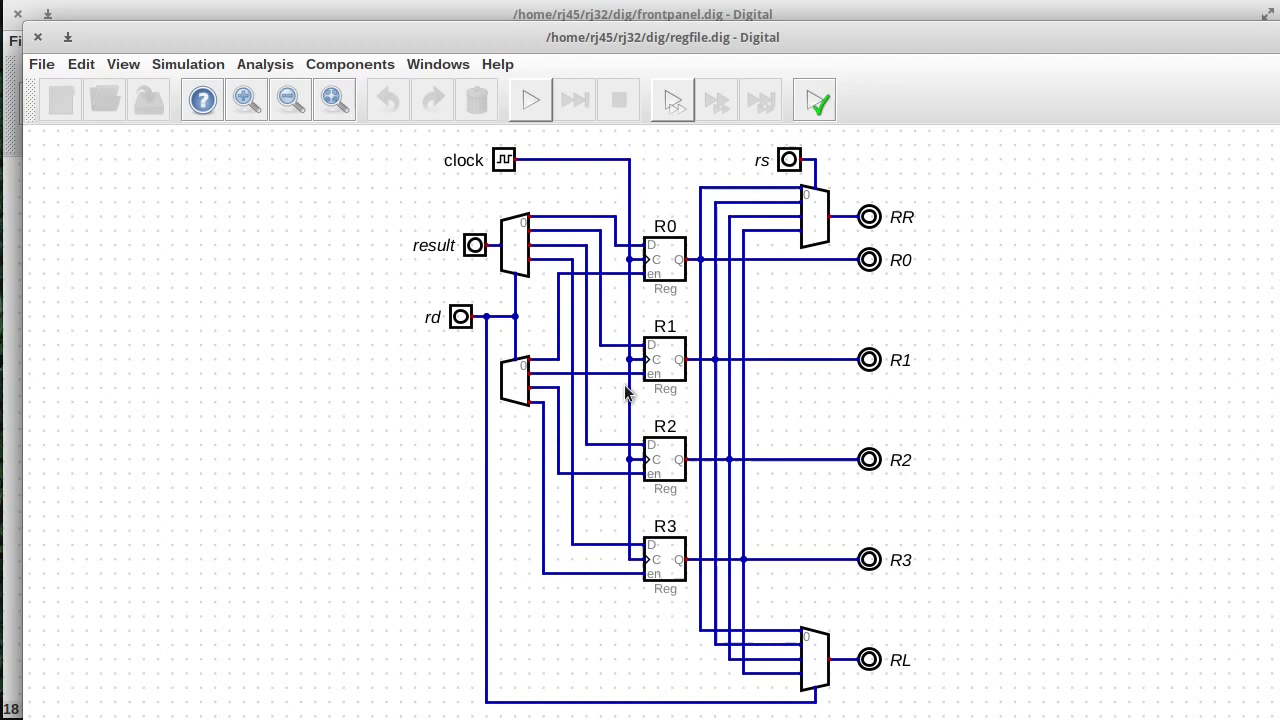
pyautogui.moveTo(773, 183)
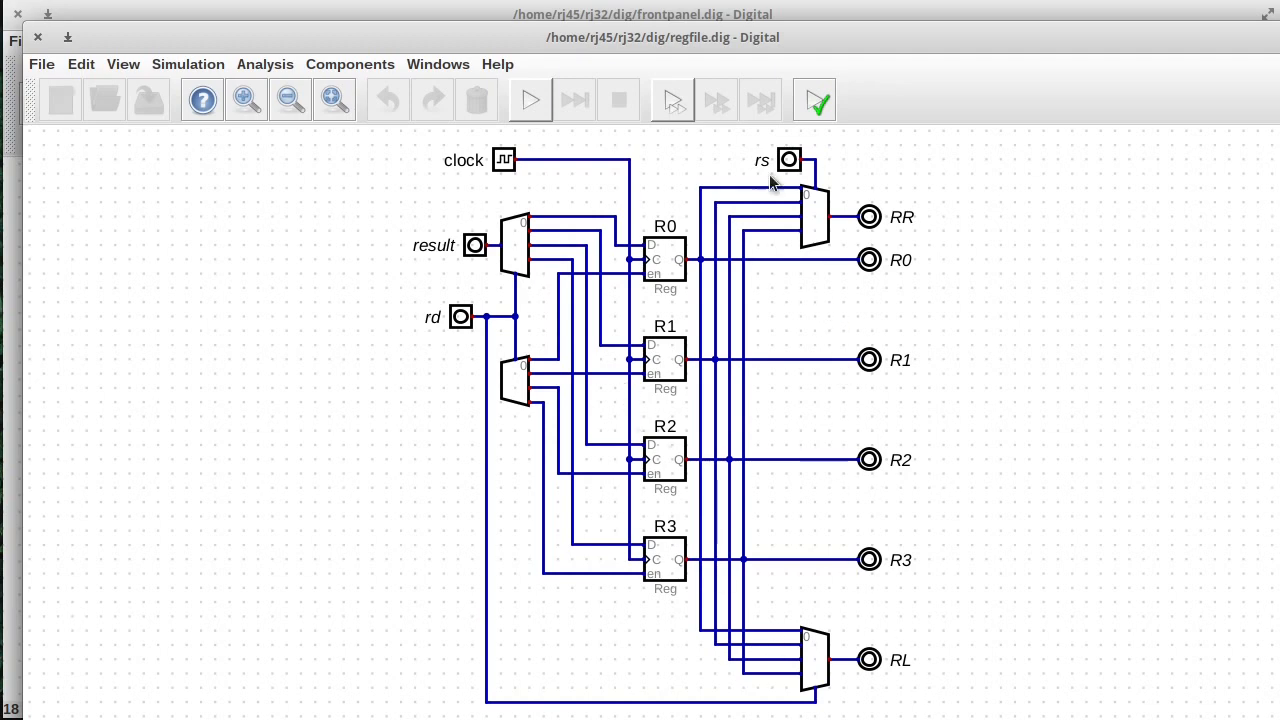
pyautogui.moveTo(728, 258)
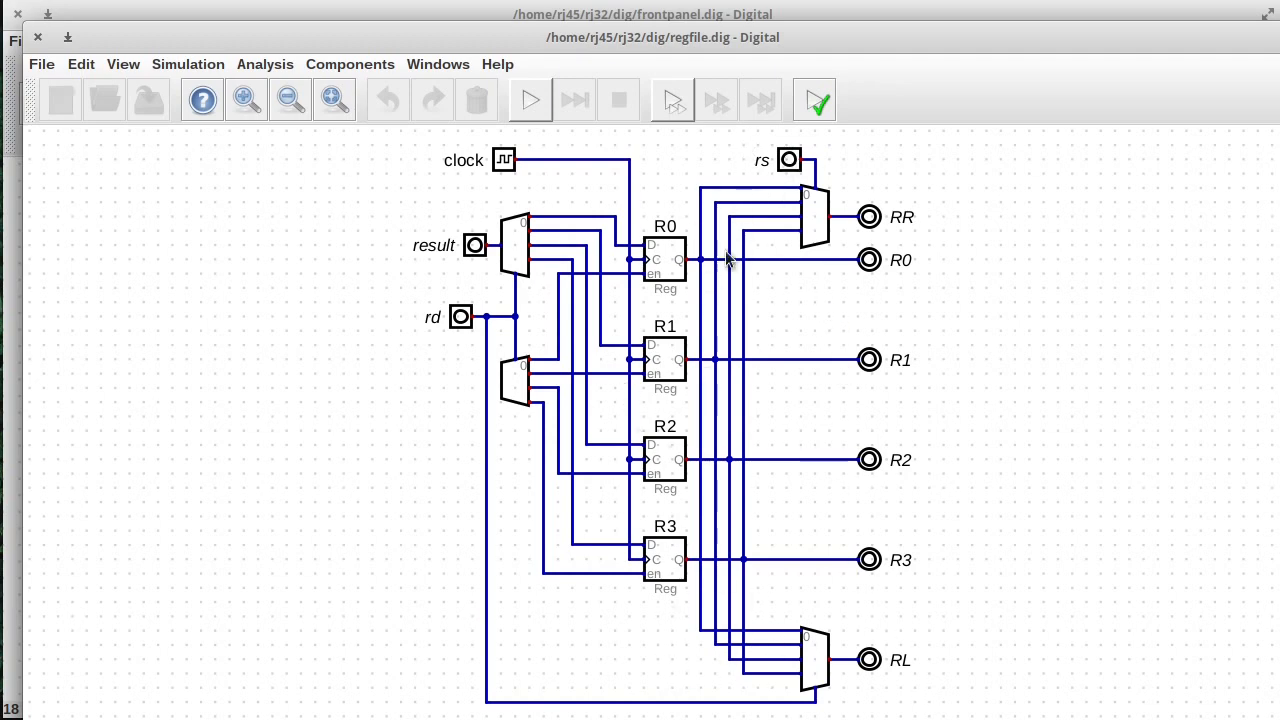
pyautogui.moveTo(793, 200)
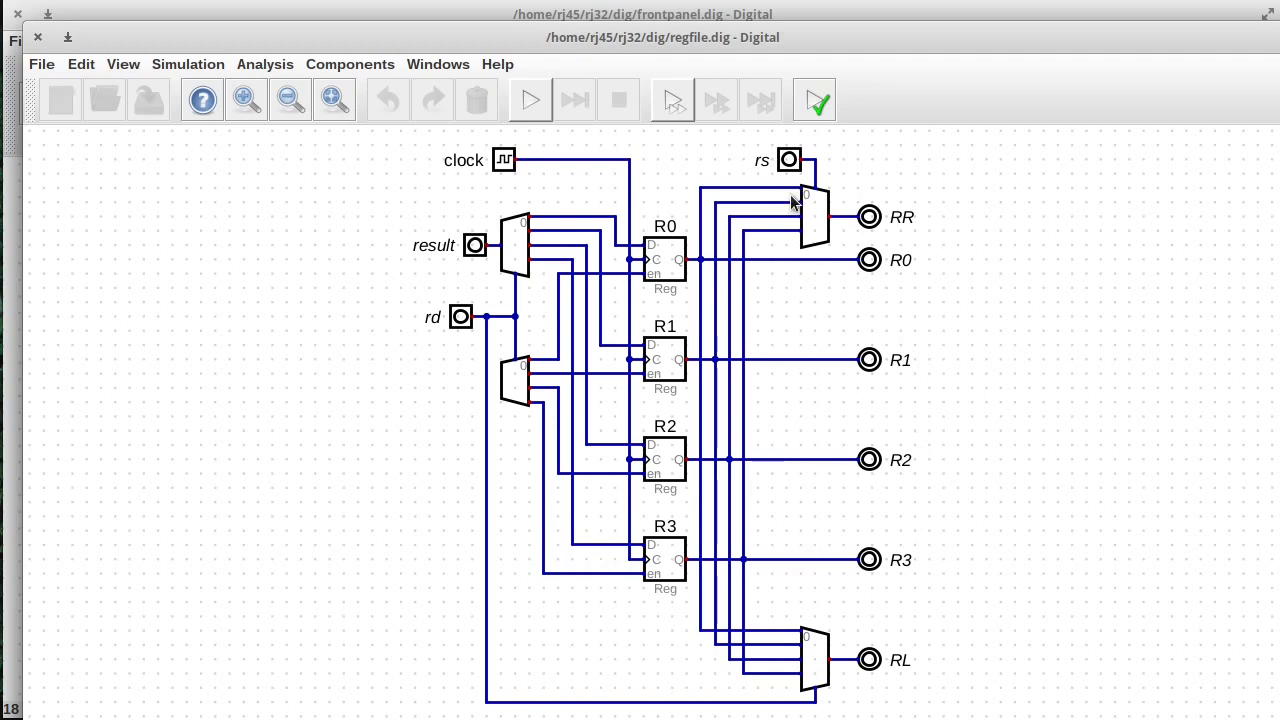
pyautogui.moveTo(423, 302)
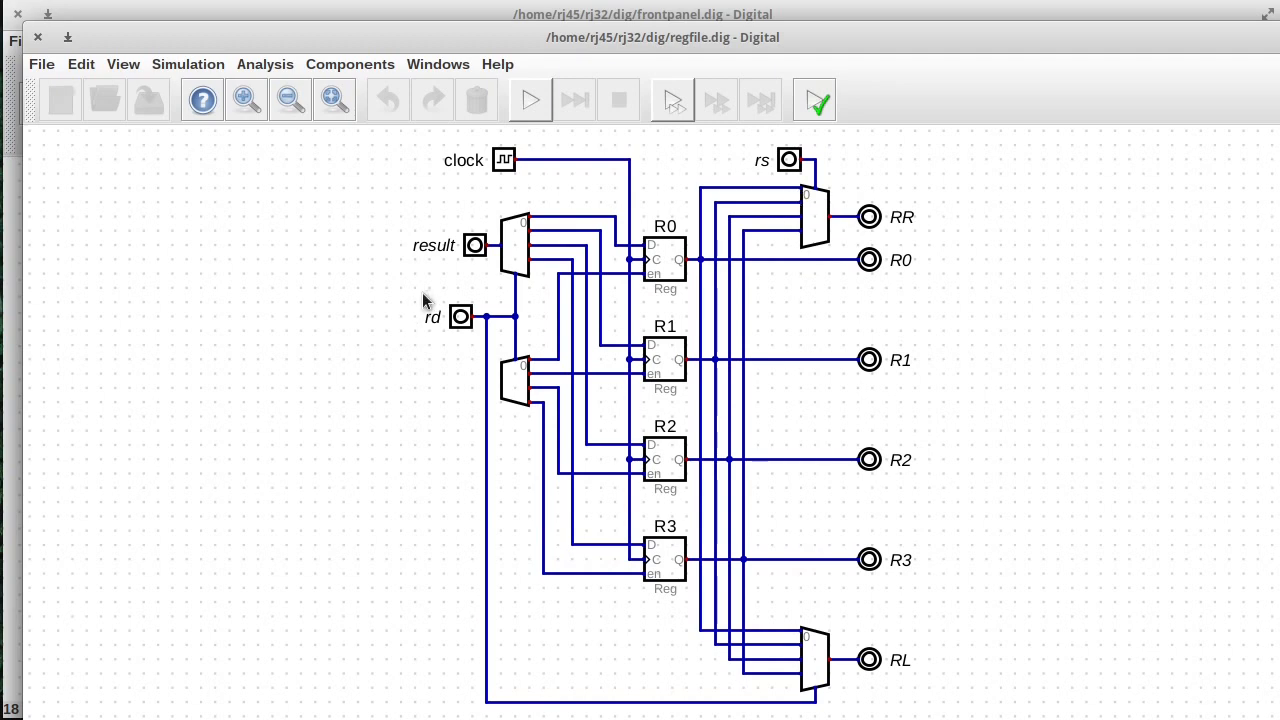
pyautogui.moveTo(435, 346)
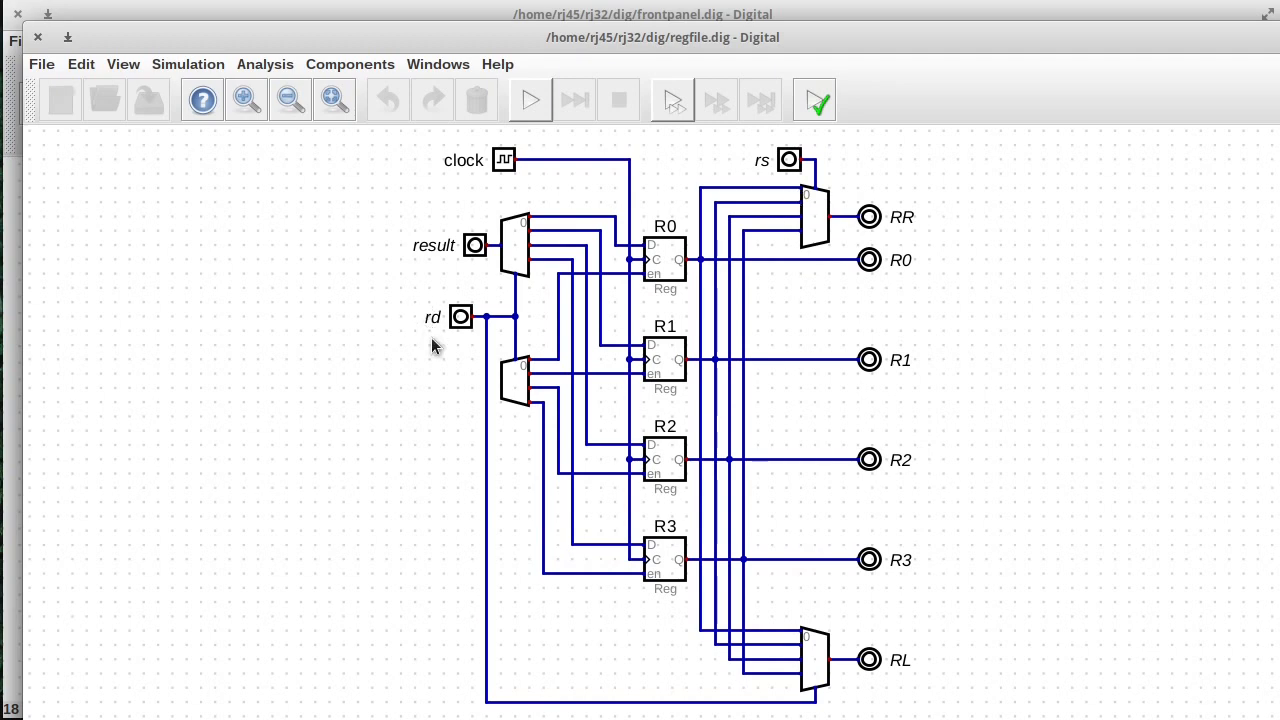
pyautogui.moveTo(422, 382)
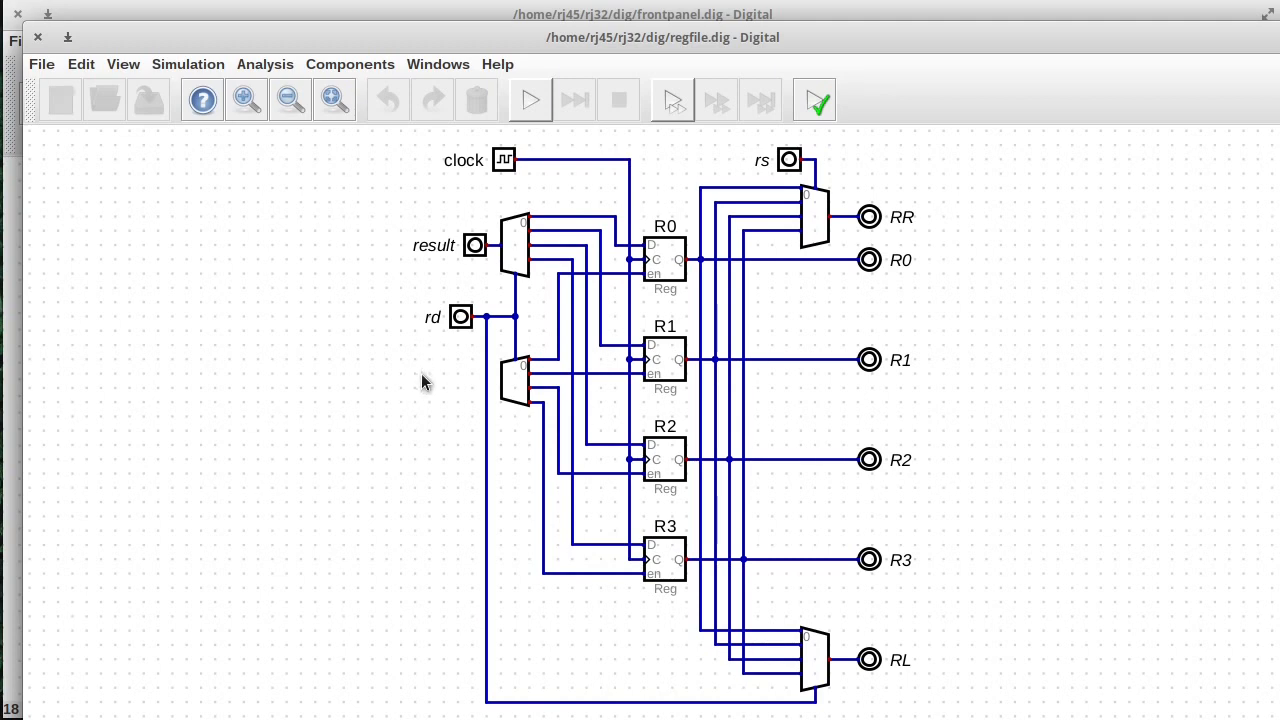
pyautogui.moveTo(462, 325)
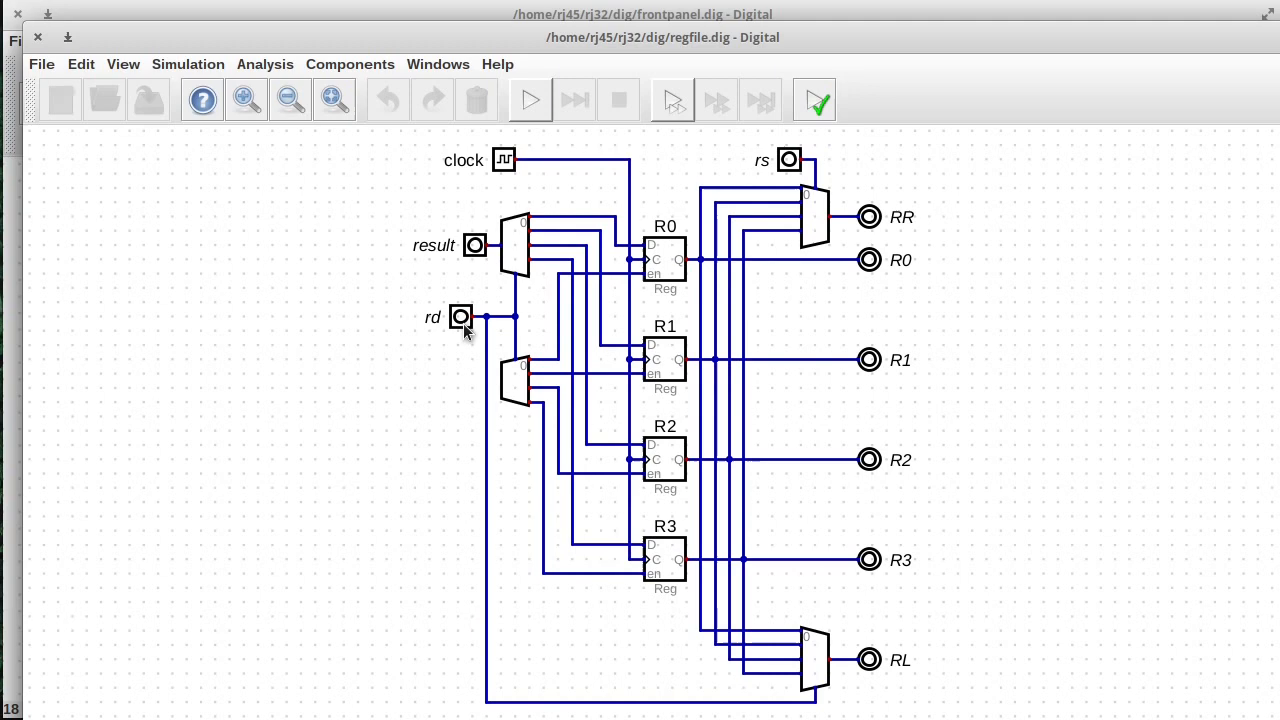
pyautogui.moveTo(370, 352)
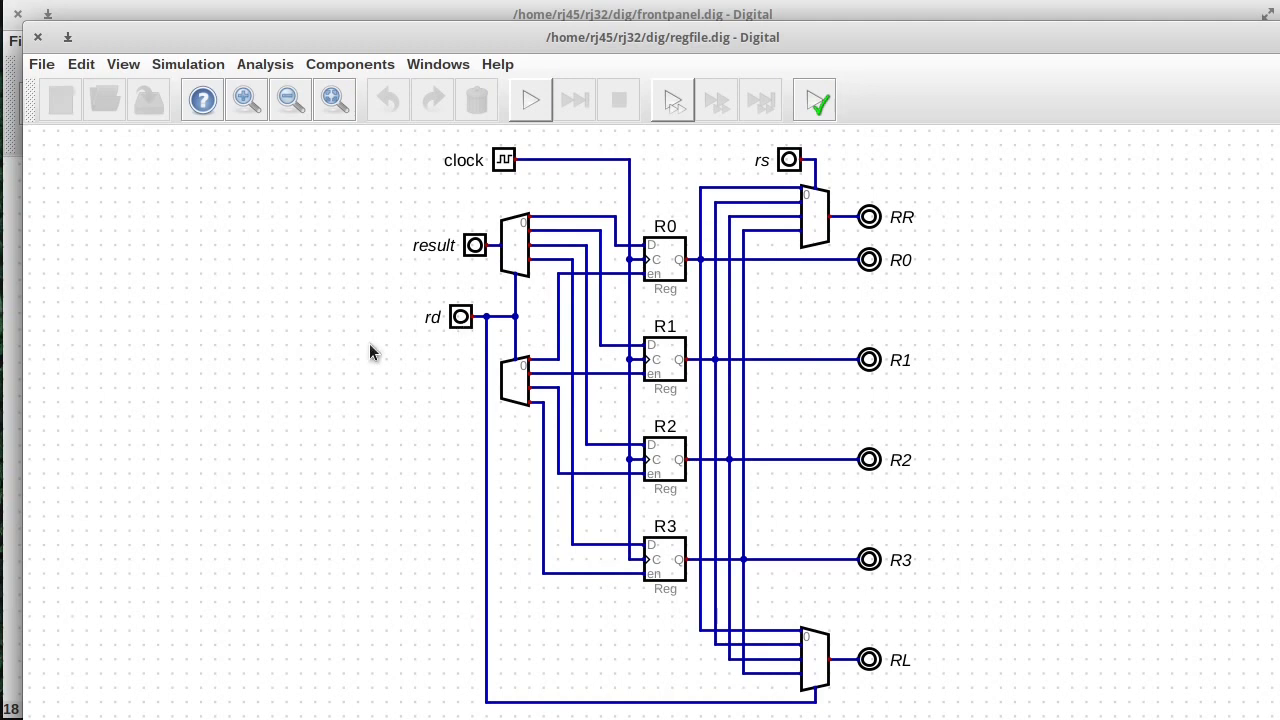
pyautogui.moveTo(497, 322)
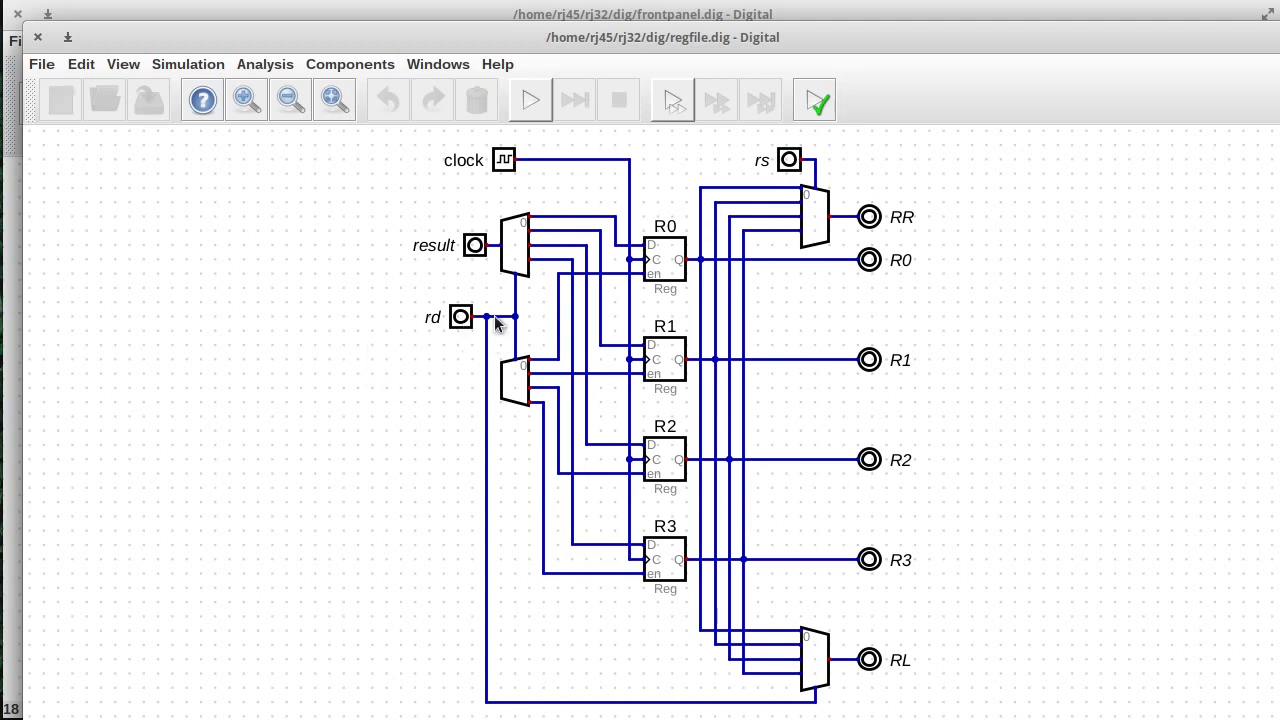
pyautogui.moveTo(418, 318)
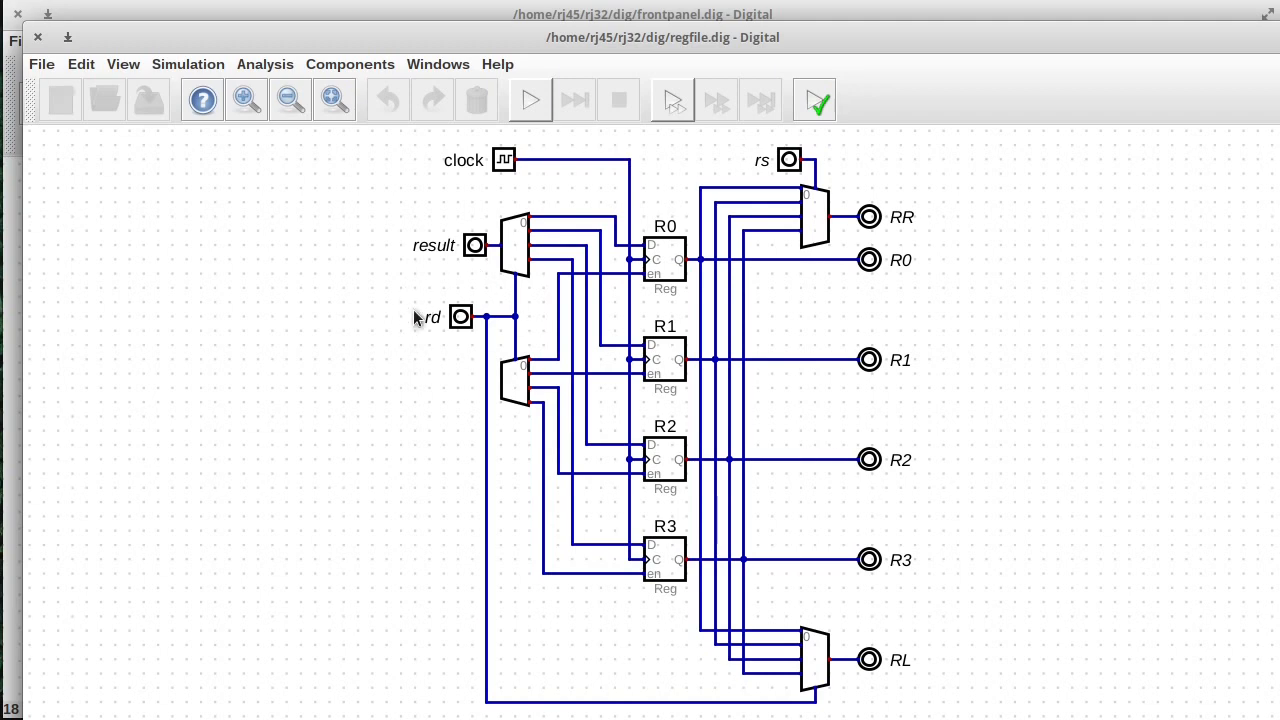
pyautogui.moveTo(420, 347)
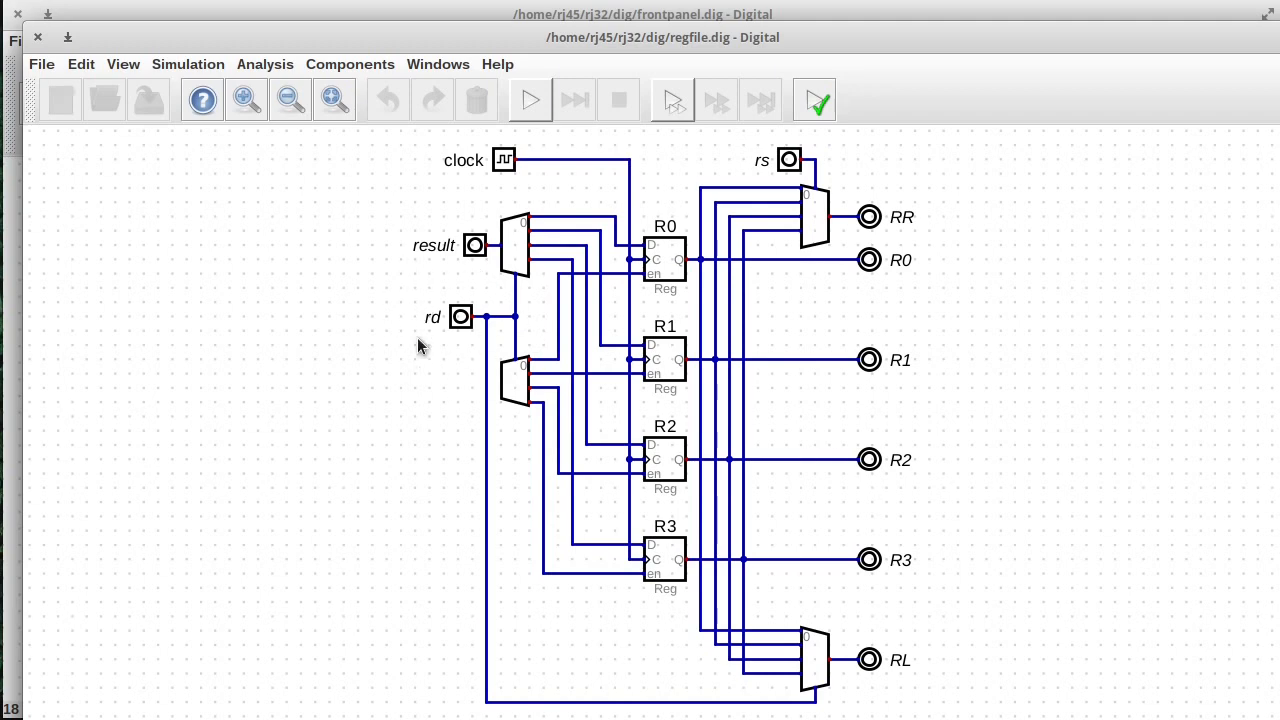
pyautogui.moveTo(470, 363)
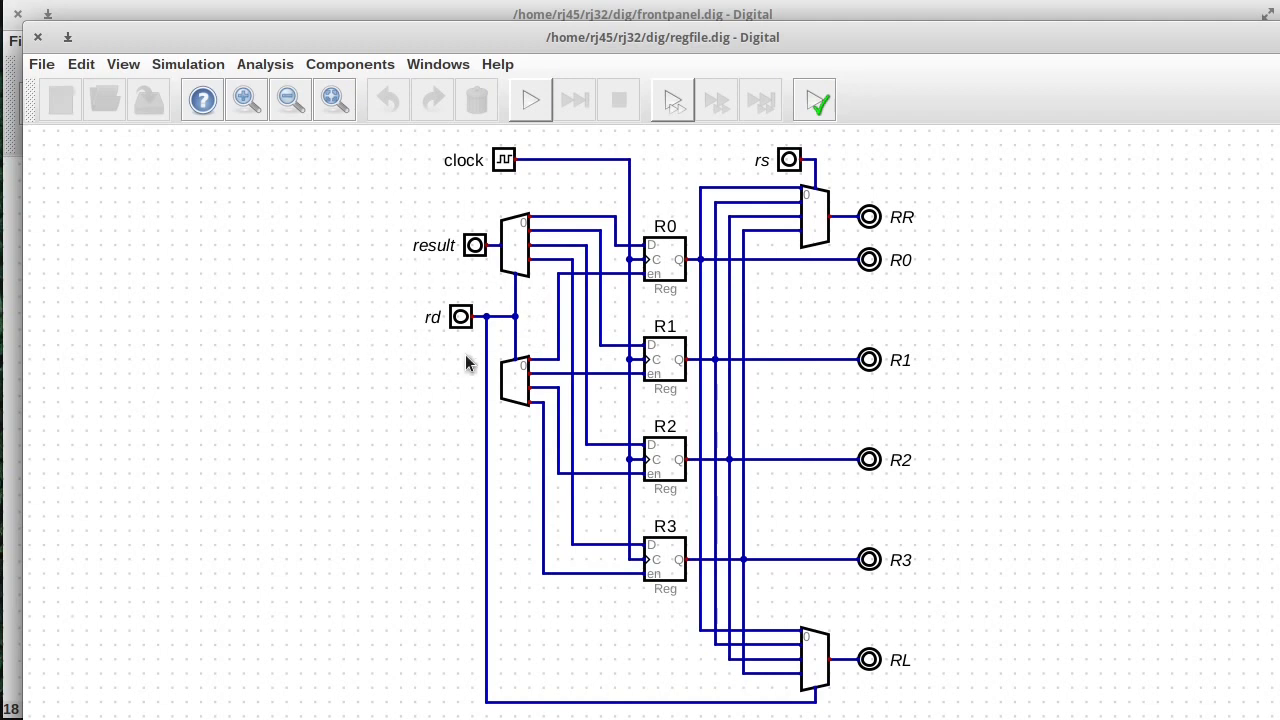
pyautogui.moveTo(430, 308)
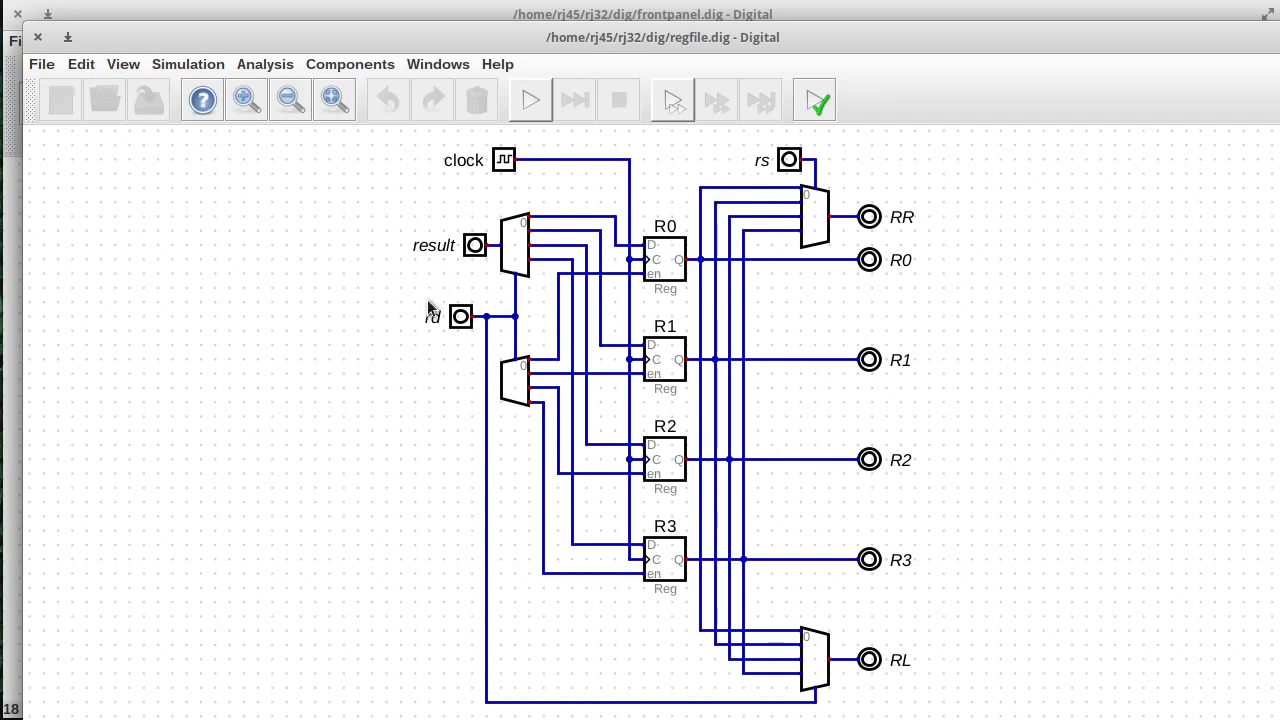
pyautogui.moveTo(770, 200)
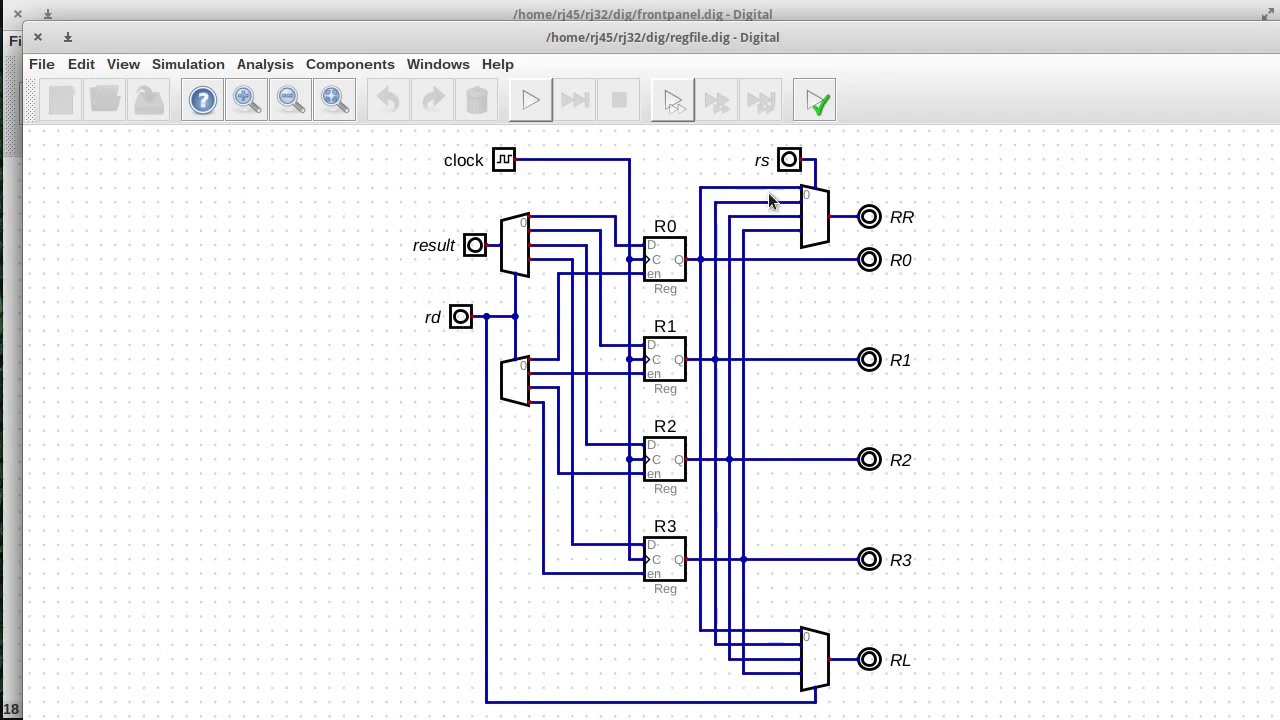
pyautogui.moveTo(465, 318)
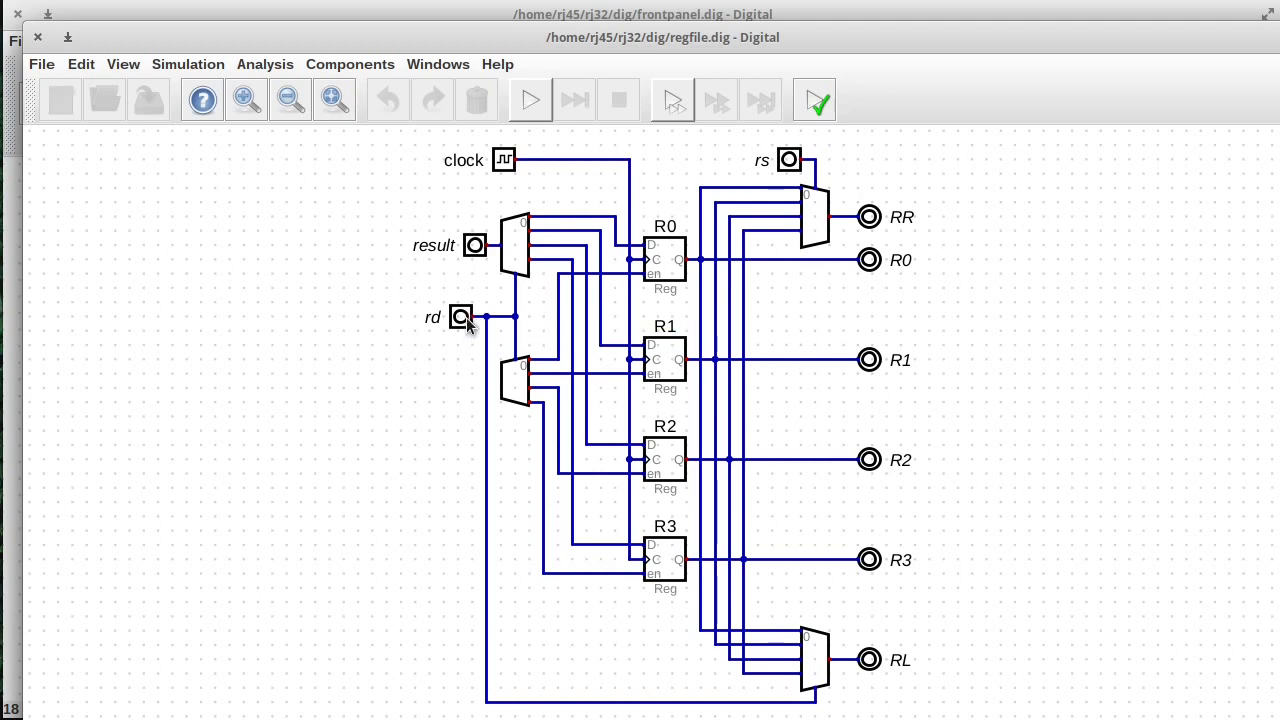
pyautogui.moveTo(434, 333)
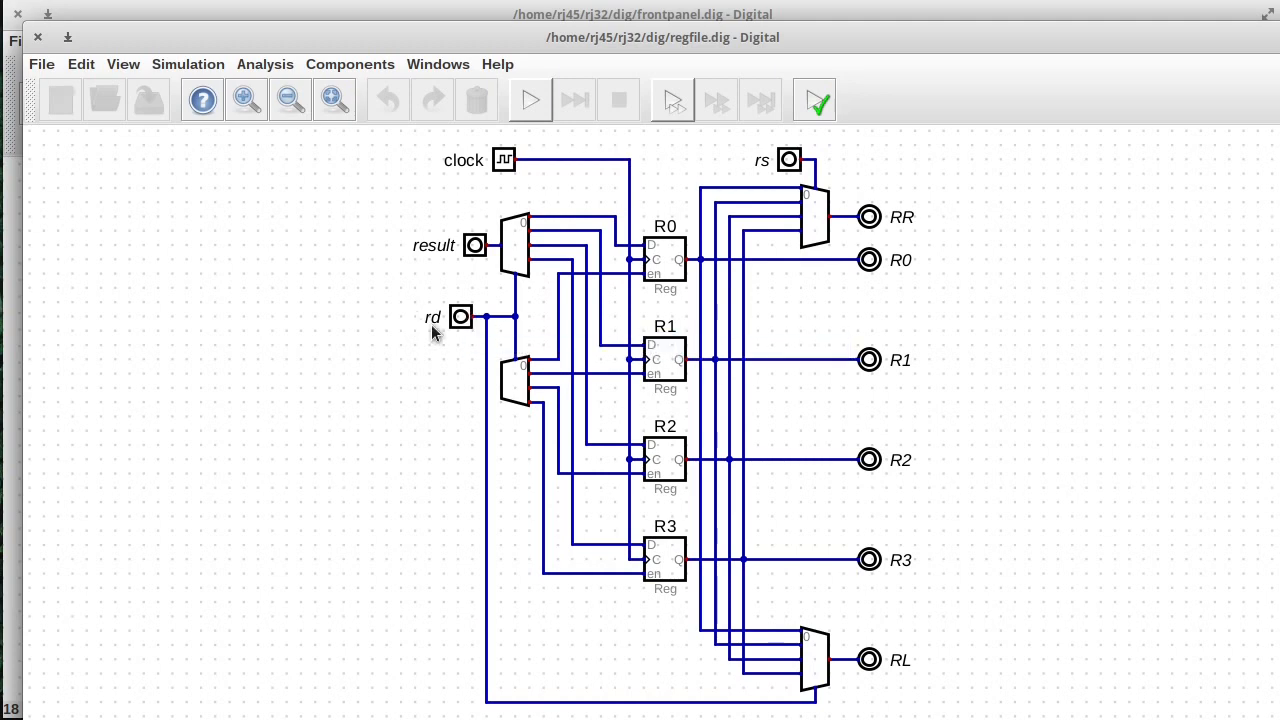
pyautogui.moveTo(690, 240)
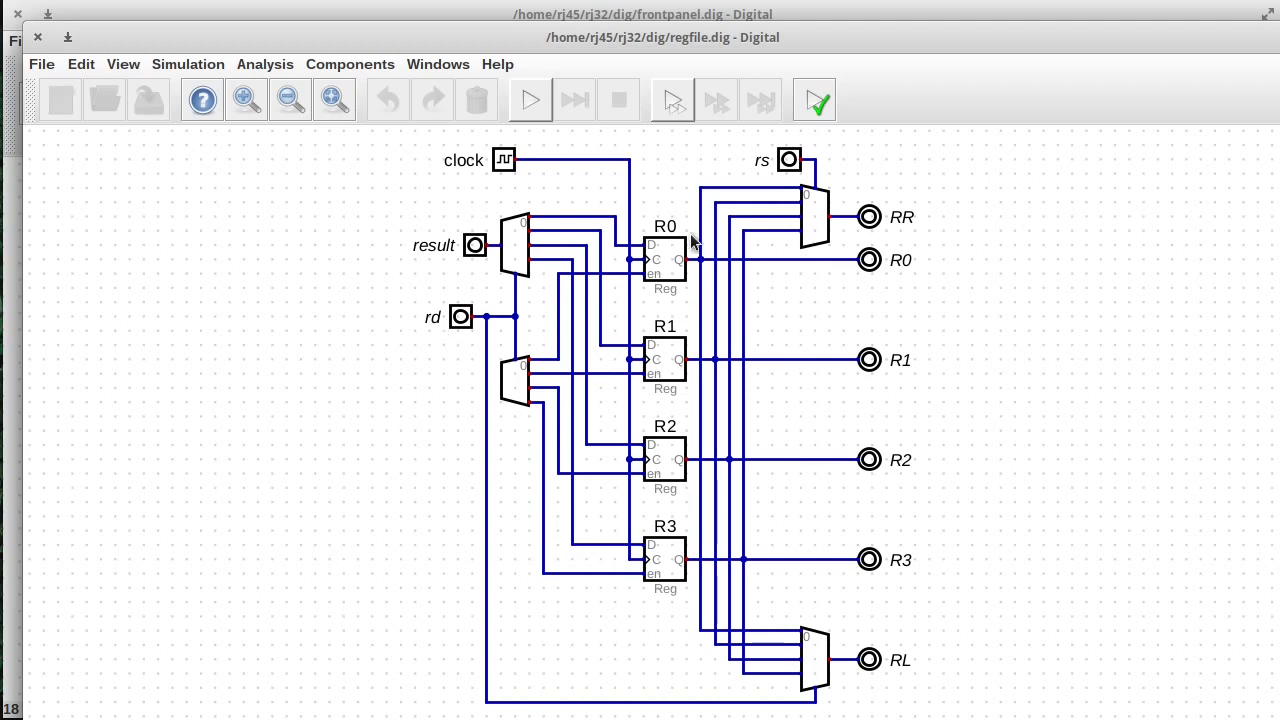
pyautogui.moveTo(773, 152)
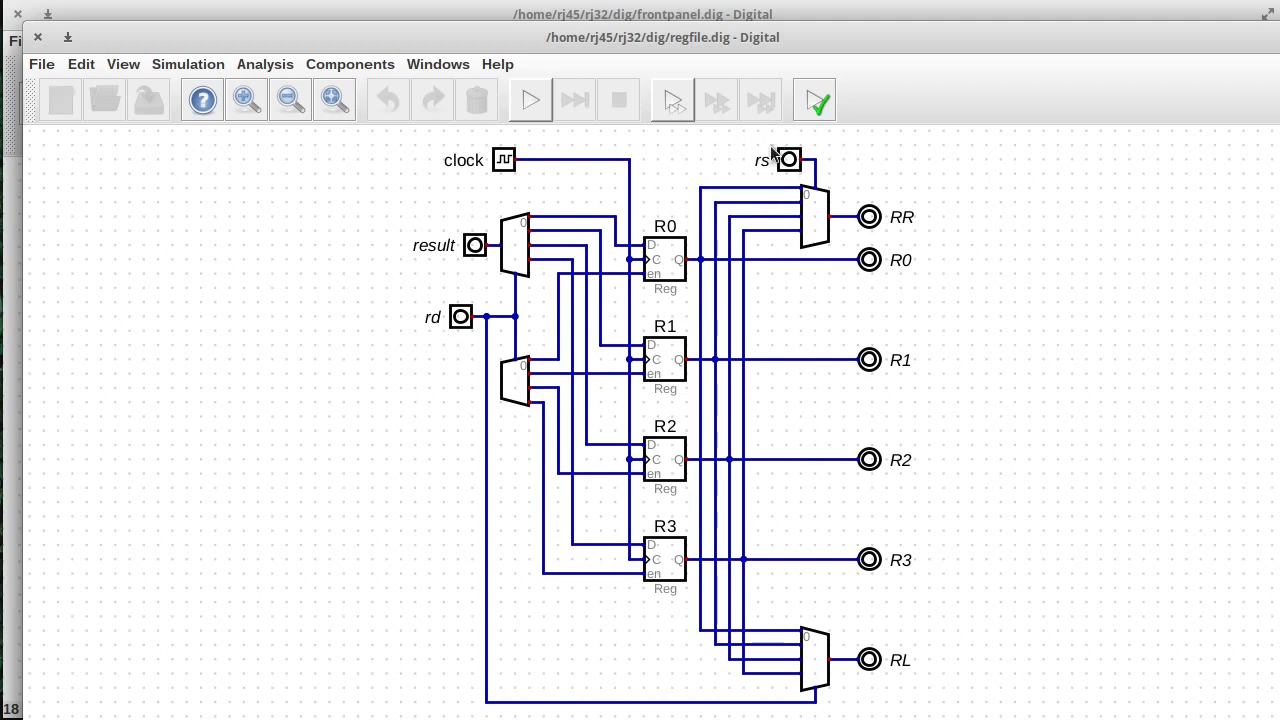
pyautogui.moveTo(838, 683)
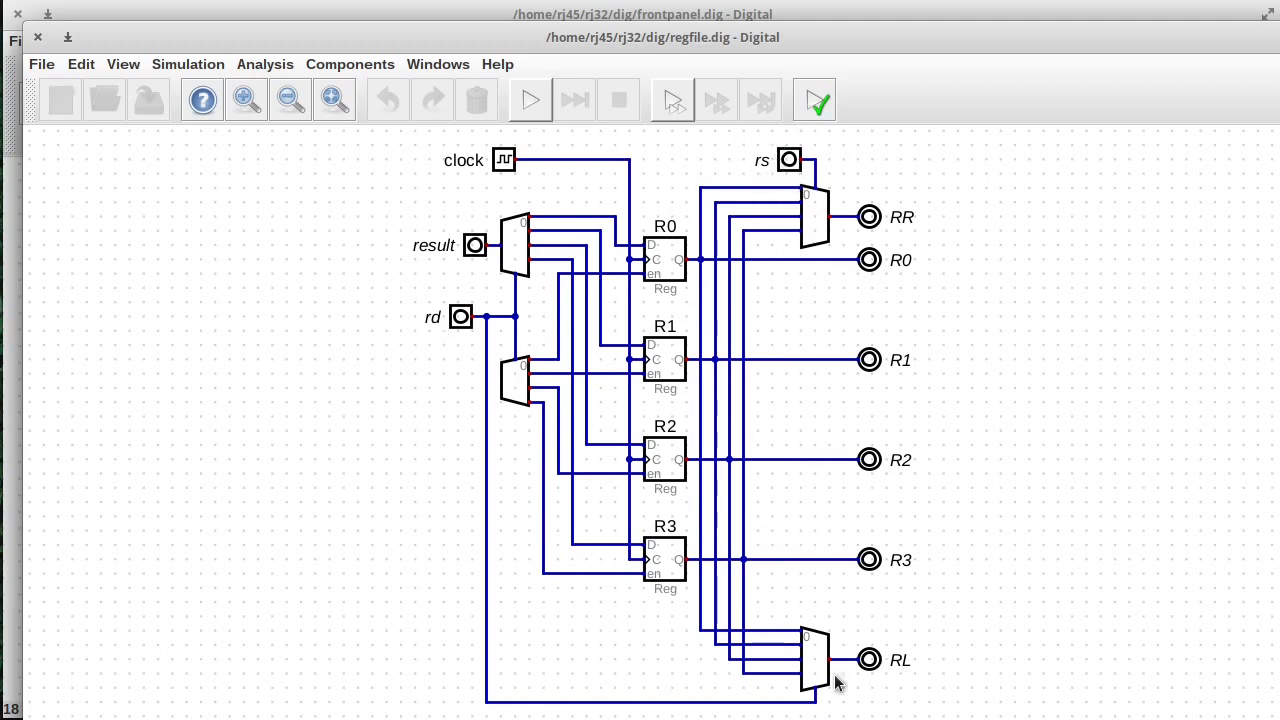
pyautogui.moveTo(870, 676)
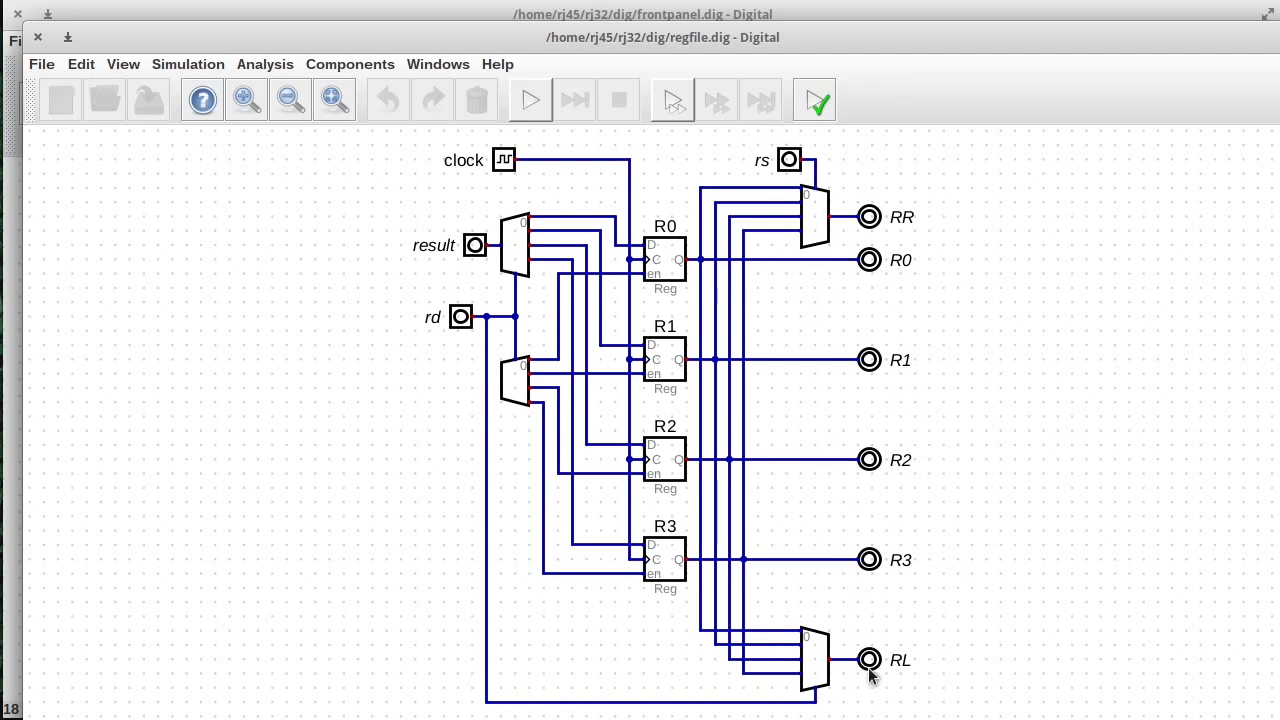
pyautogui.moveTo(873, 668)
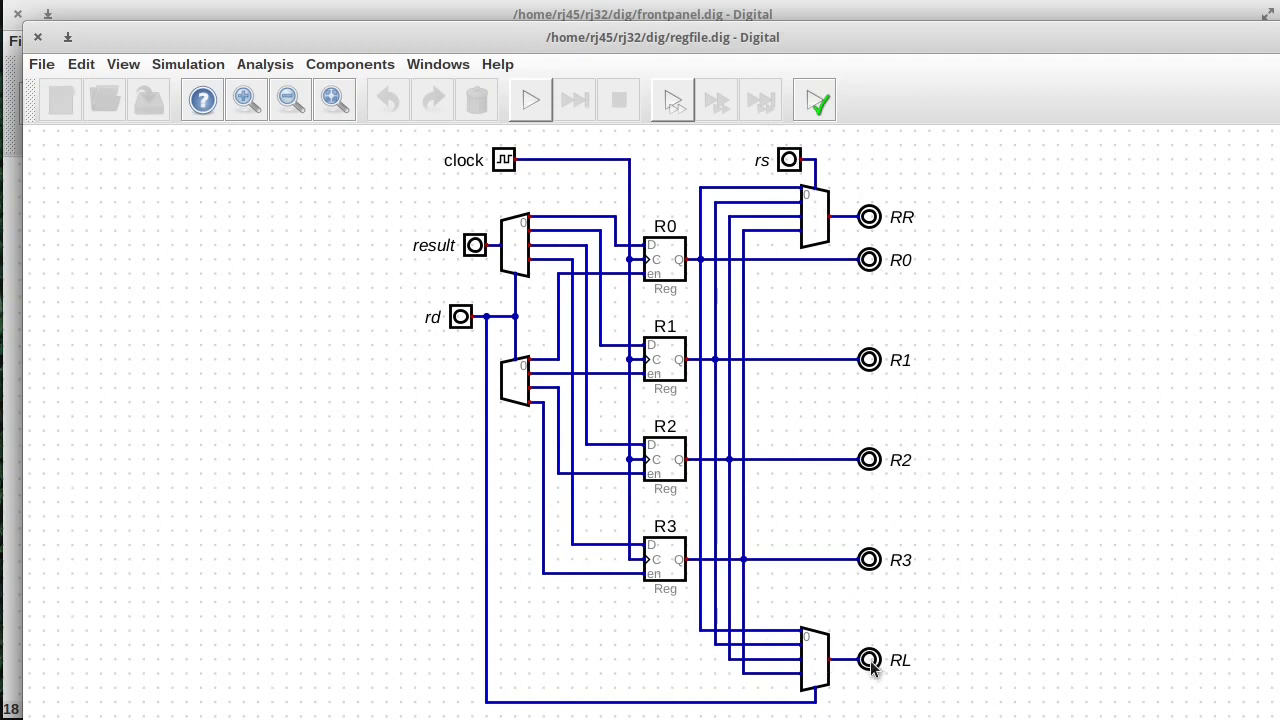
# Rename the register file outputs RL to rv1 and RR to rv2.
pyautogui.doubleClick(868, 659)
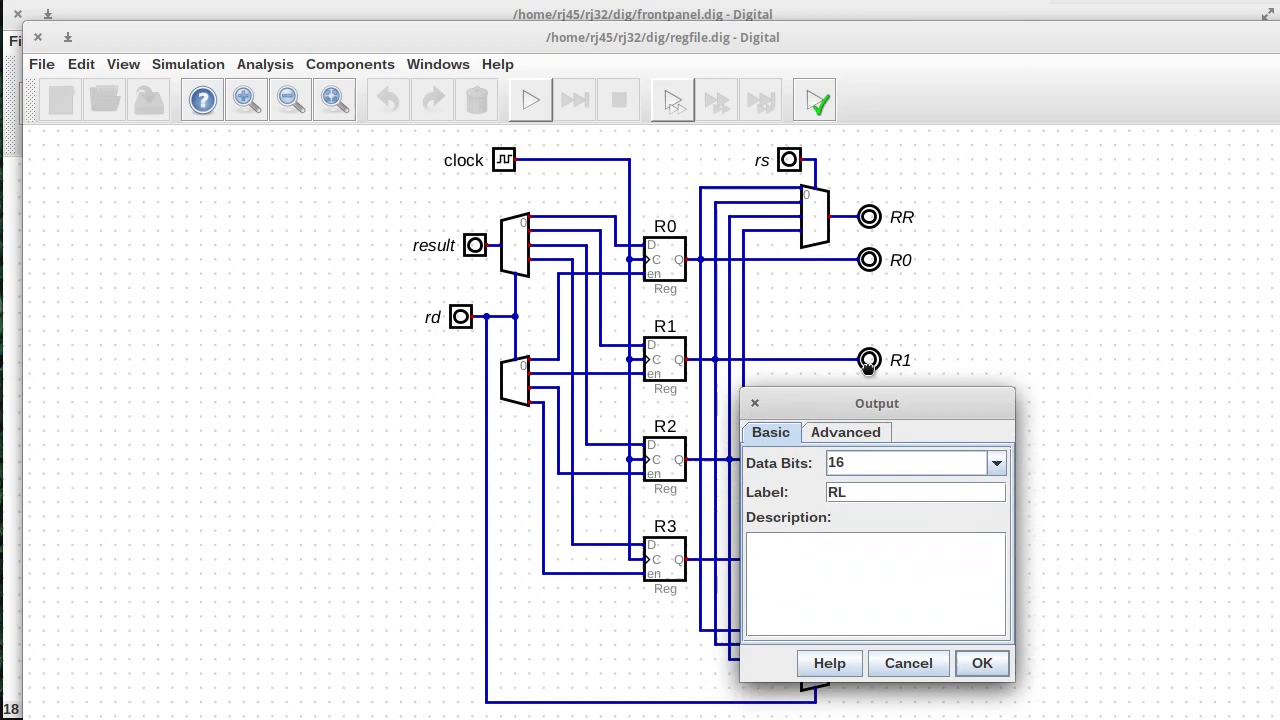
pyautogui.moveTo(877, 403); pyautogui.dragTo(855, 340)
pyautogui.write('rs1')
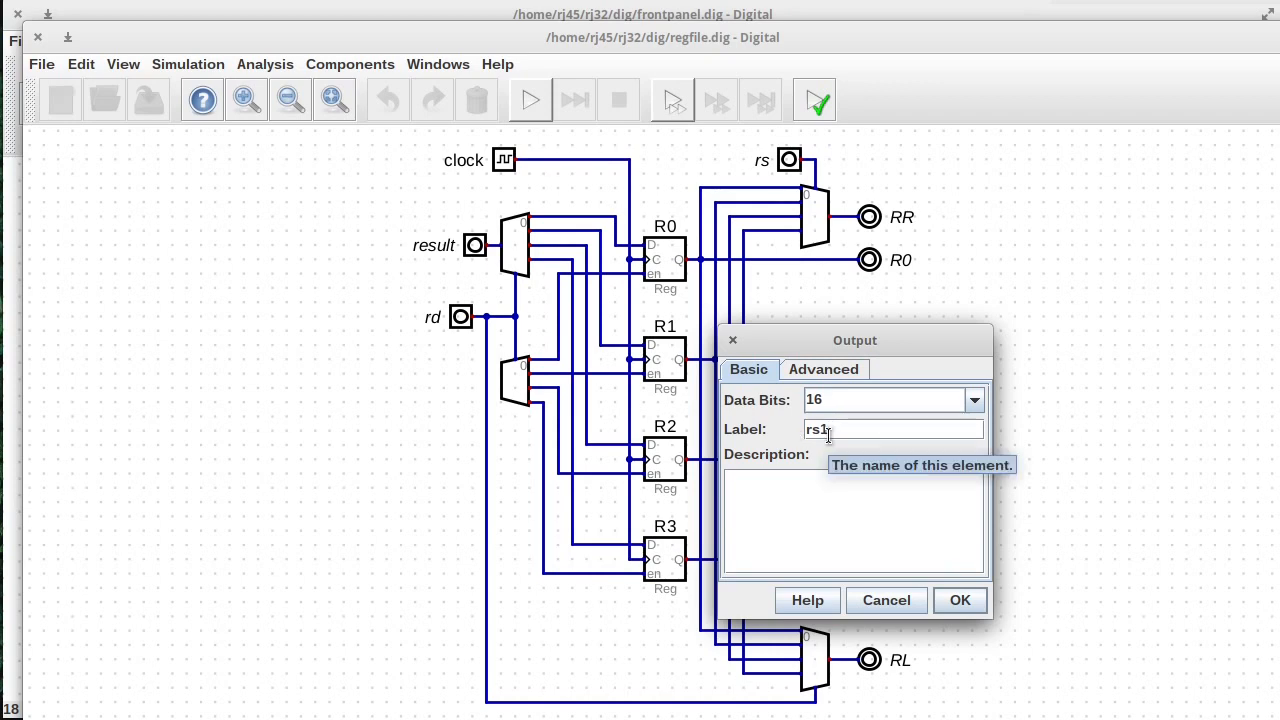
pyautogui.moveTo(828, 462)
pyautogui.write('v')
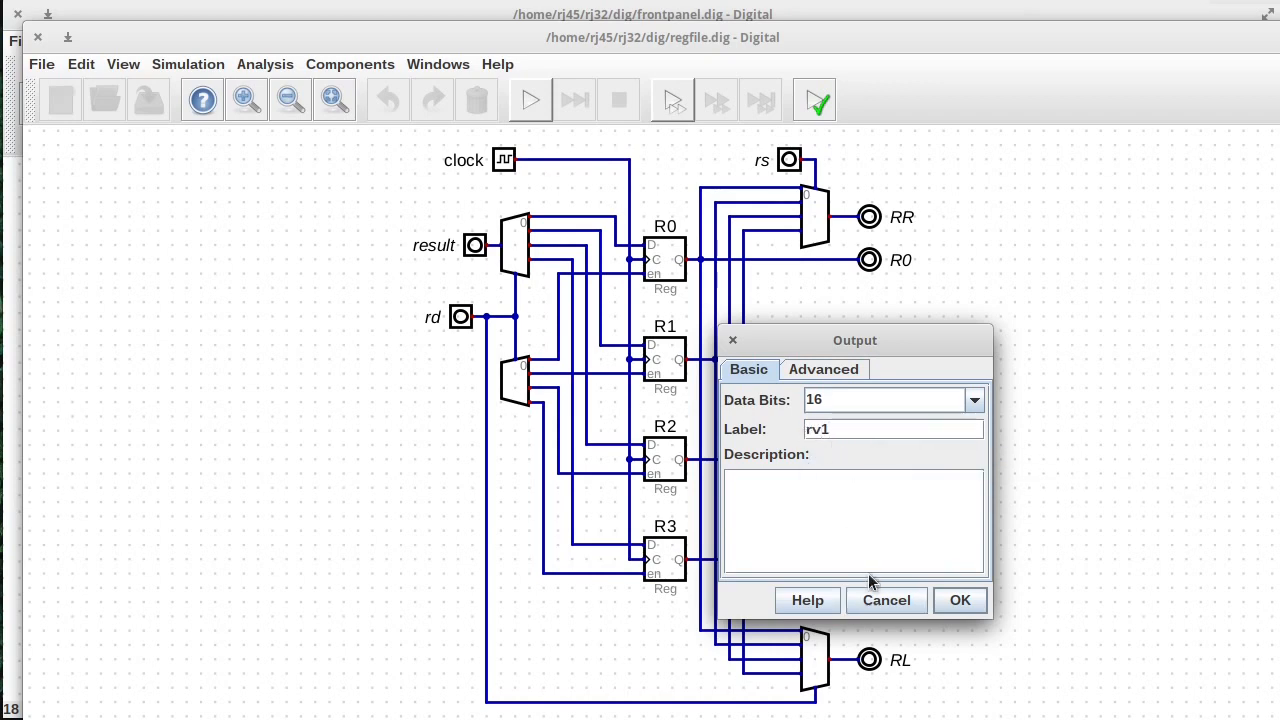
pyautogui.click(958, 600)
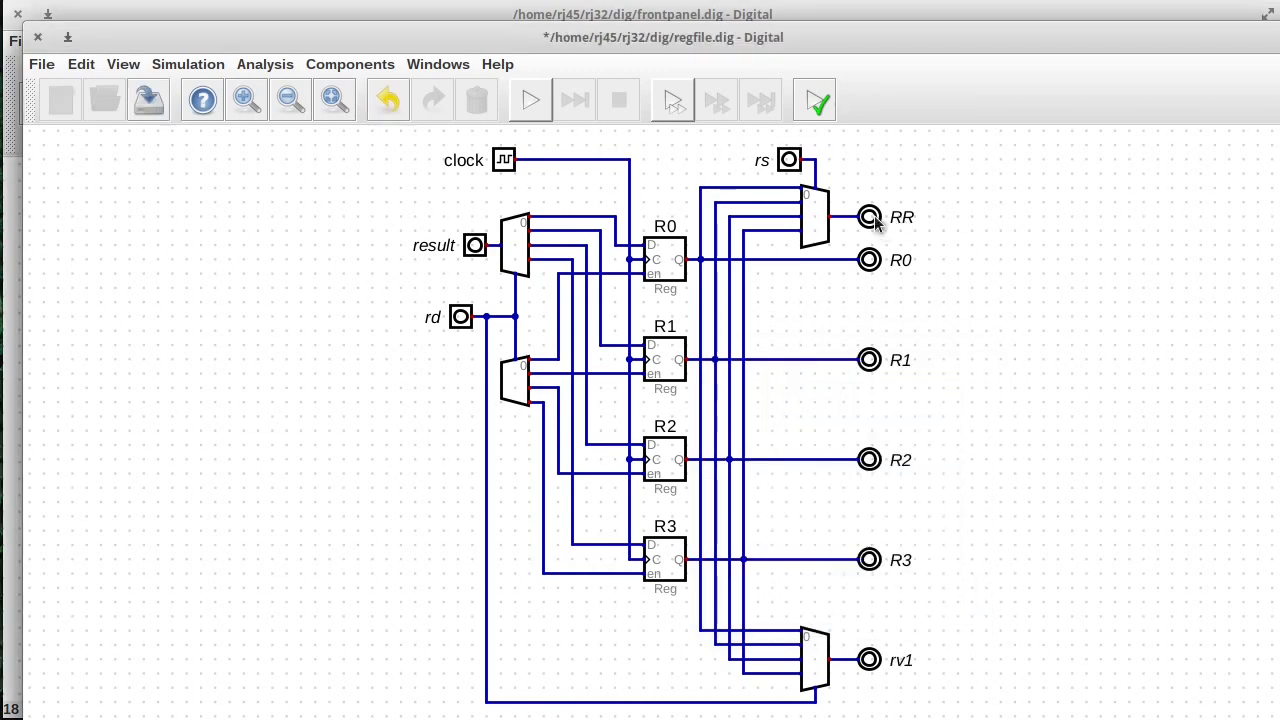
pyautogui.doubleClick(868, 217)
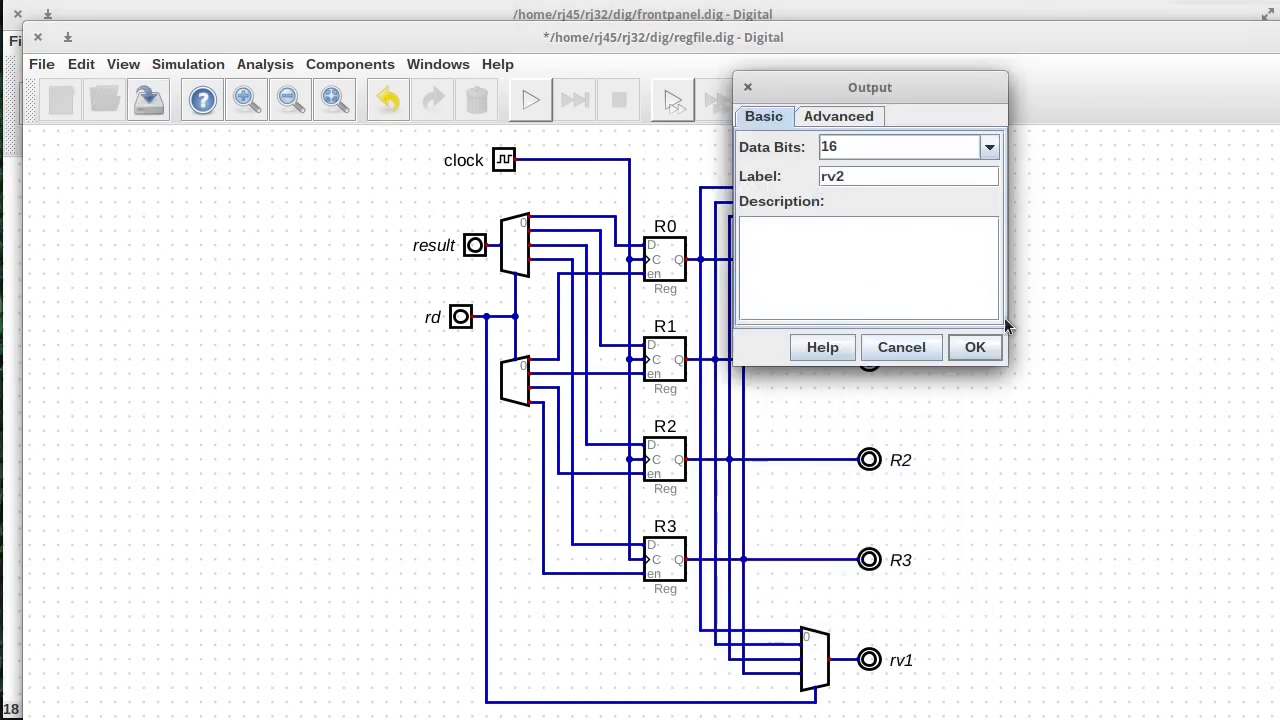
pyautogui.click(974, 347)
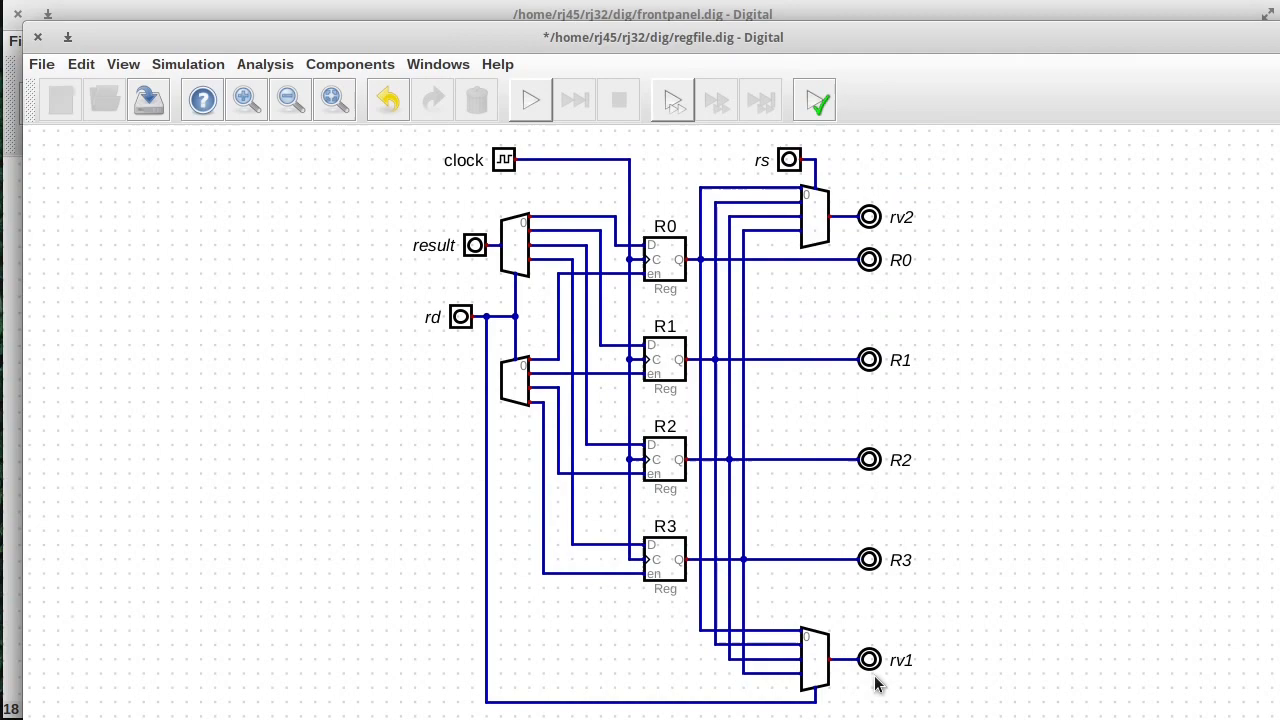
pyautogui.moveTo(805, 620)
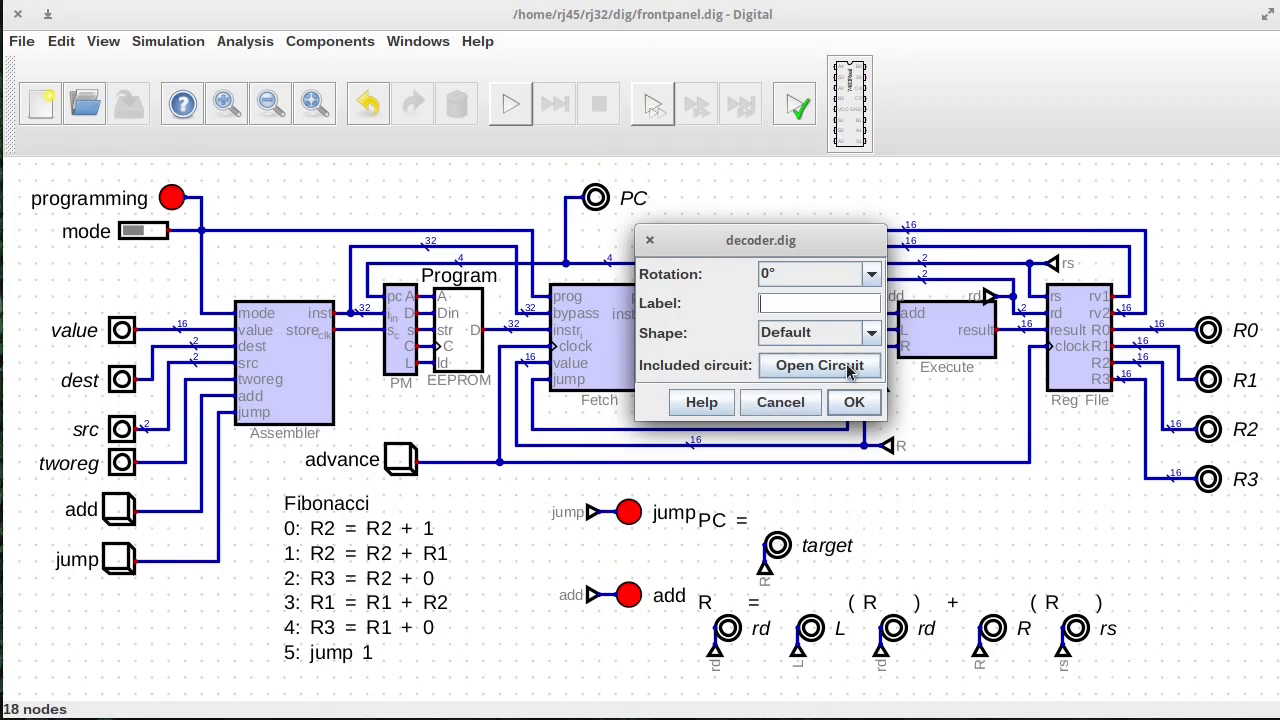
# Open the decoder's internal circuit, decoder.dig.
pyautogui.click(818, 365)
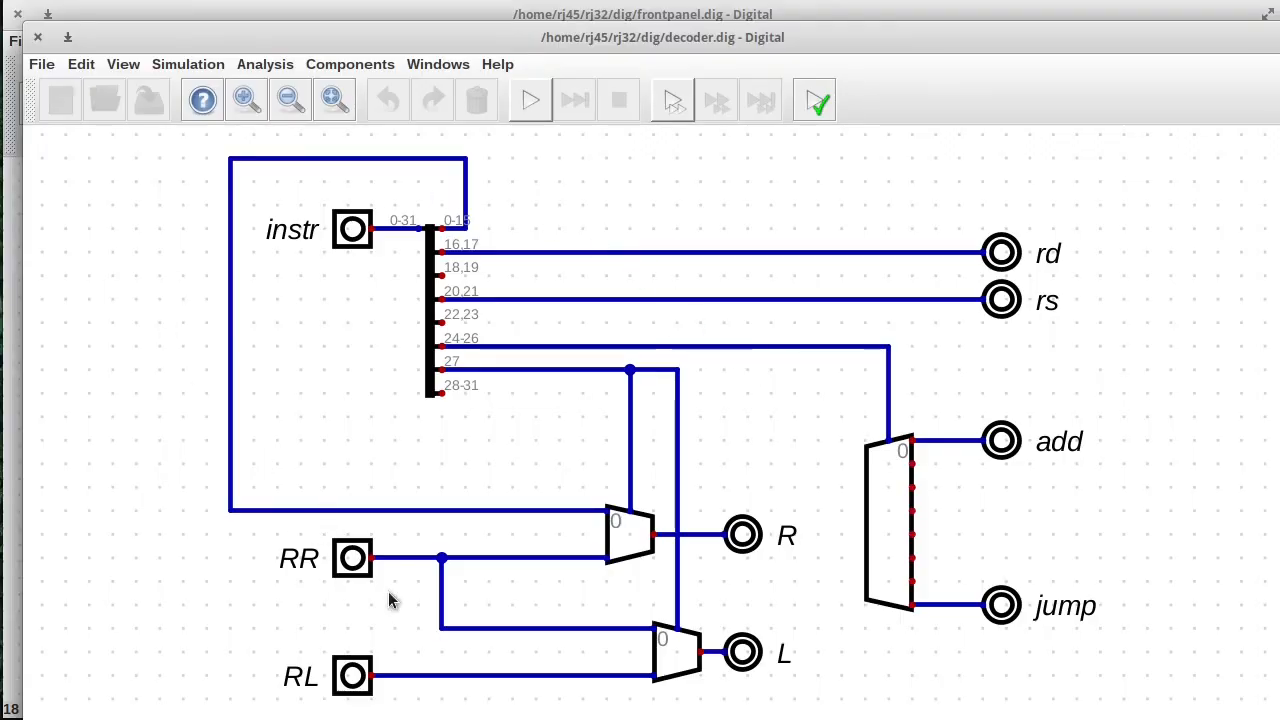
pyautogui.moveTo(40, 38)
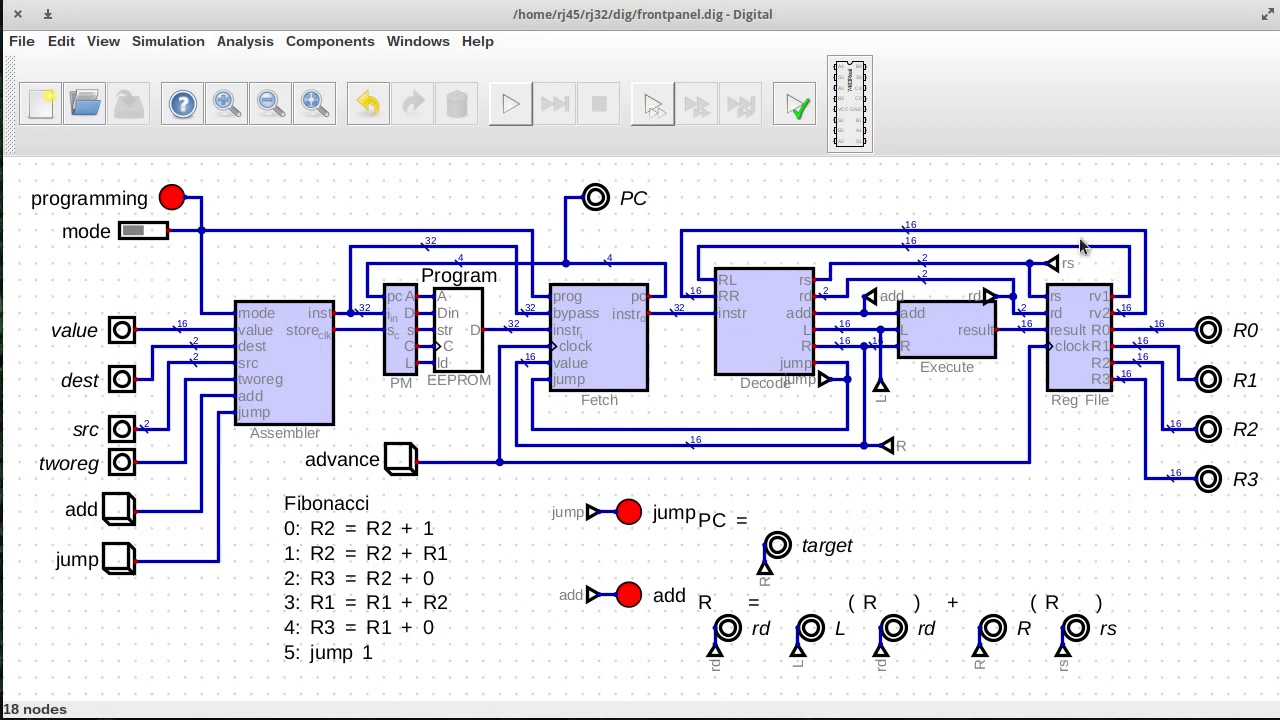
pyautogui.moveTo(730, 288)
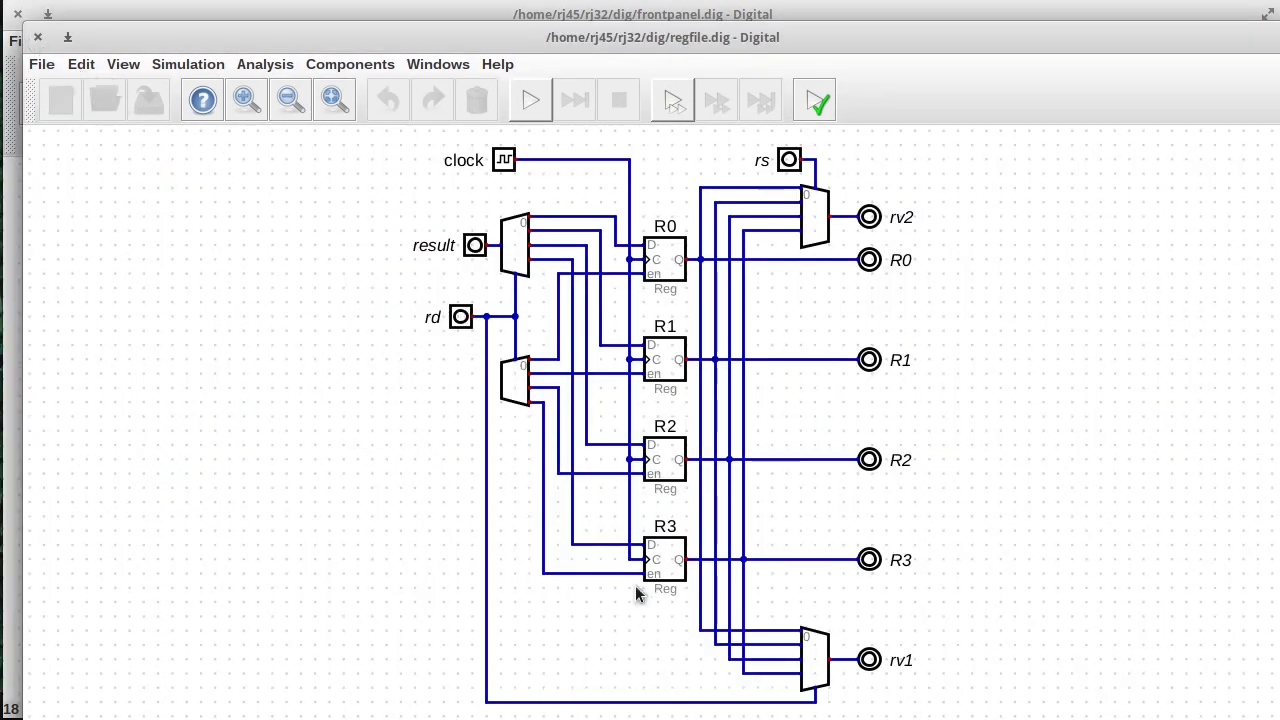
pyautogui.moveTo(888, 672)
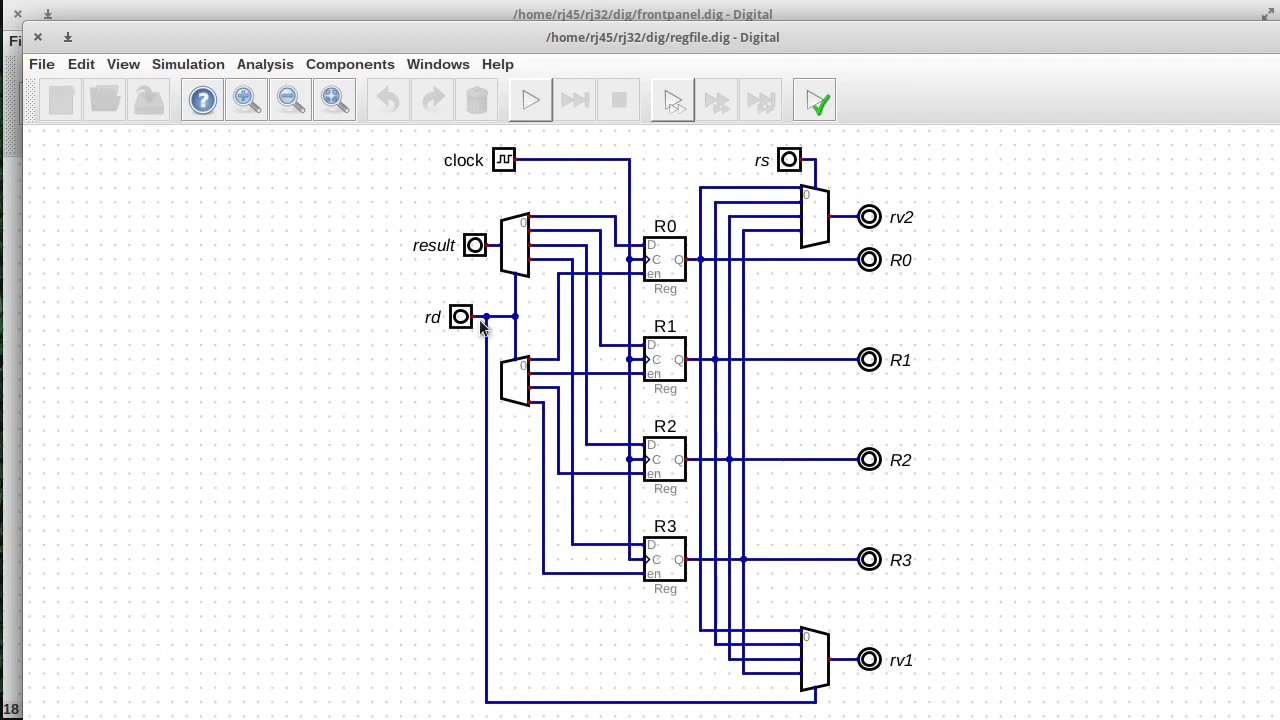
pyautogui.moveTo(440, 351)
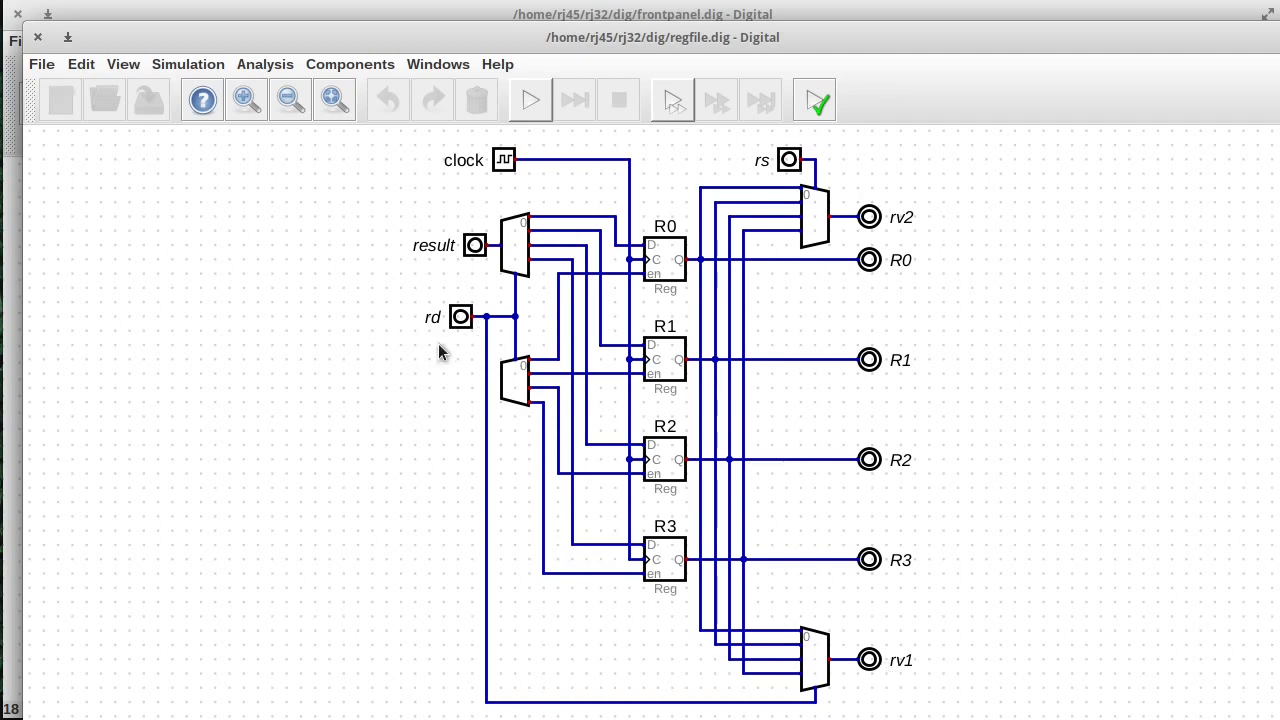
# Relabel output rv1 as rdval and decoder input RR as rsval.
pyautogui.doubleClick(868, 659)
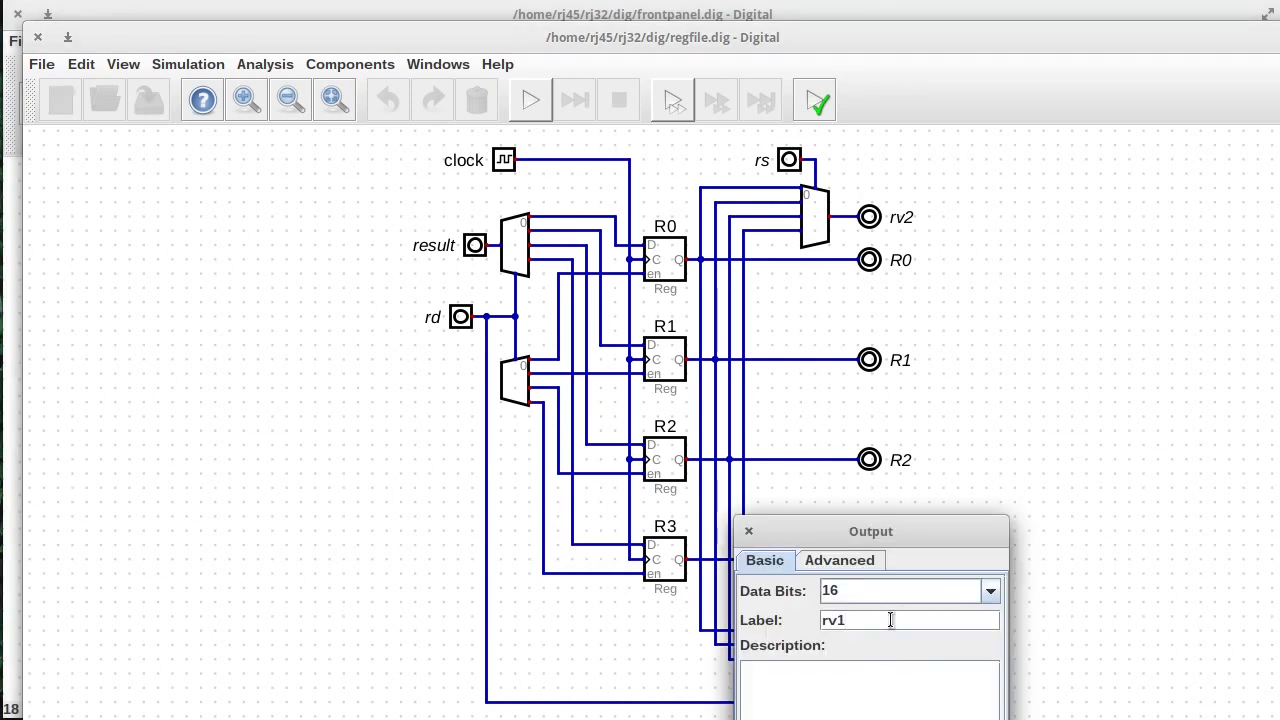
pyautogui.press('BackSpace')
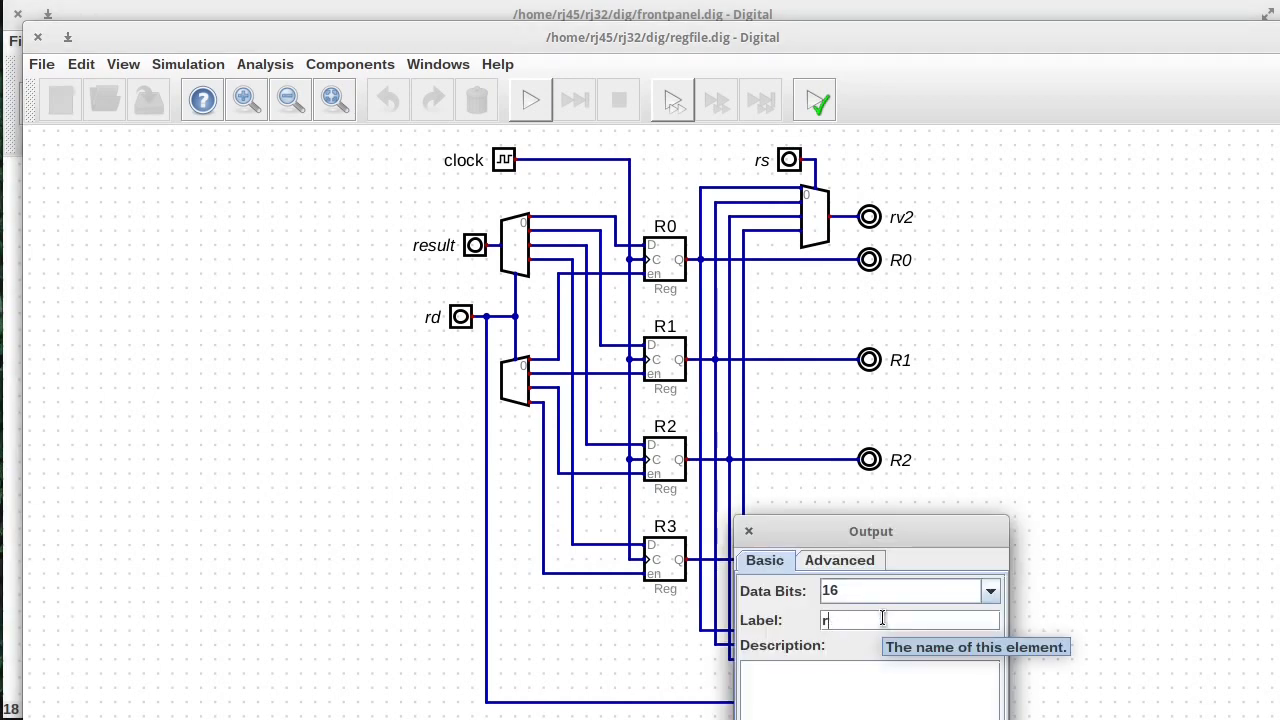
pyautogui.write('dv')
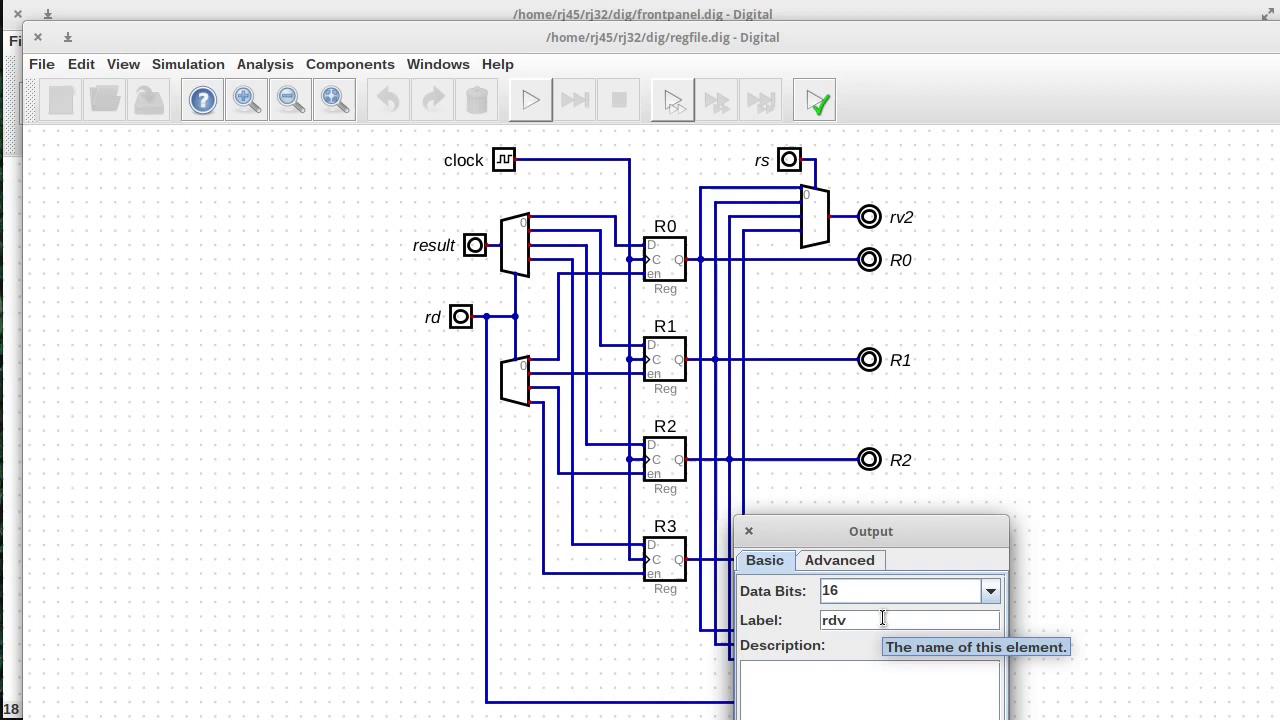
pyautogui.write('al')
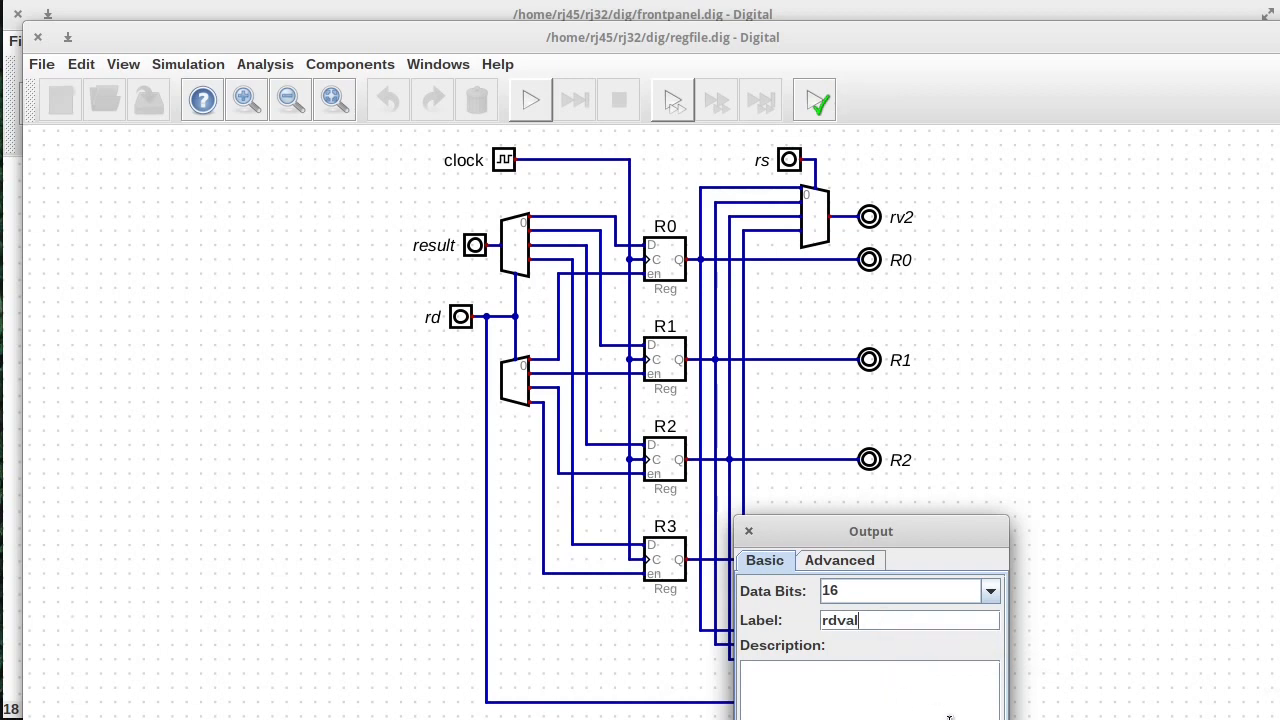
pyautogui.click(969, 346)
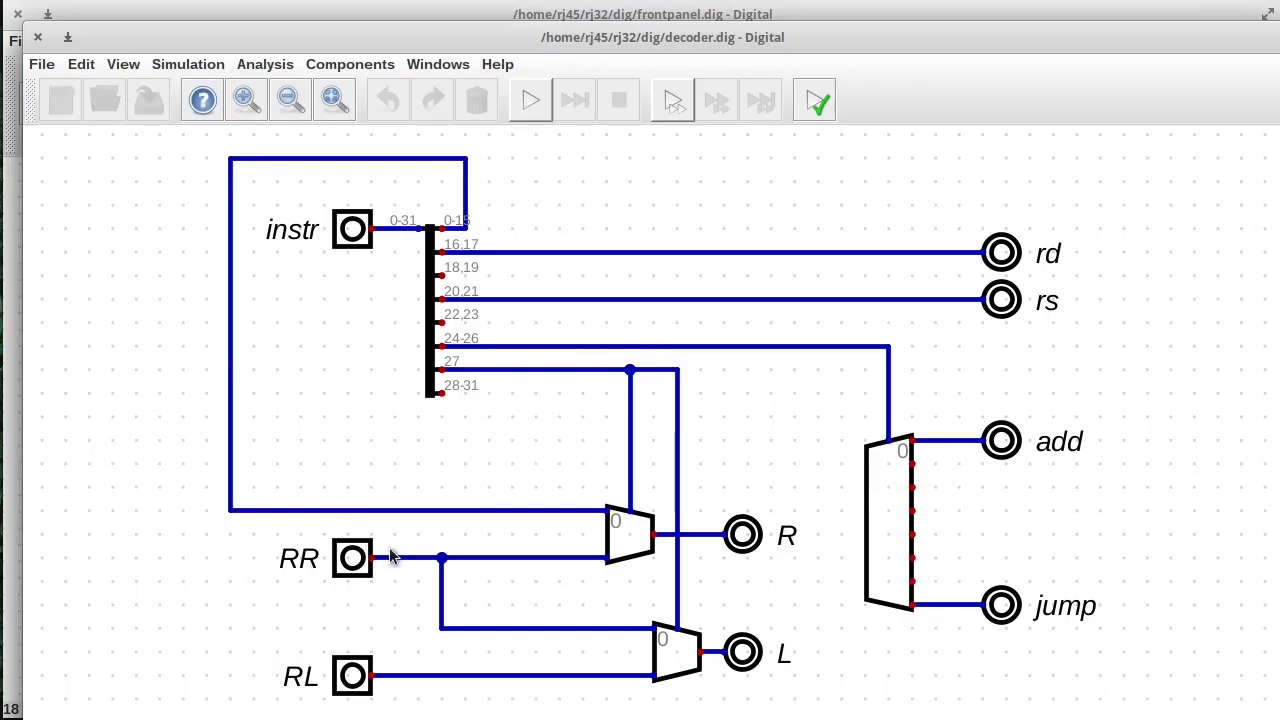
pyautogui.doubleClick(352, 558)
pyautogui.write('rsval')
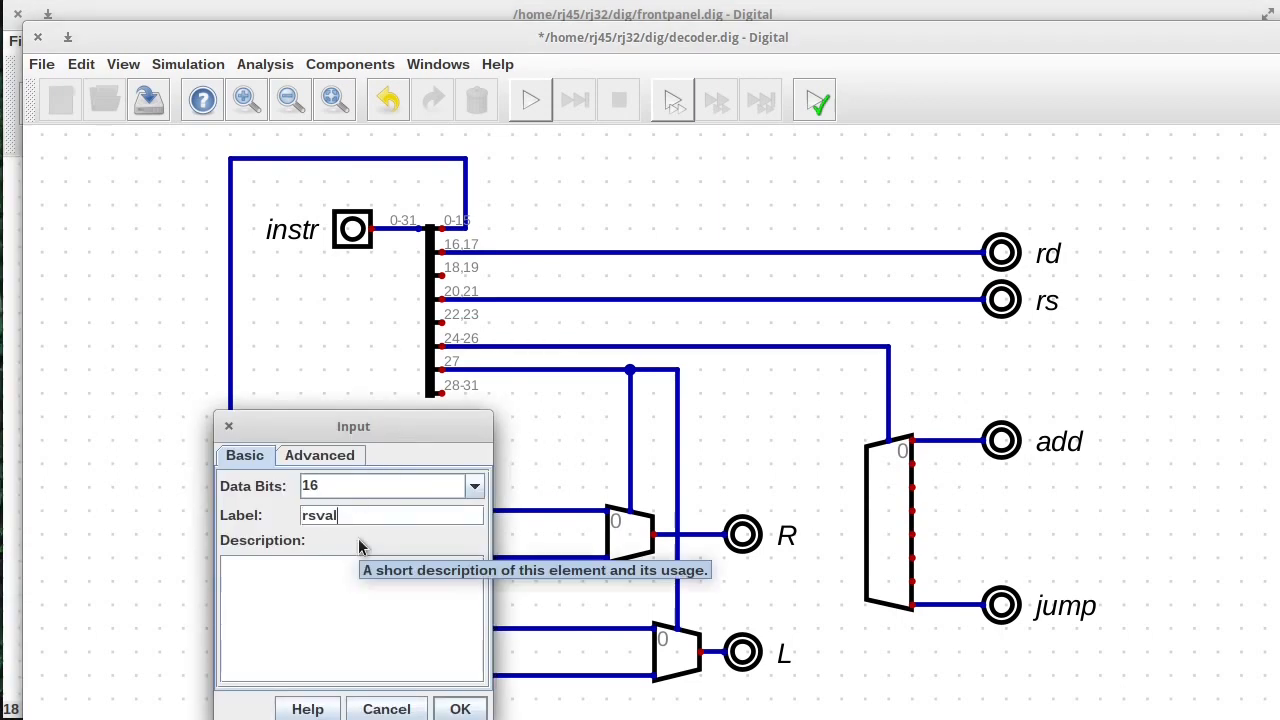
pyautogui.click(459, 708)
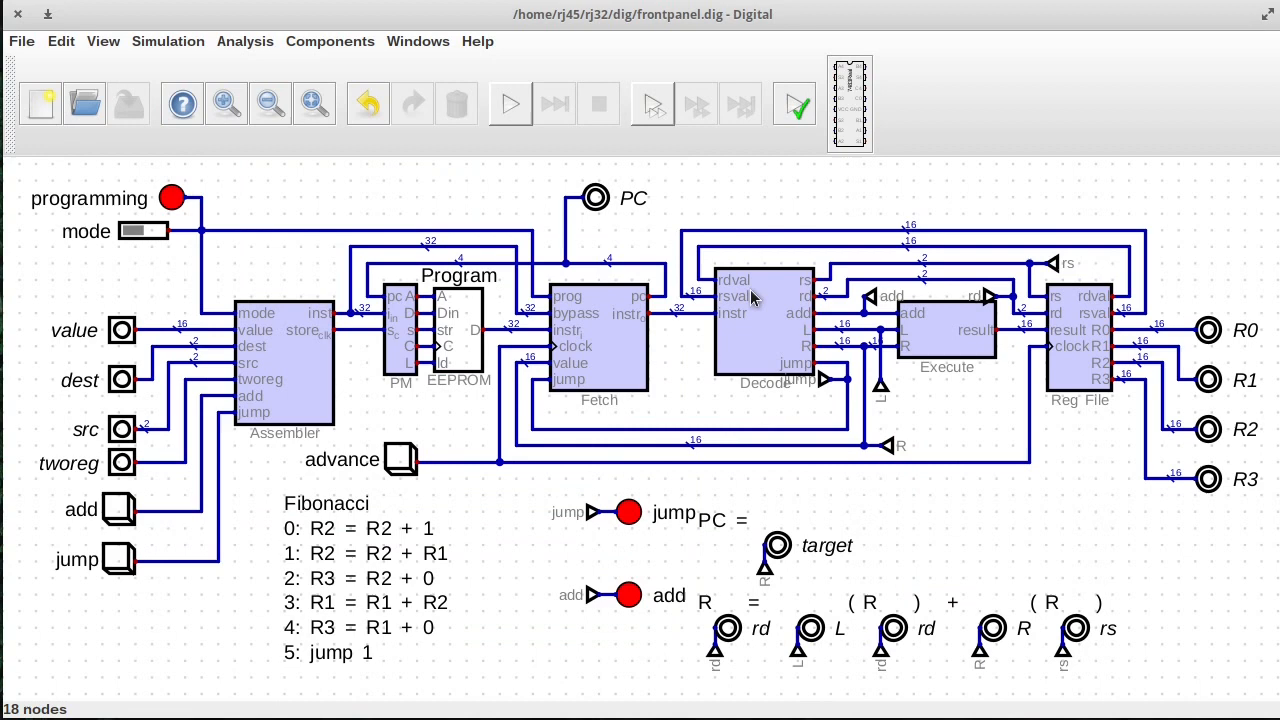
pyautogui.moveTo(825, 350)
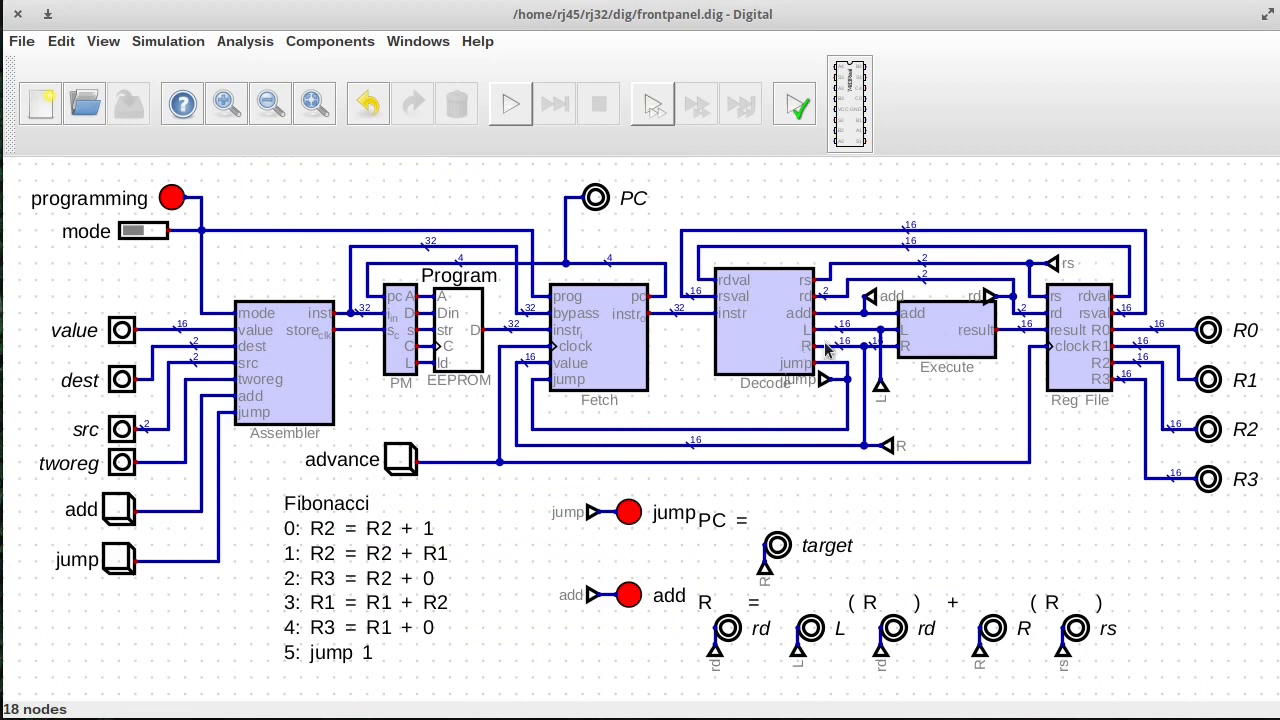
pyautogui.moveTo(940, 359)
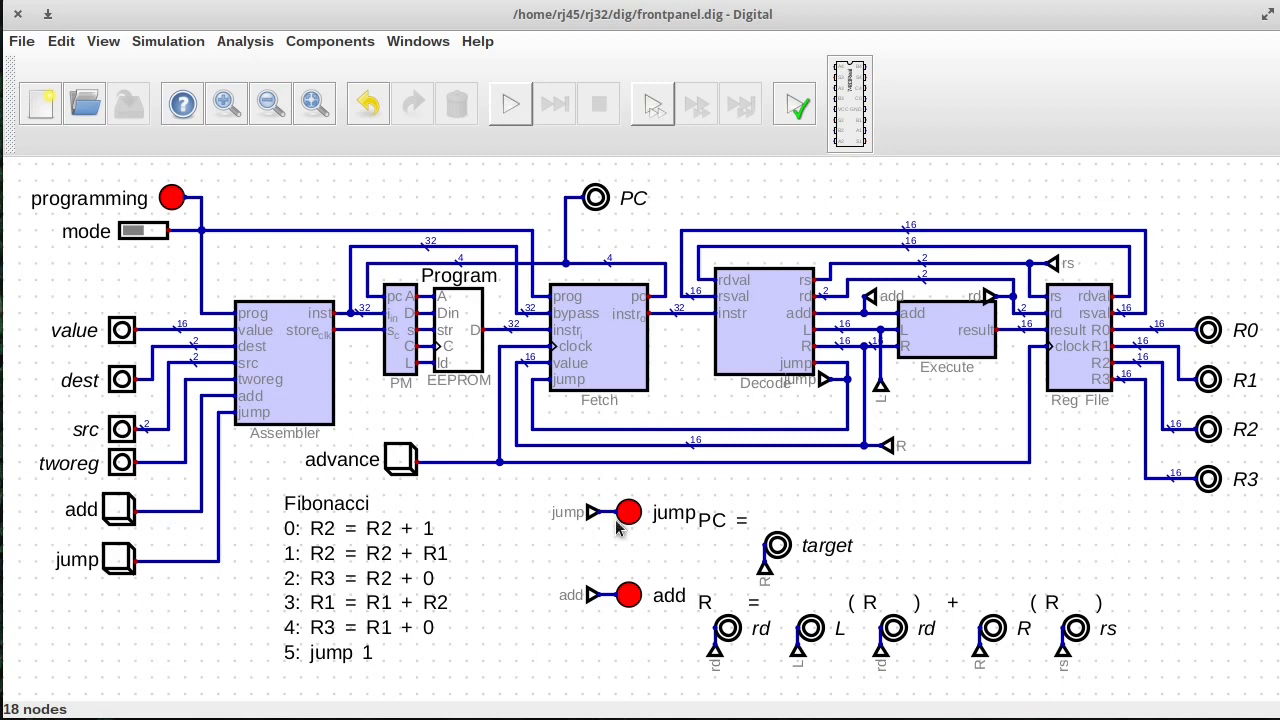
pyautogui.moveTo(588, 352)
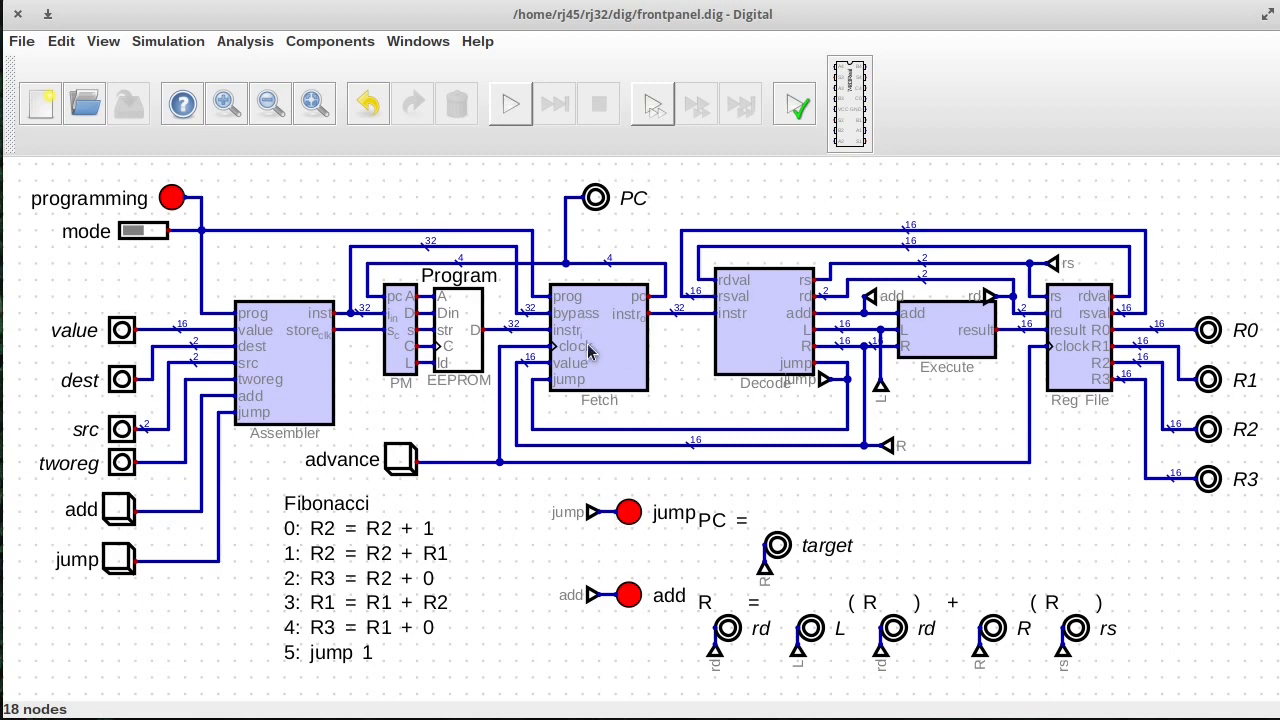
pyautogui.moveTo(497, 366)
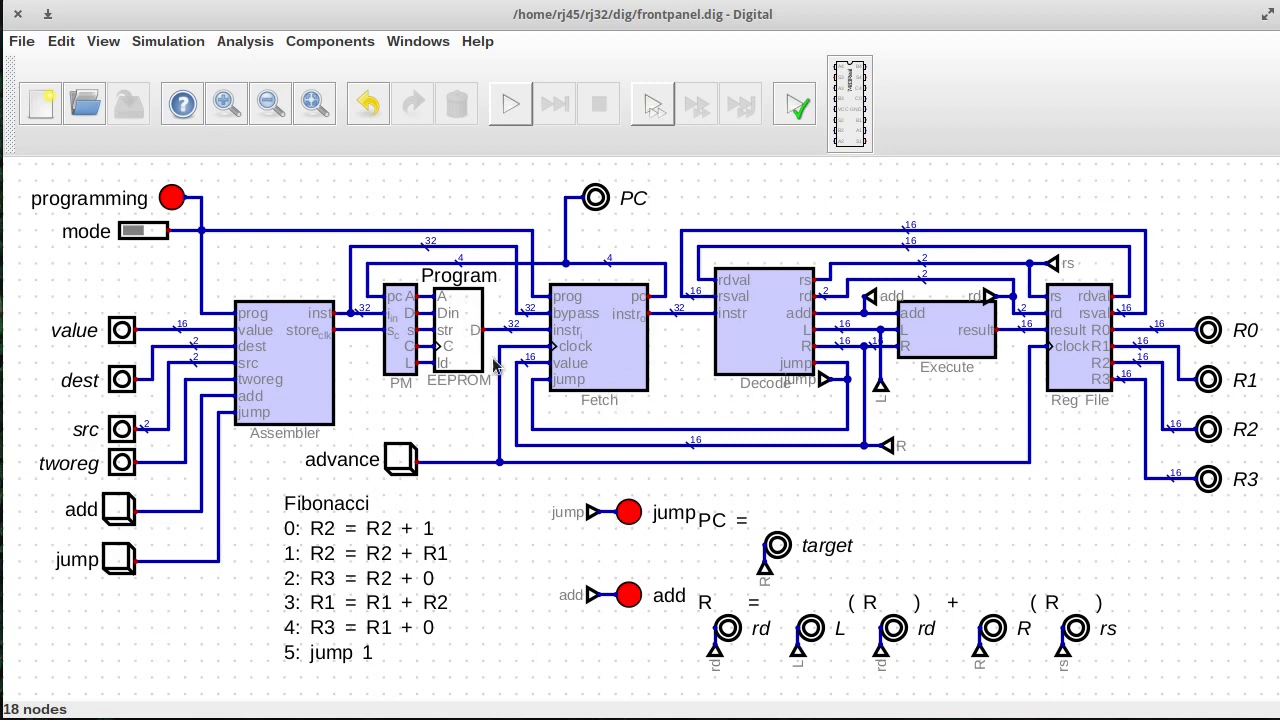
pyautogui.moveTo(845, 395)
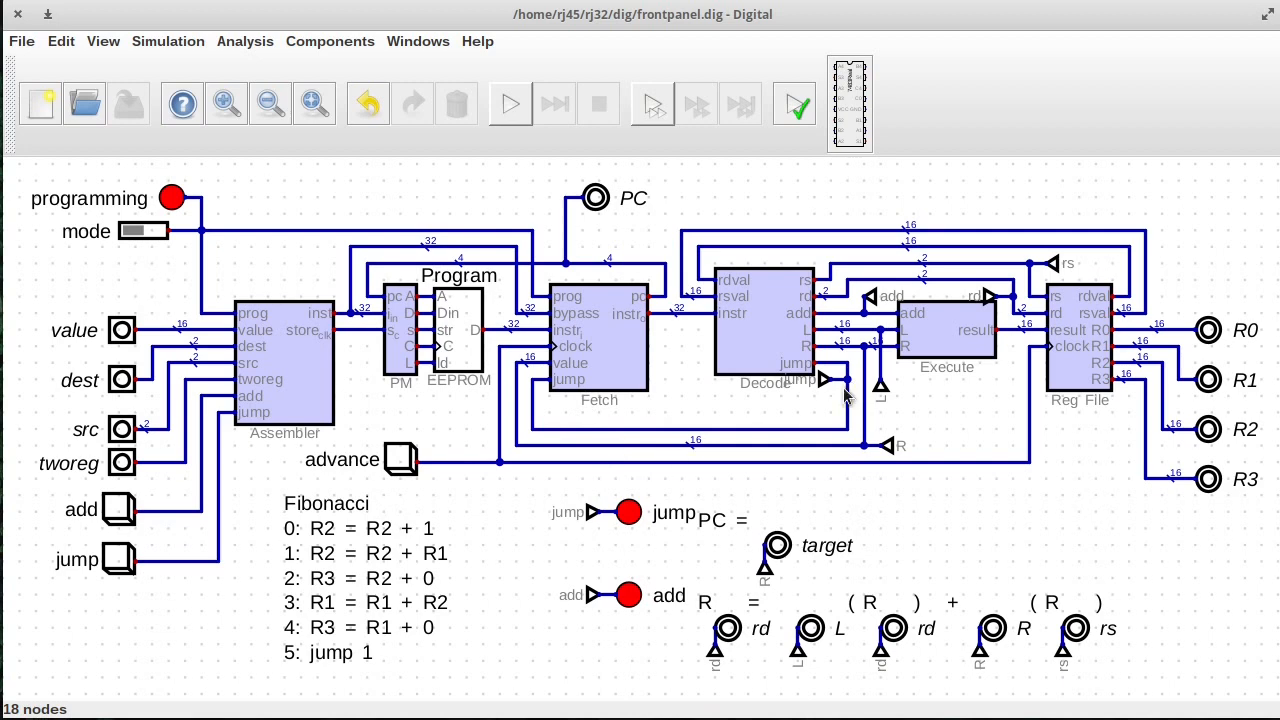
pyautogui.moveTo(590, 435)
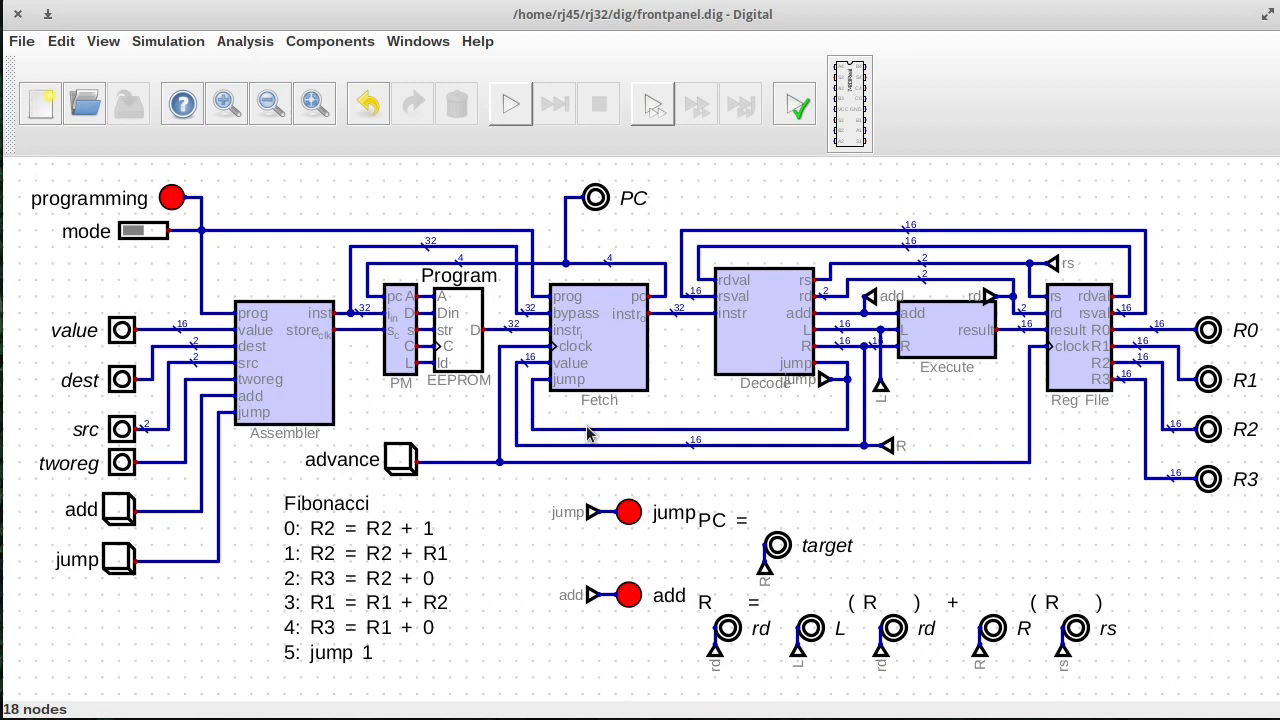
pyautogui.moveTo(672, 361)
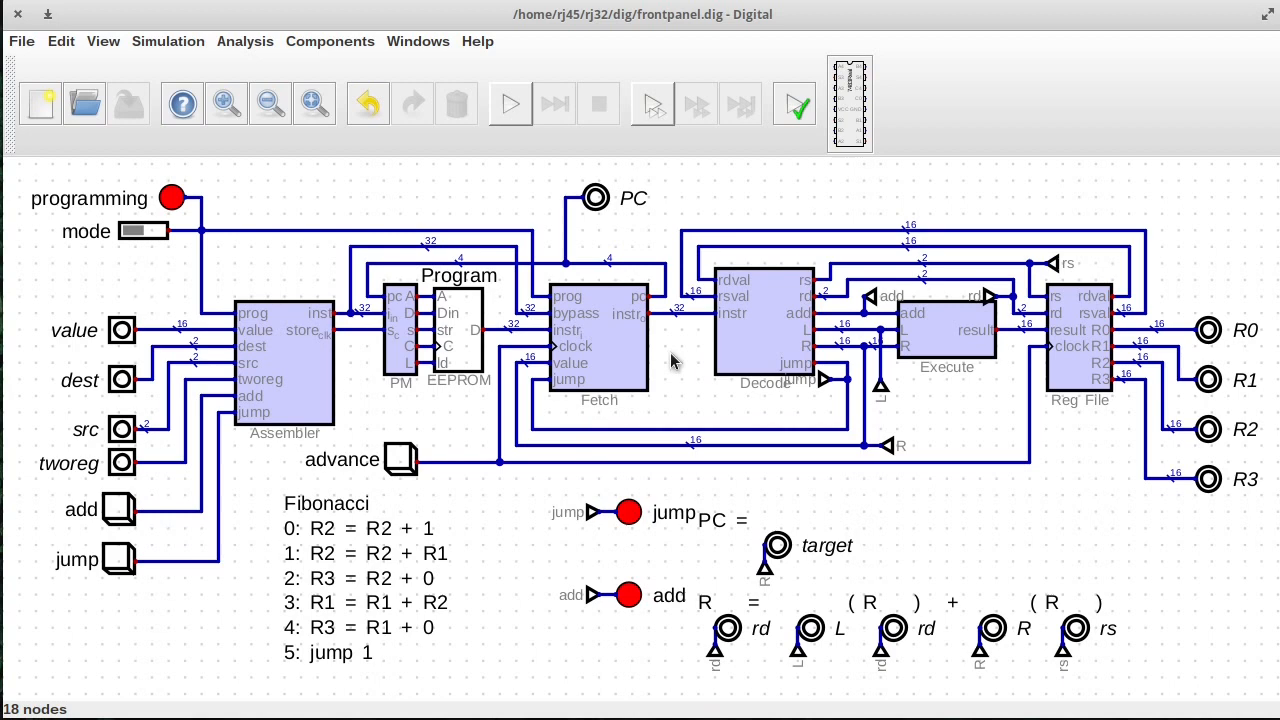
pyautogui.moveTo(542, 407)
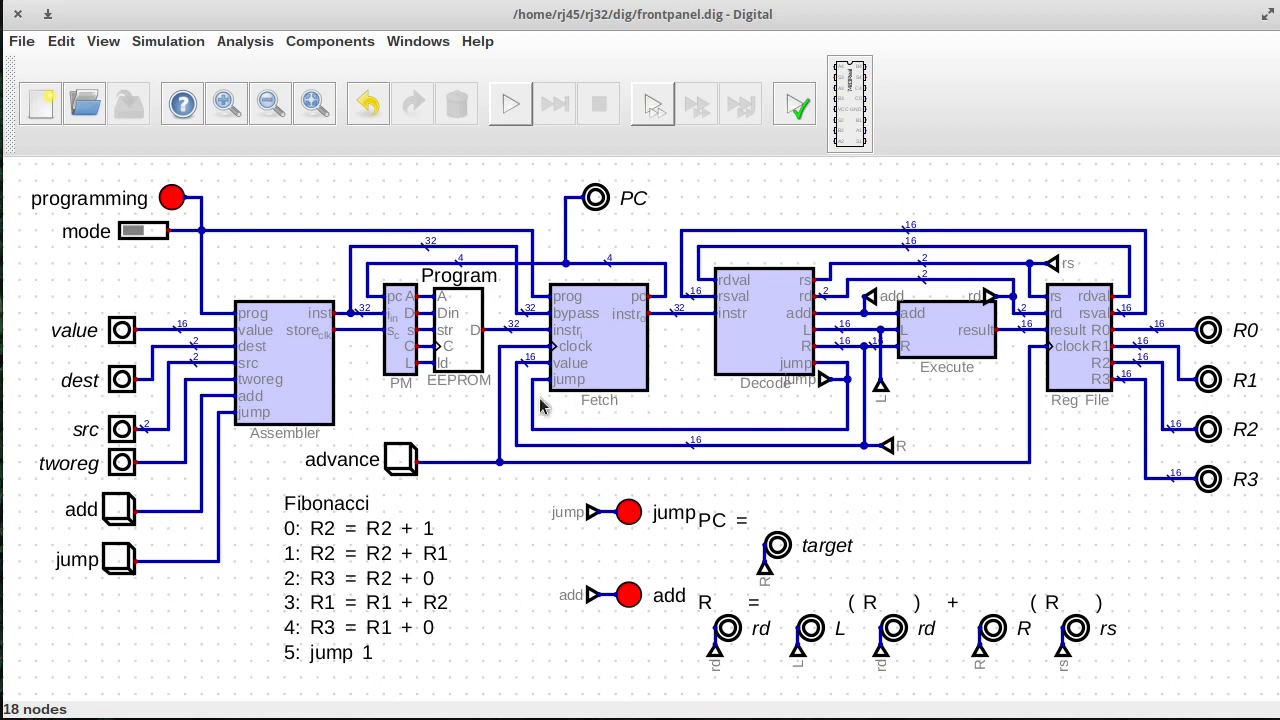
pyautogui.moveTo(445, 258)
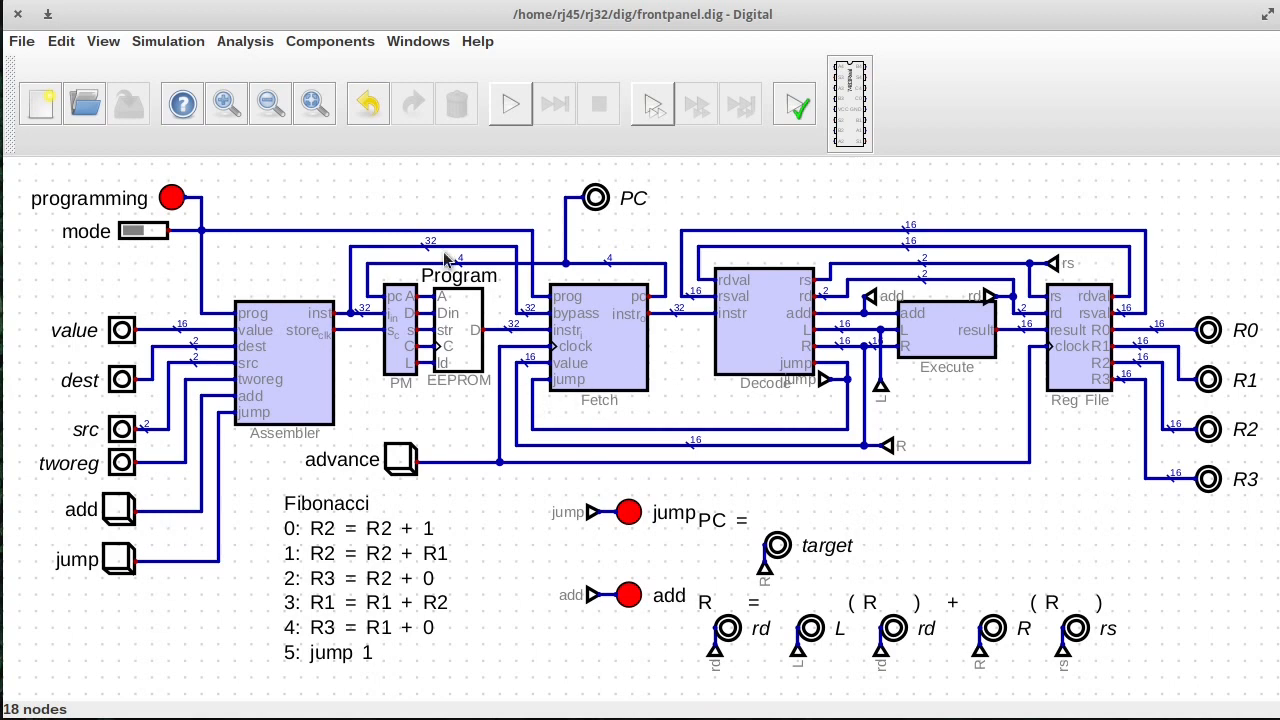
pyautogui.moveTo(915, 463)
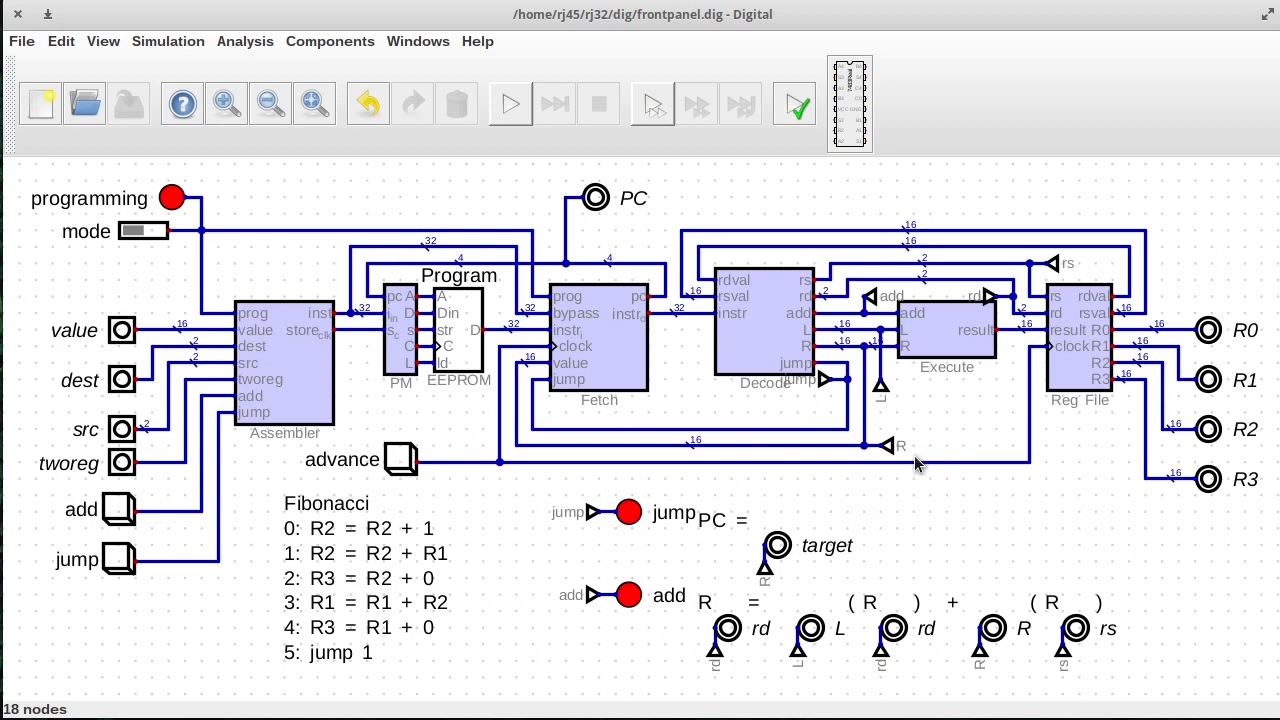
pyautogui.moveTo(917, 427)
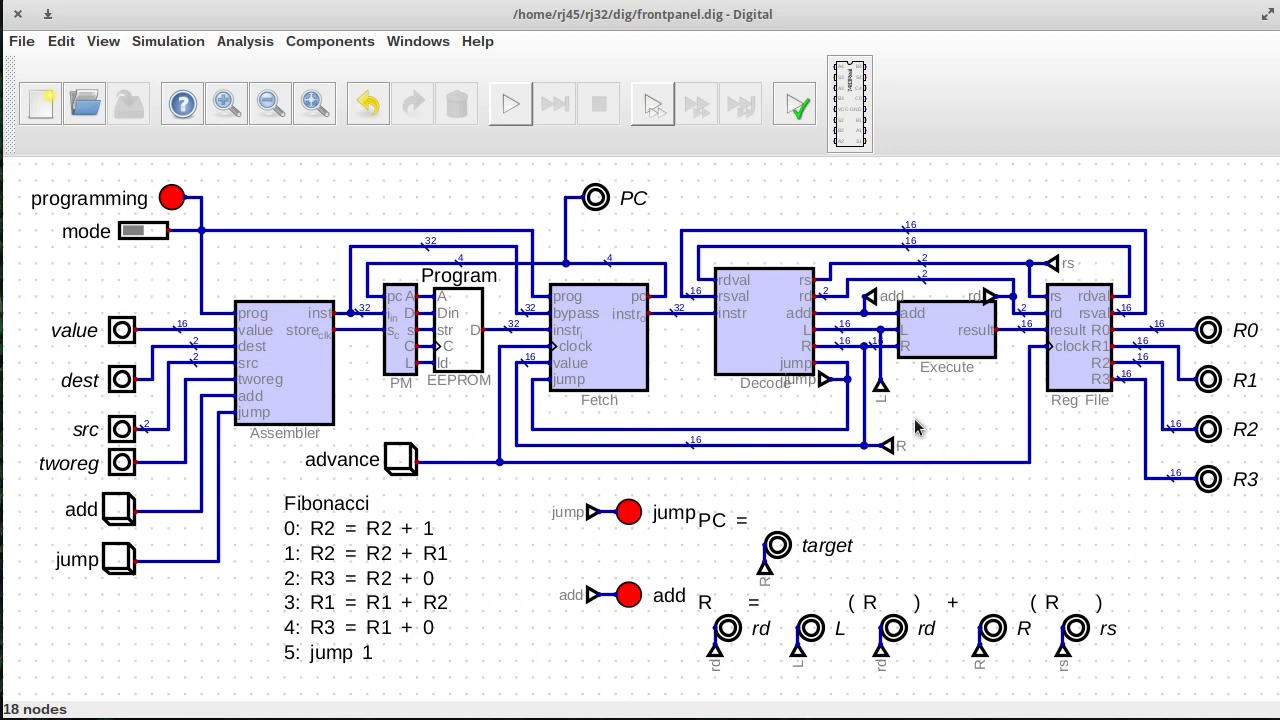